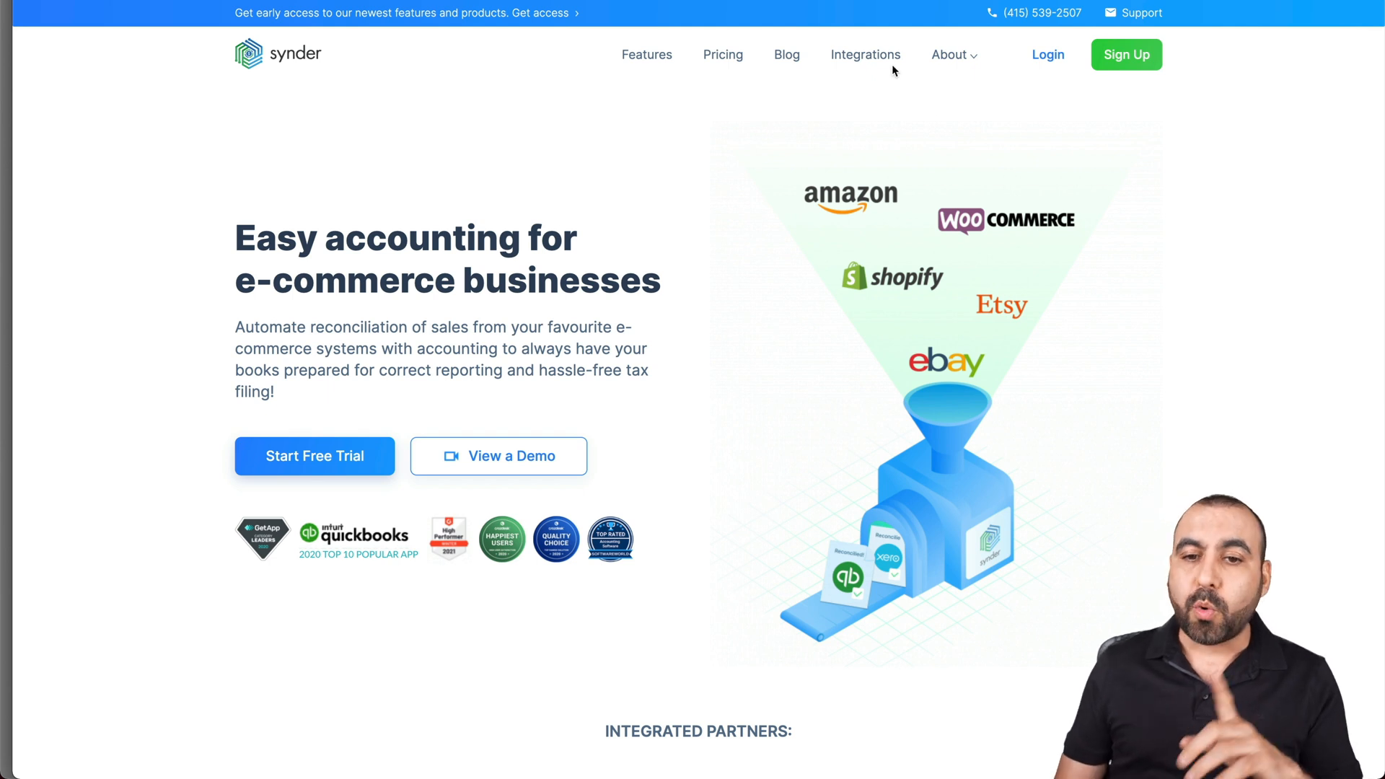
Browse the All Integrations catalogue from the top navigation, scrolling through the grid.
left_click(865, 54)
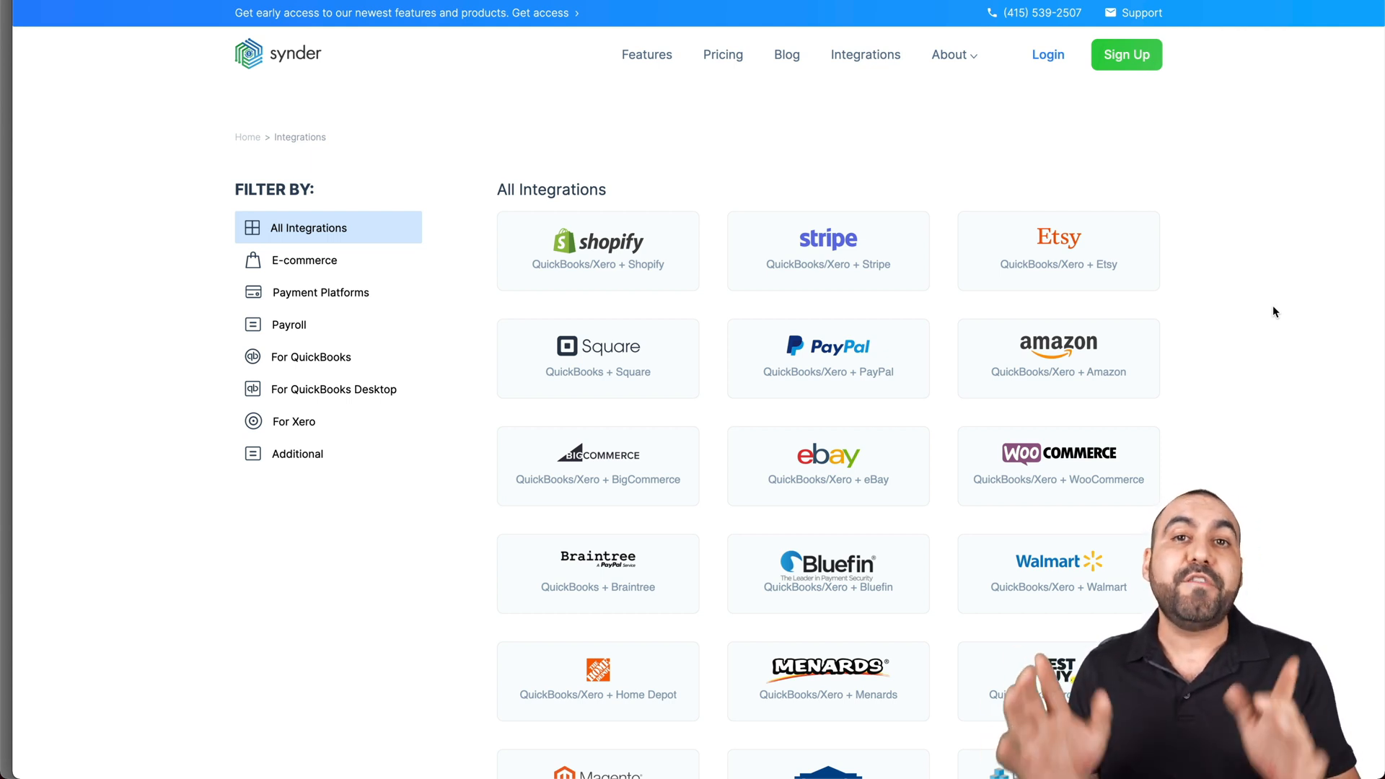
scroll("down", 3)
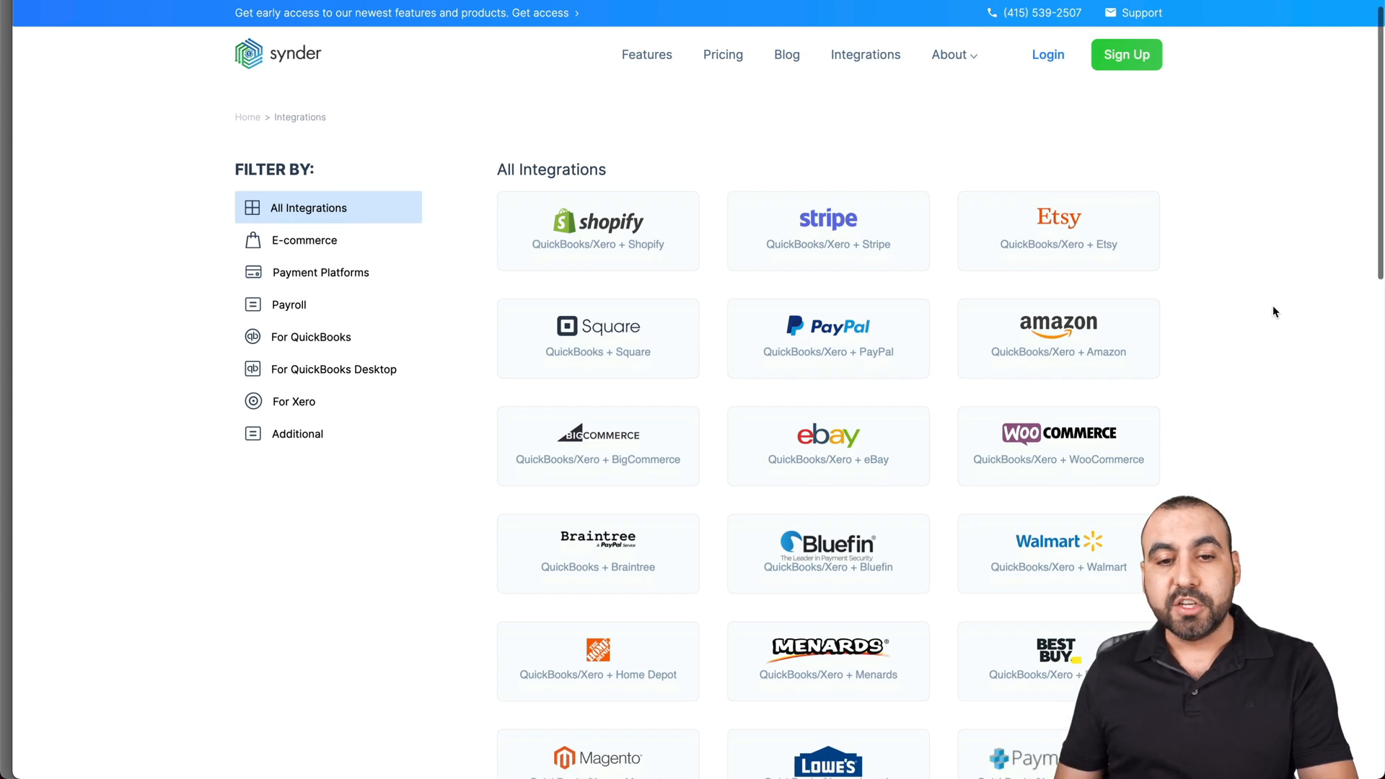
scroll("down", 3)
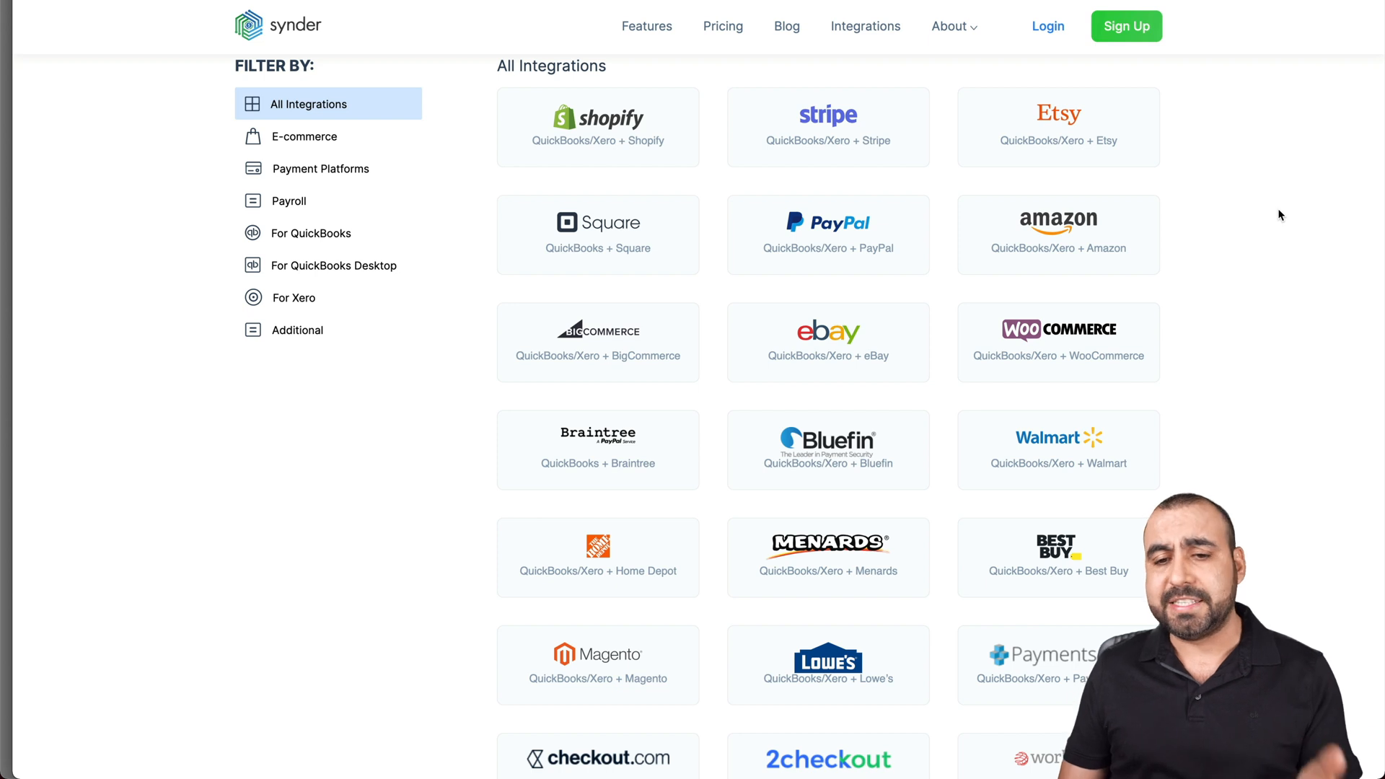
mouse_move(1224, 434)
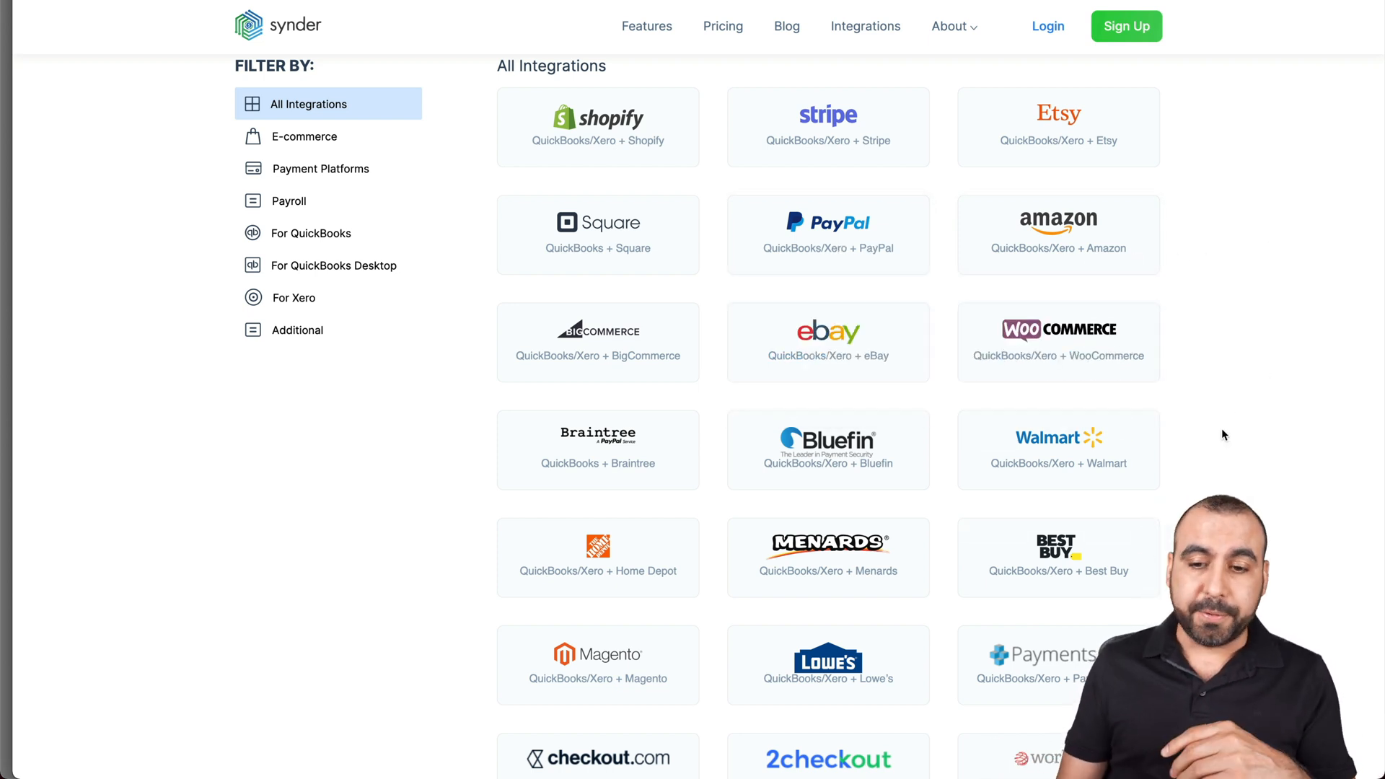
scroll("down", 3)
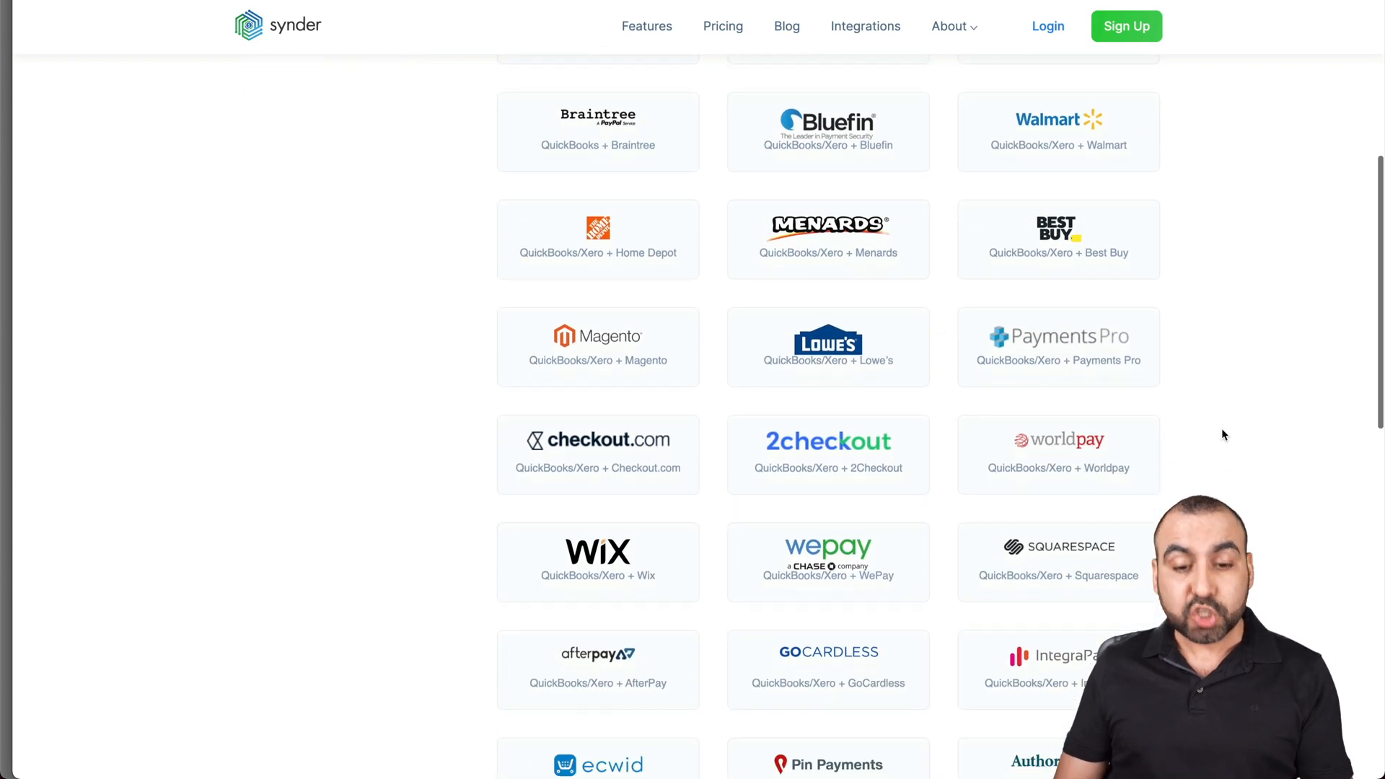
scroll("down", 3)
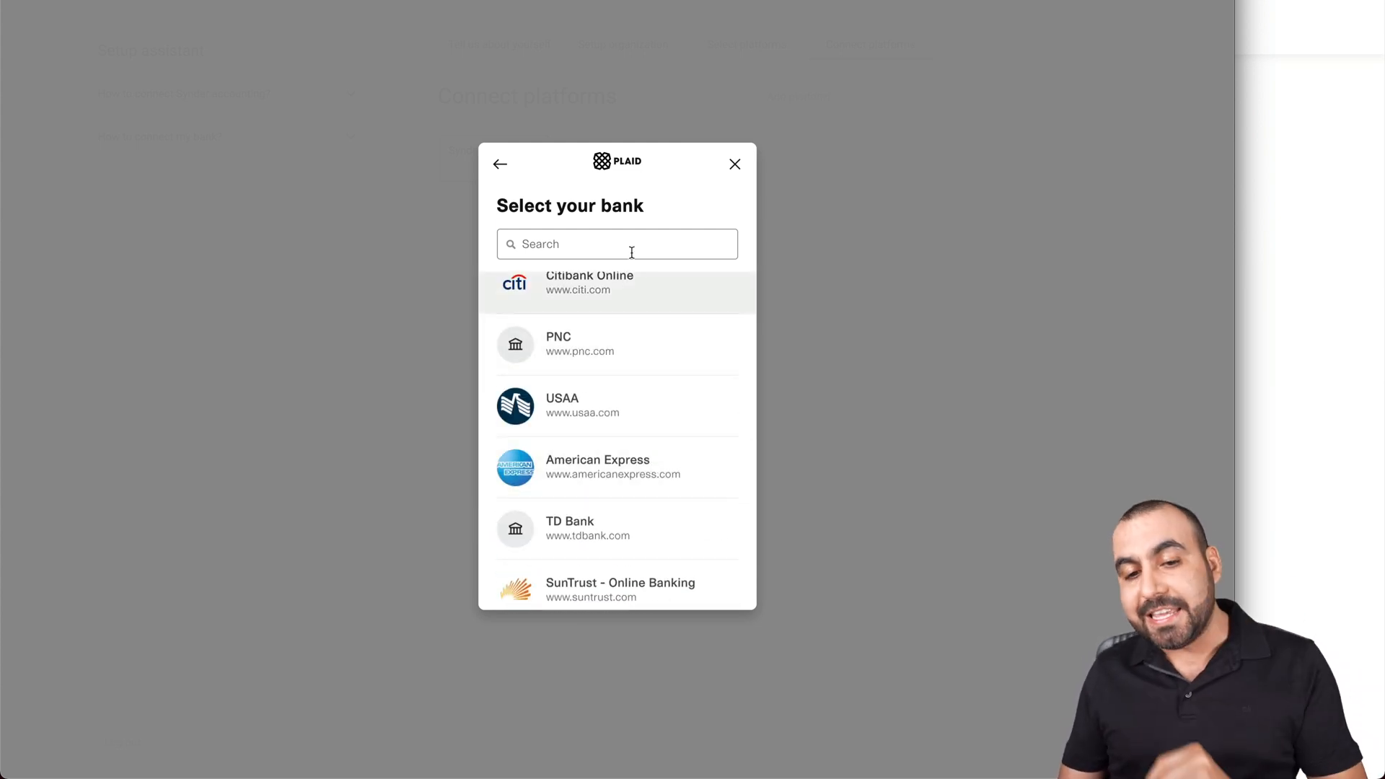
Search the Plaid bank list for 'wise' and choose the Wise result.
type("wise")
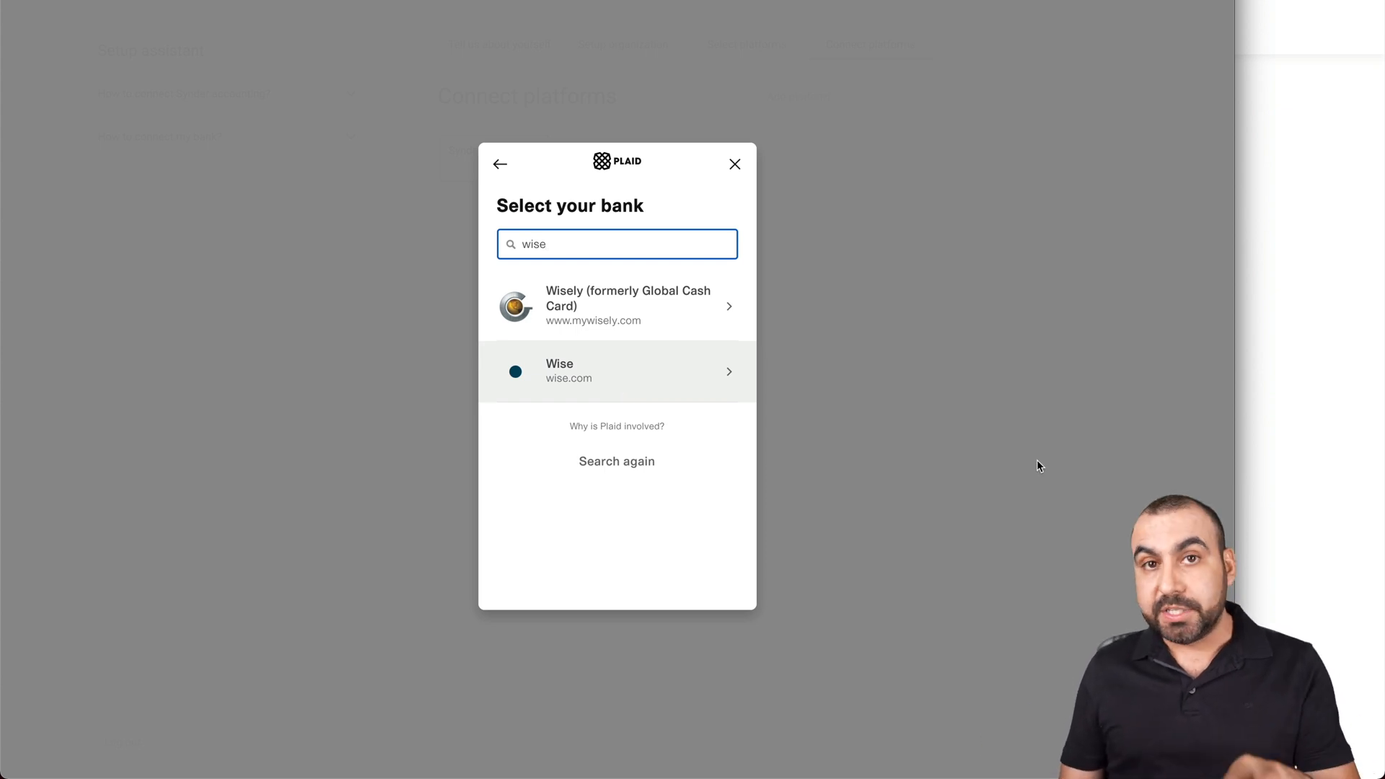
left_click(734, 165)
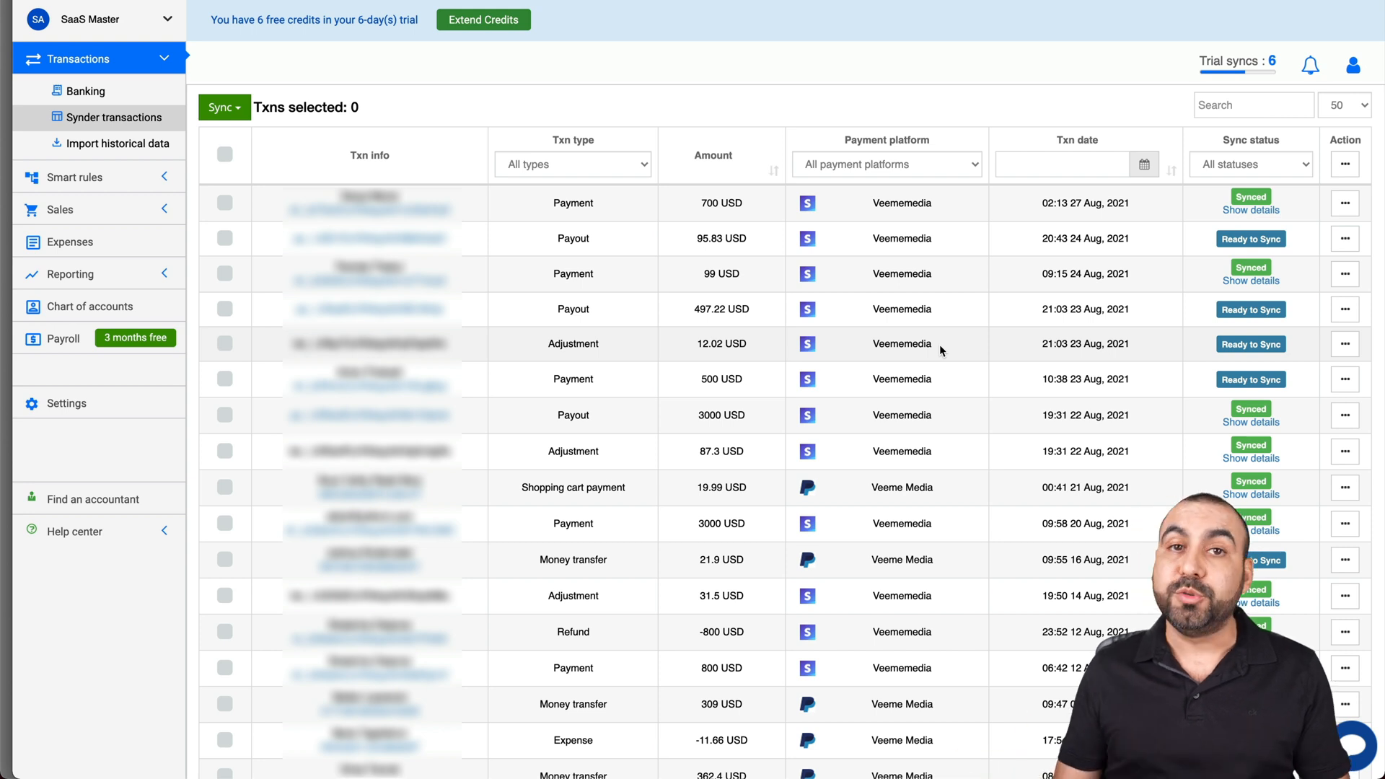
mouse_move(67, 404)
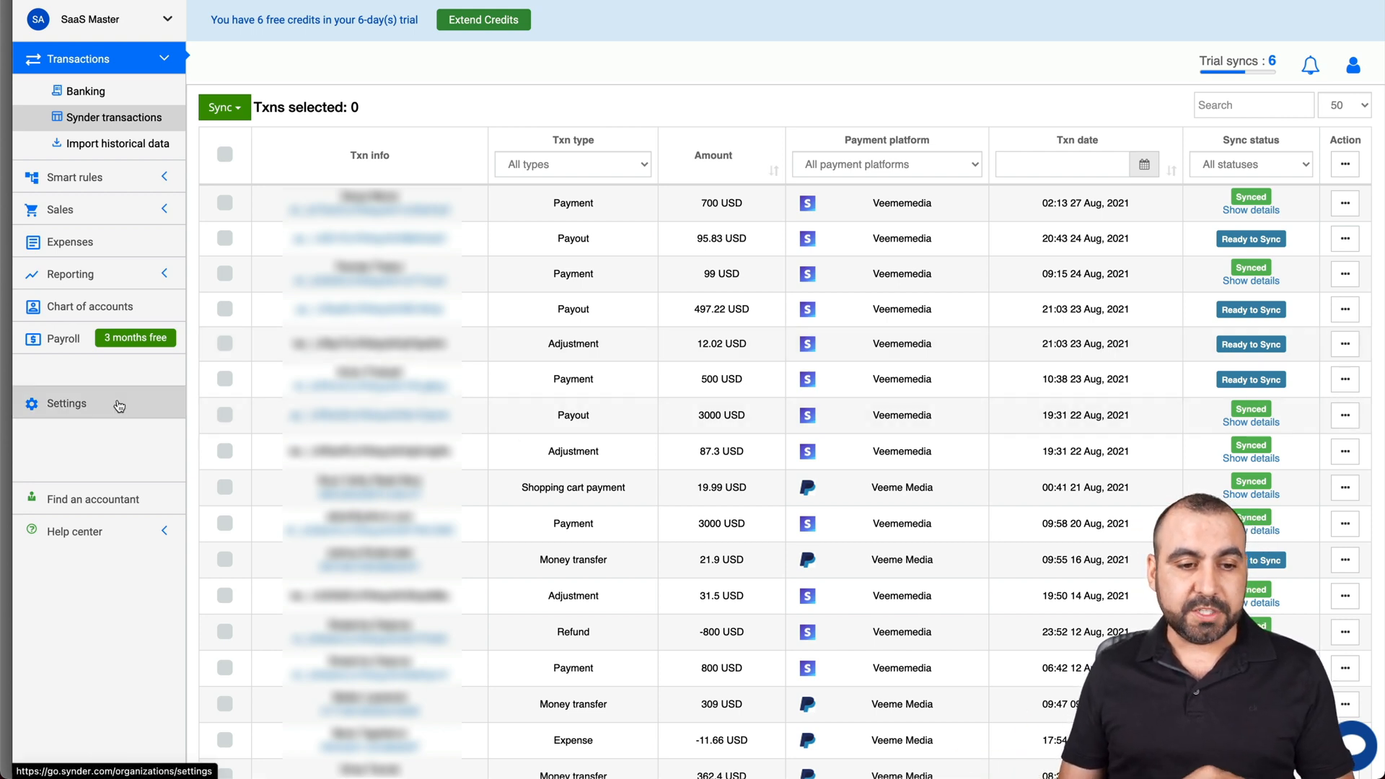
Go to the SaaS Master organization's Settings page from the sidebar.
left_click(66, 404)
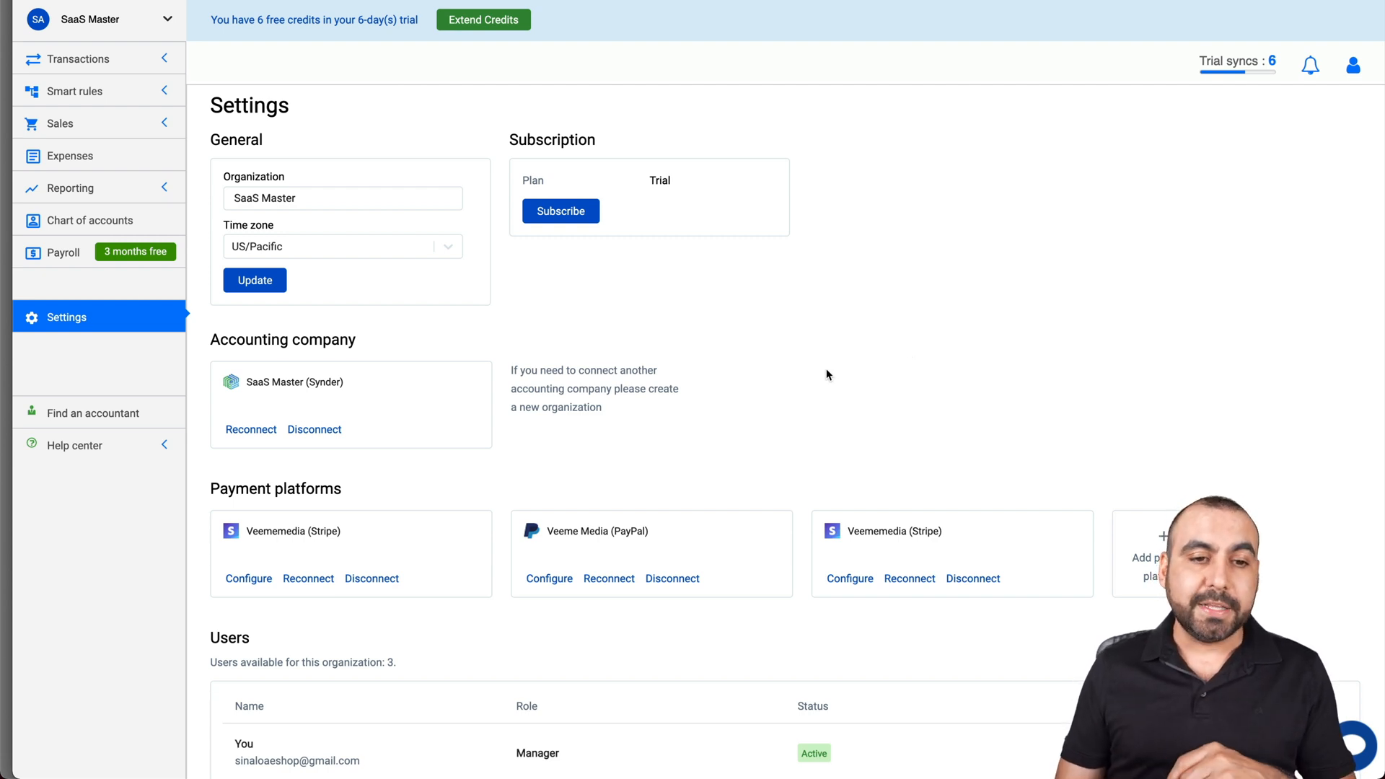
left_click(343, 197)
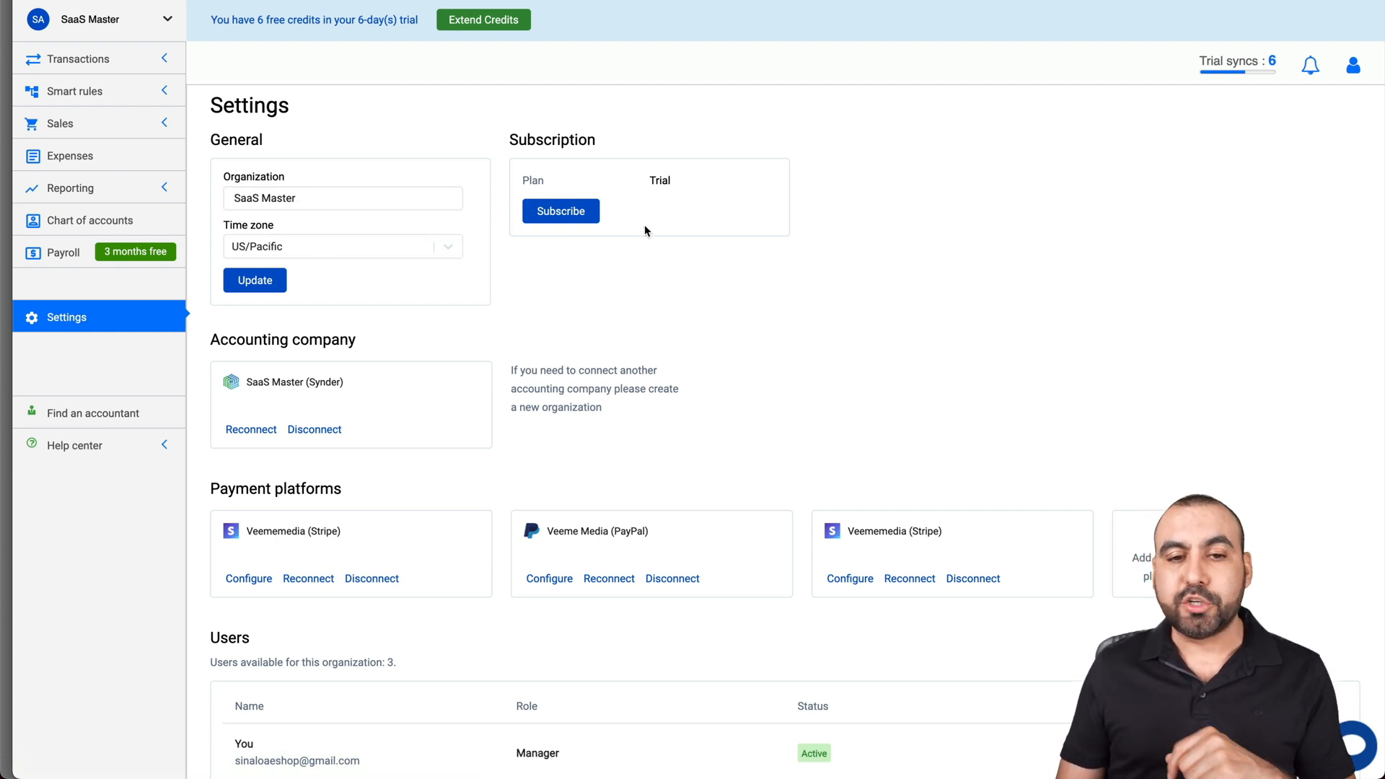
scroll("down", 3)
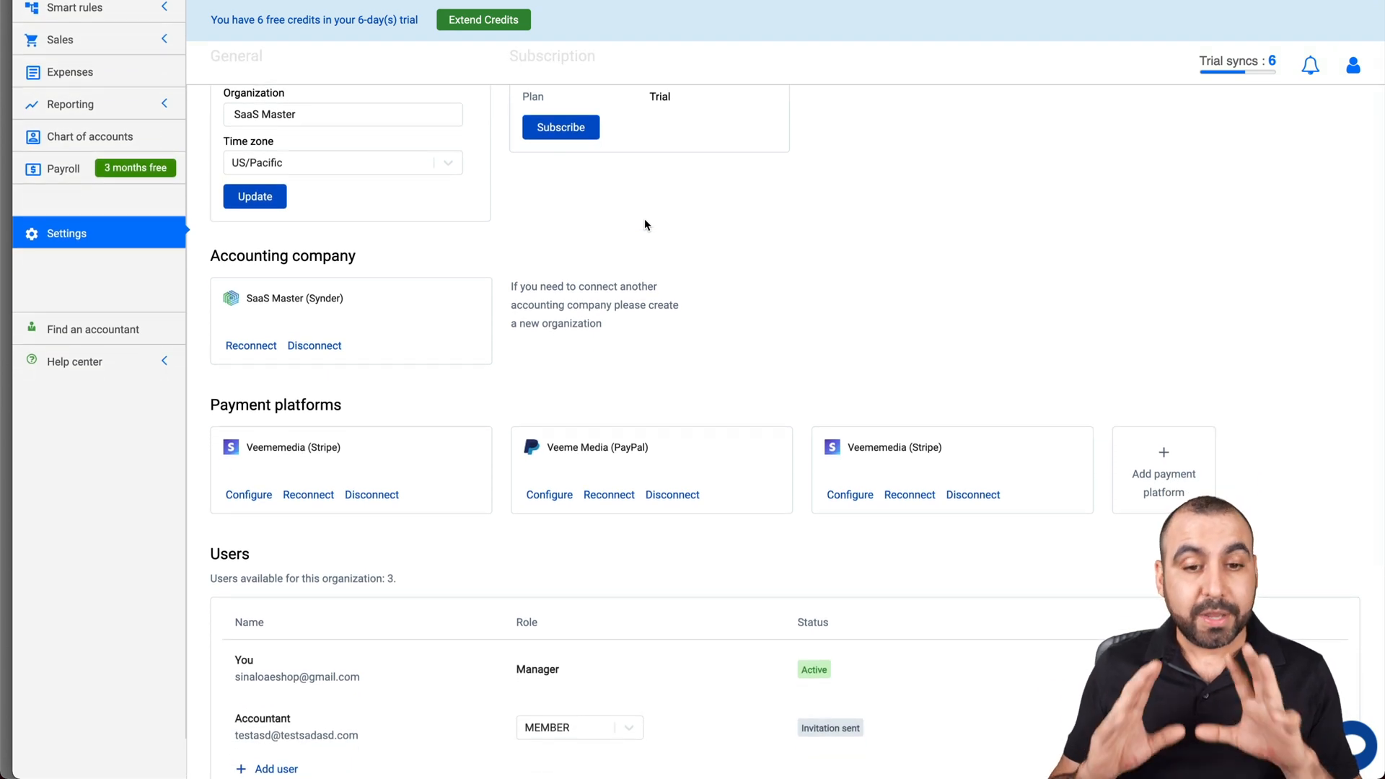
scroll("down", 3)
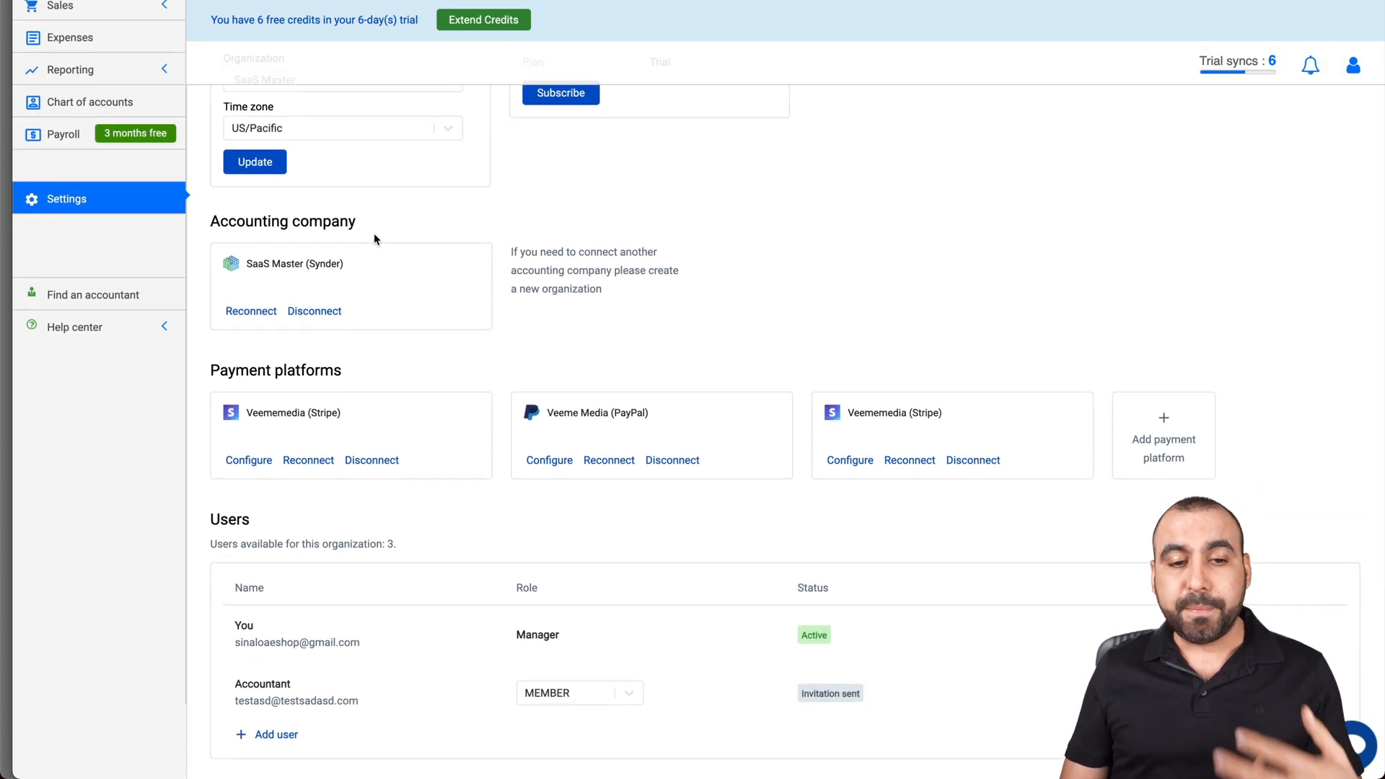
scroll("down", 3)
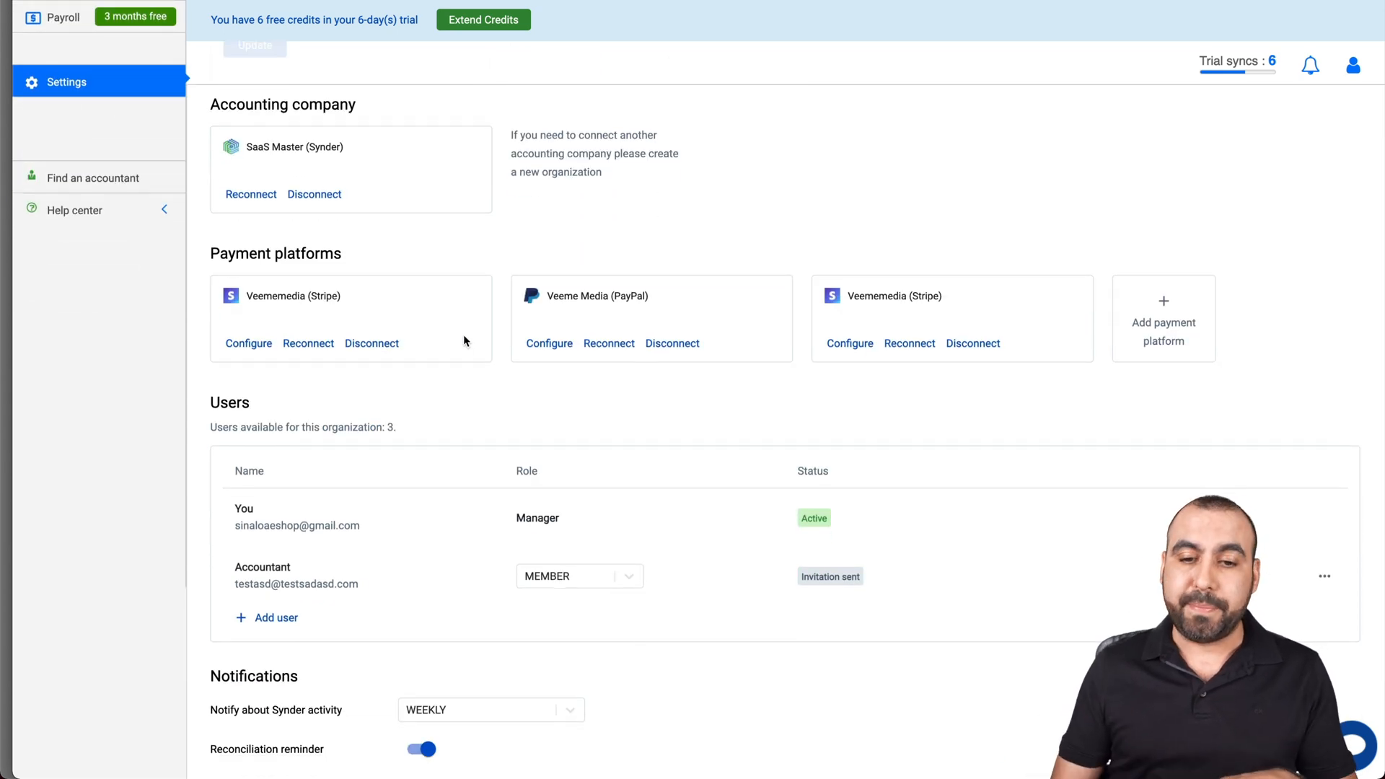
left_click(1163, 317)
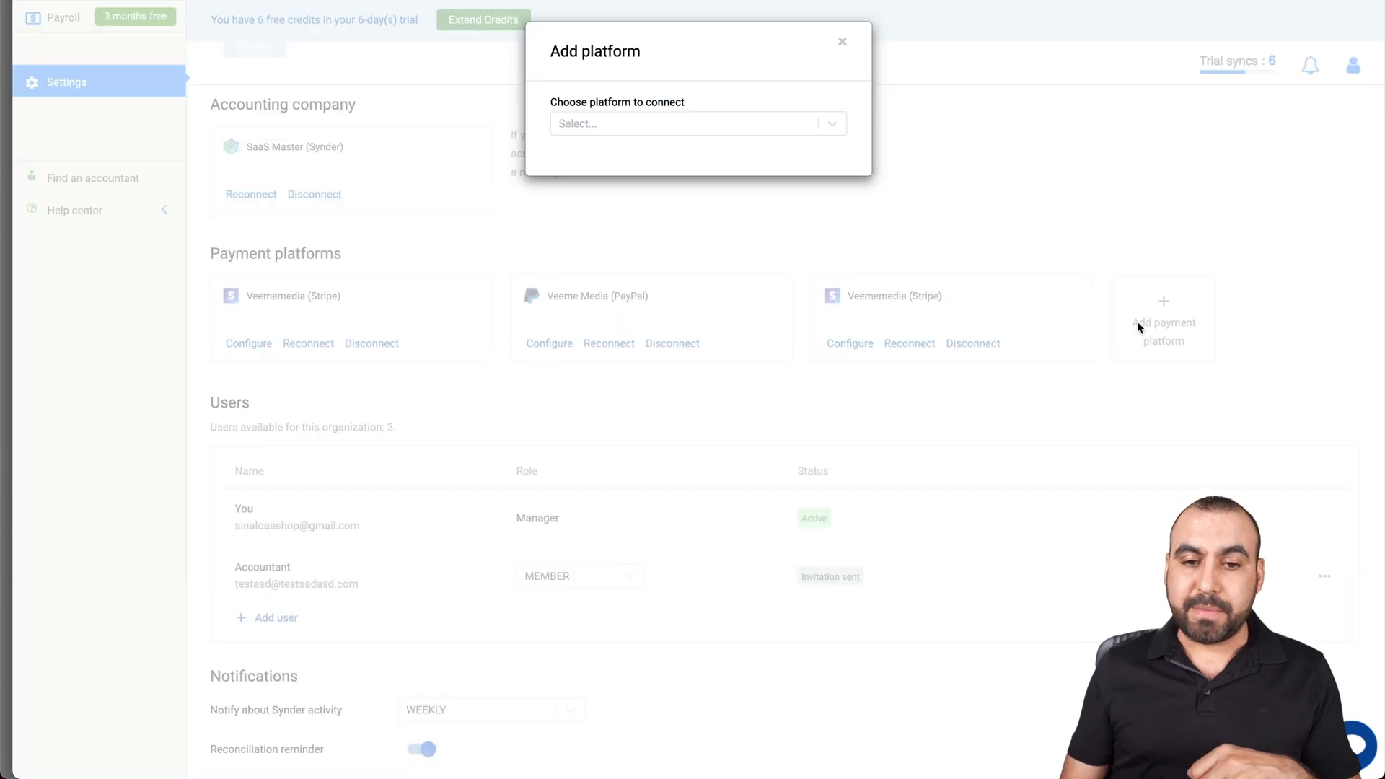
left_click(694, 122)
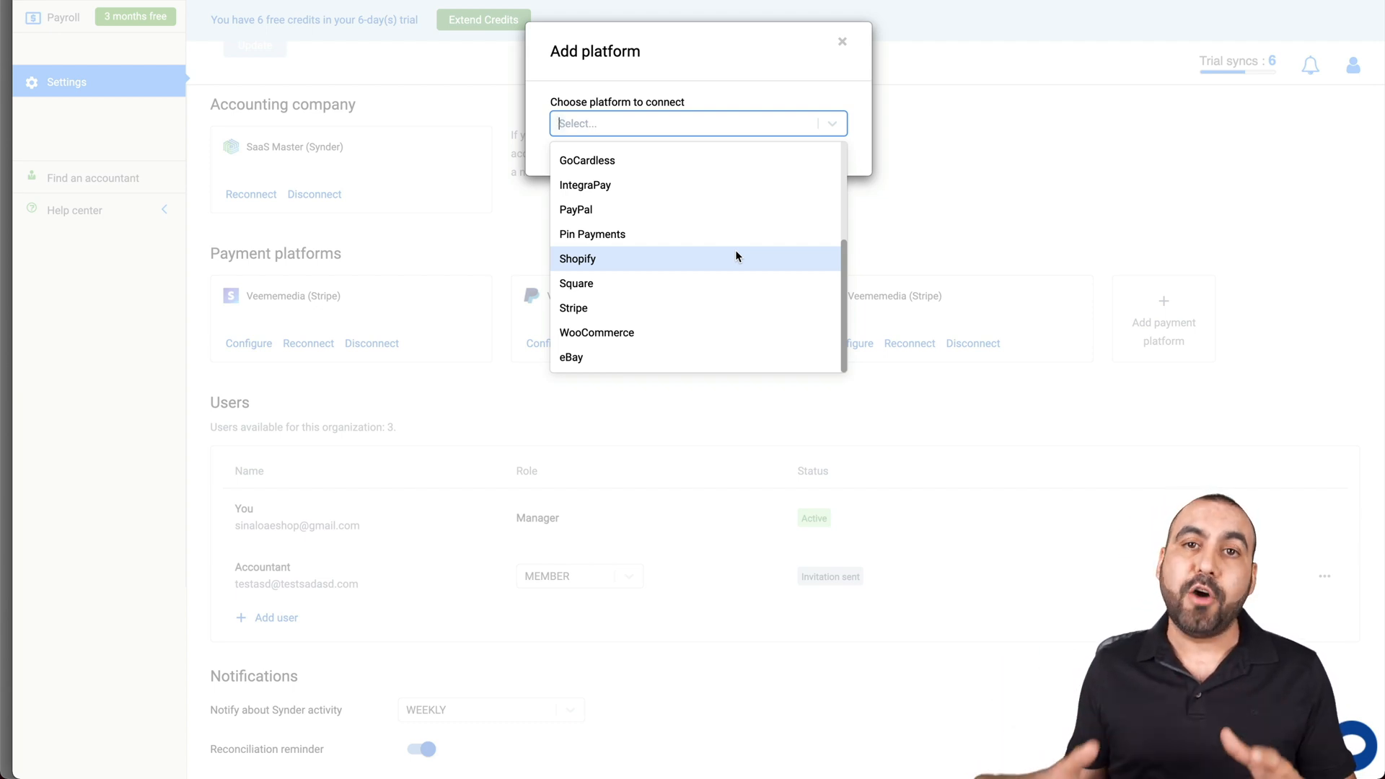
mouse_move(737, 308)
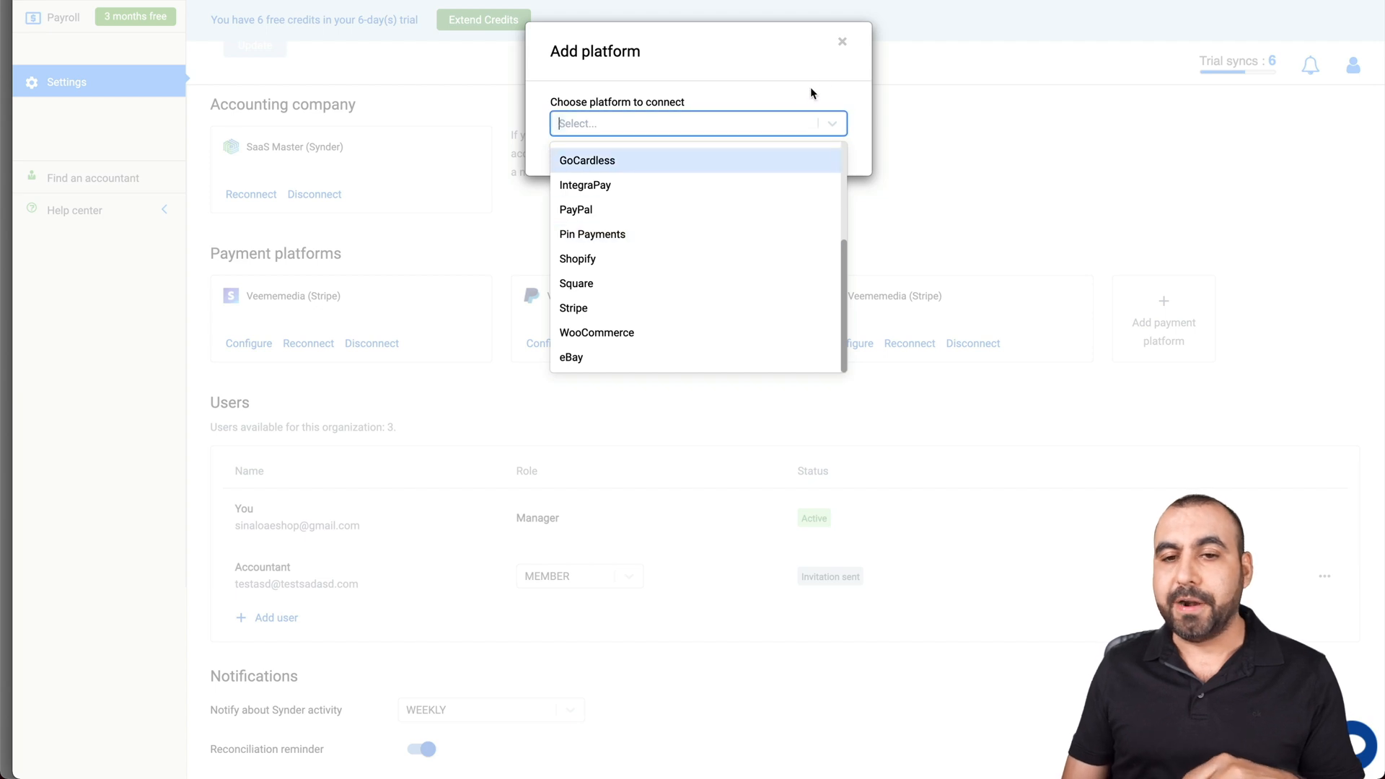
left_click(841, 42)
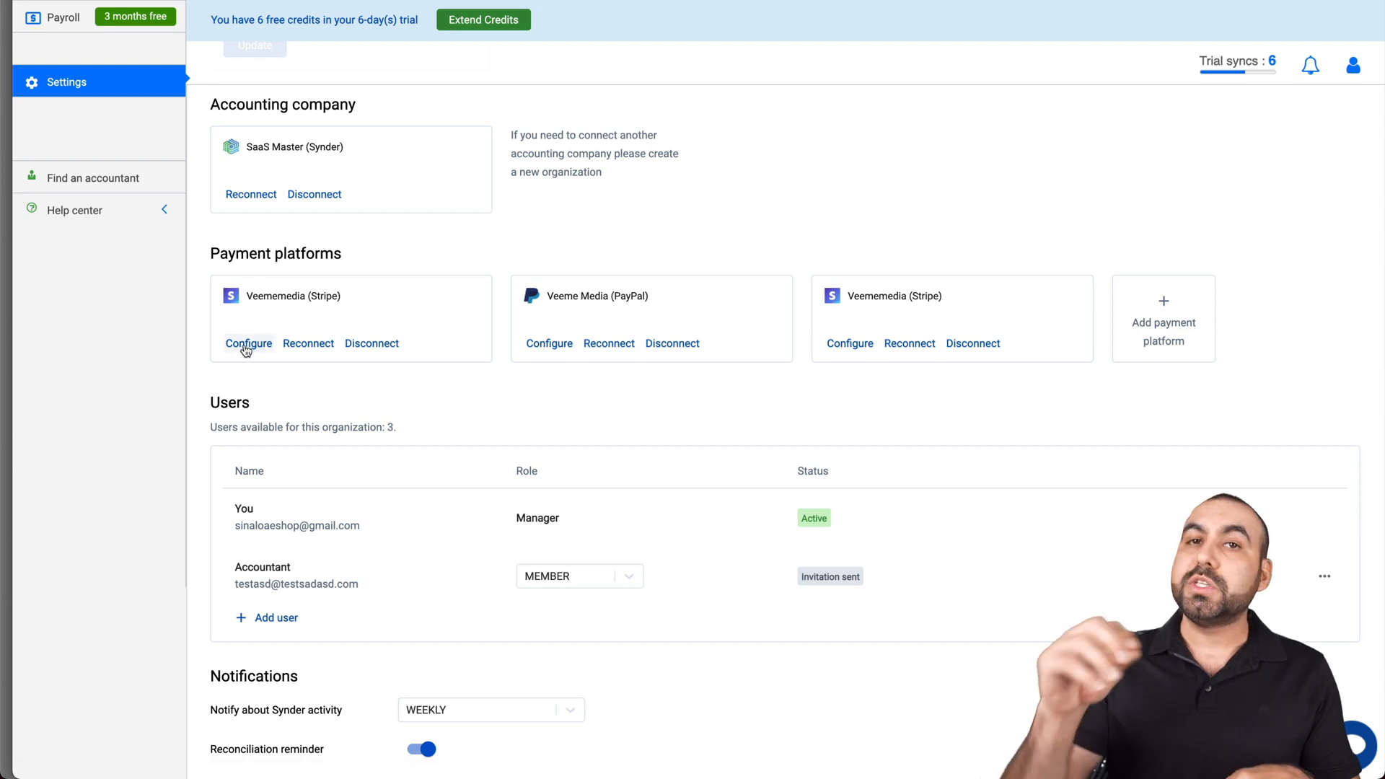
Configure the first Veememedia (Stripe) payment platform connection.
left_click(248, 343)
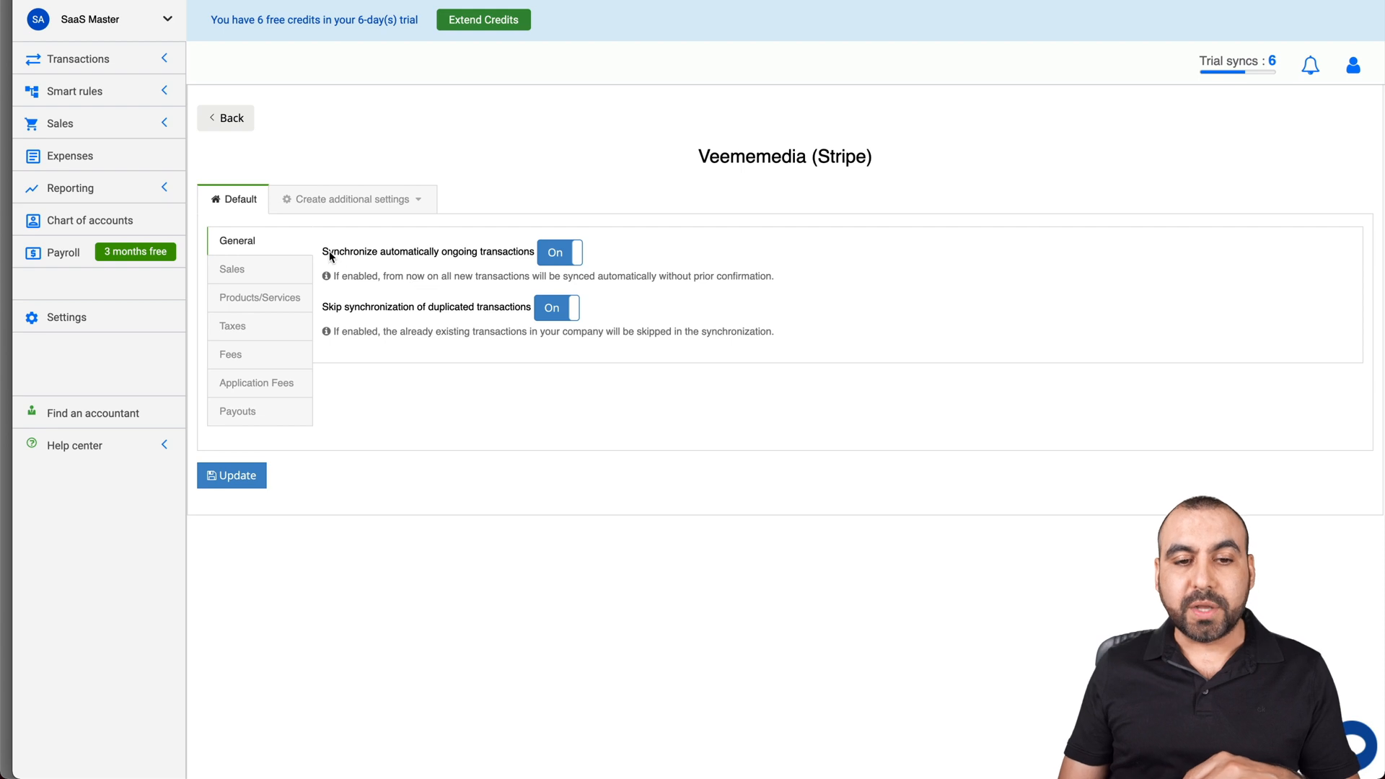
mouse_move(459, 268)
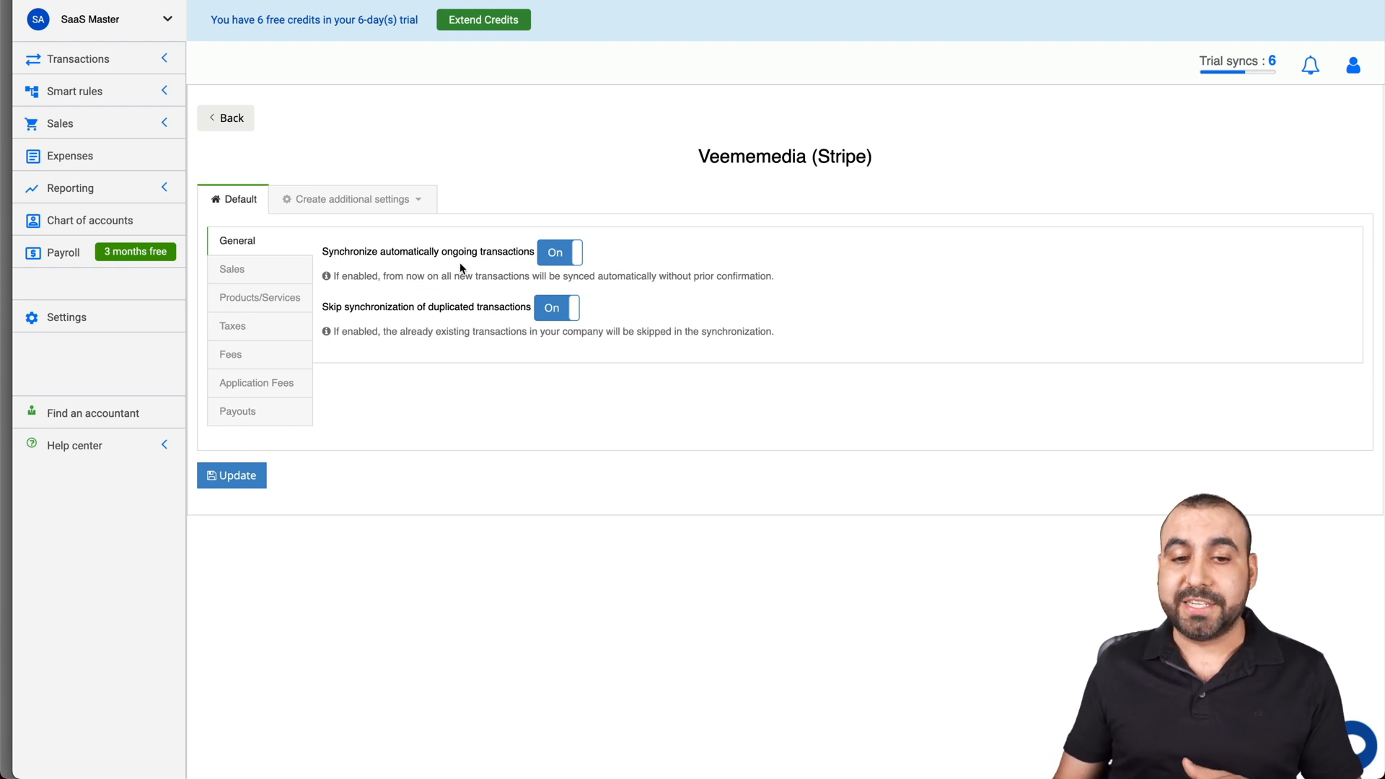
mouse_move(638, 264)
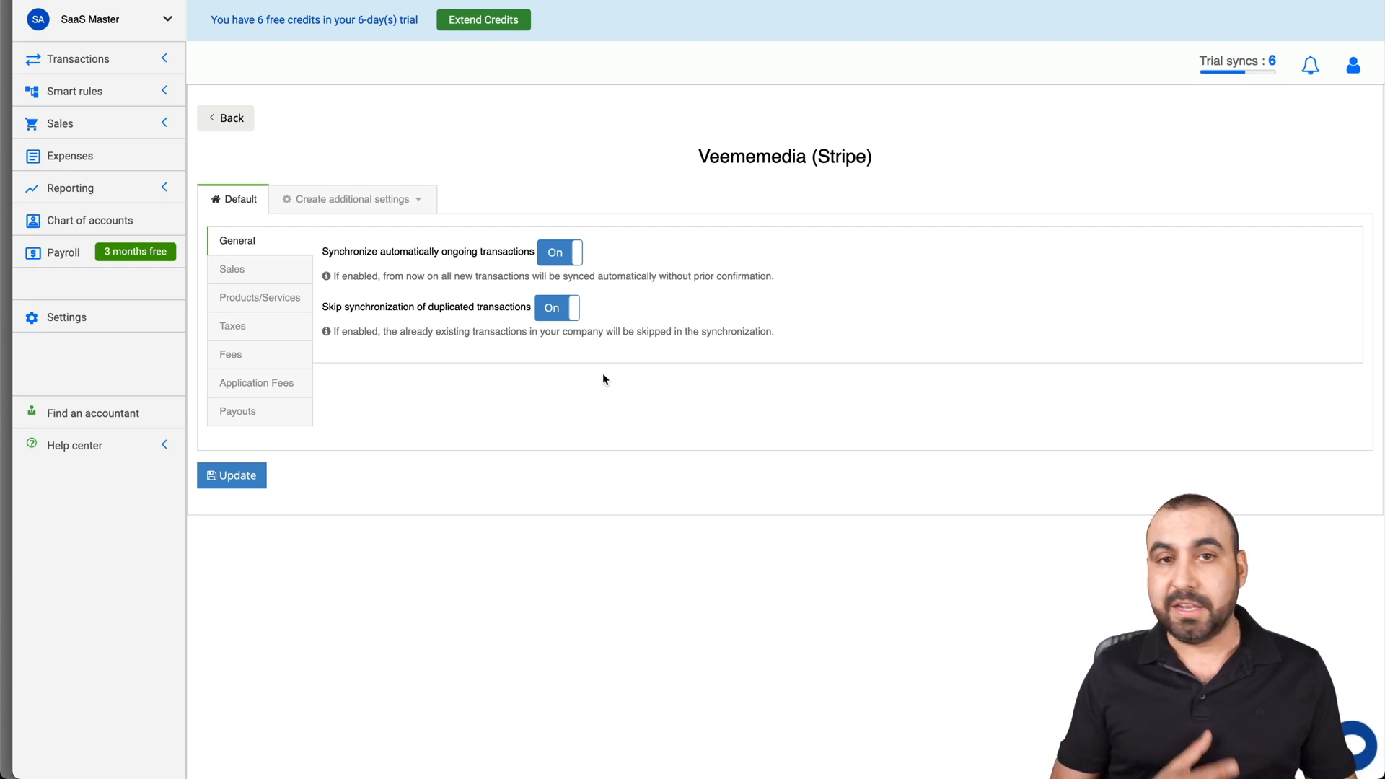
mouse_move(274, 256)
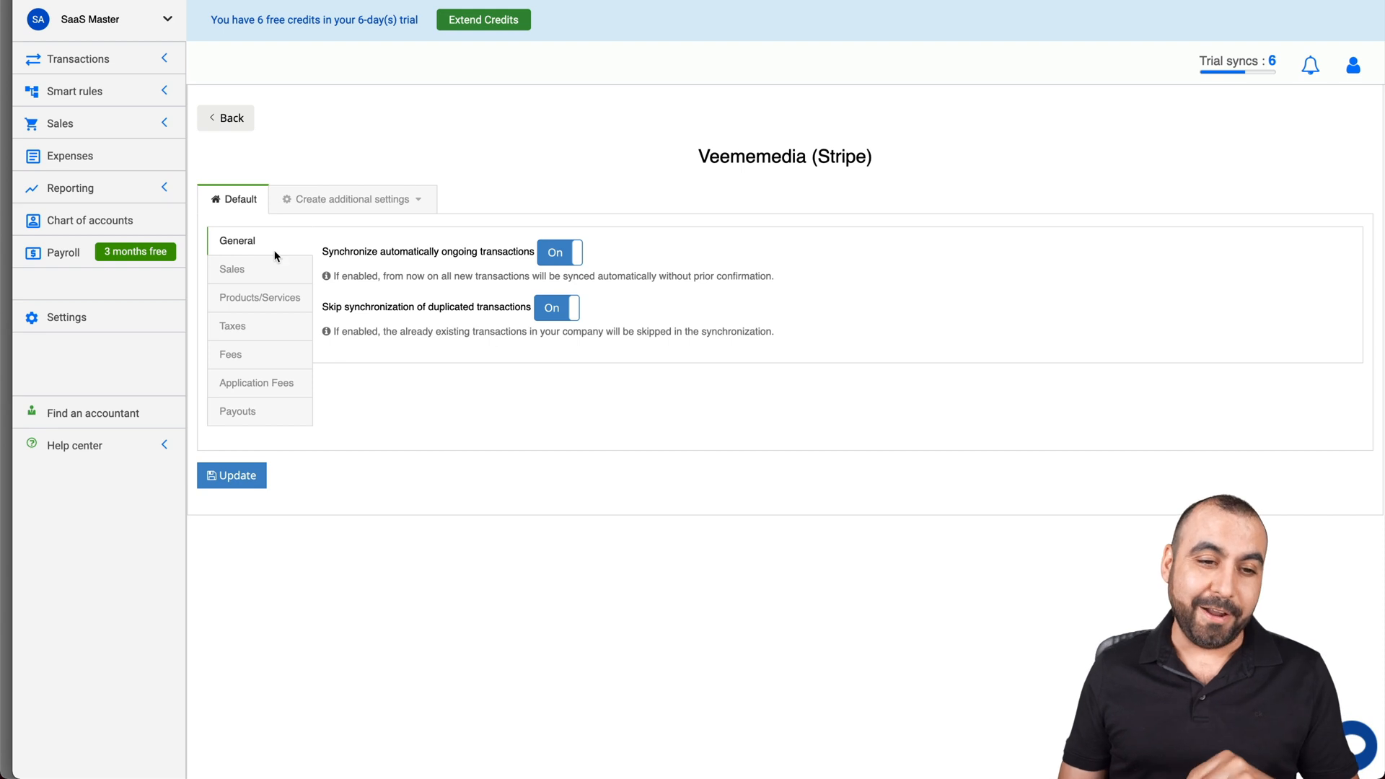
Review the Sales bank account choices, keeping Stripe Bank account, then move to Products/Services.
left_click(231, 269)
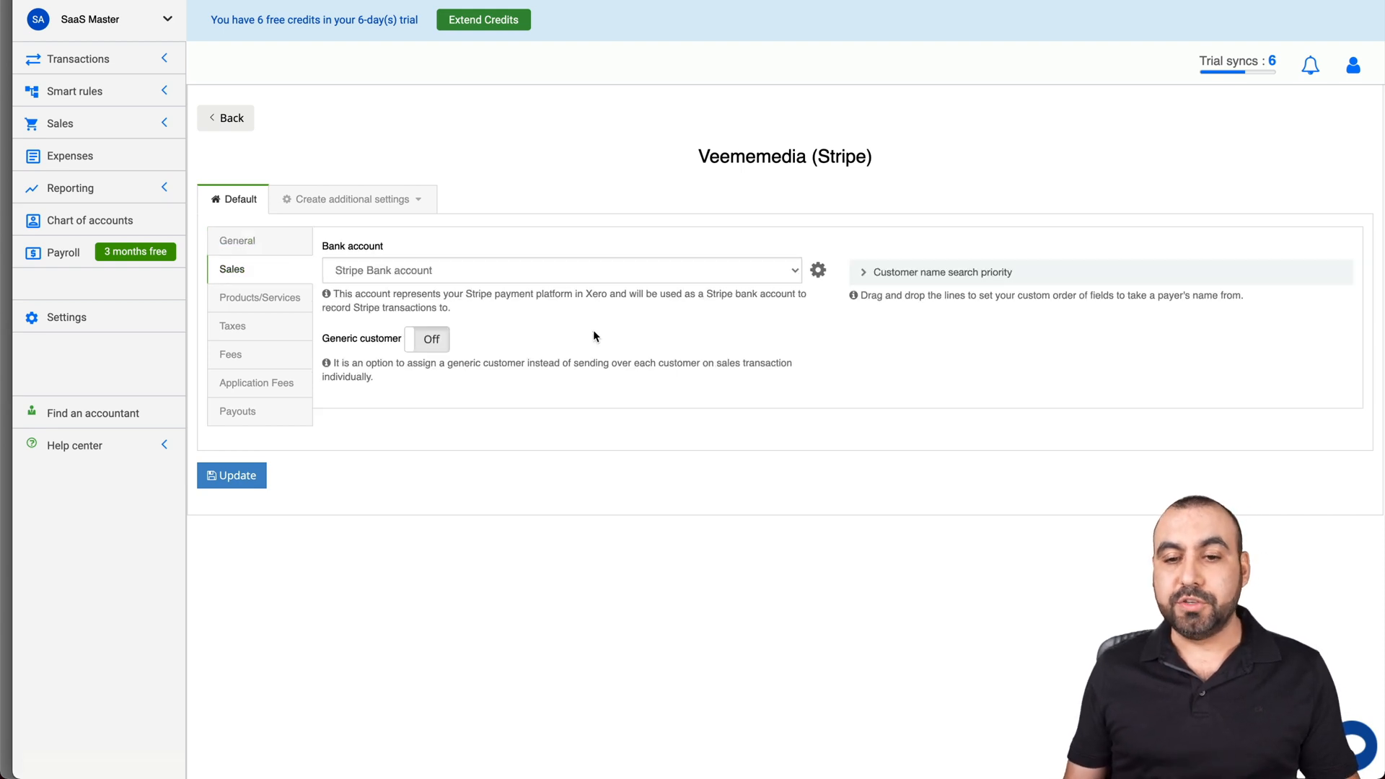
mouse_move(394, 257)
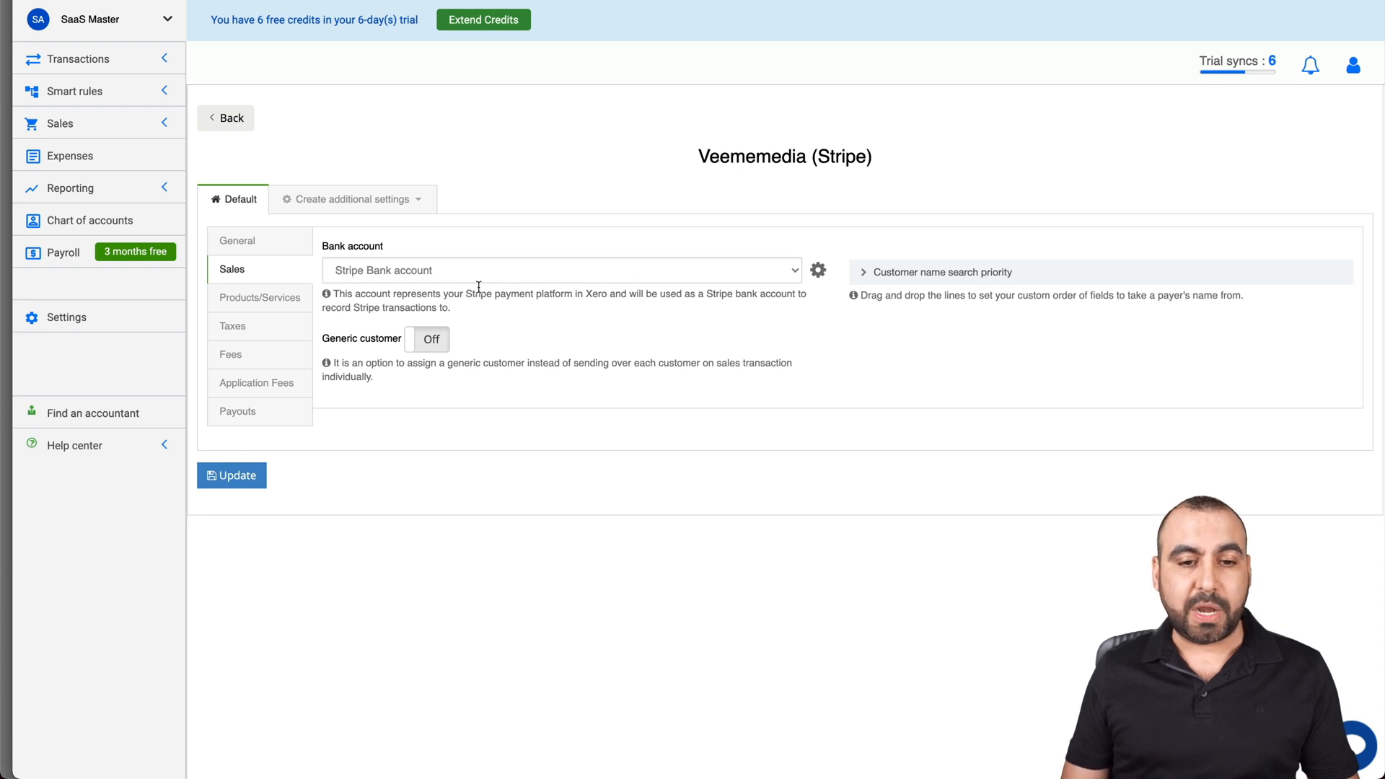
left_click(561, 269)
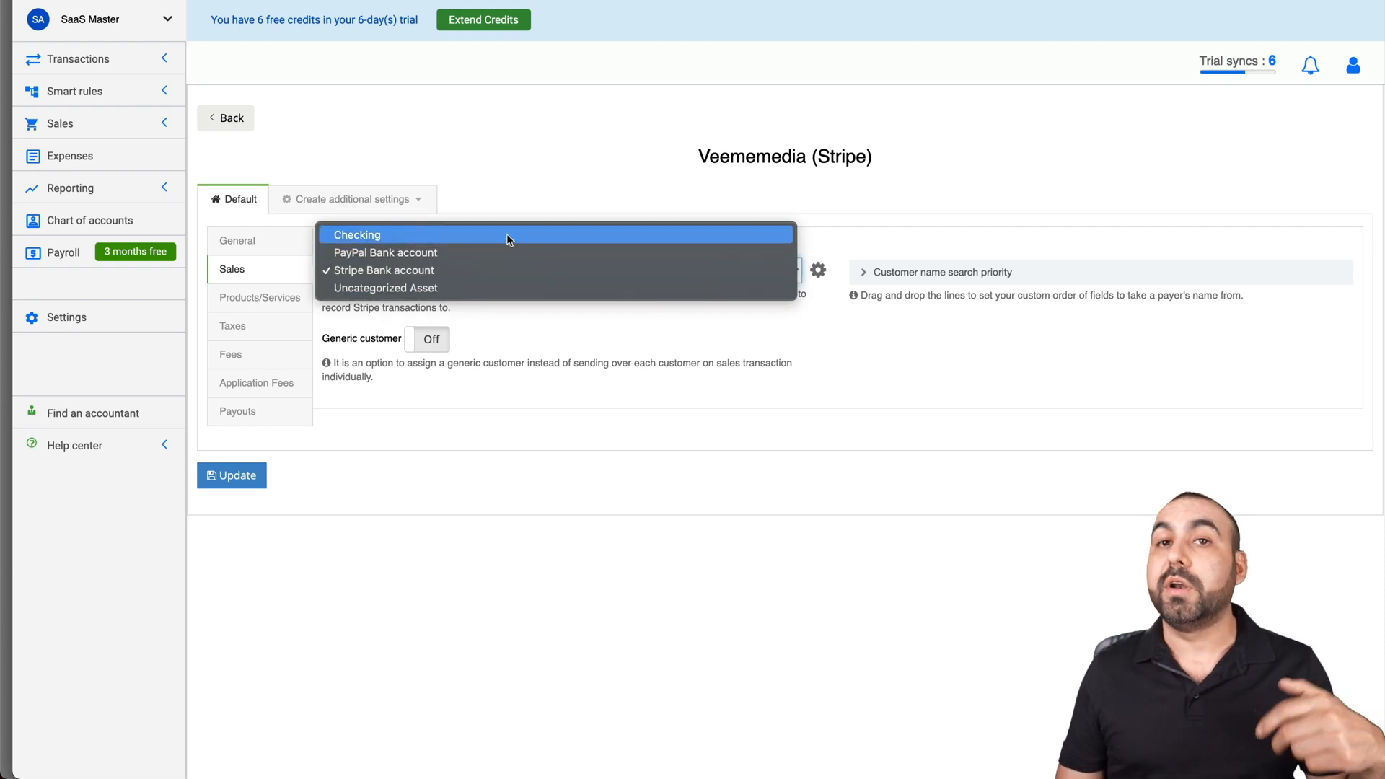
mouse_move(513, 257)
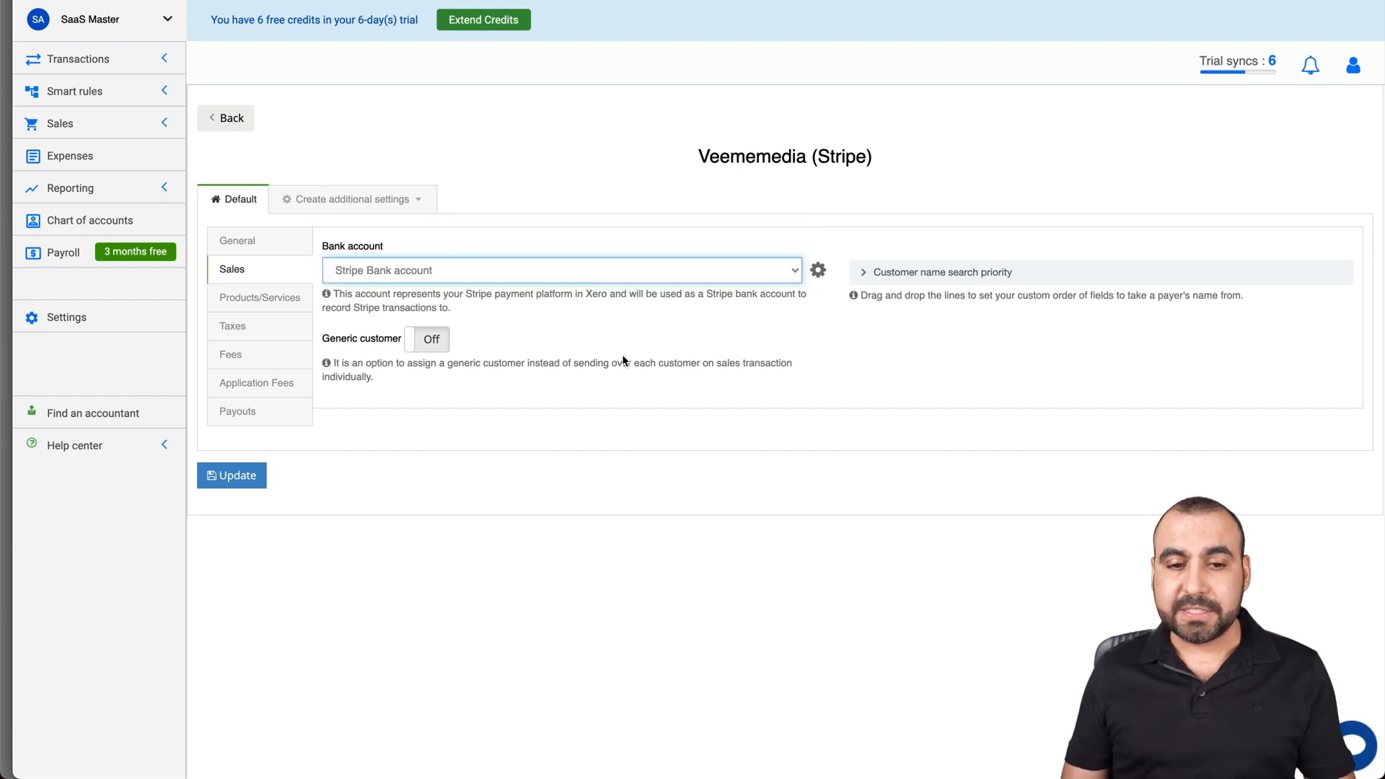
left_click(259, 297)
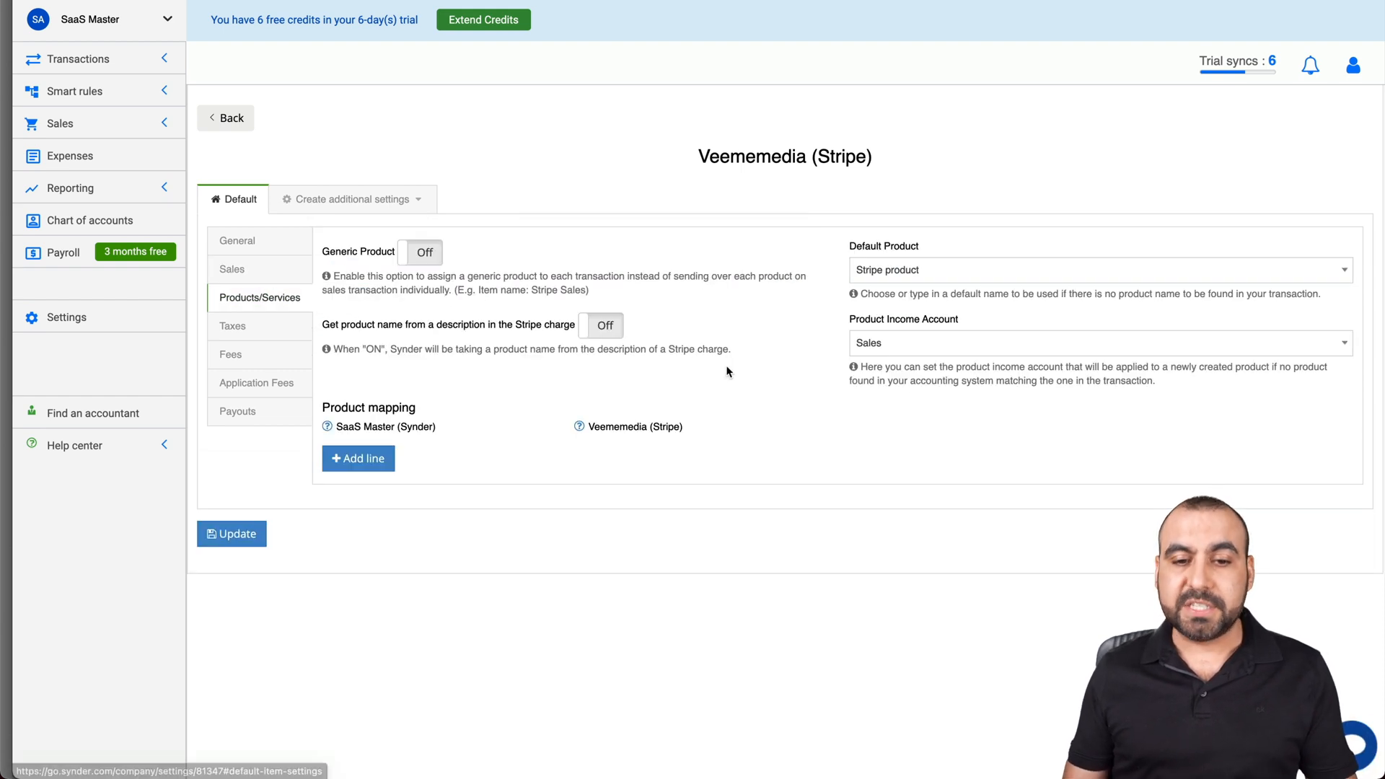
mouse_move(881, 254)
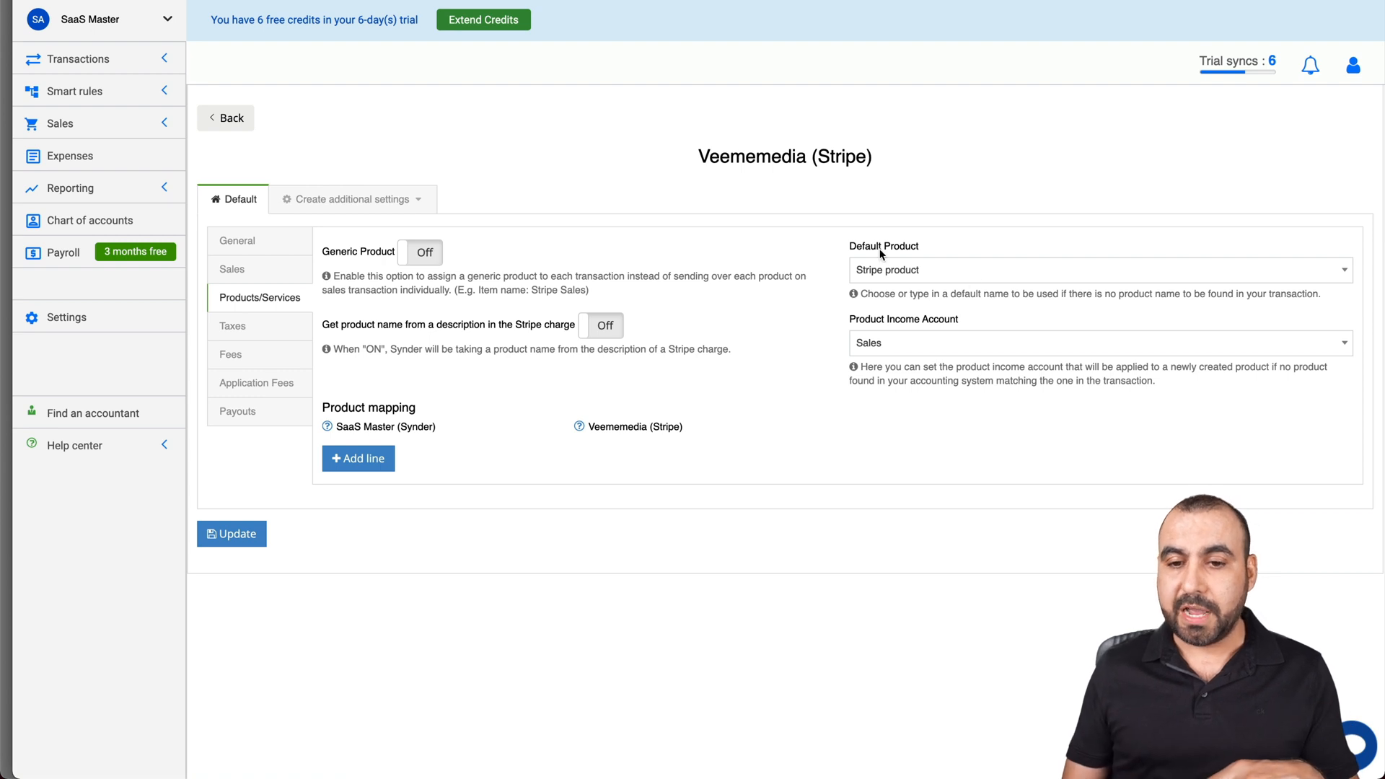
mouse_move(902, 293)
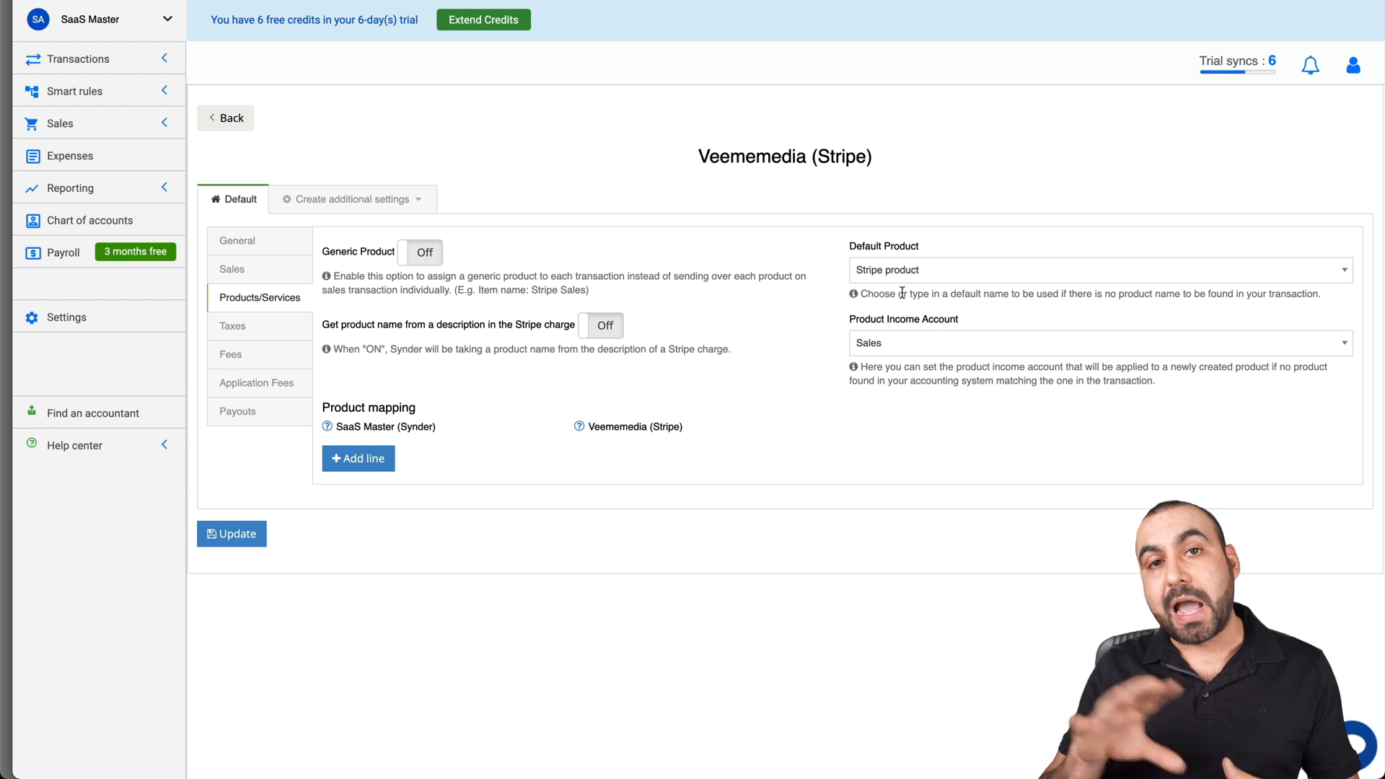
In Taxes, turn generic tax code Off for sales and On for expenses, then view Fees.
left_click(233, 324)
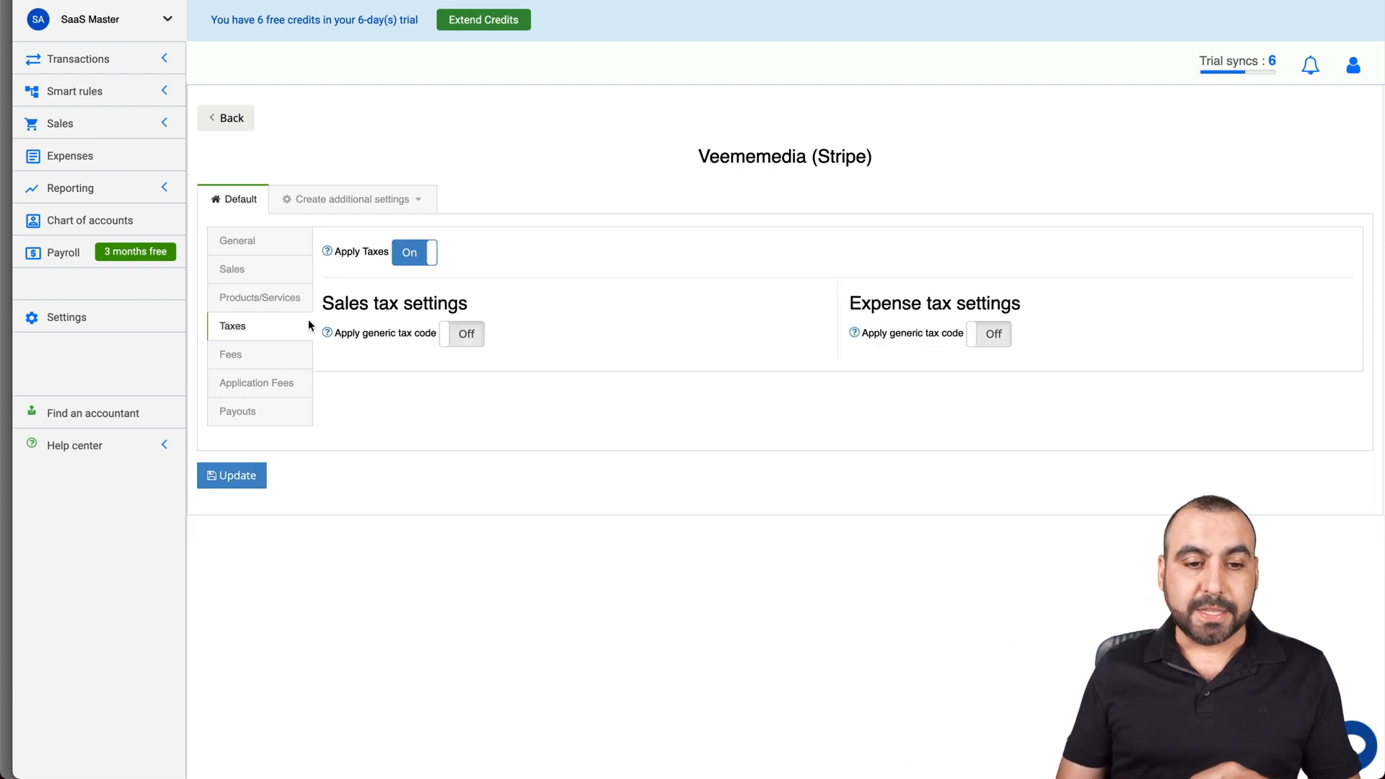
mouse_move(648, 298)
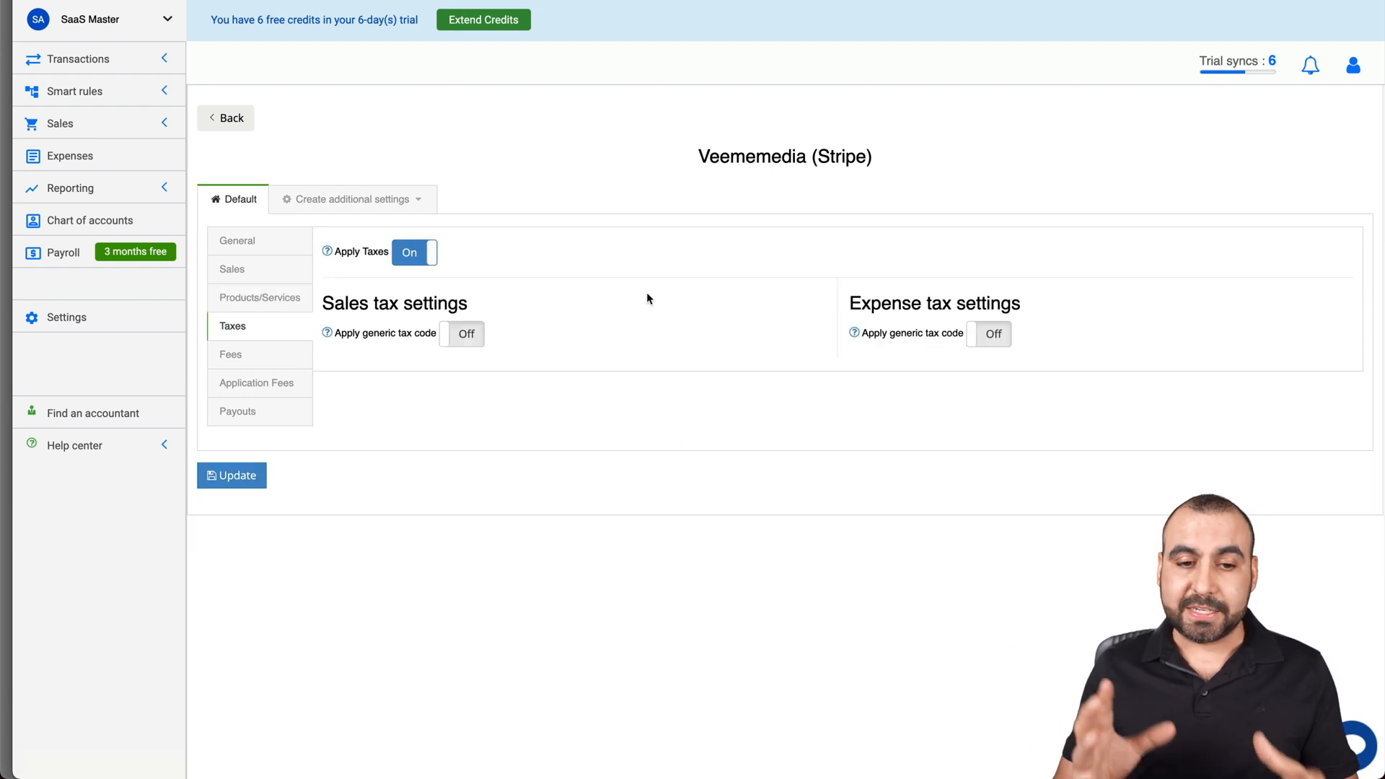
left_click(462, 334)
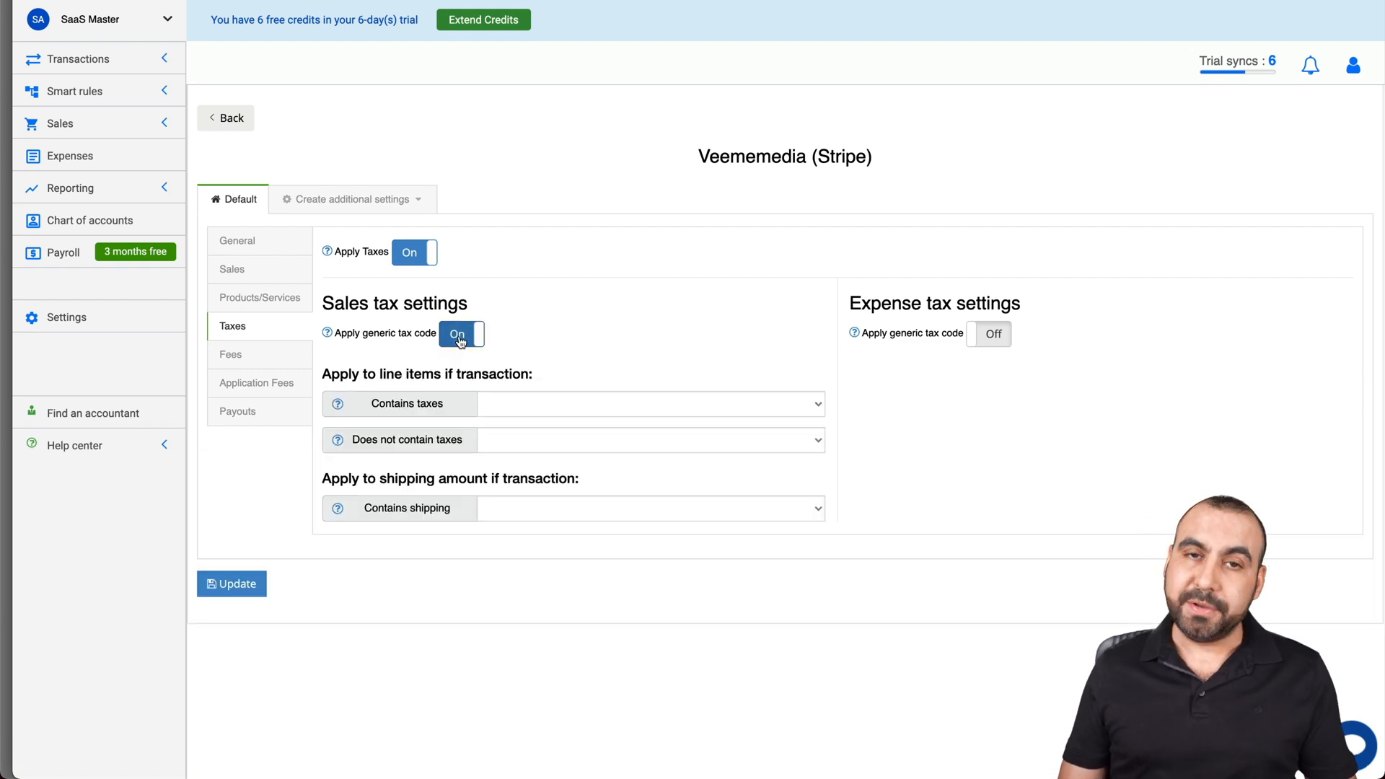
left_click(983, 333)
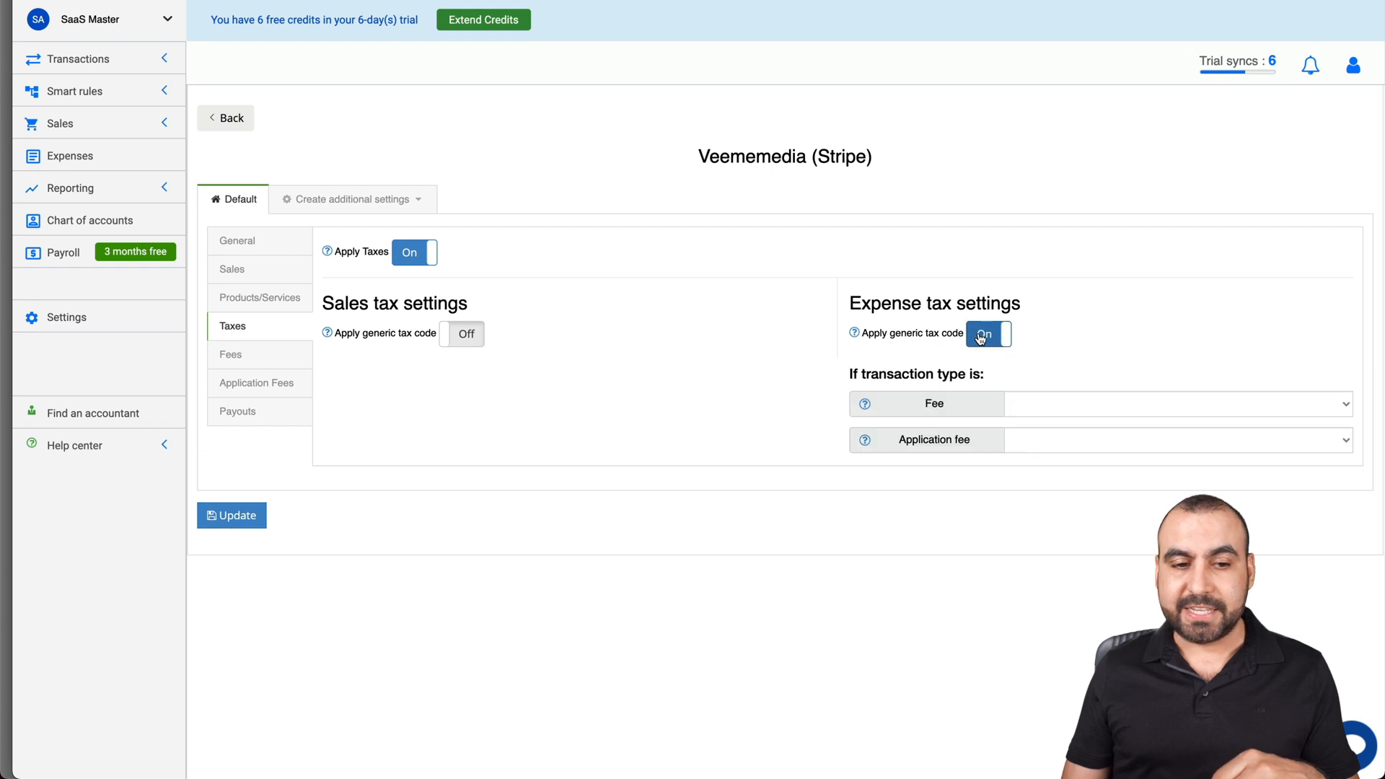
left_click(230, 355)
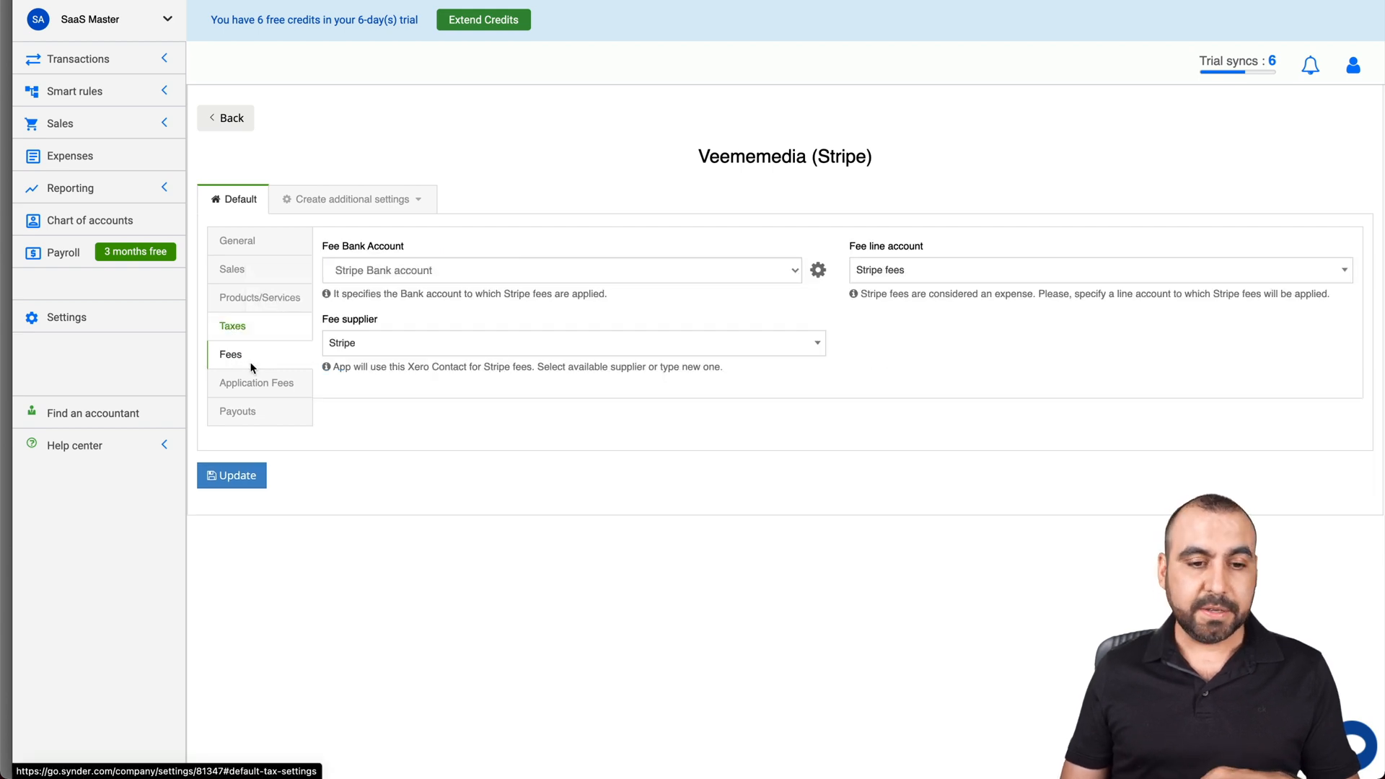
Show the Payouts section with payout processing on and funds going to Checking.
left_click(239, 411)
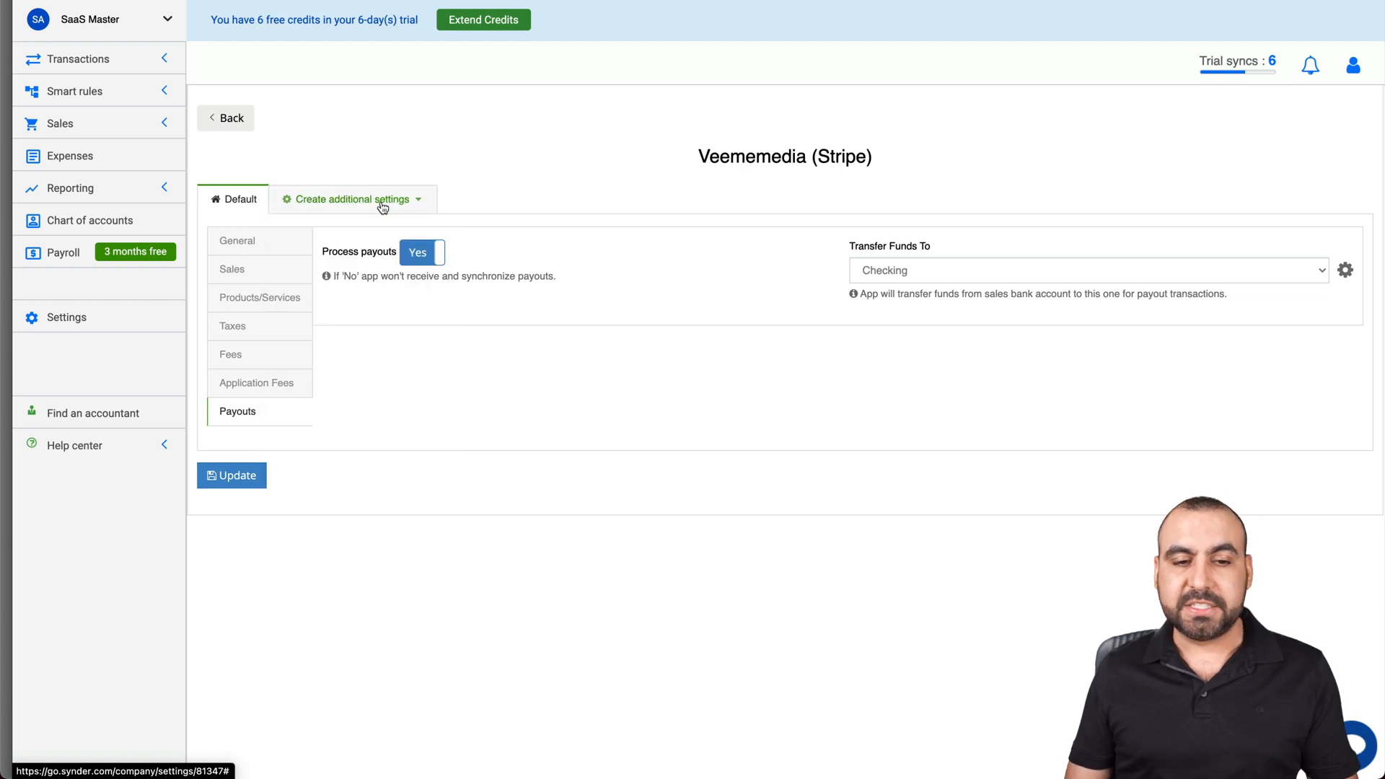
left_click(352, 199)
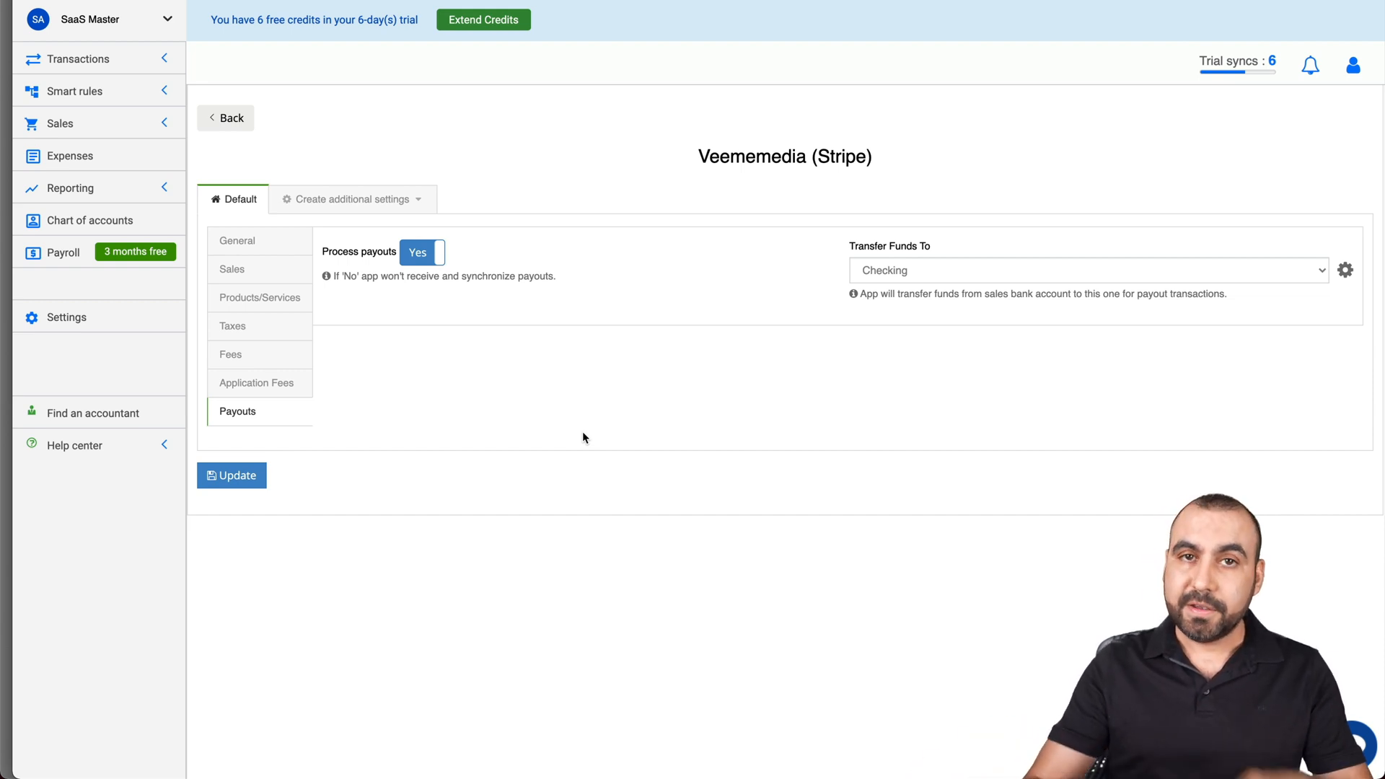
mouse_move(277, 164)
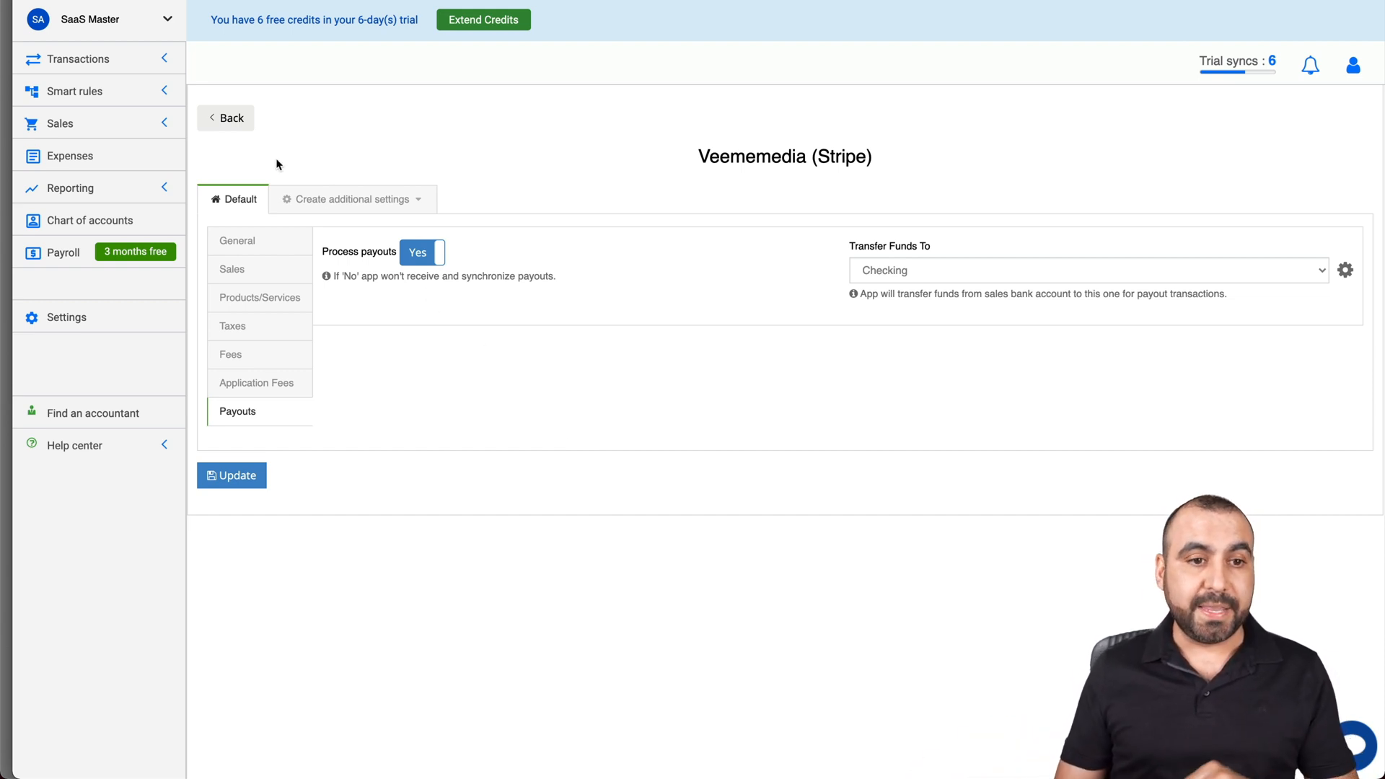
Go to Synder transactions from the sidebar, confirming Leave without saving the Stripe settings.
left_click(79, 58)
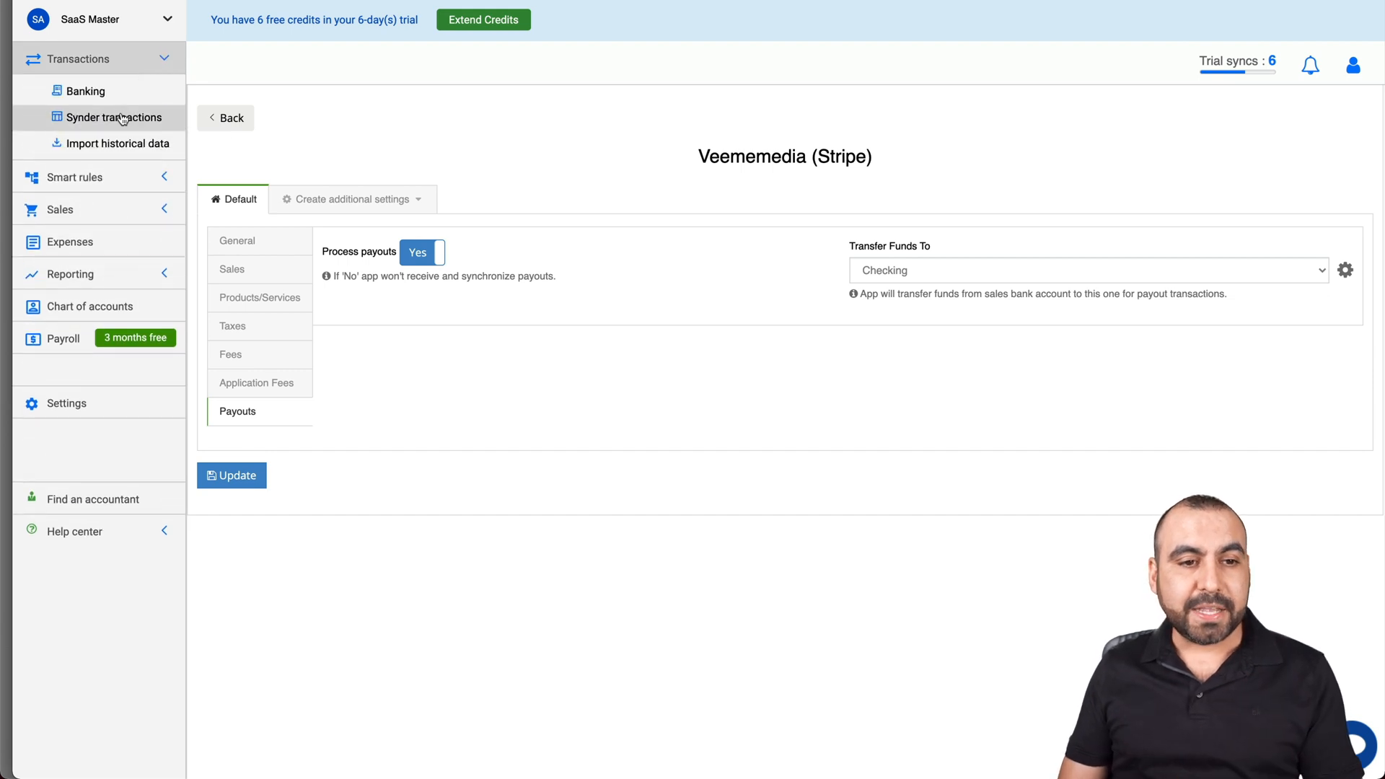
left_click(115, 117)
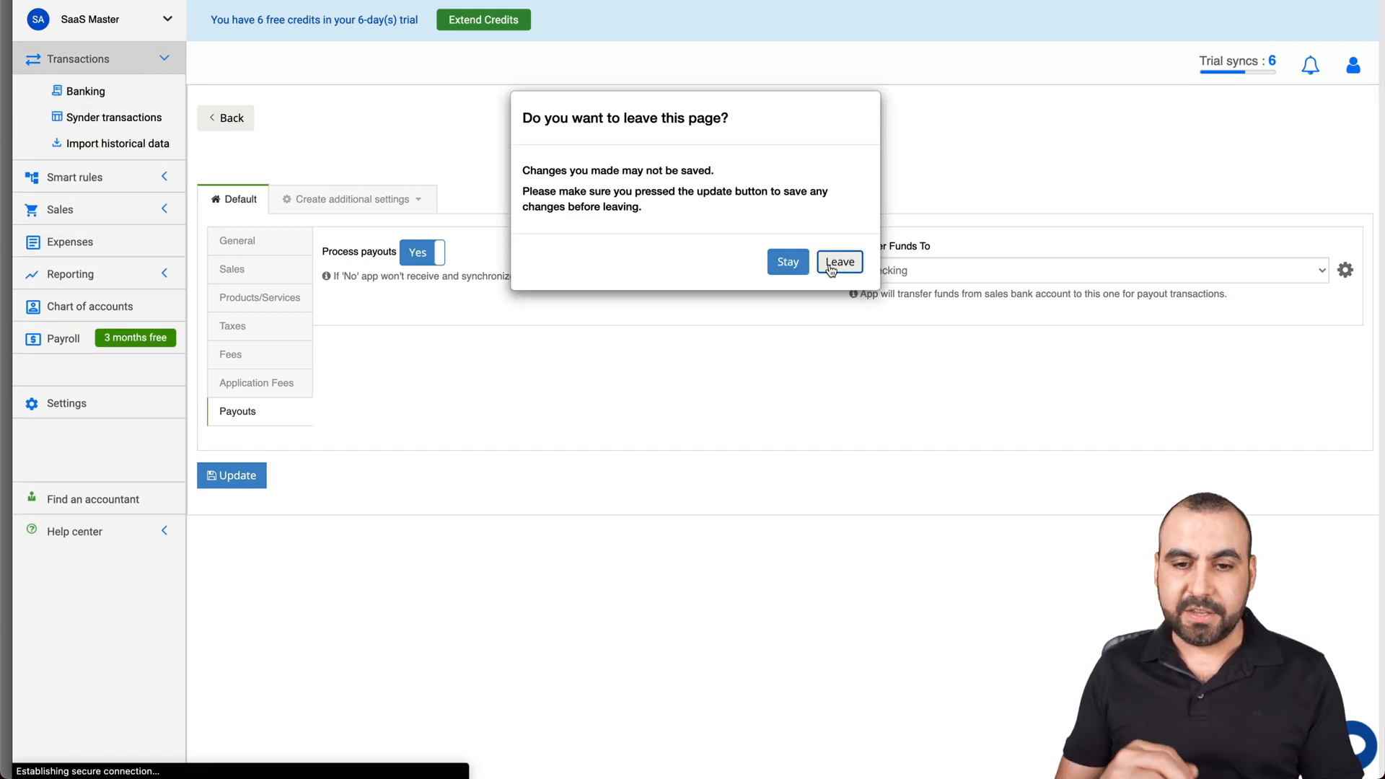
left_click(838, 261)
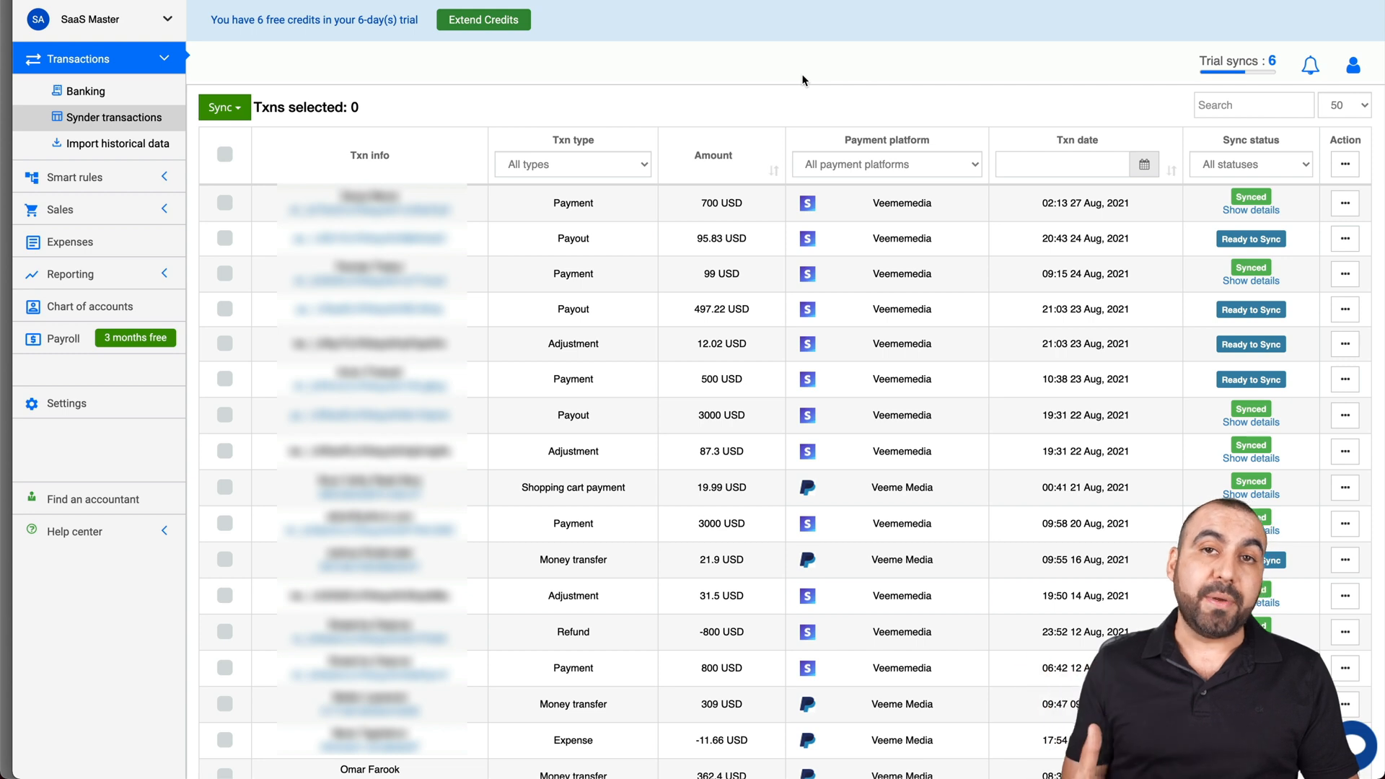
mouse_move(255, 128)
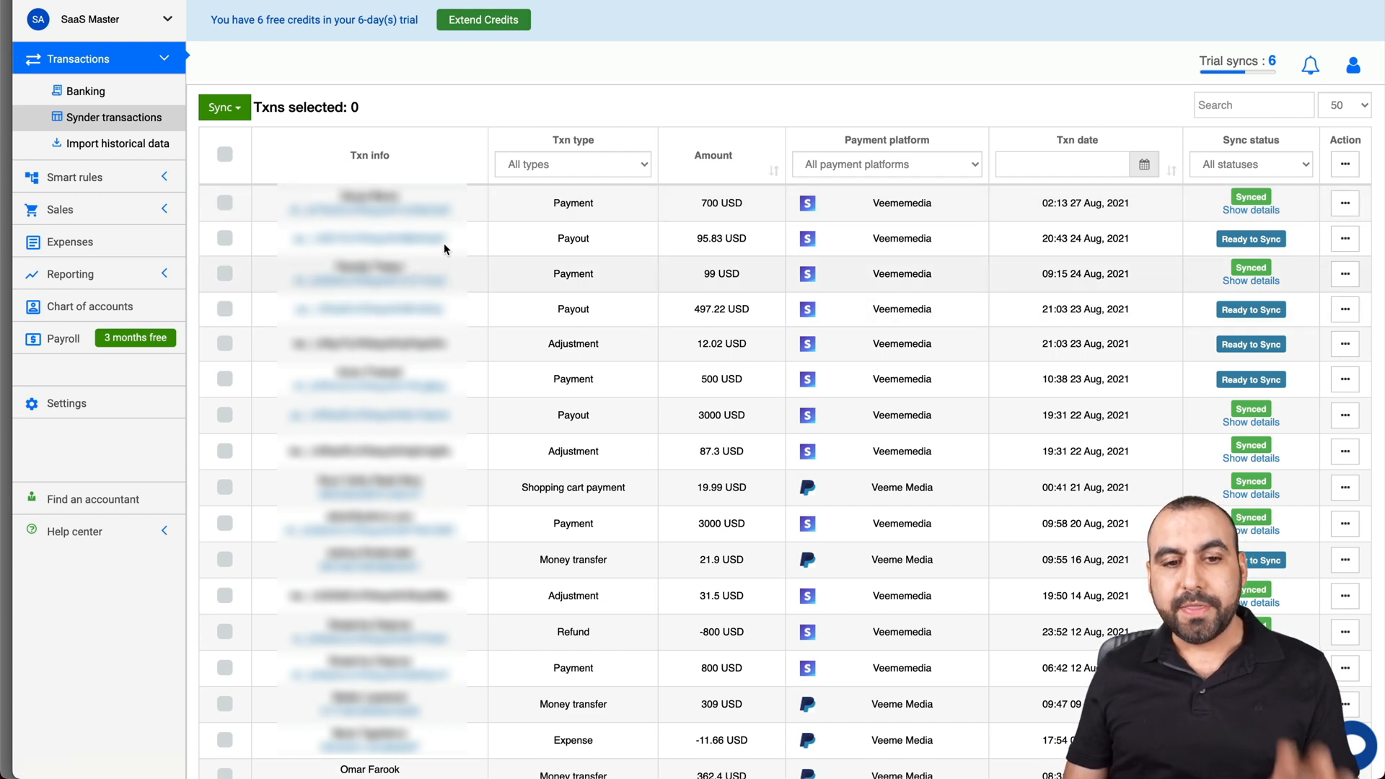
mouse_move(612, 150)
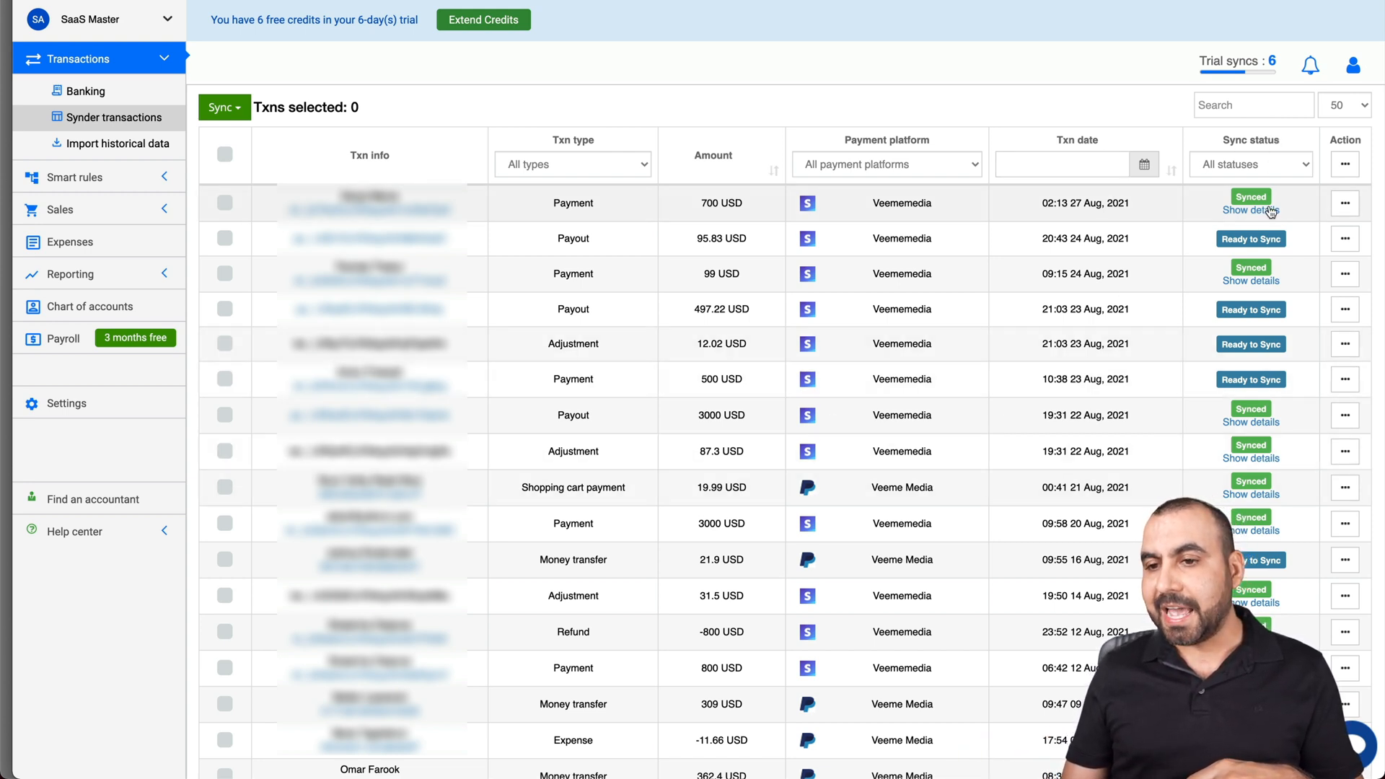
mouse_move(1277, 205)
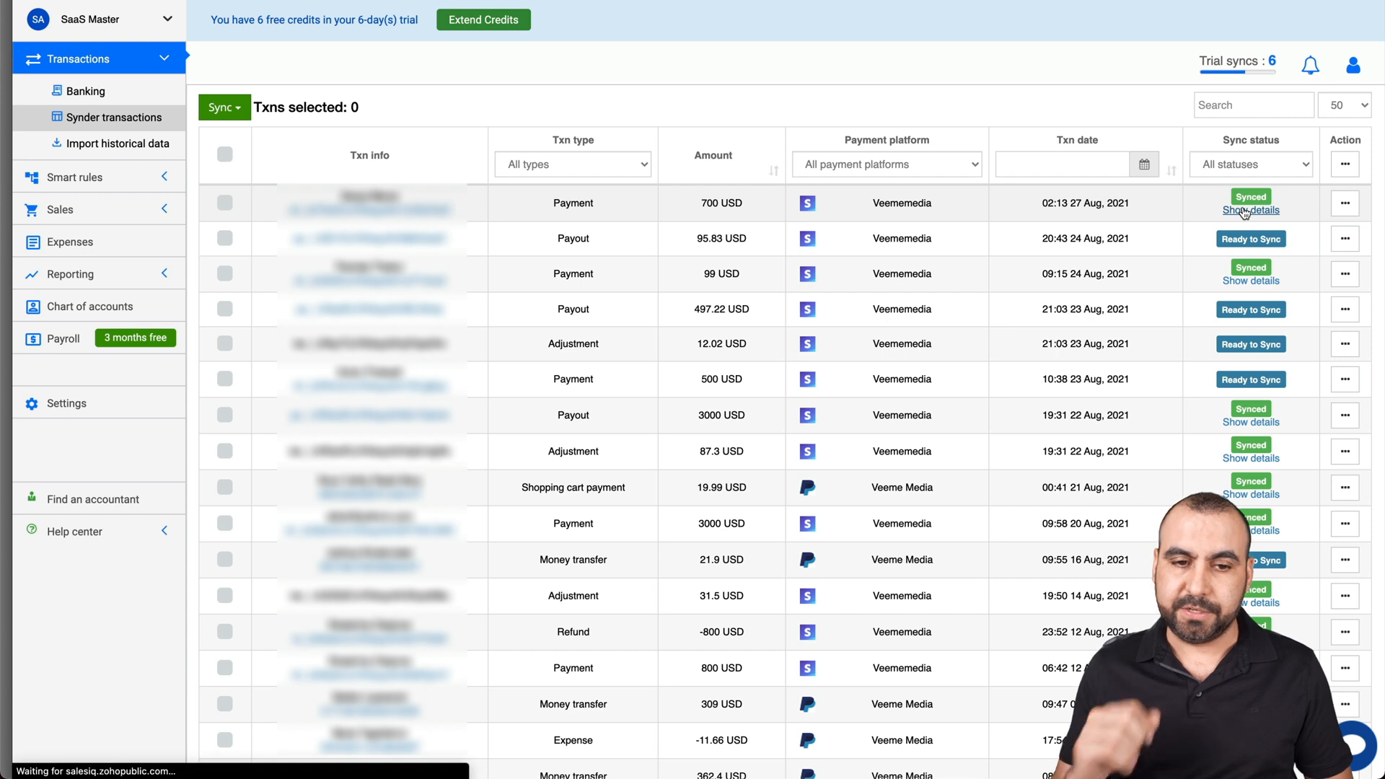
Expand the $700 payment's Sales Receipt log and show its created product in Products and services.
left_click(1251, 210)
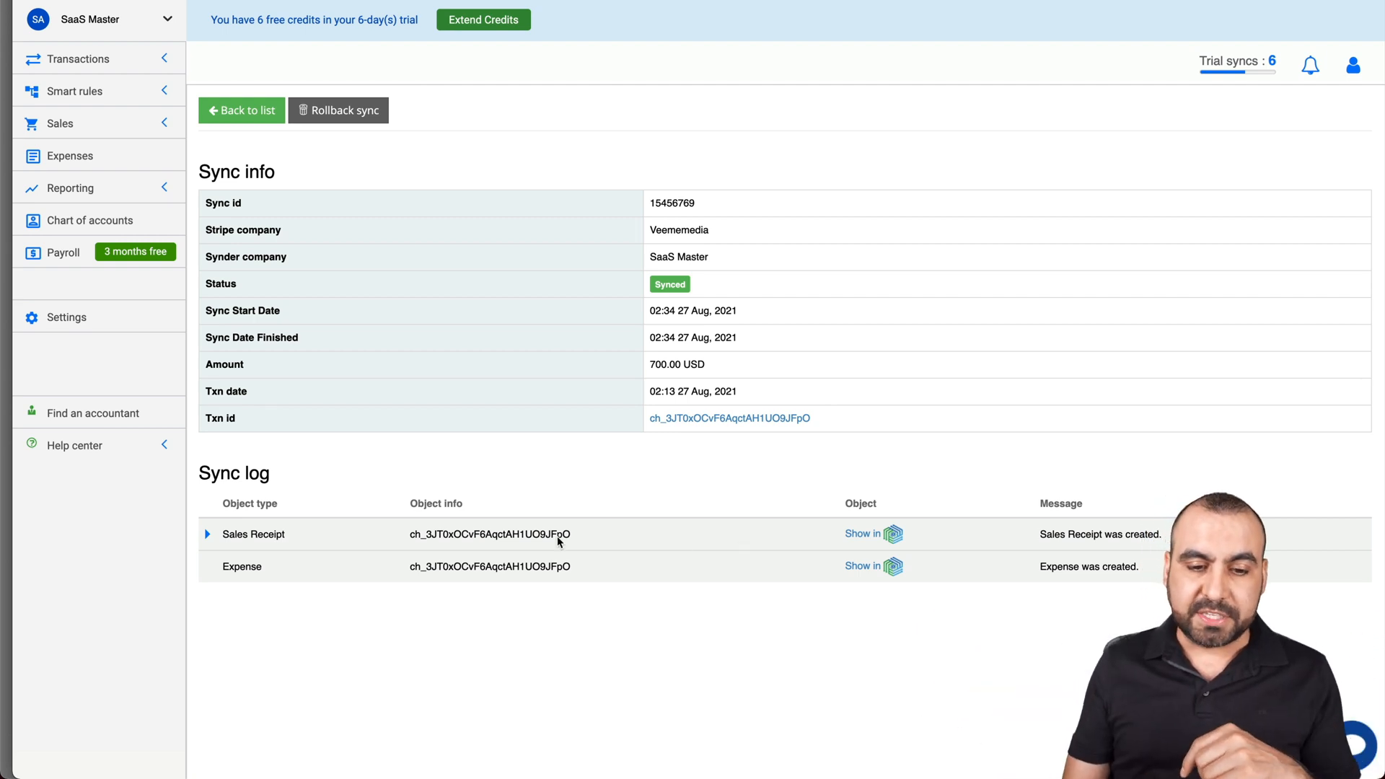
left_click(207, 534)
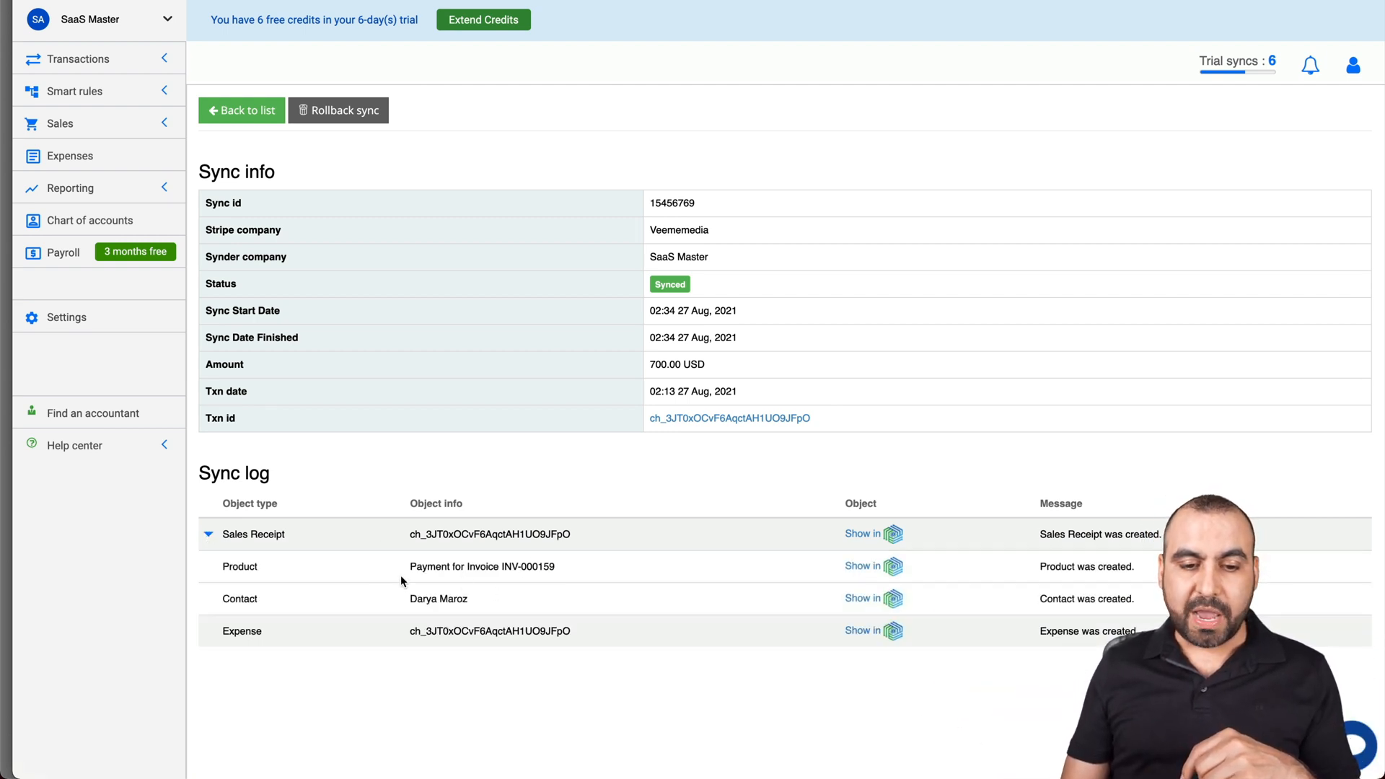
double_click(482, 565)
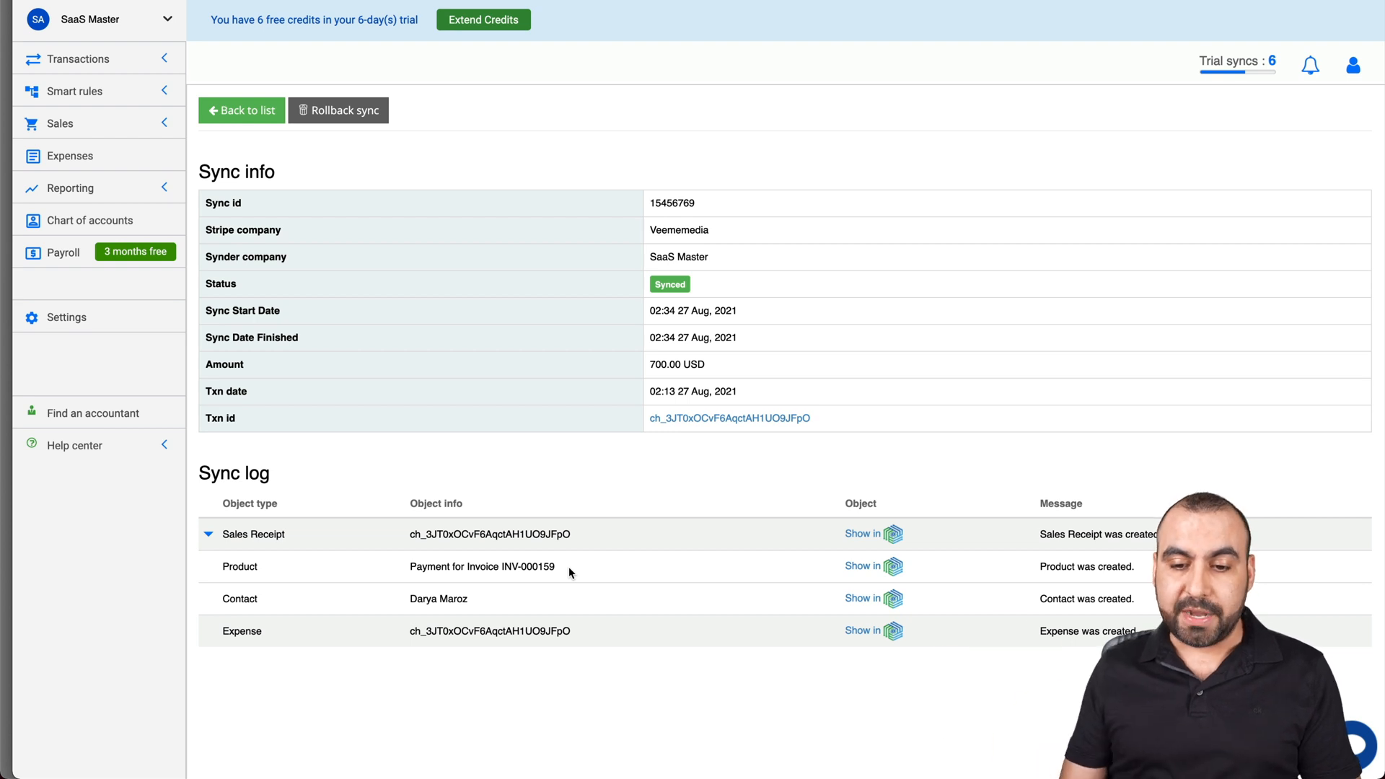
mouse_move(865, 566)
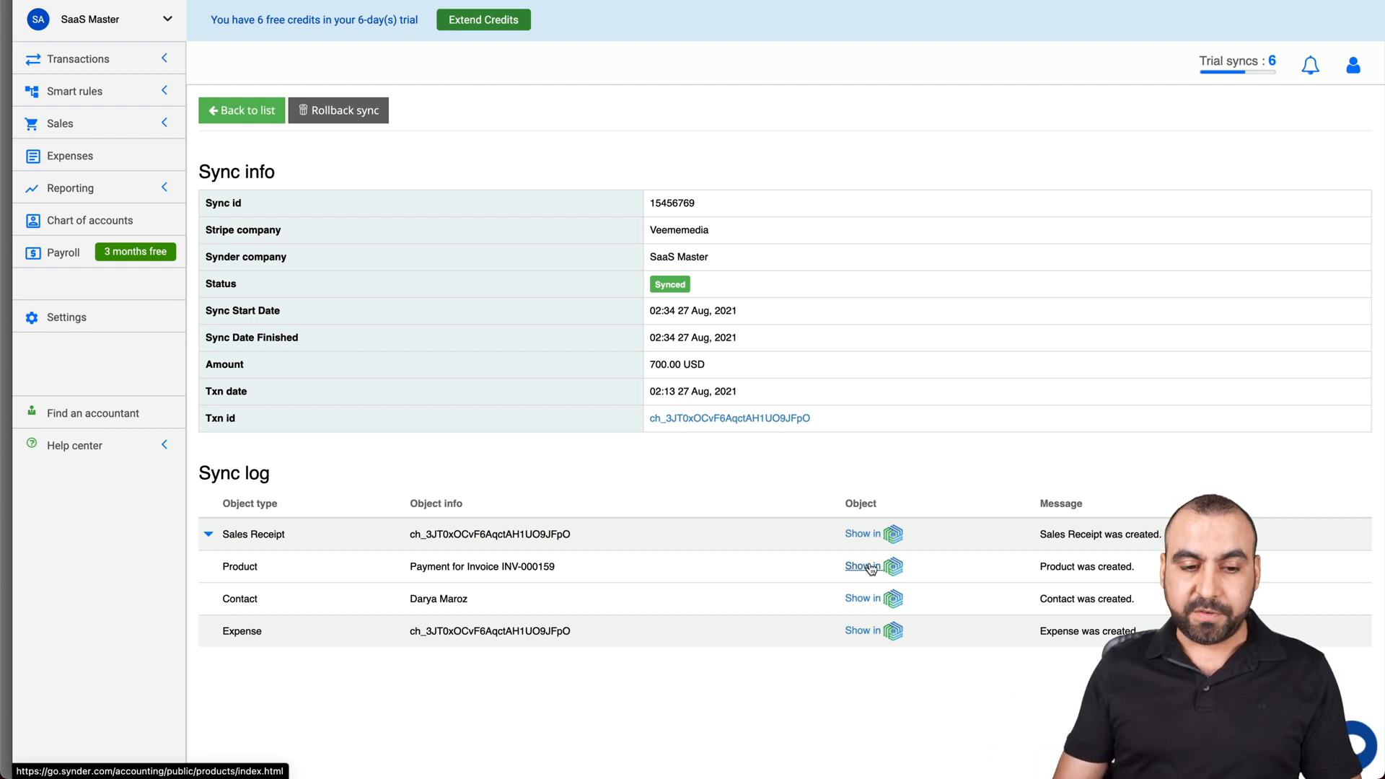
left_click(861, 565)
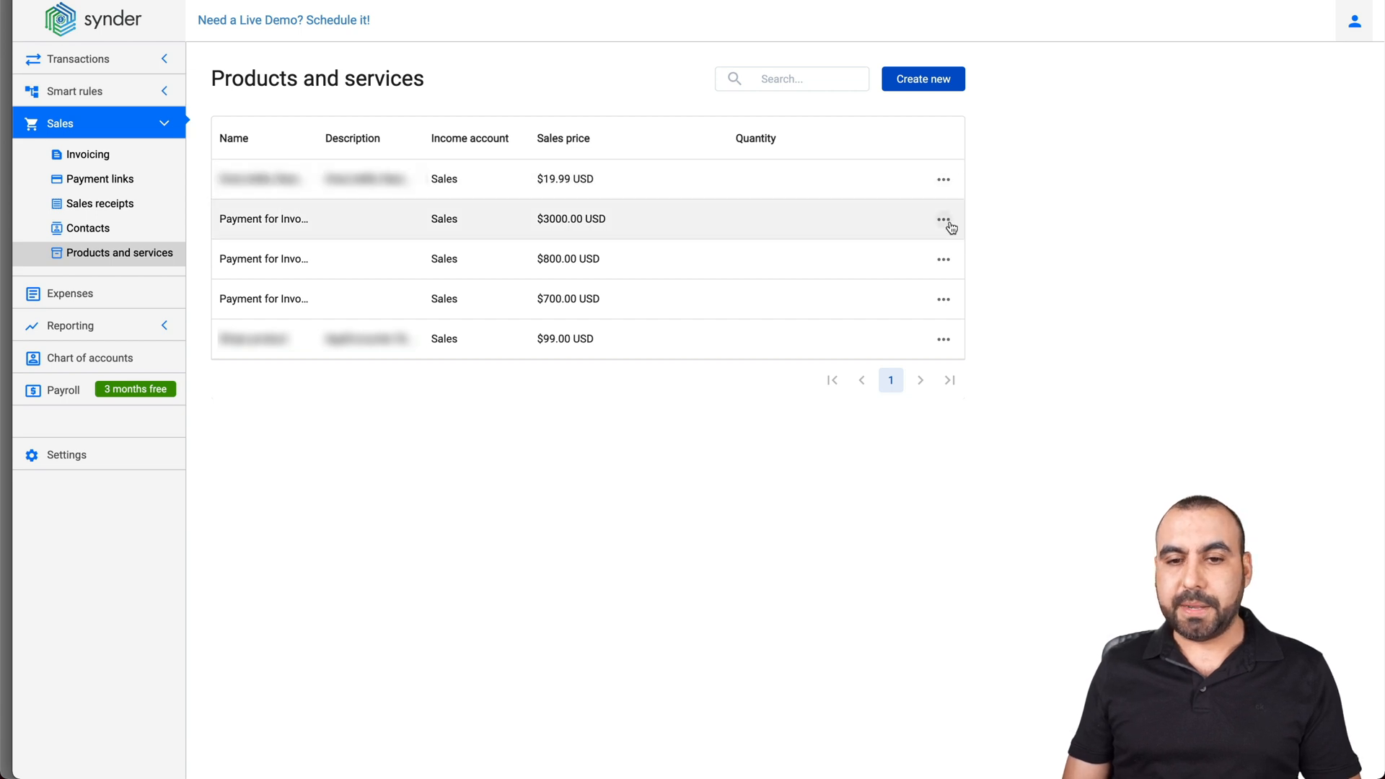
left_click(942, 218)
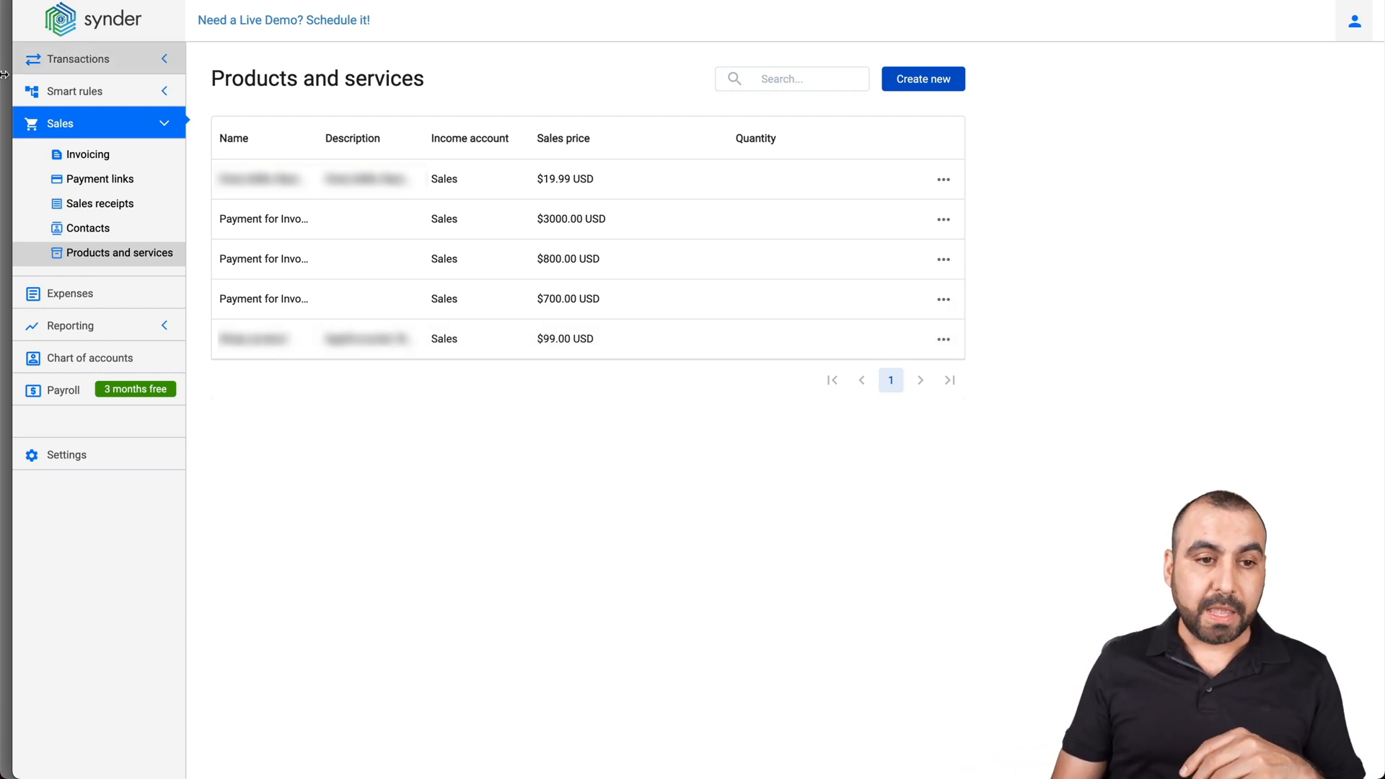
Reach Import historical data via Banking and select Veememedia (Stripe) as the payment platform.
left_click(78, 58)
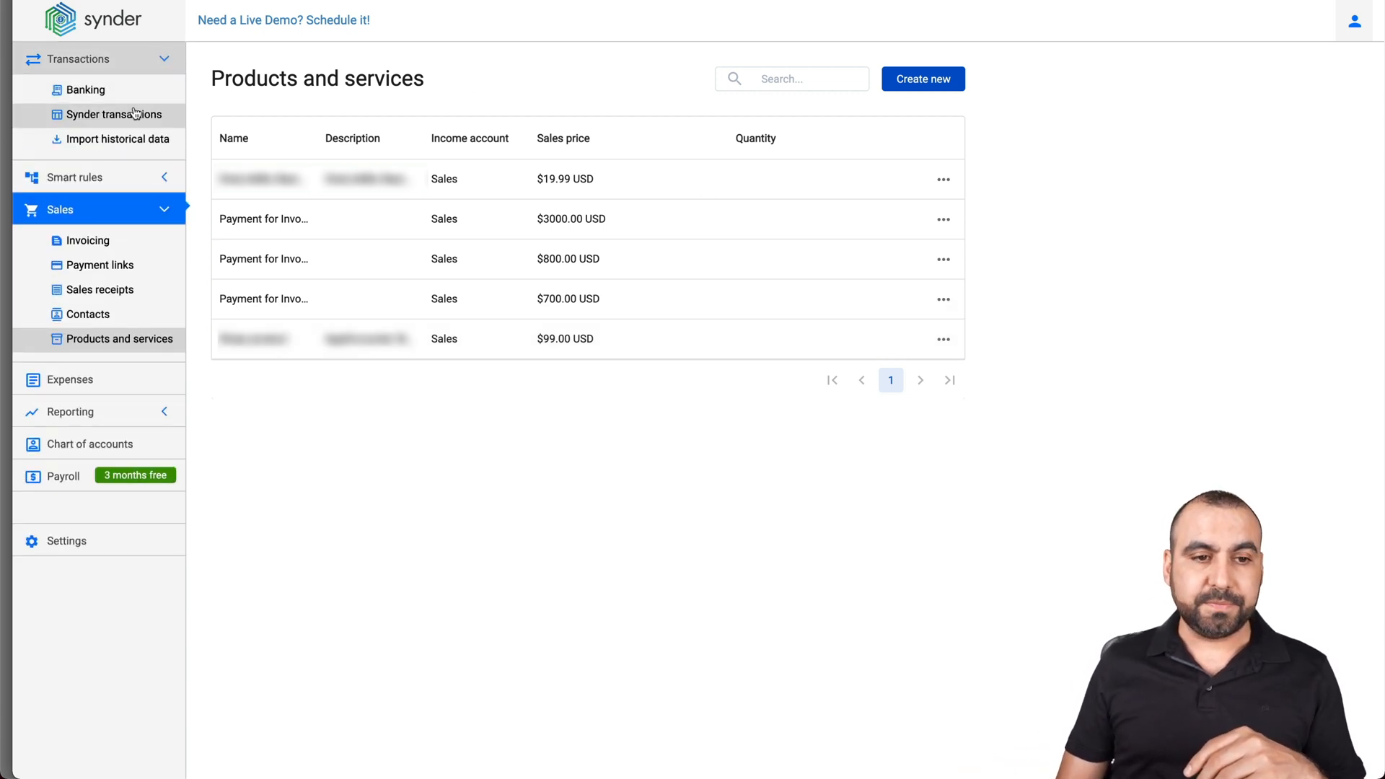
left_click(85, 89)
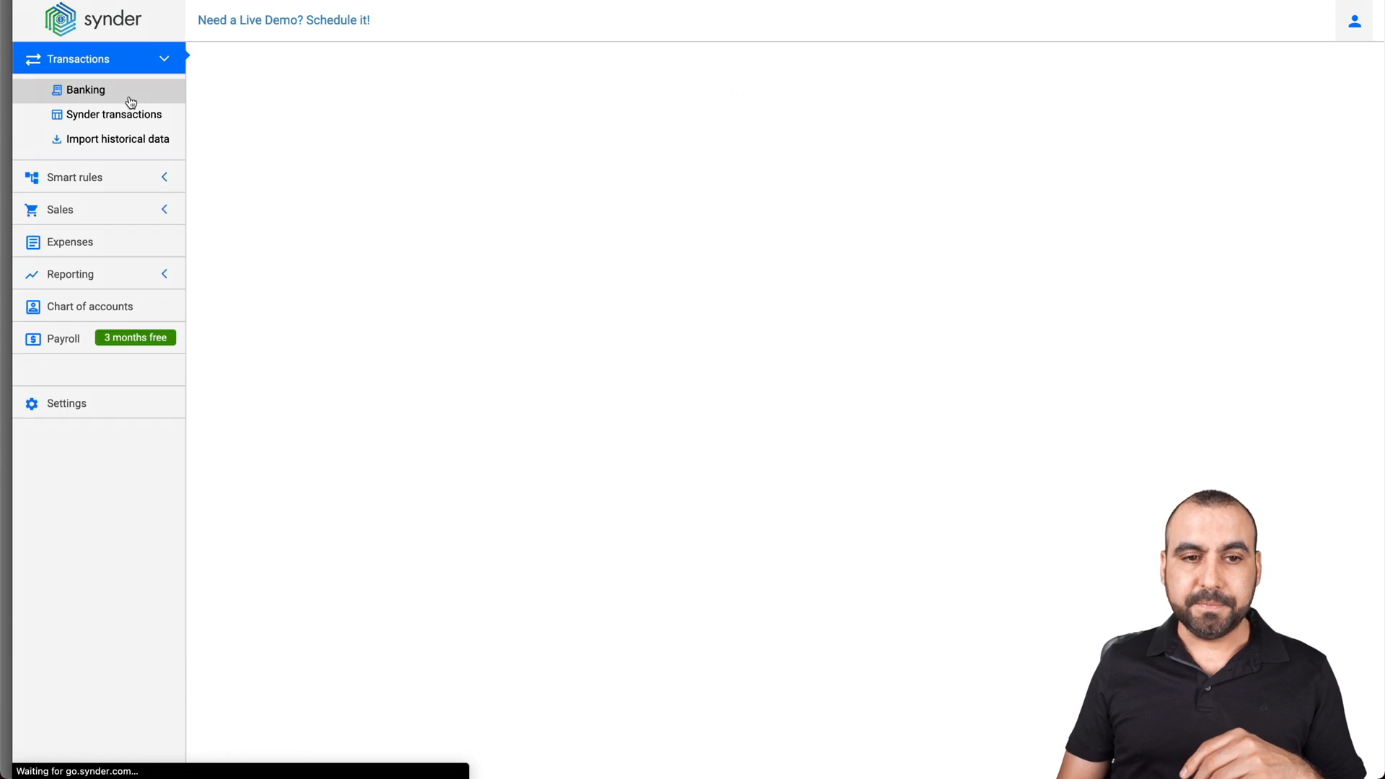
left_click(85, 90)
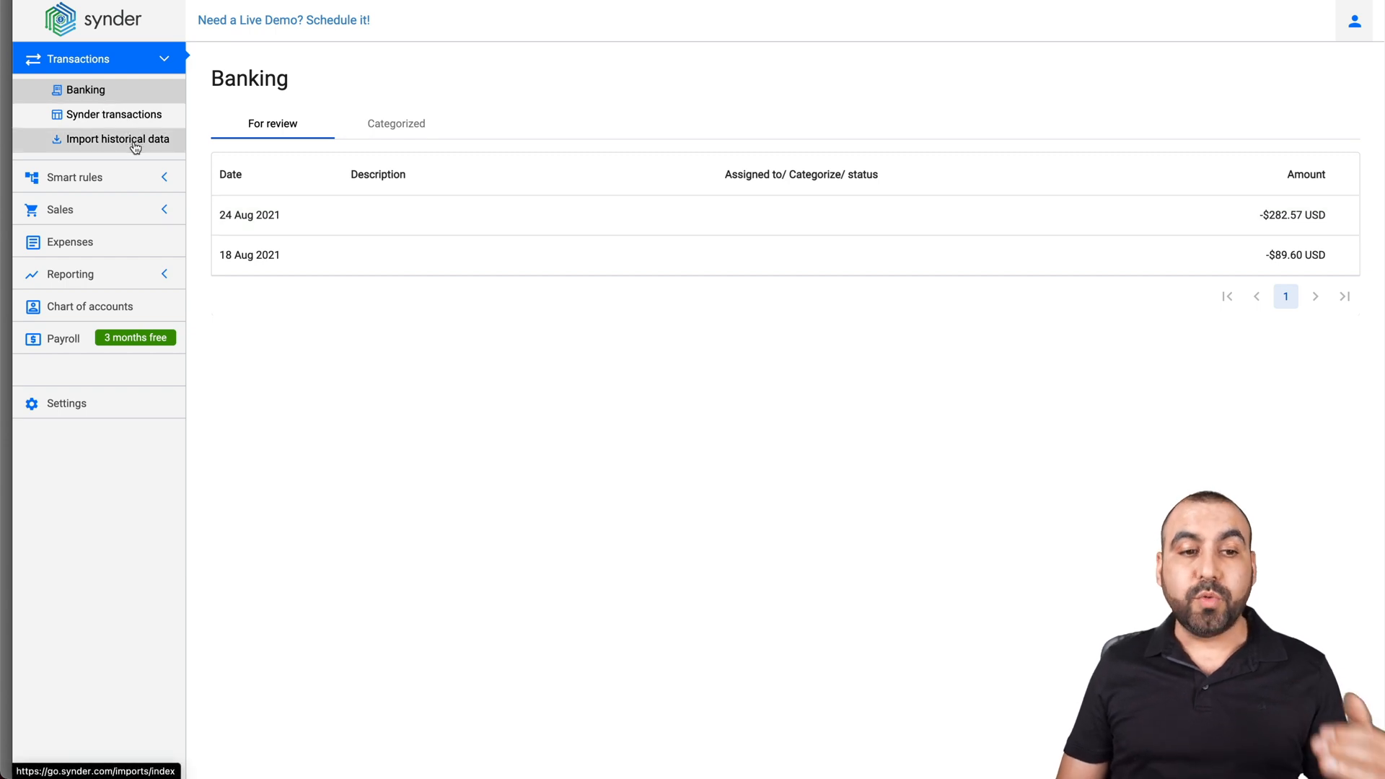
left_click(115, 139)
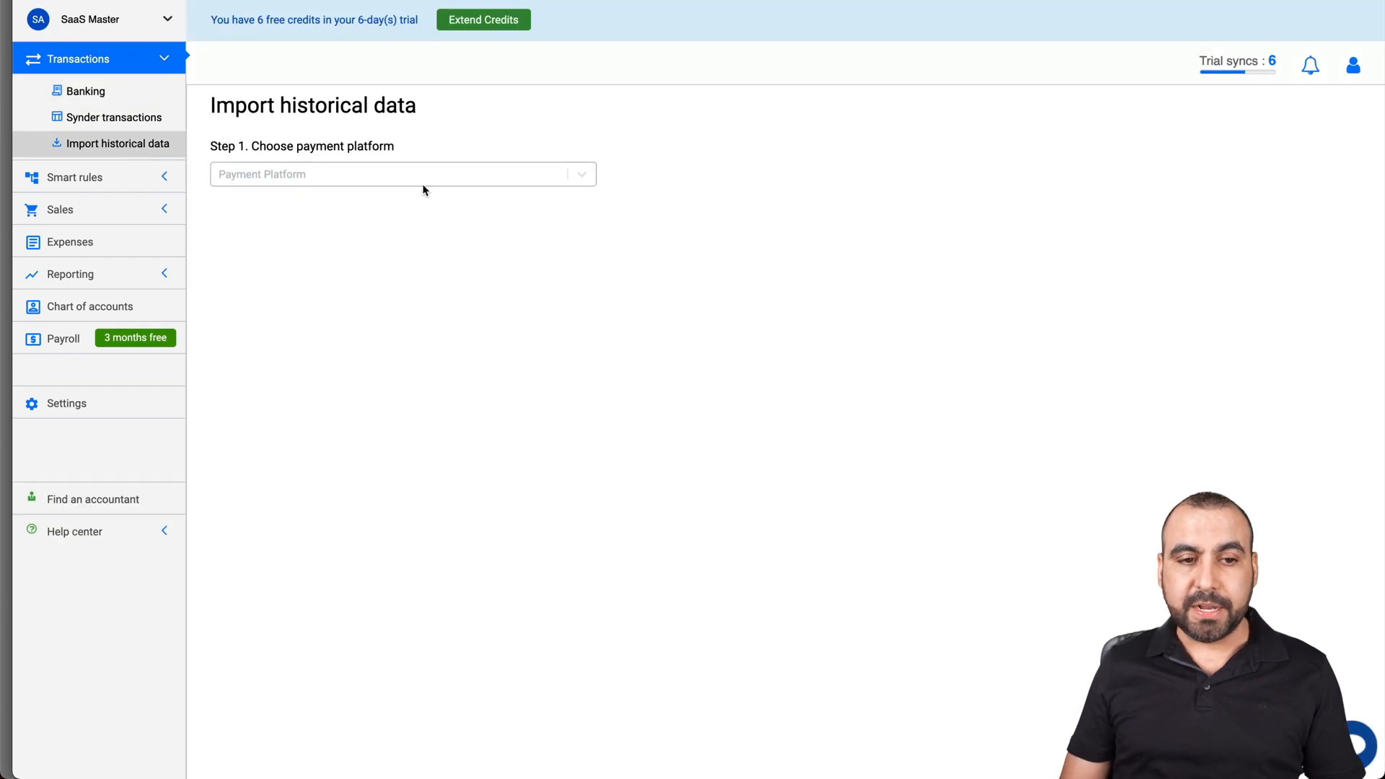
left_click(403, 175)
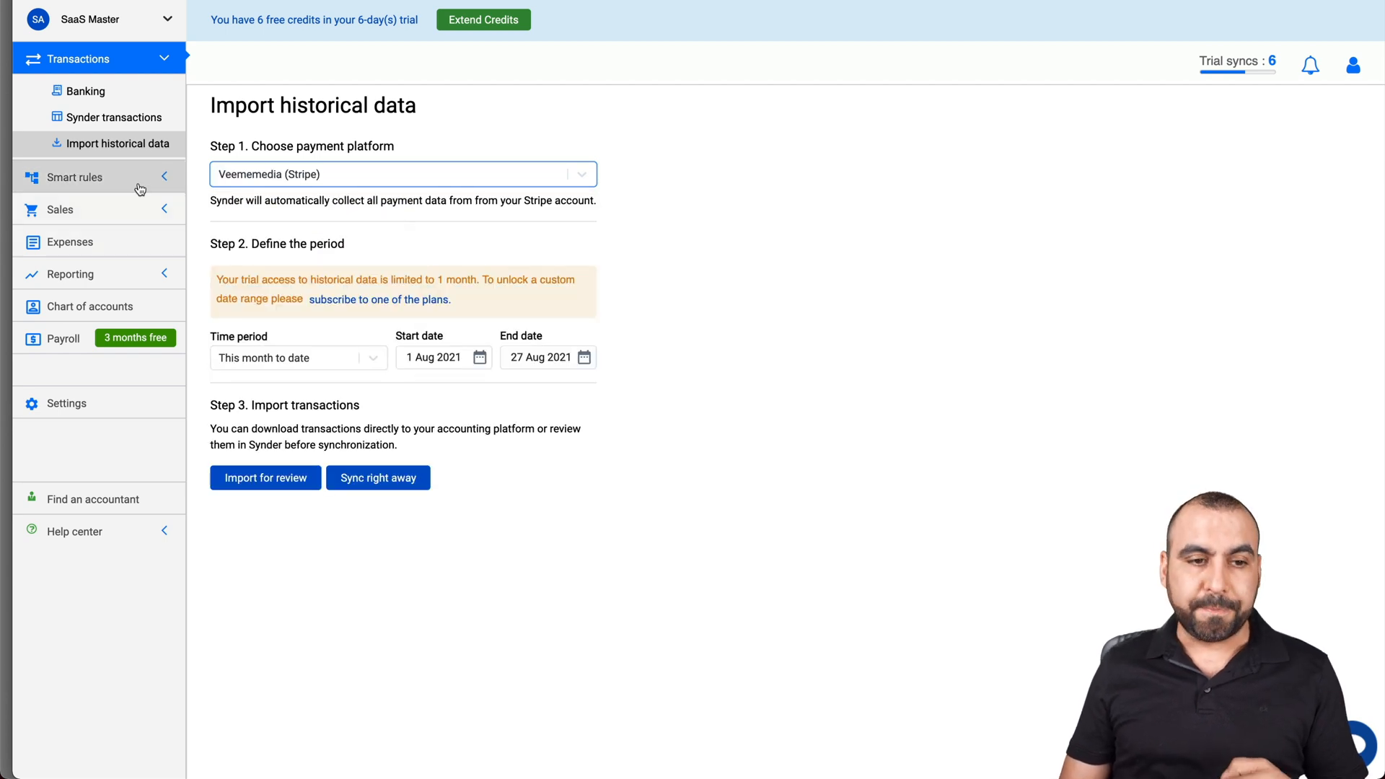
left_click(75, 176)
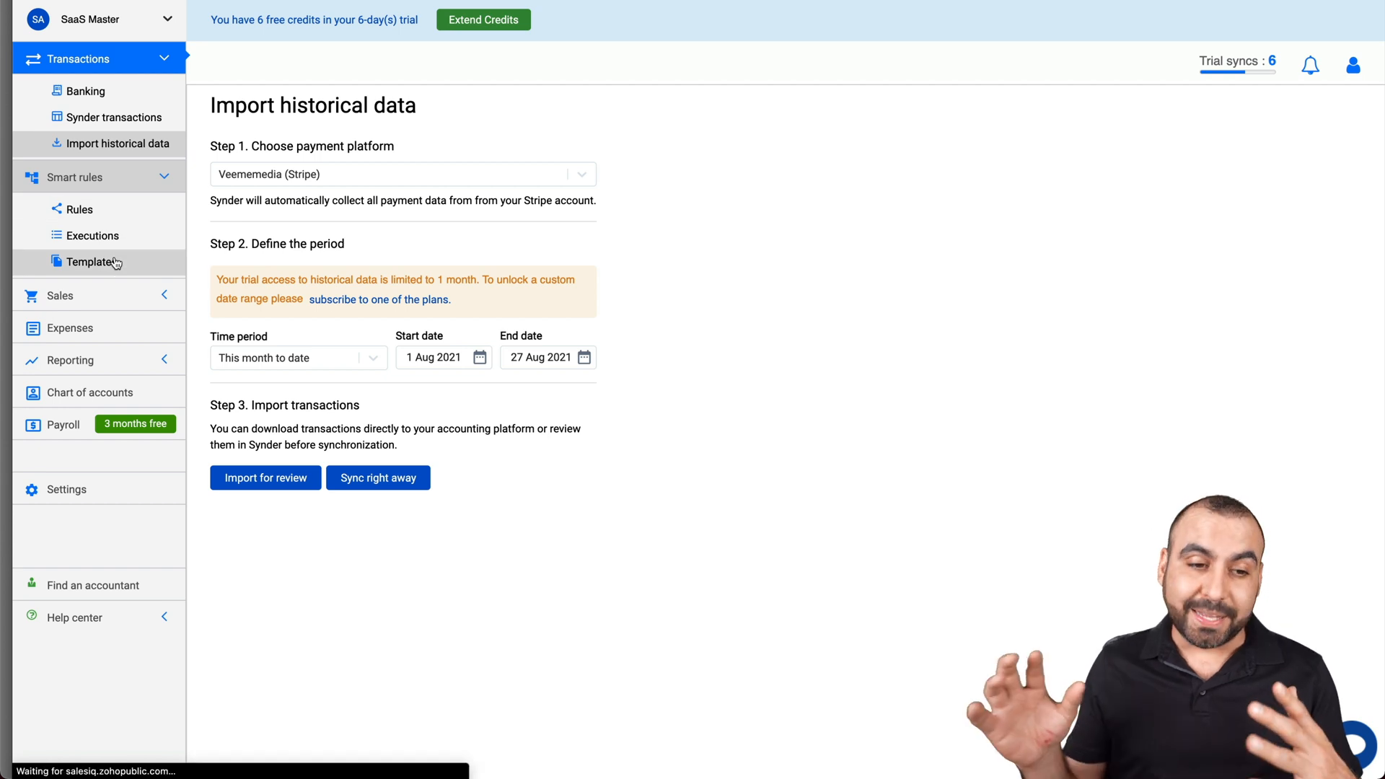
View the rule templates gallery and browse the categorization and location template categories.
left_click(91, 261)
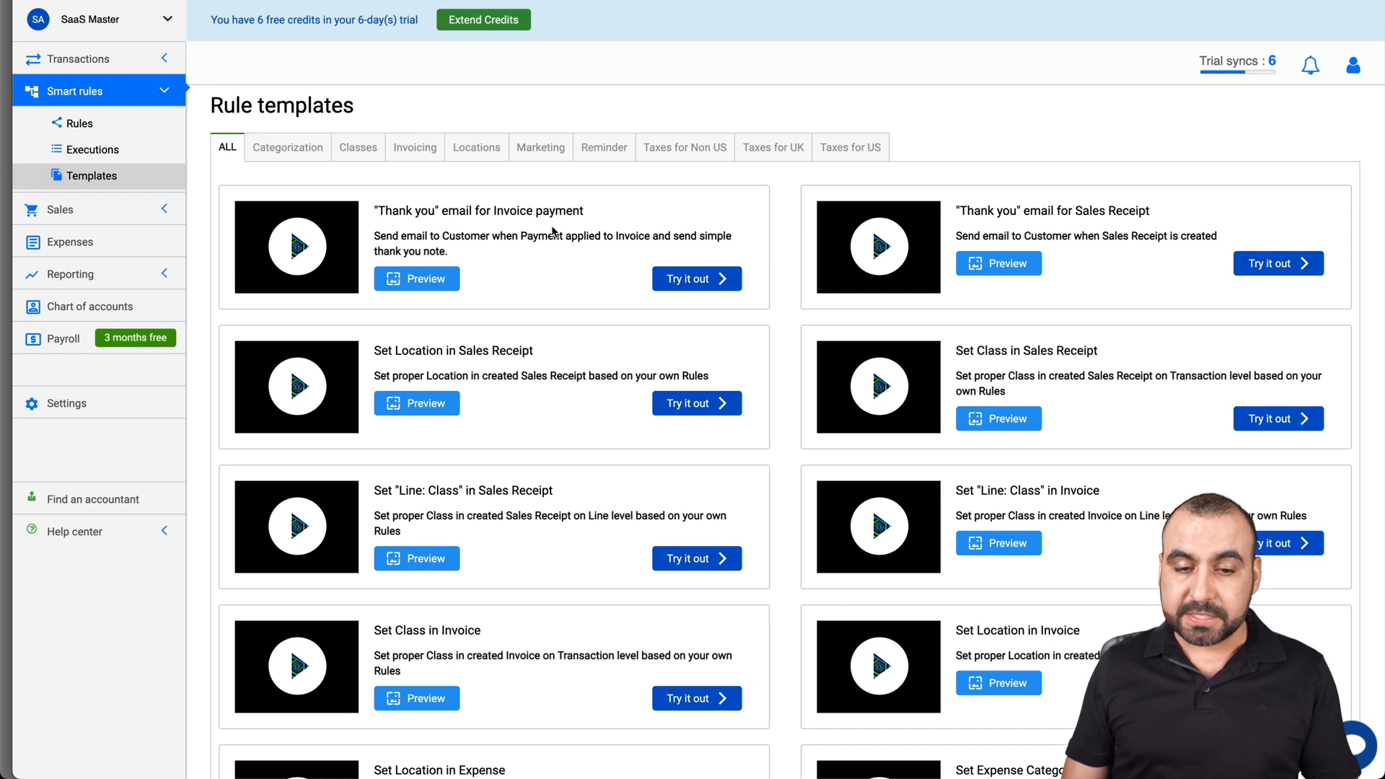
left_click_drag(375, 235, 448, 251)
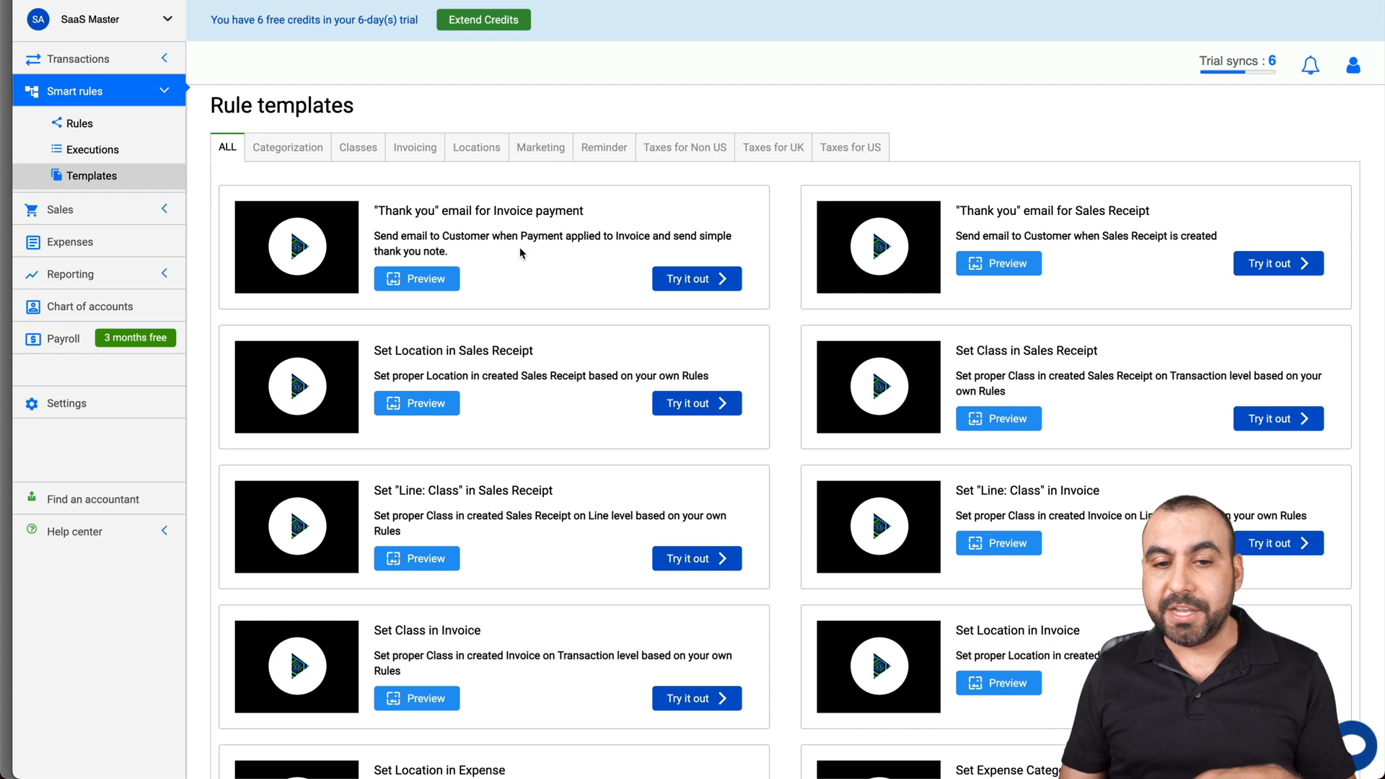
left_click(287, 147)
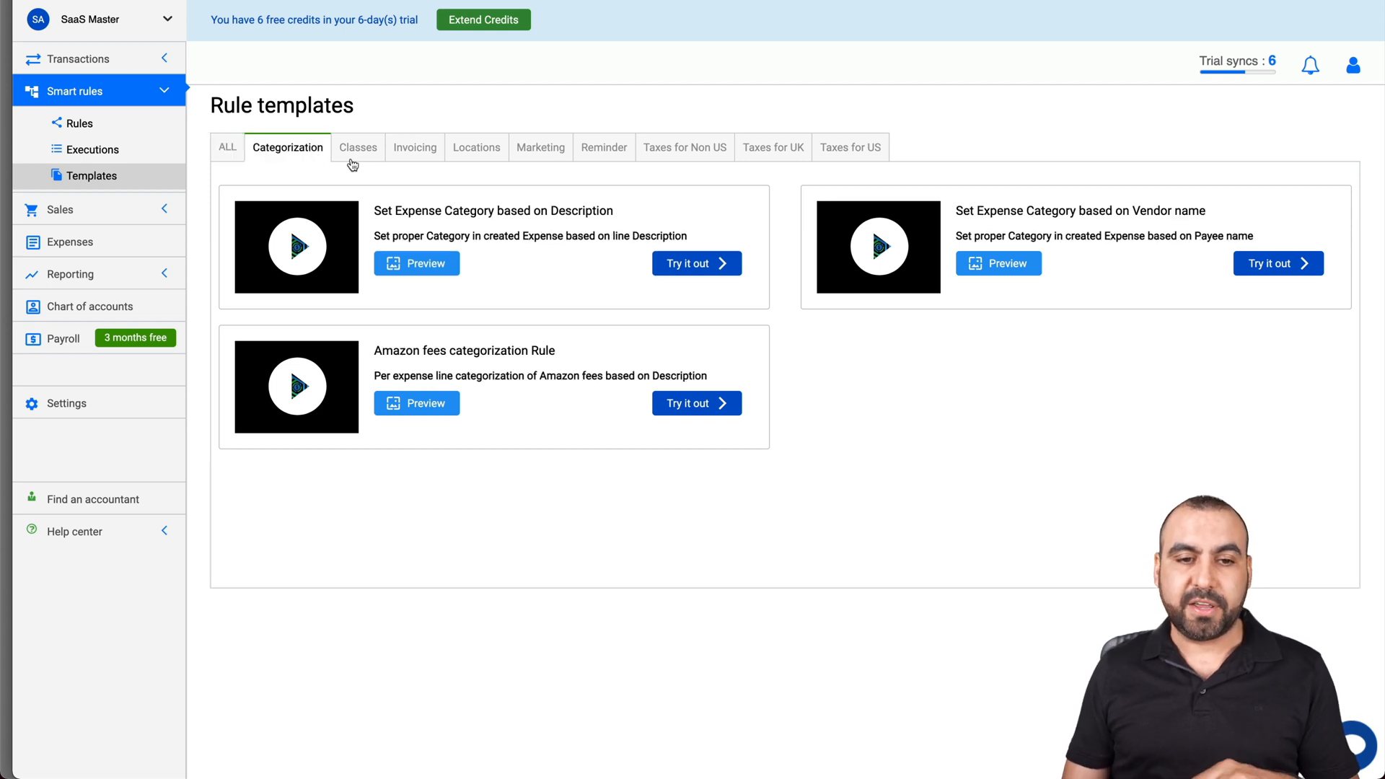
left_click(475, 147)
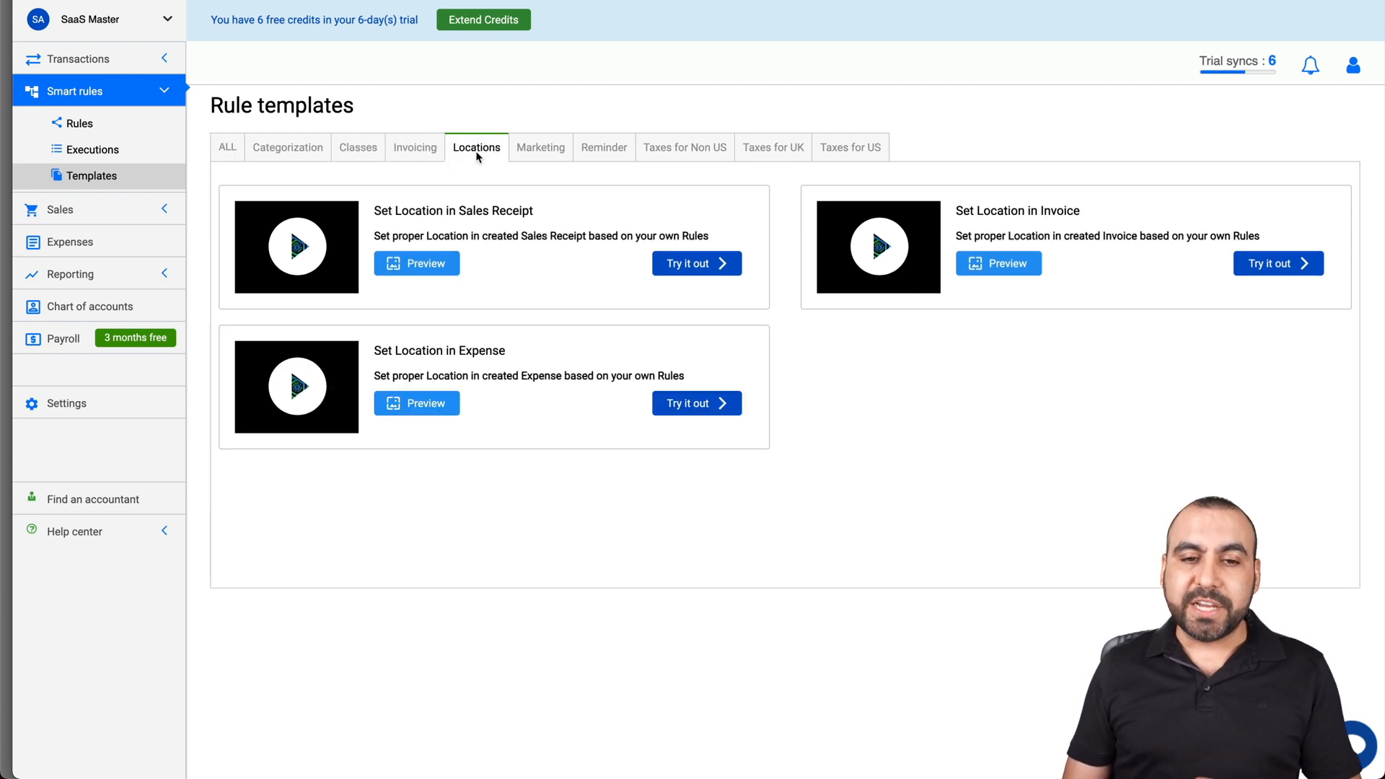
Browse the non-US and UK tax rule templates, then show all templates again.
left_click(684, 147)
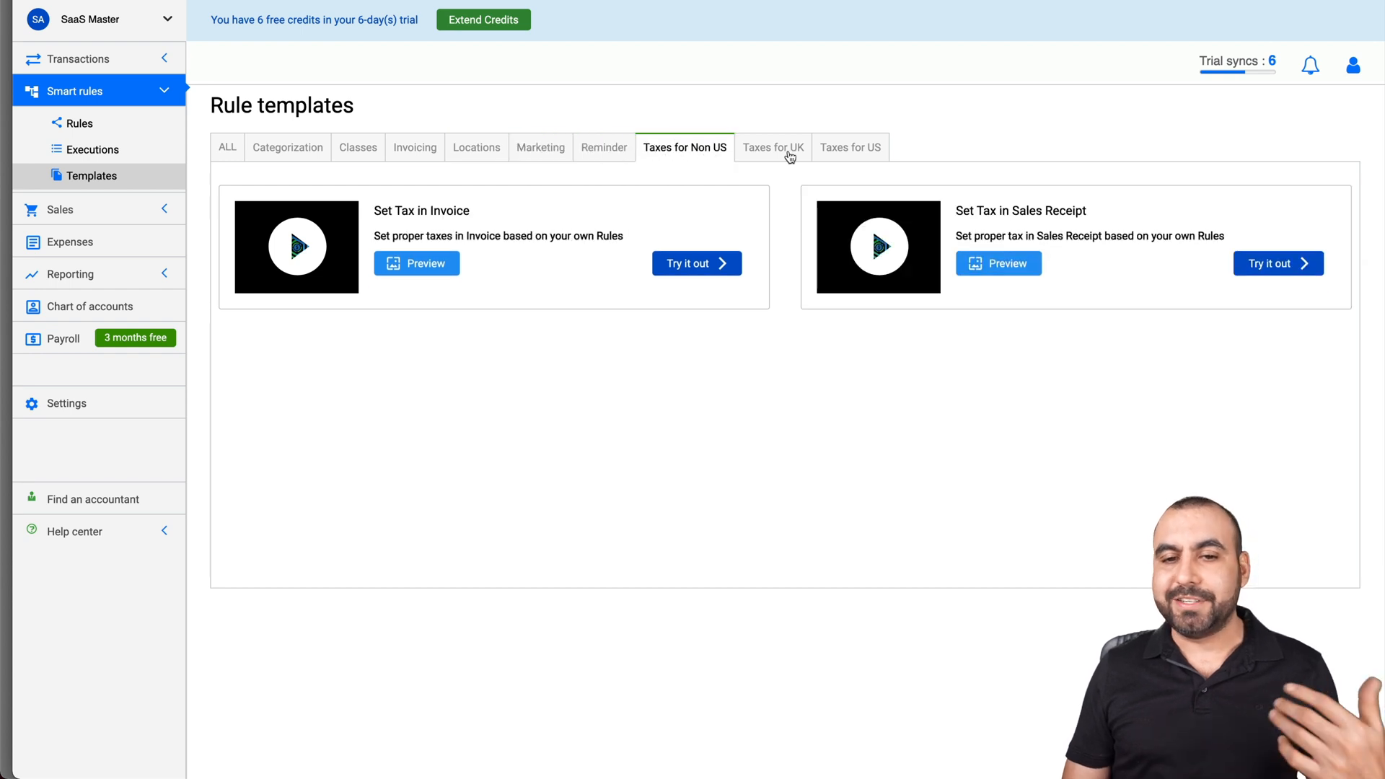
left_click(849, 147)
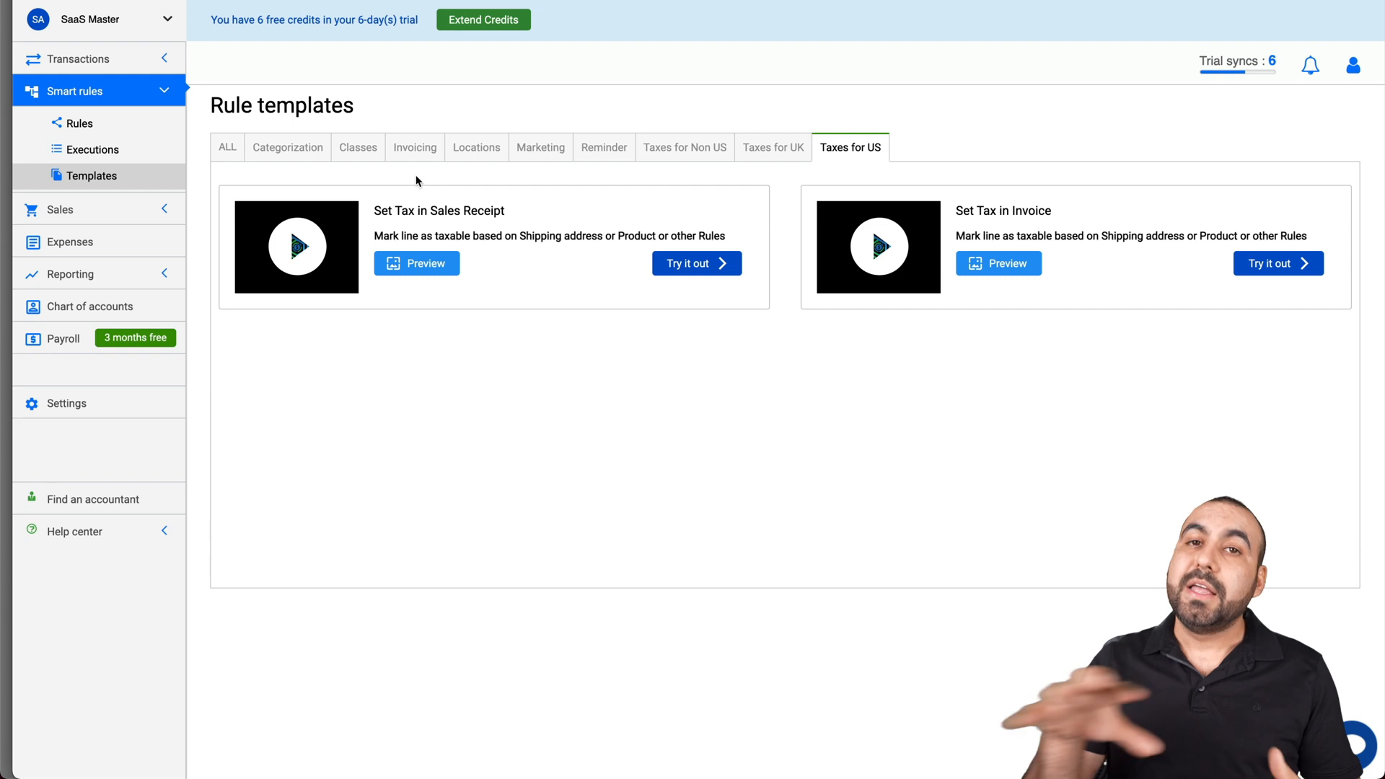
left_click(227, 148)
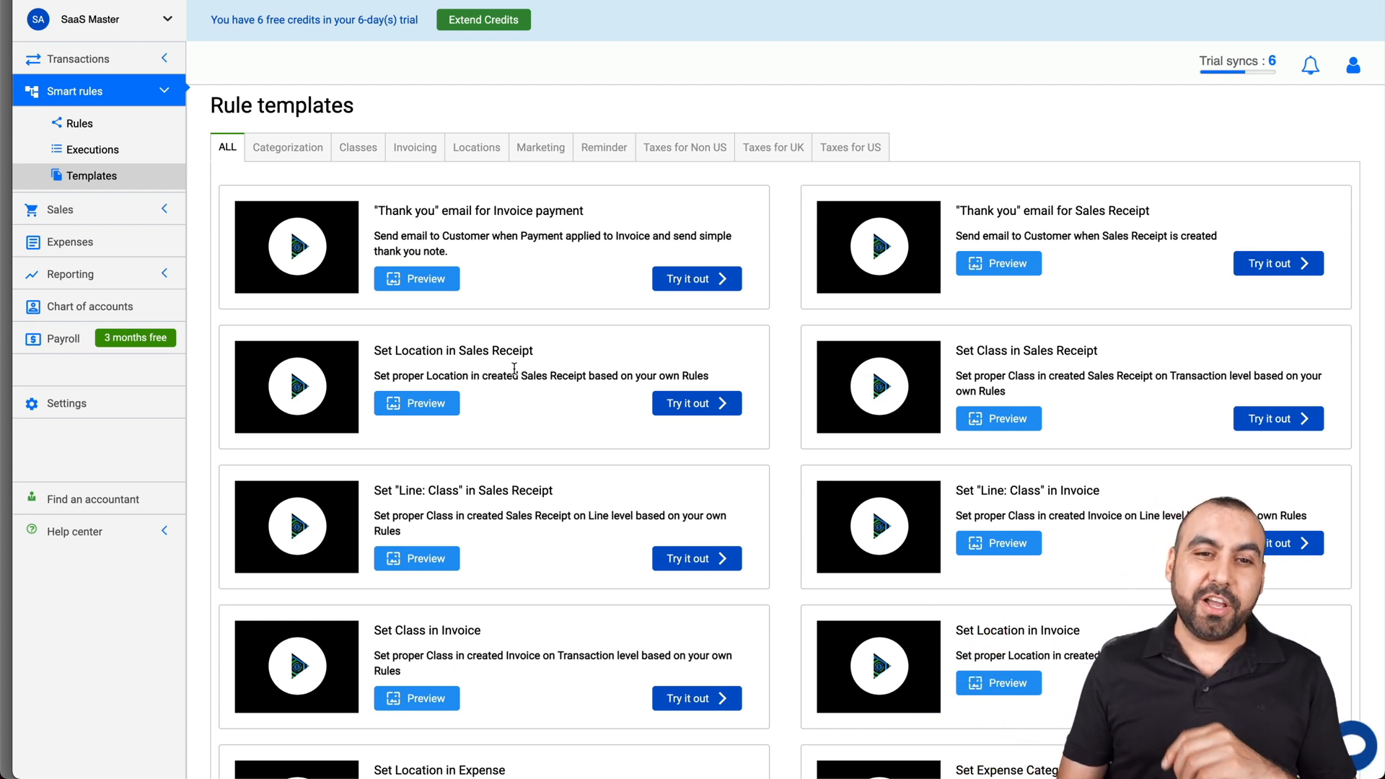
mouse_move(466, 255)
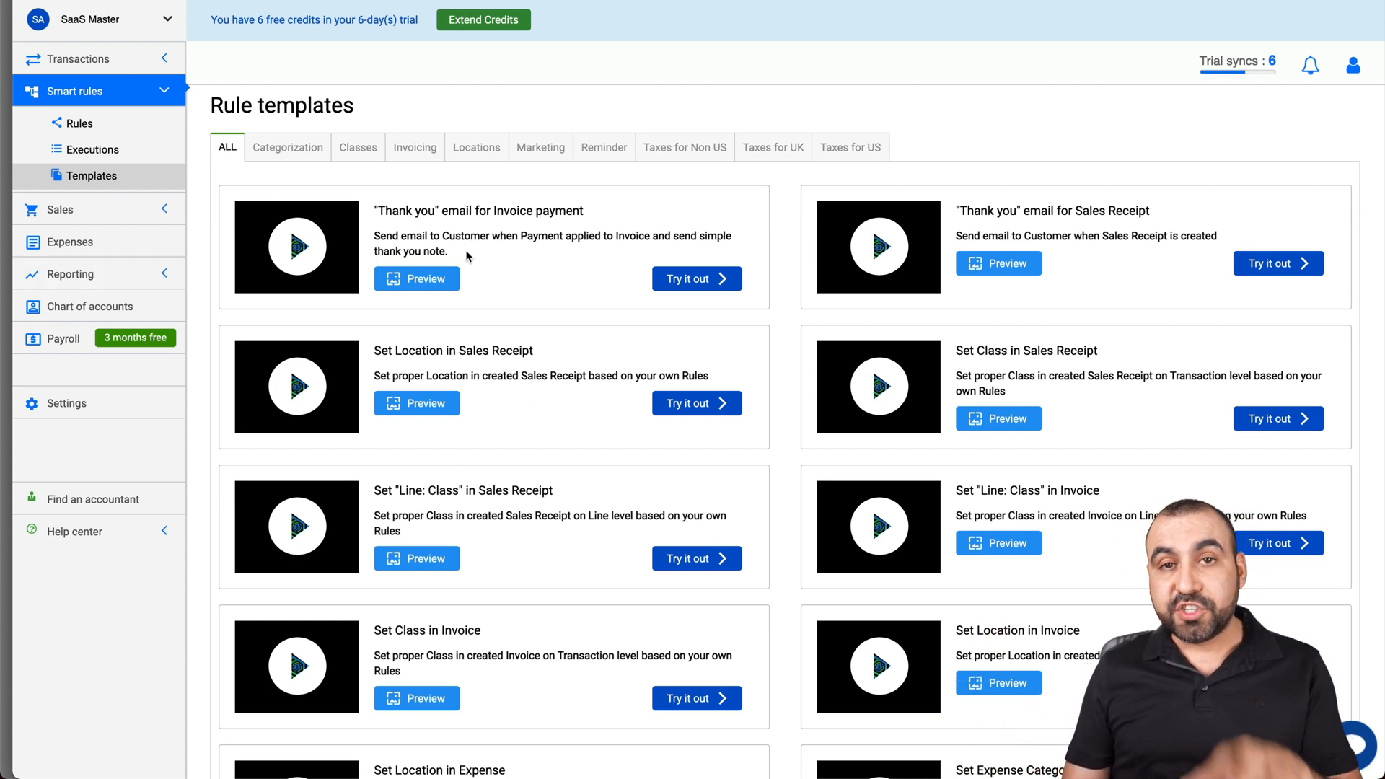
mouse_move(610, 286)
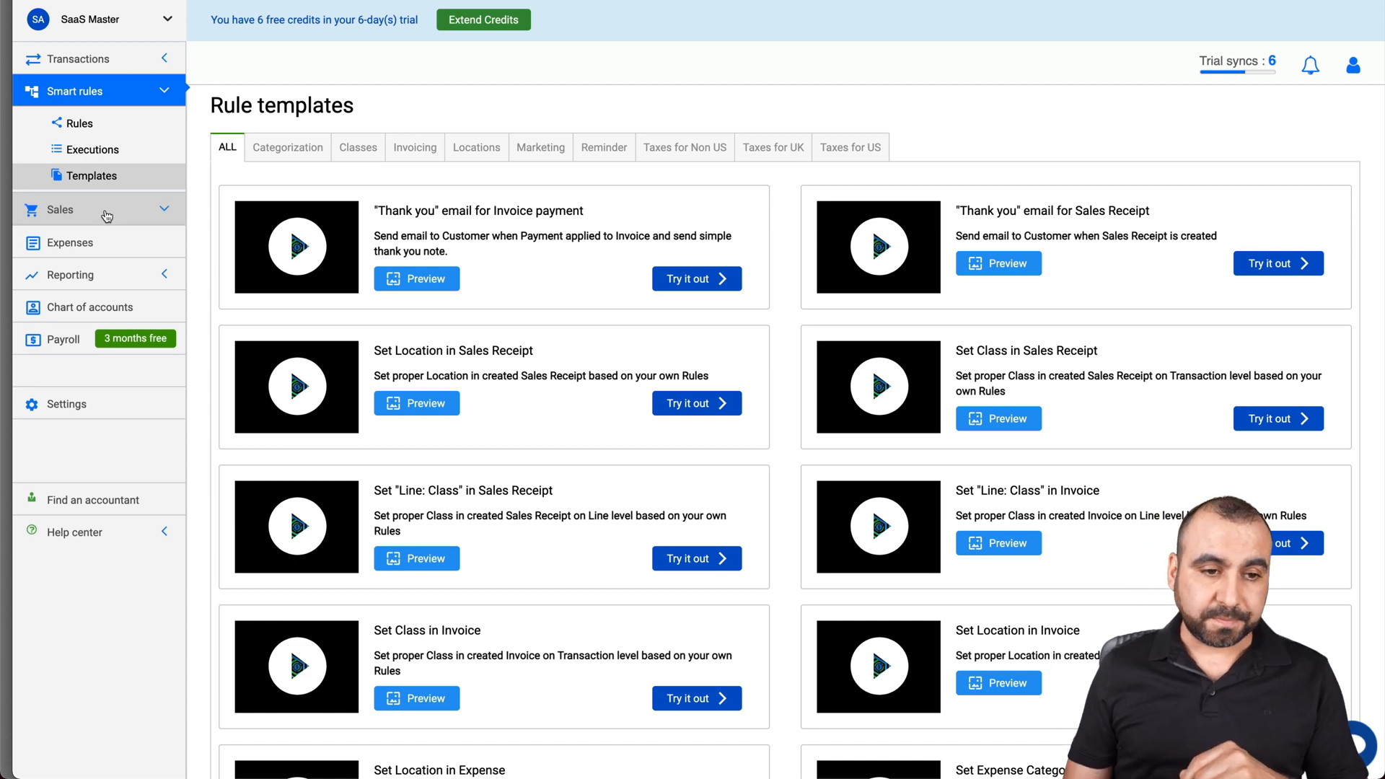
Start a new invoice from Sales > Invoicing with invoice number 123.
left_click(61, 210)
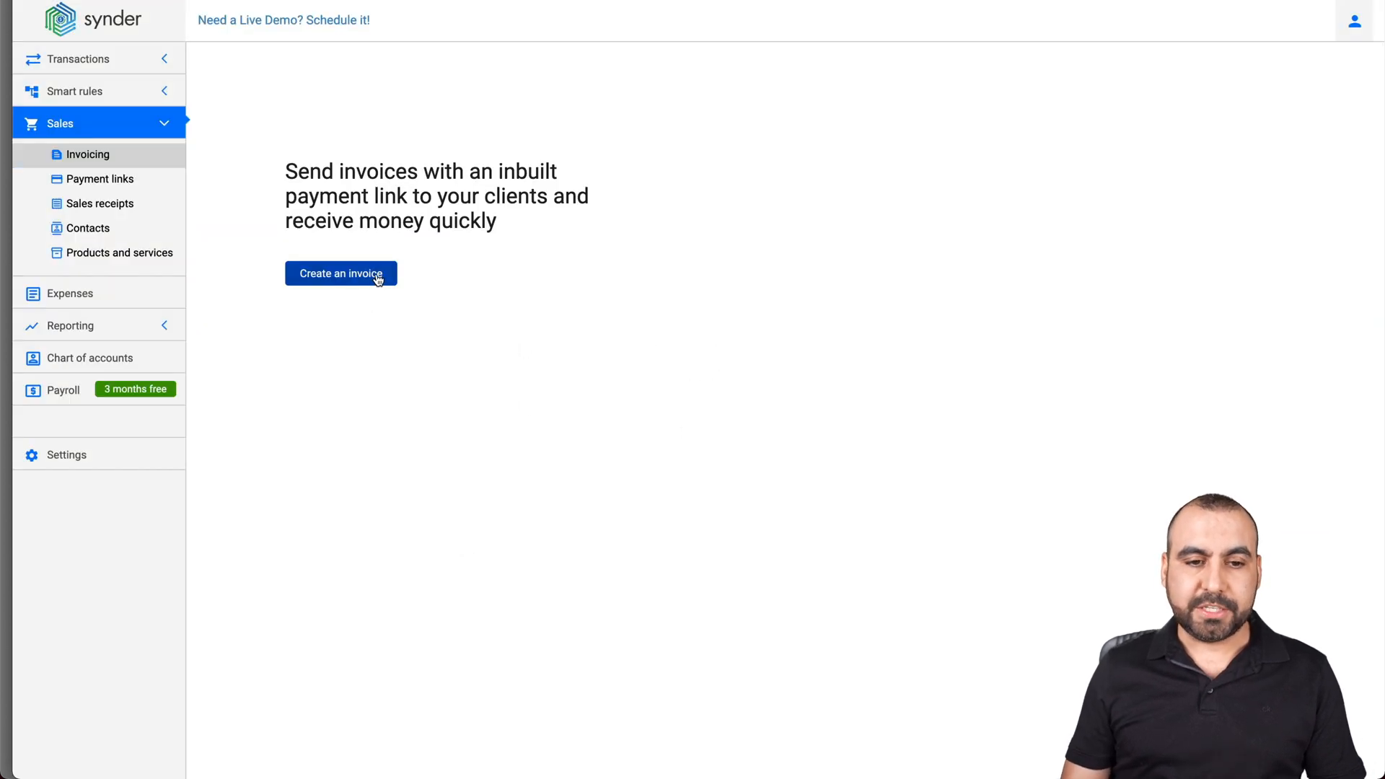
left_click(341, 273)
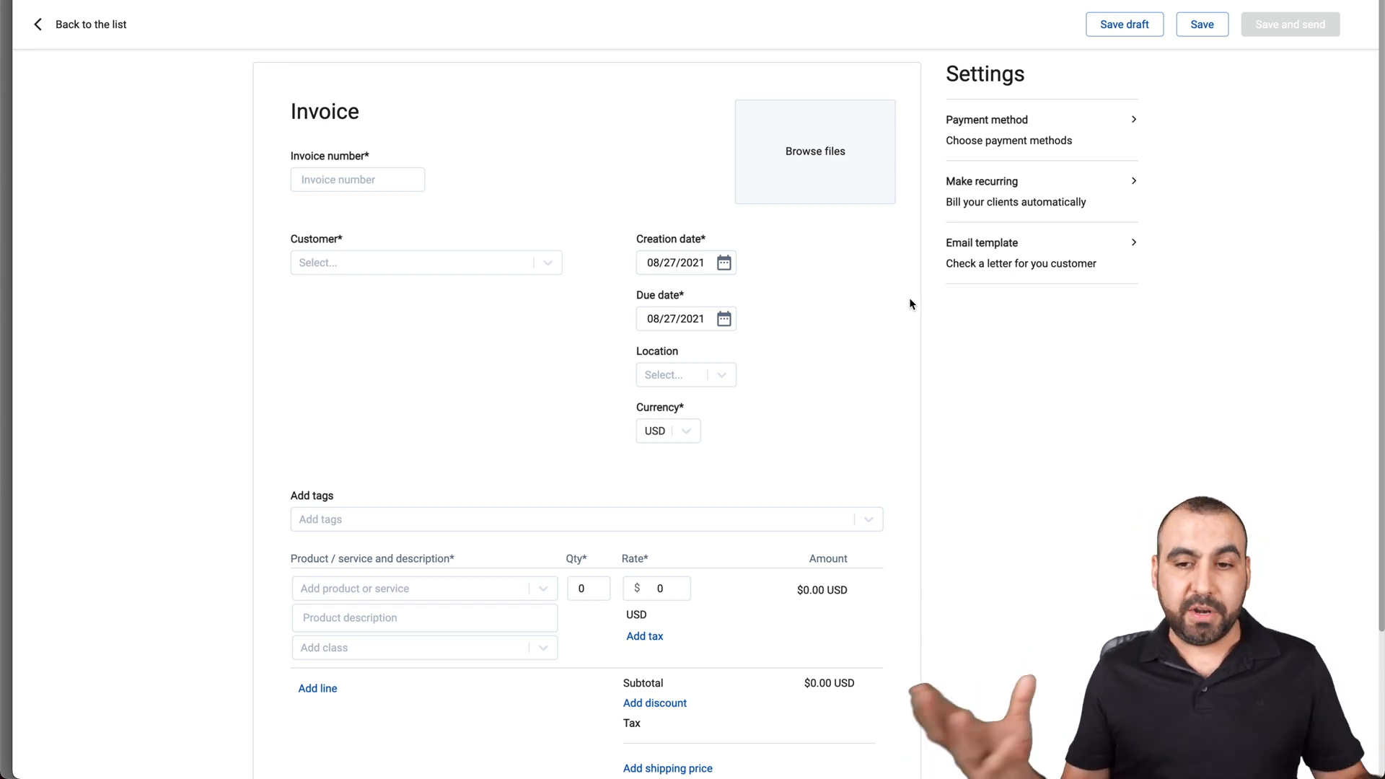
left_click(358, 179)
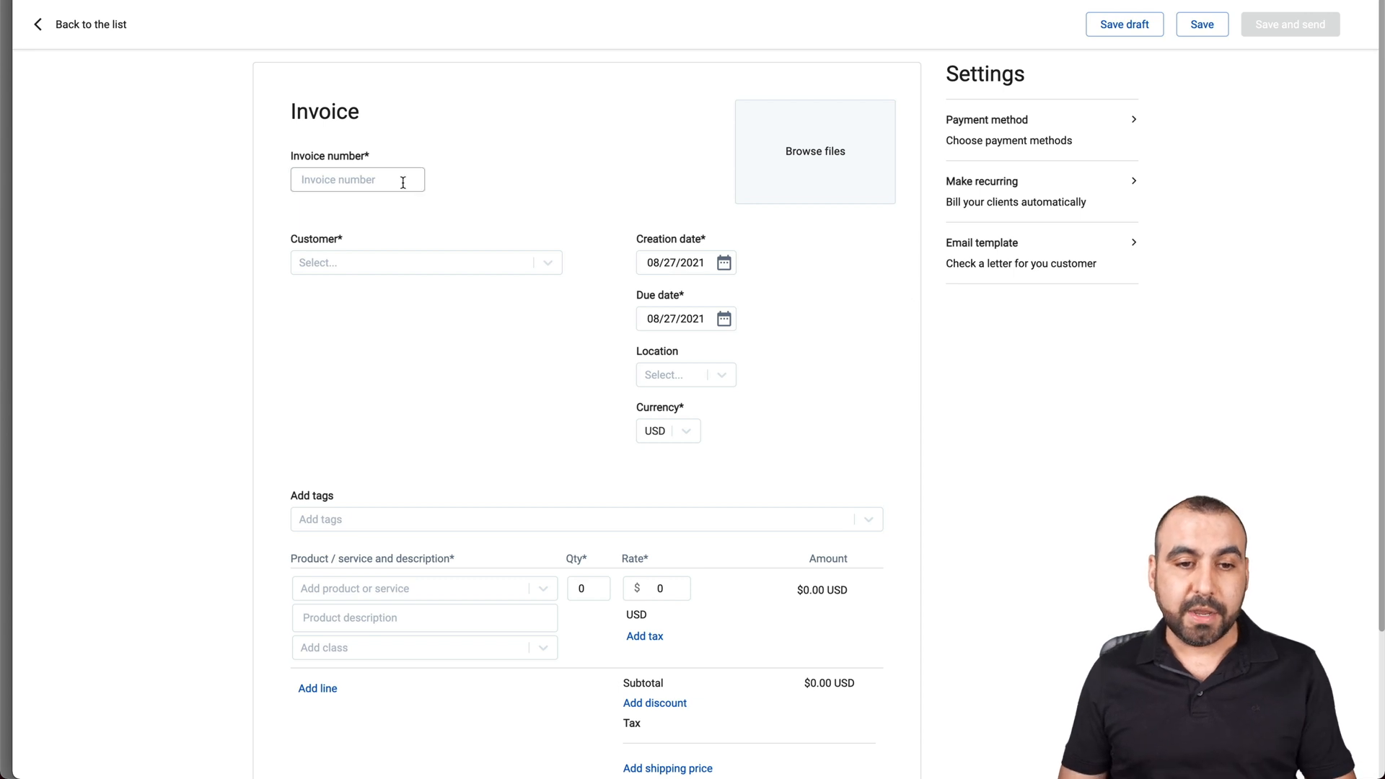
type("123")
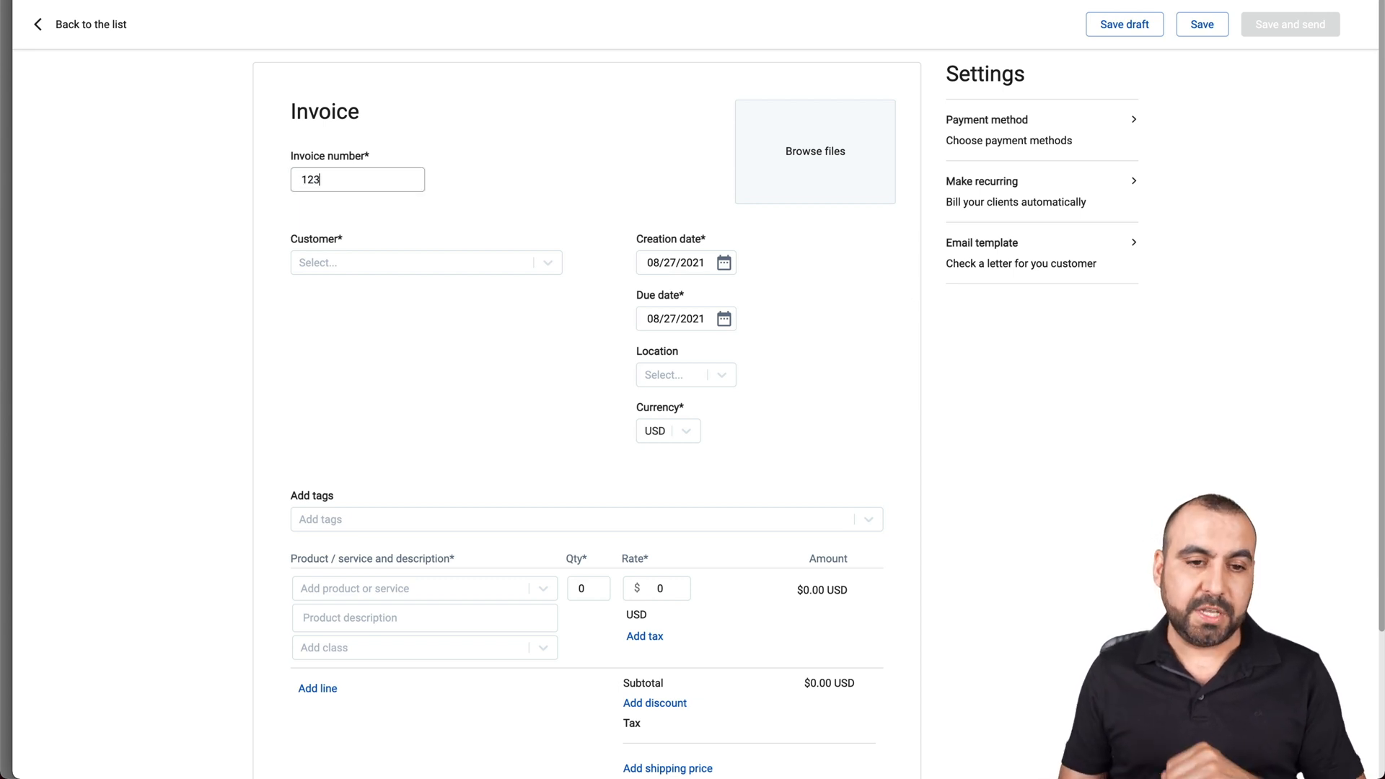
Choose an existing customer and set the due date to 08/28/2021.
left_click(425, 263)
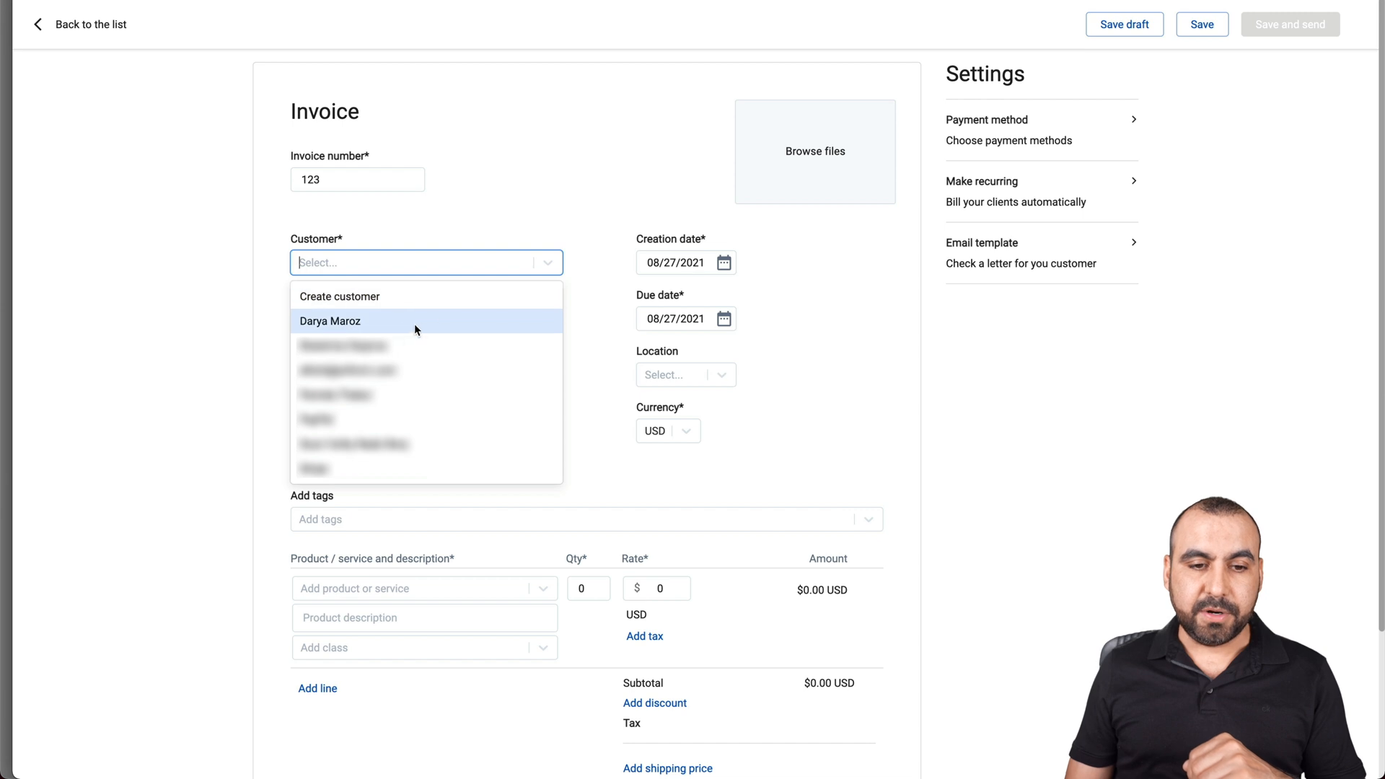
mouse_move(469, 395)
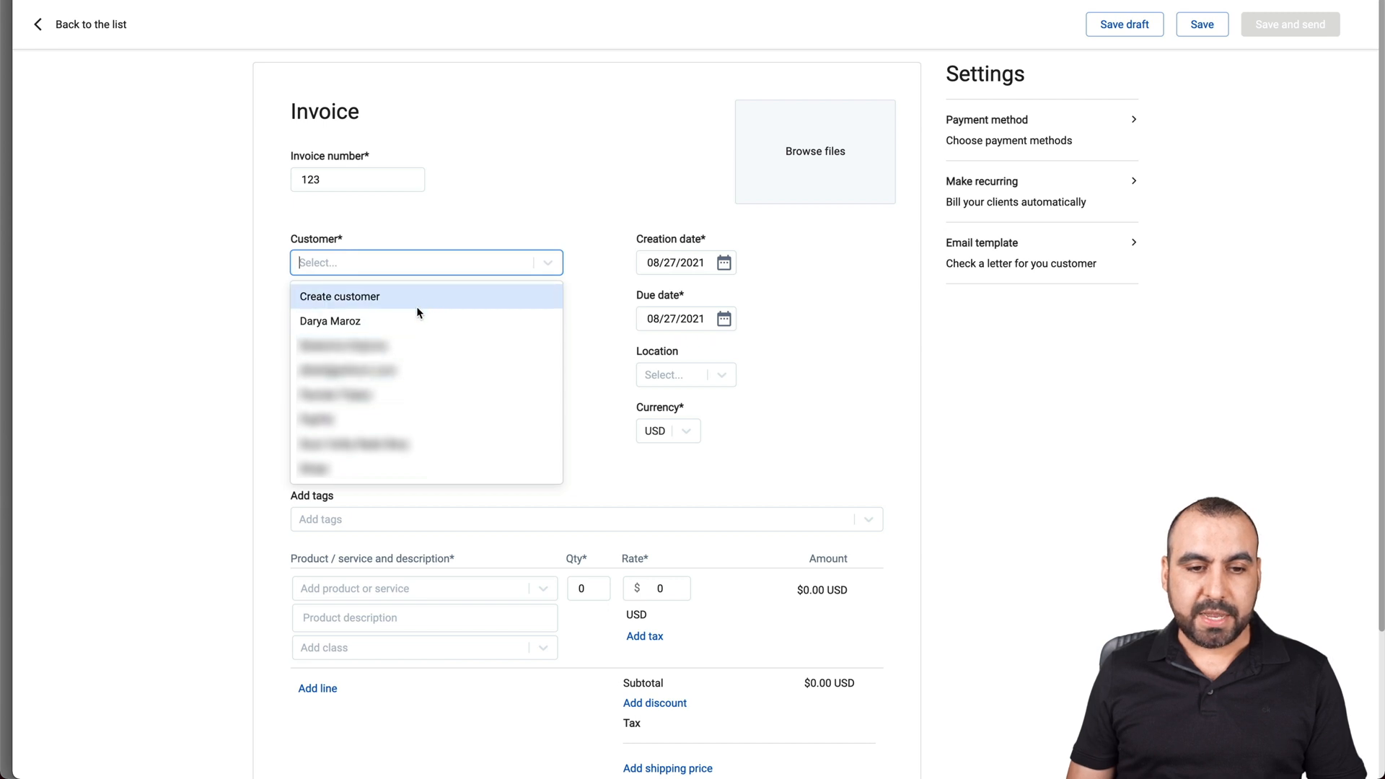
left_click(329, 320)
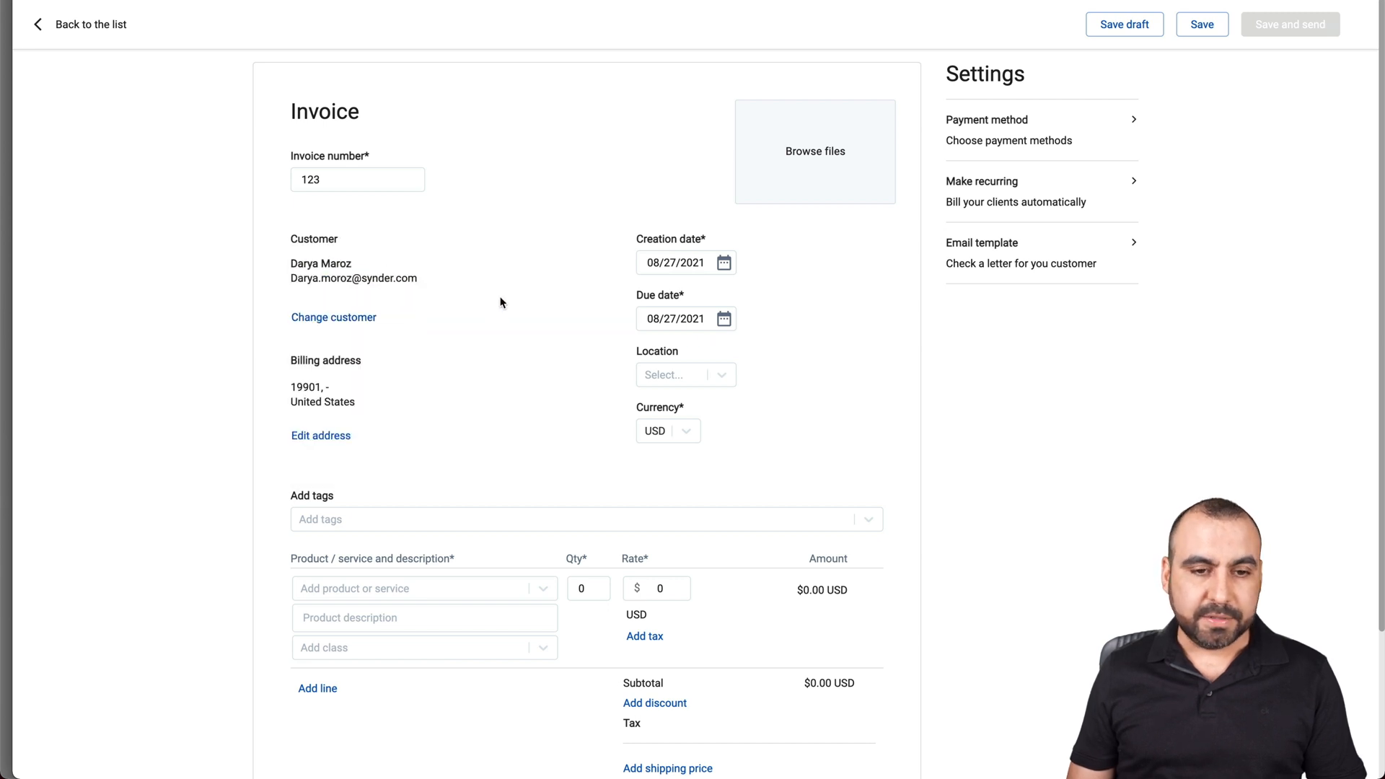
mouse_move(644, 294)
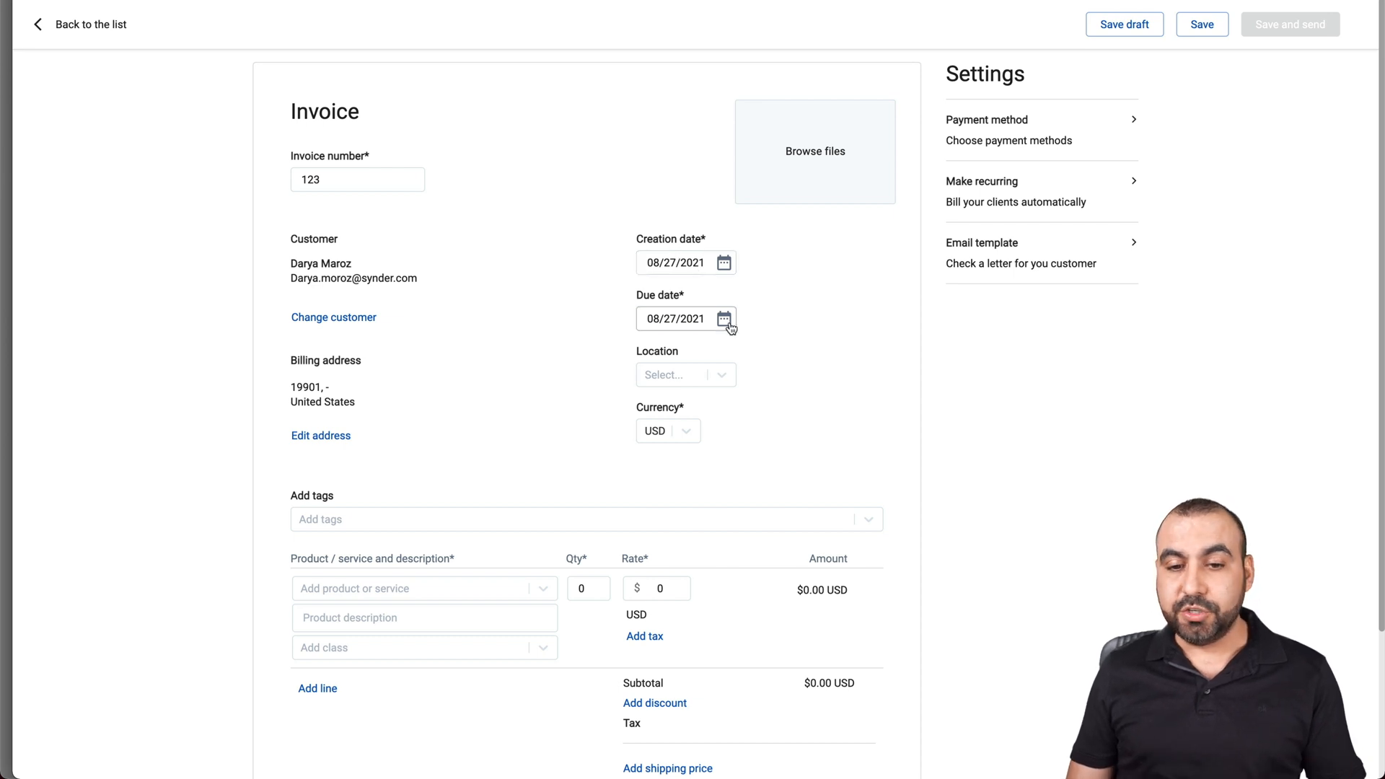
left_click(687, 319)
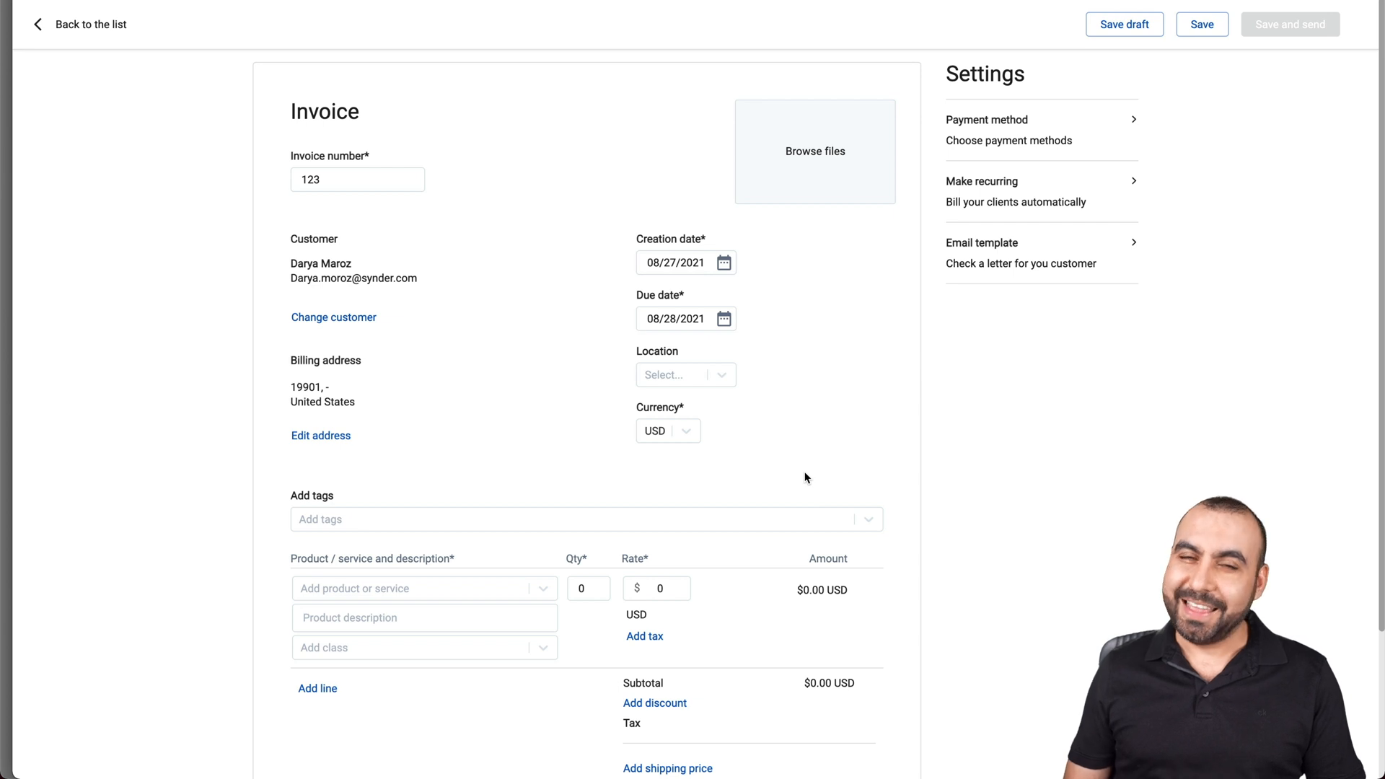
Attach the SaaS Master logo PNG found by searching 'saas'.
left_click(814, 151)
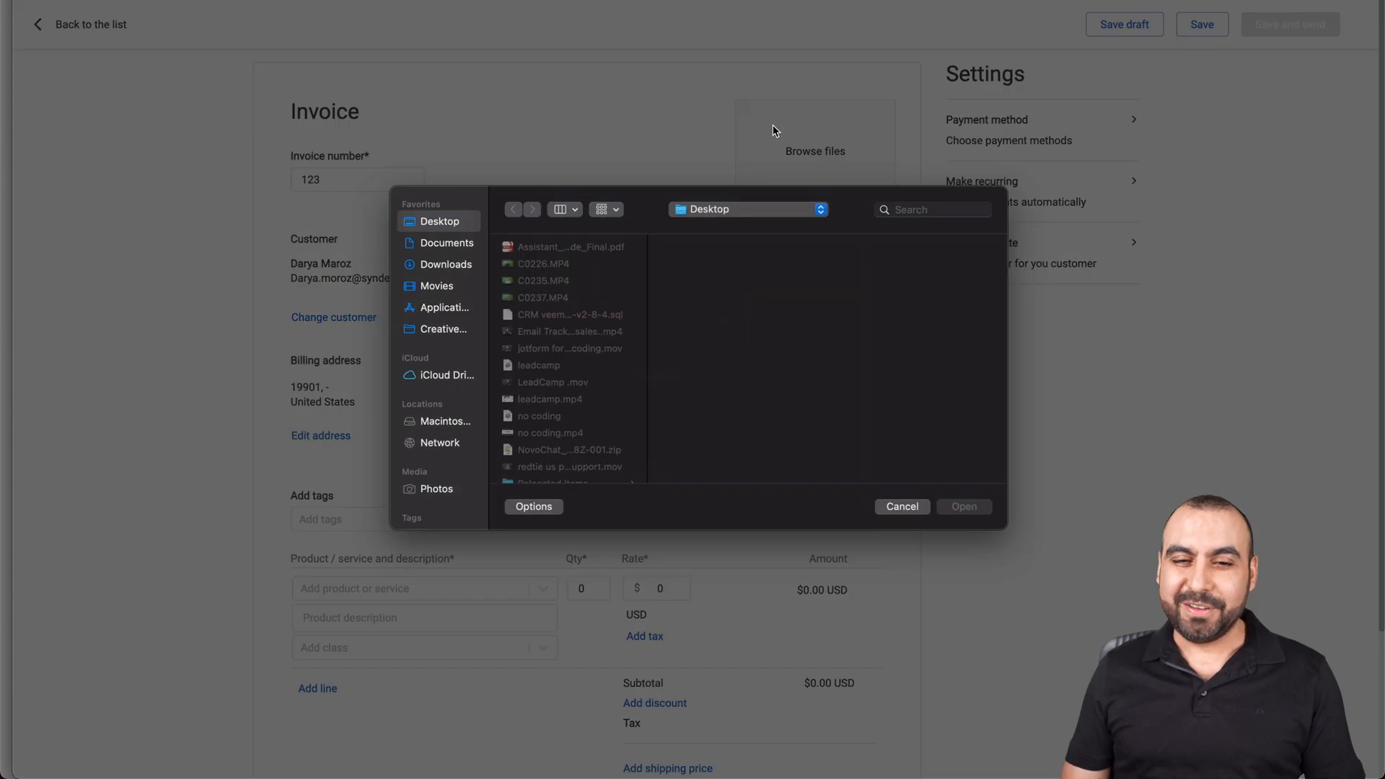
type("saas")
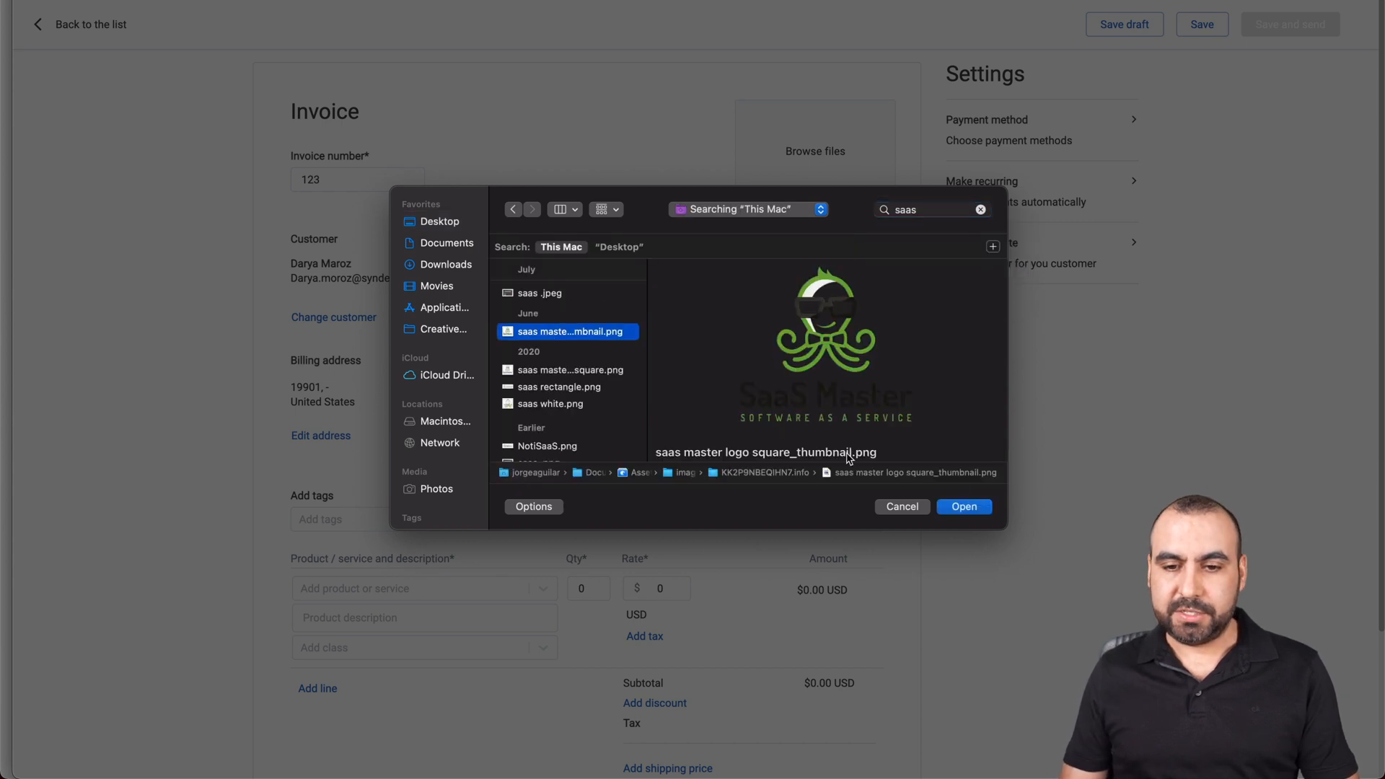
left_click(962, 506)
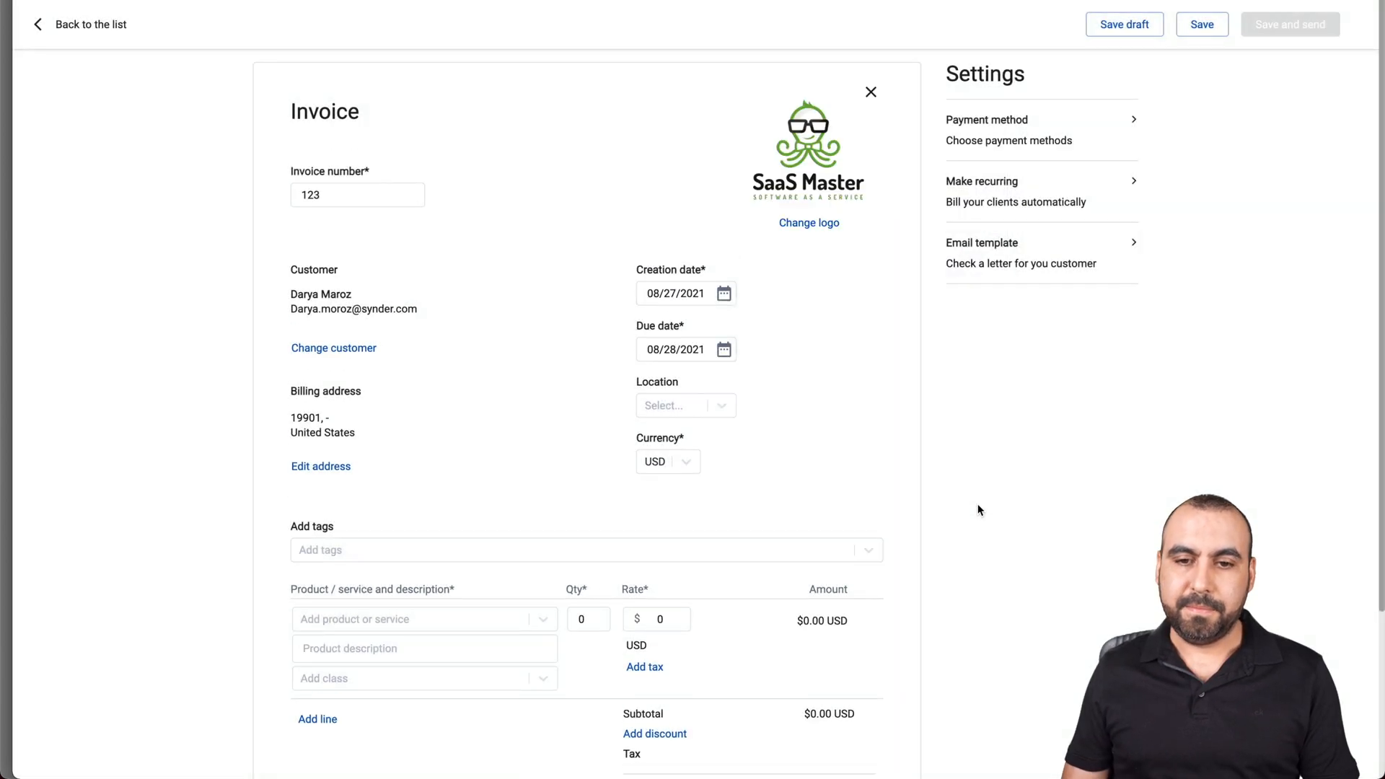
Show the invoice's currency options with USD currently chosen.
scroll("down", 3)
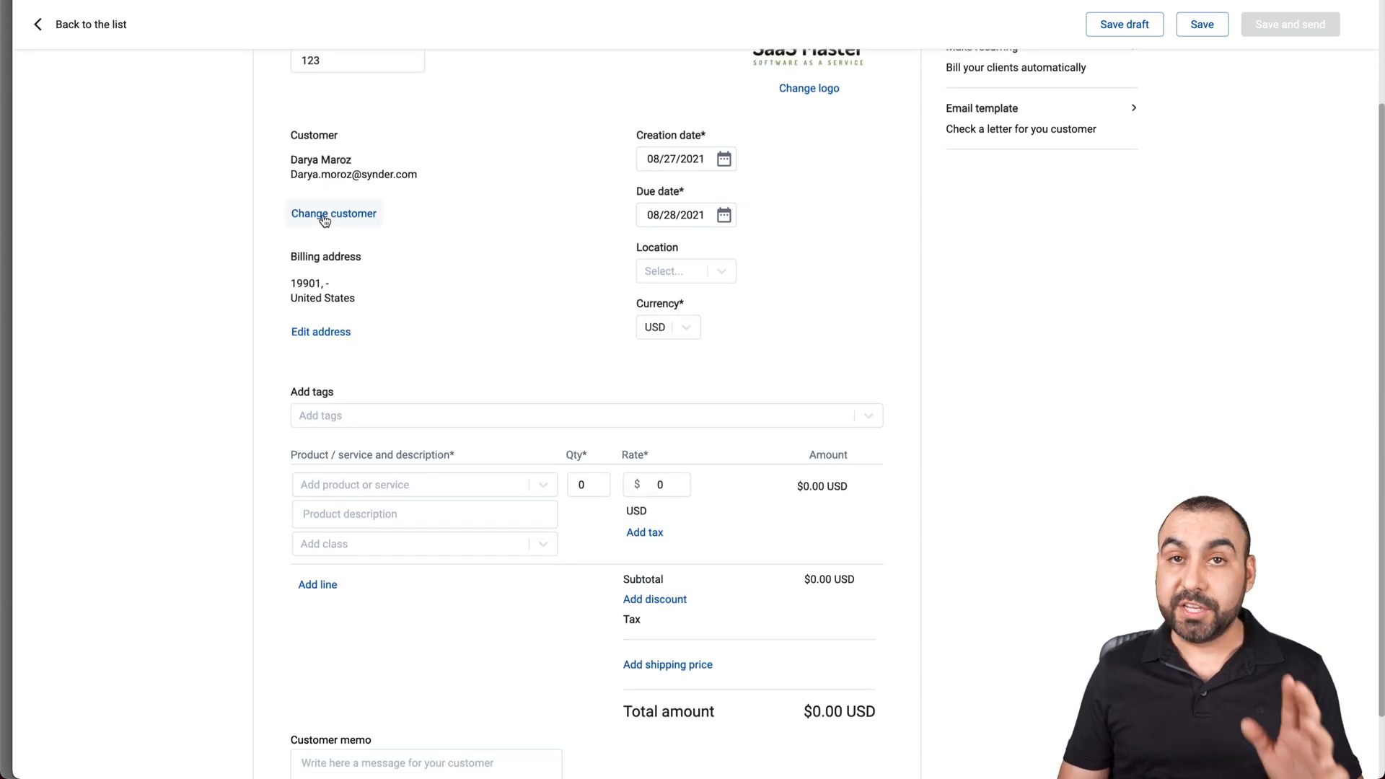
mouse_move(616, 305)
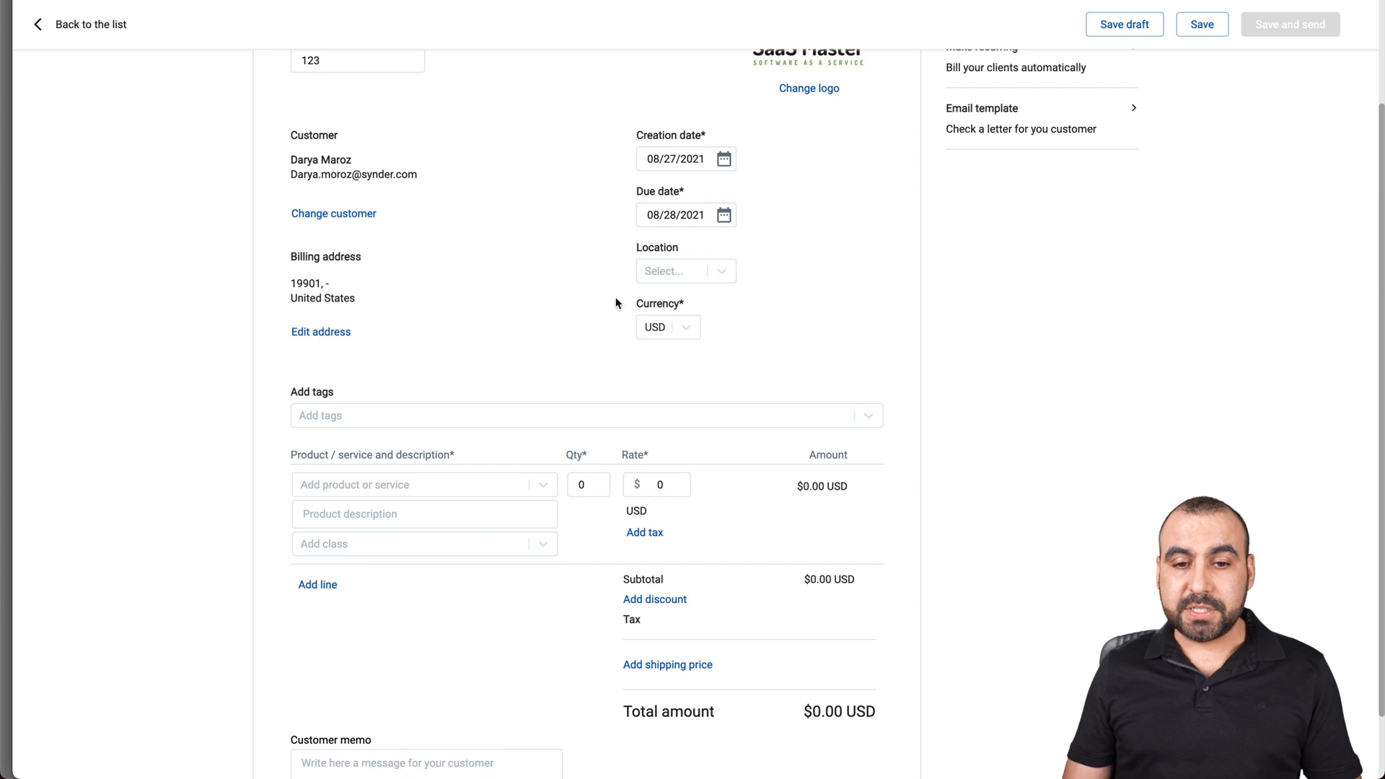
left_click(684, 270)
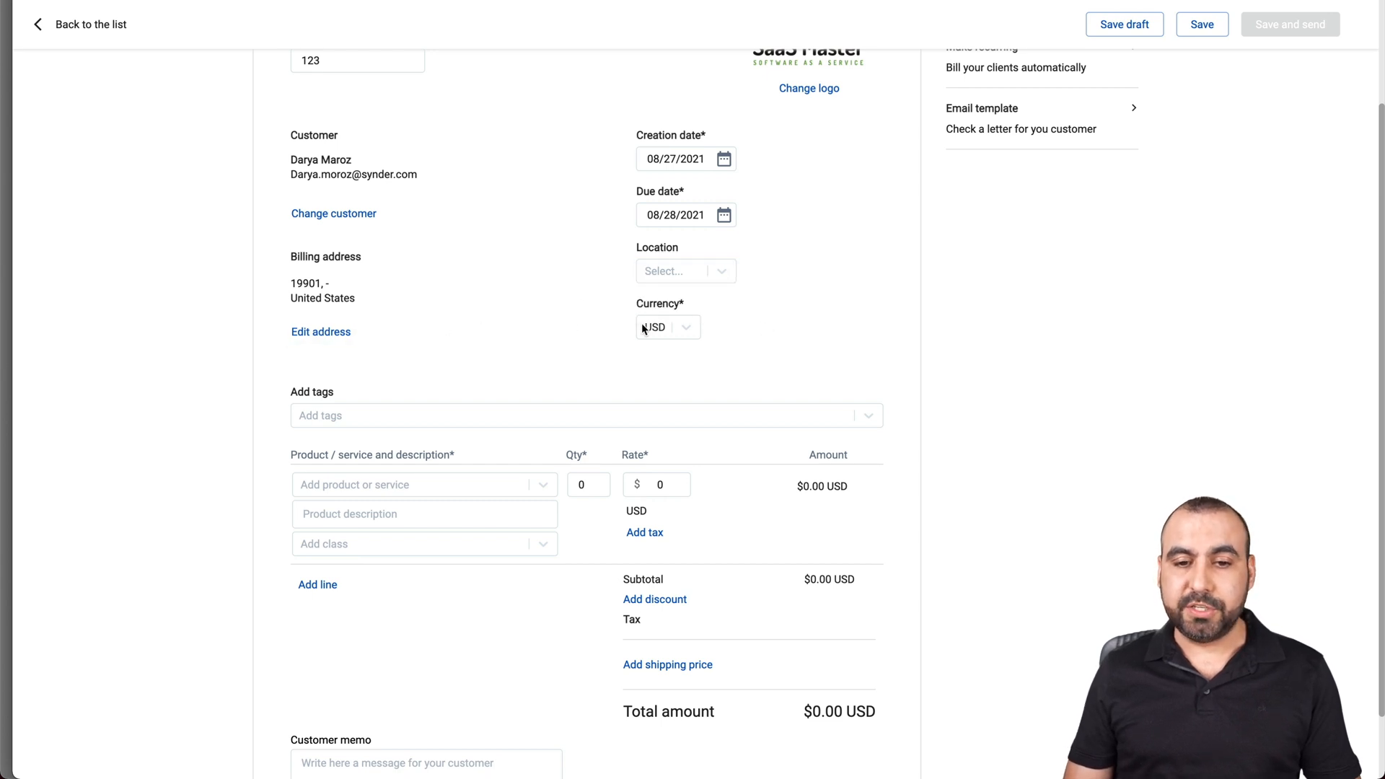
left_click(668, 328)
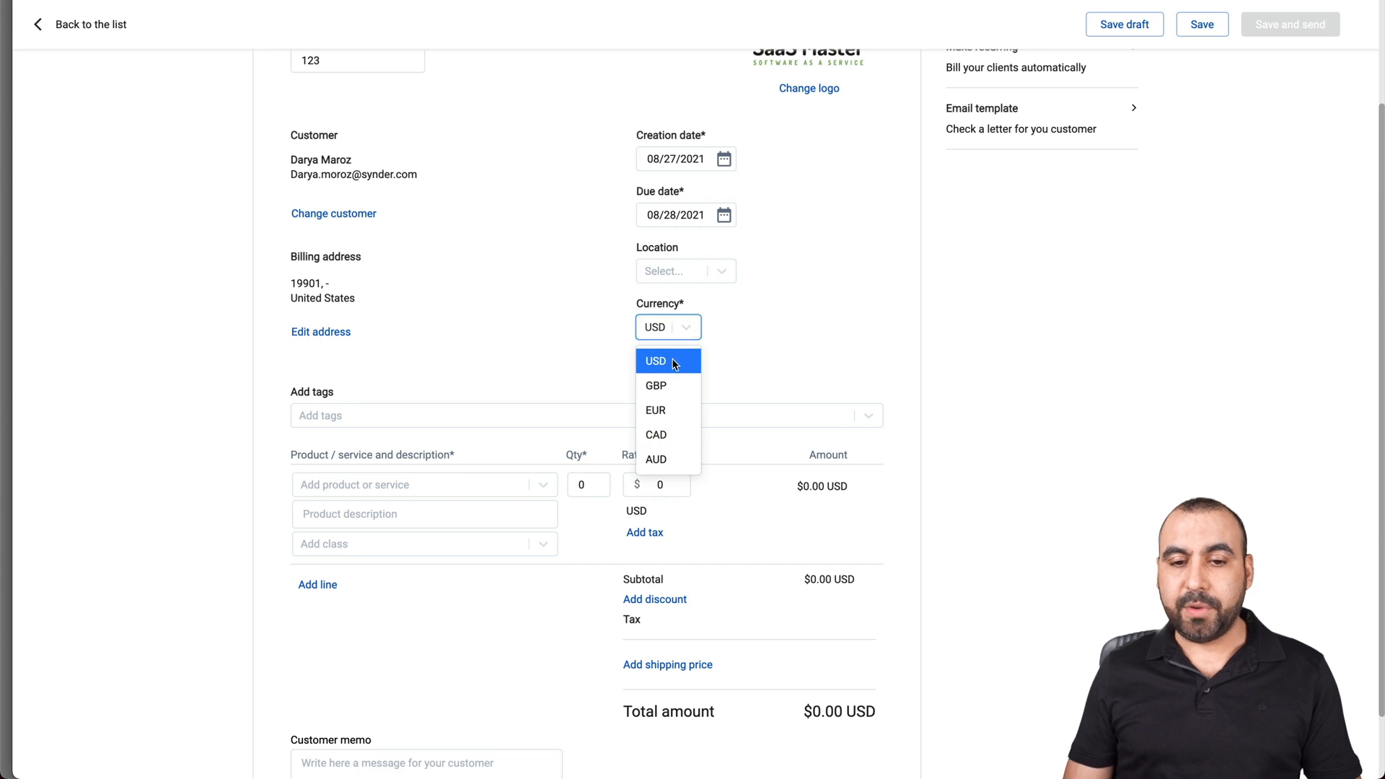
Keep USD and add the Payment for Invoice INV-000155 line described 'testing' at rate 100.
left_click(655, 361)
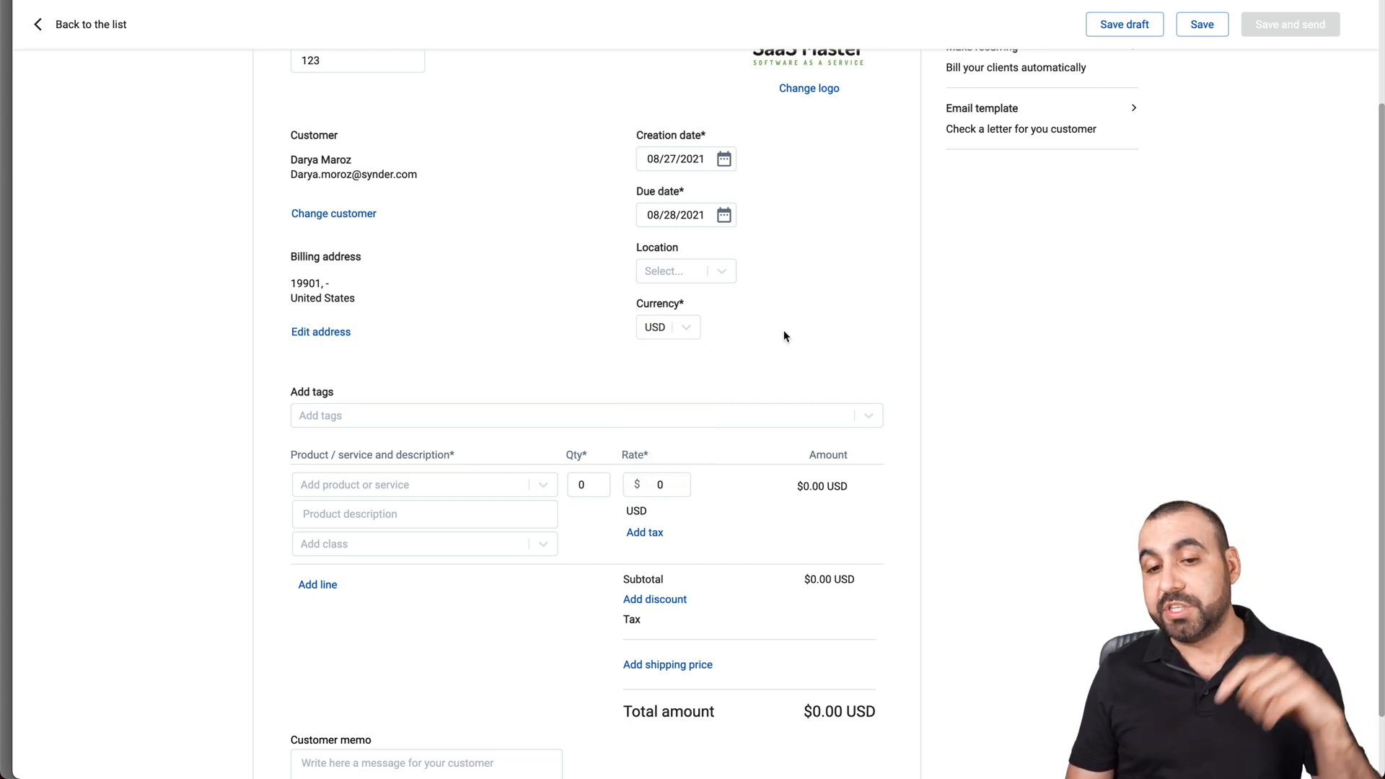
scroll("down", 3)
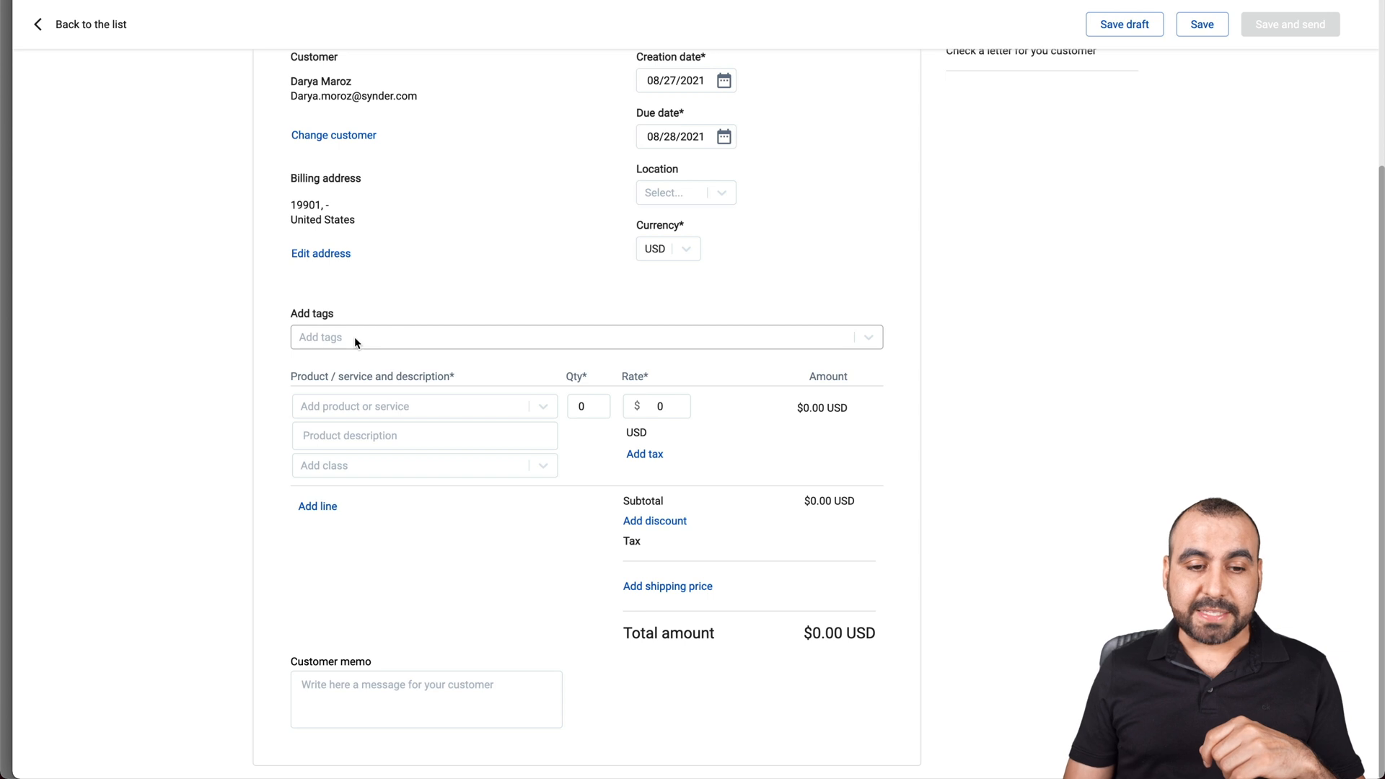
left_click(415, 407)
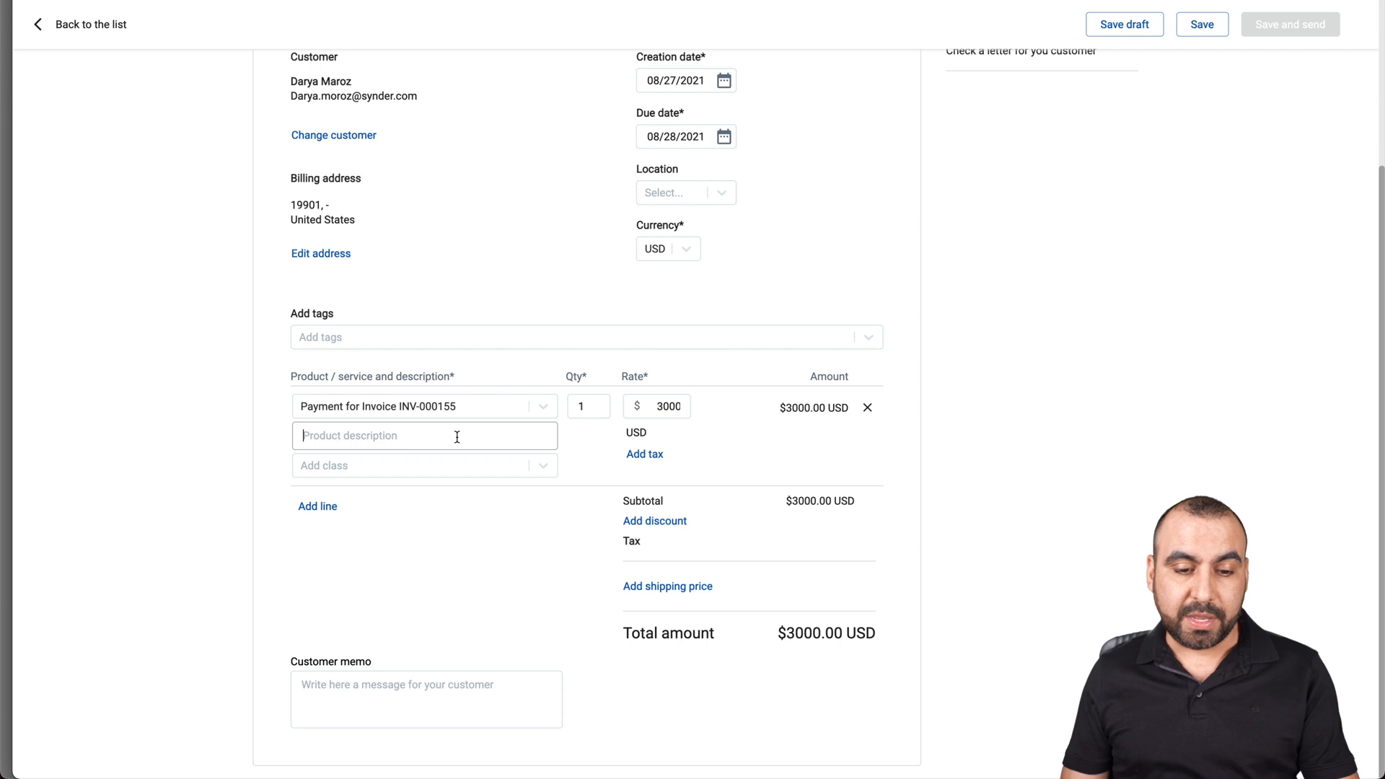
type("testing")
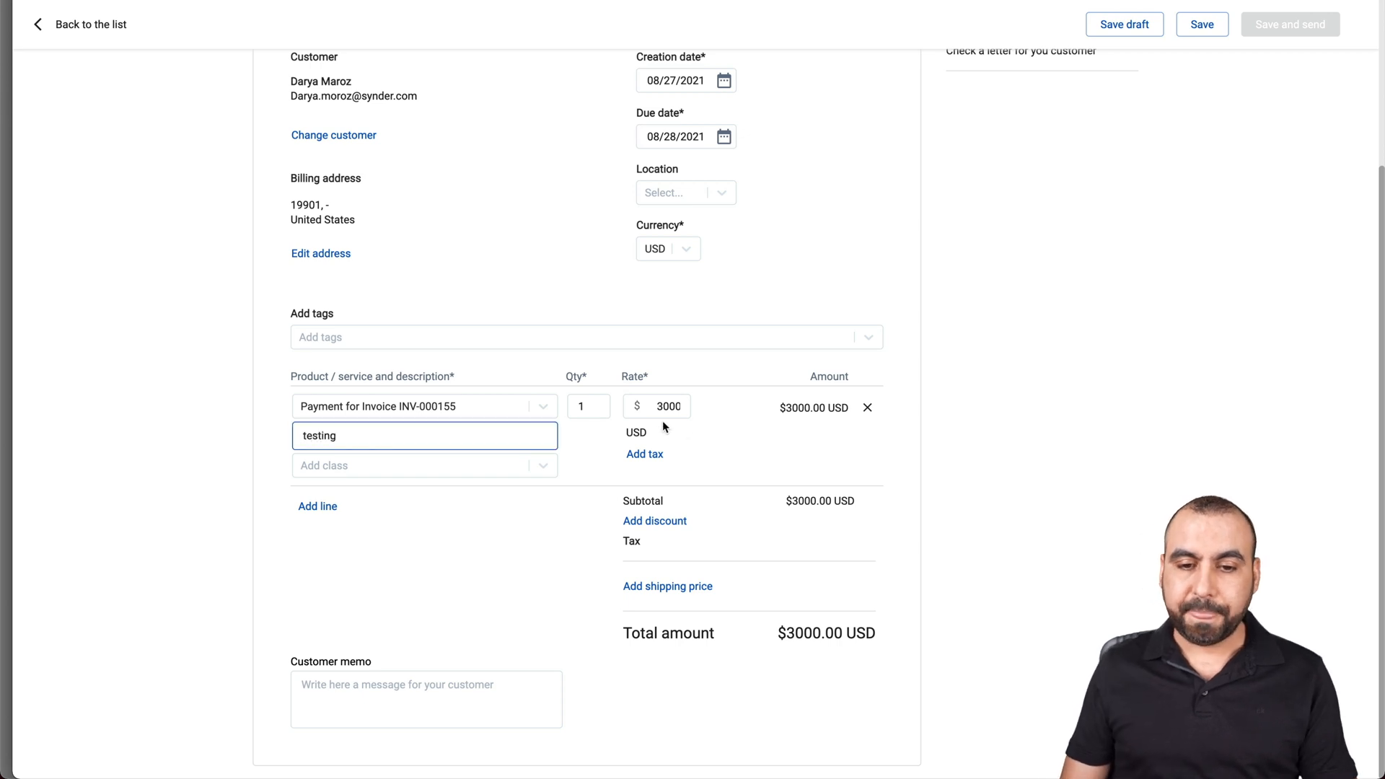
type("100")
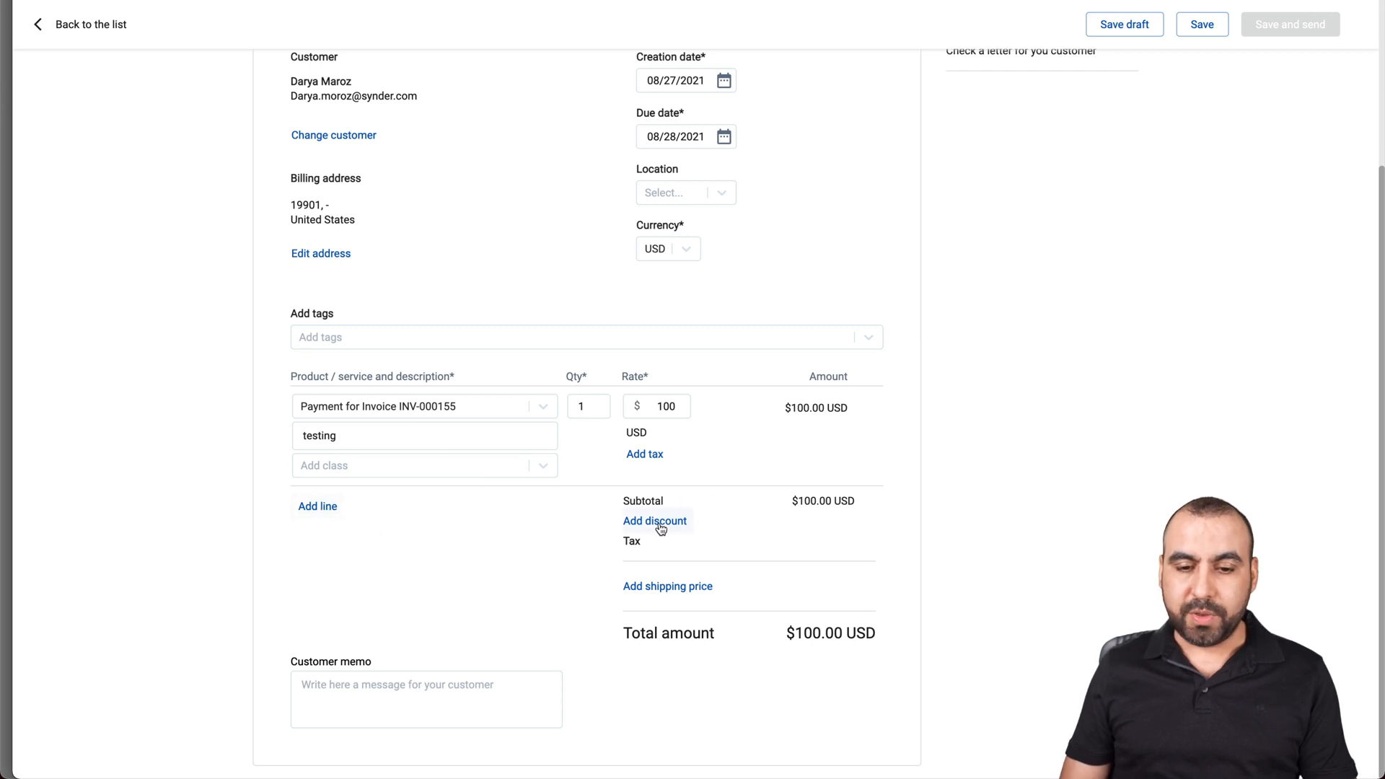
mouse_move(668, 586)
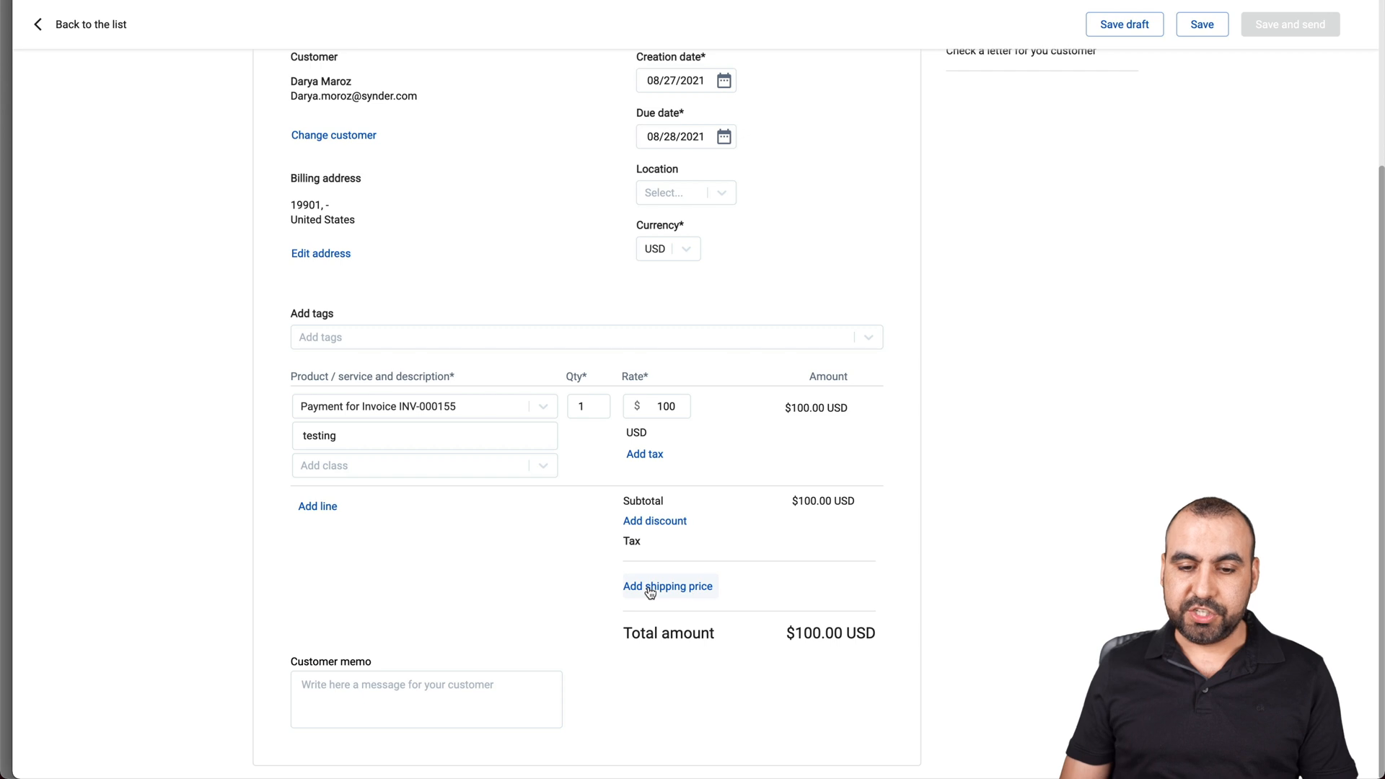
Add the customer memo 'non refunda'.
left_click(426, 698)
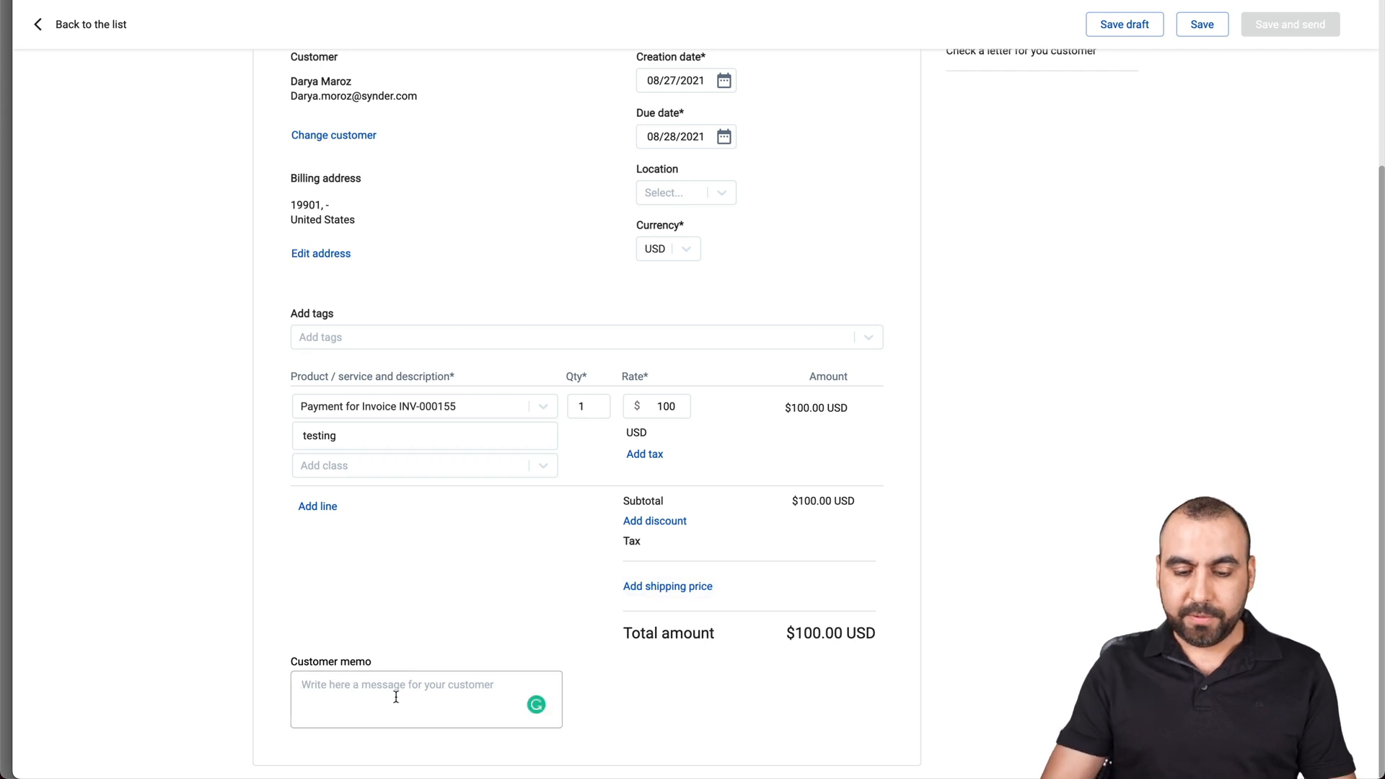
type("non refunda")
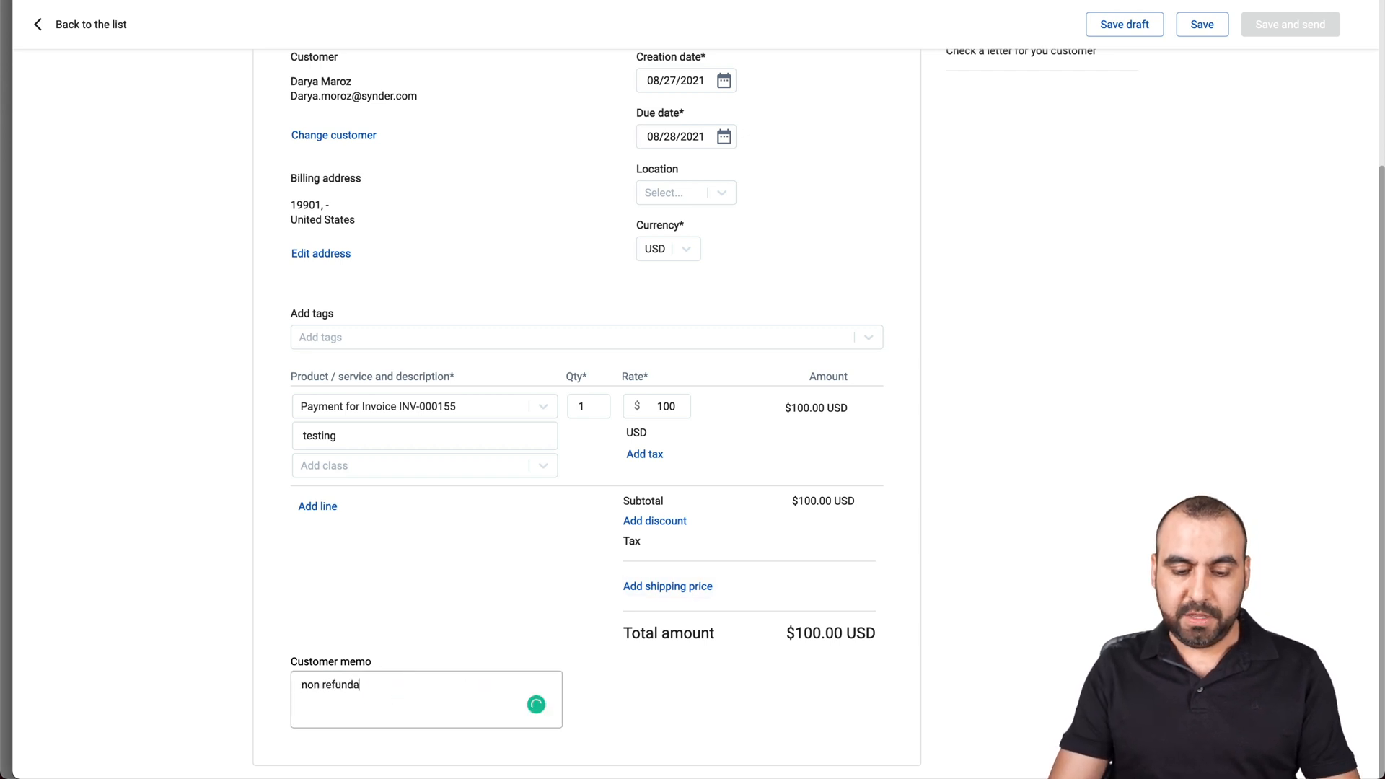
scroll("down", 3)
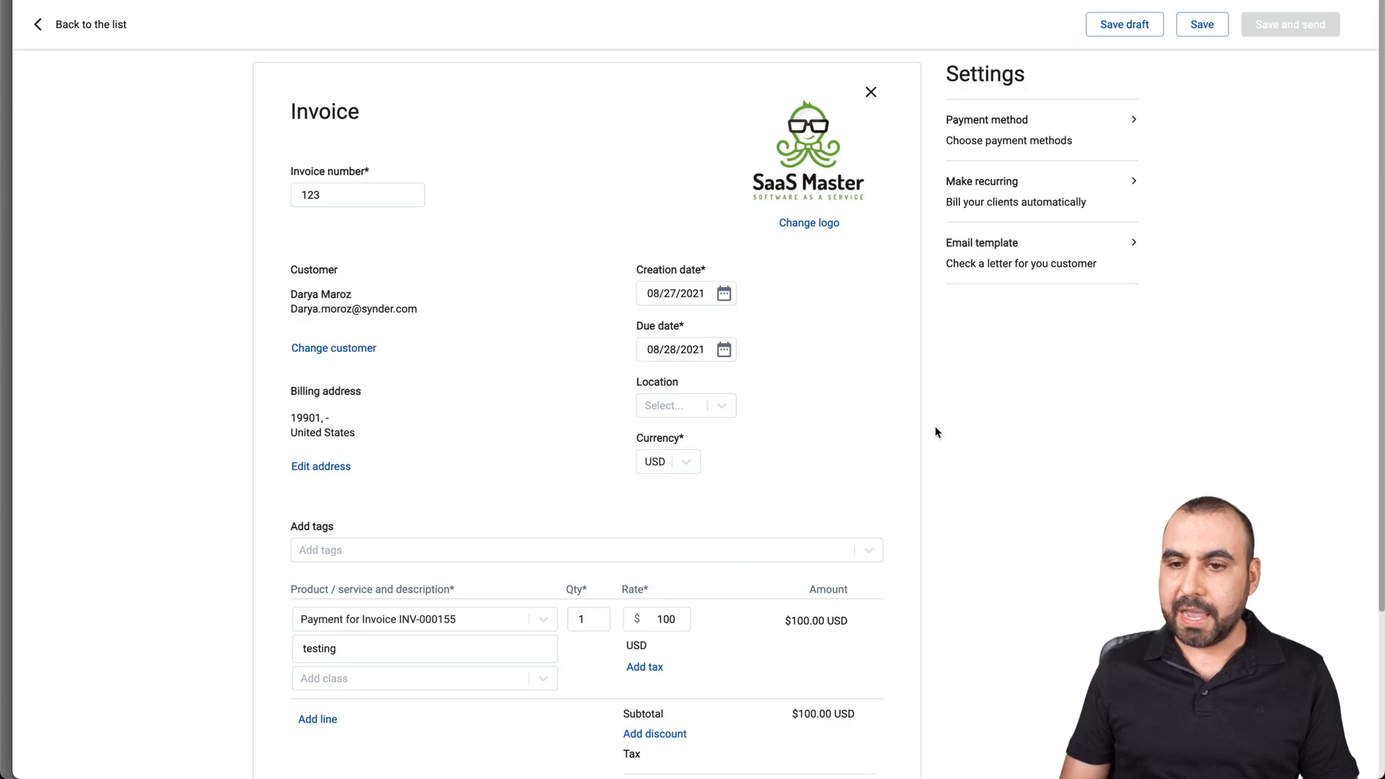
Enable credit-card payments into the Veememedia account and reveal recurring settings.
left_click(987, 120)
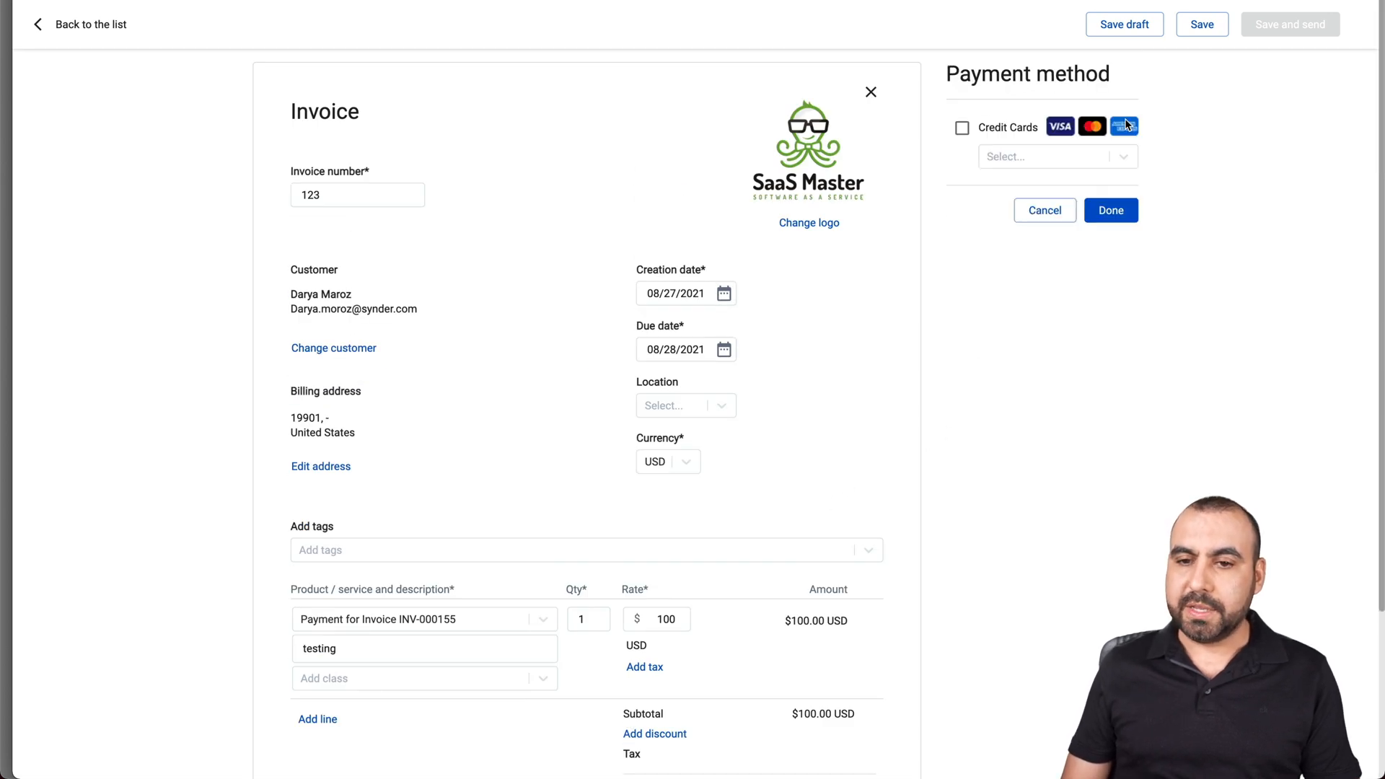
left_click(961, 127)
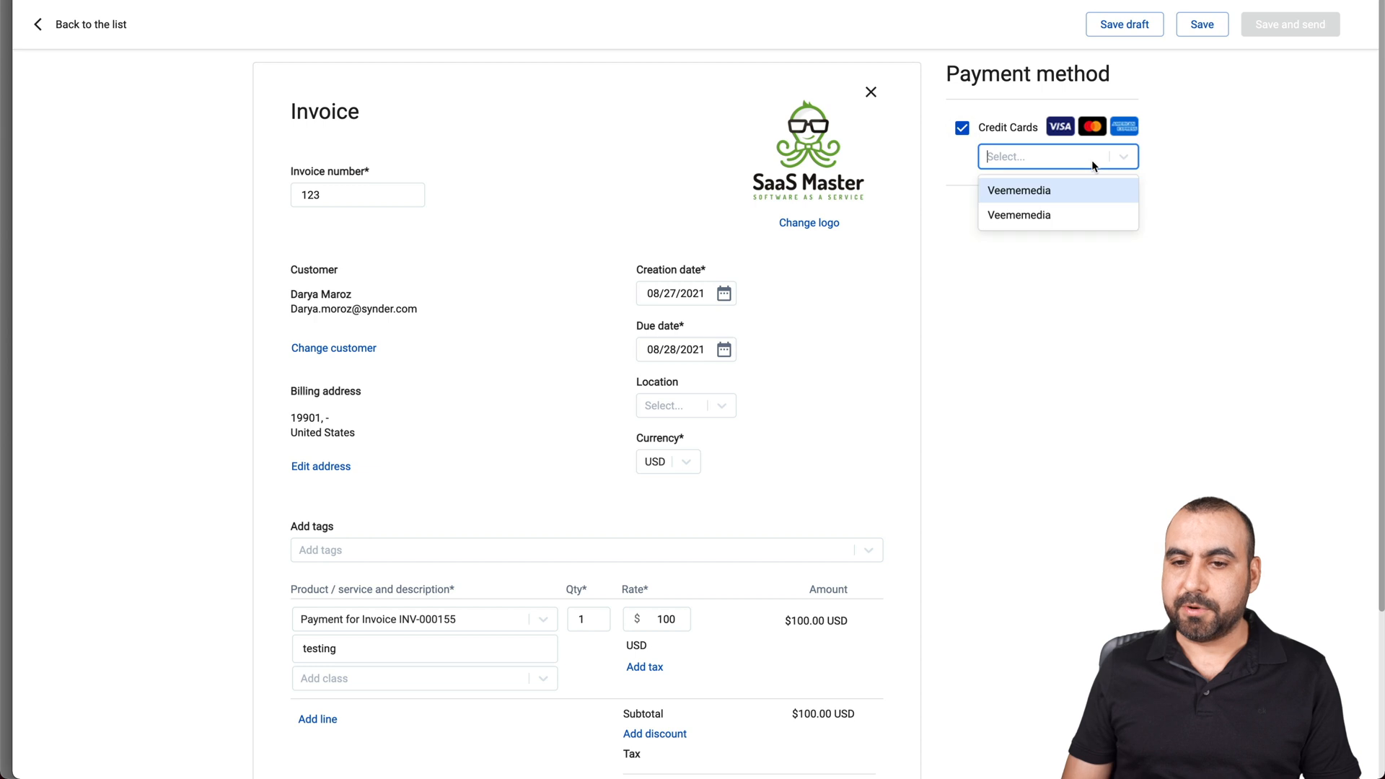
left_click(1017, 190)
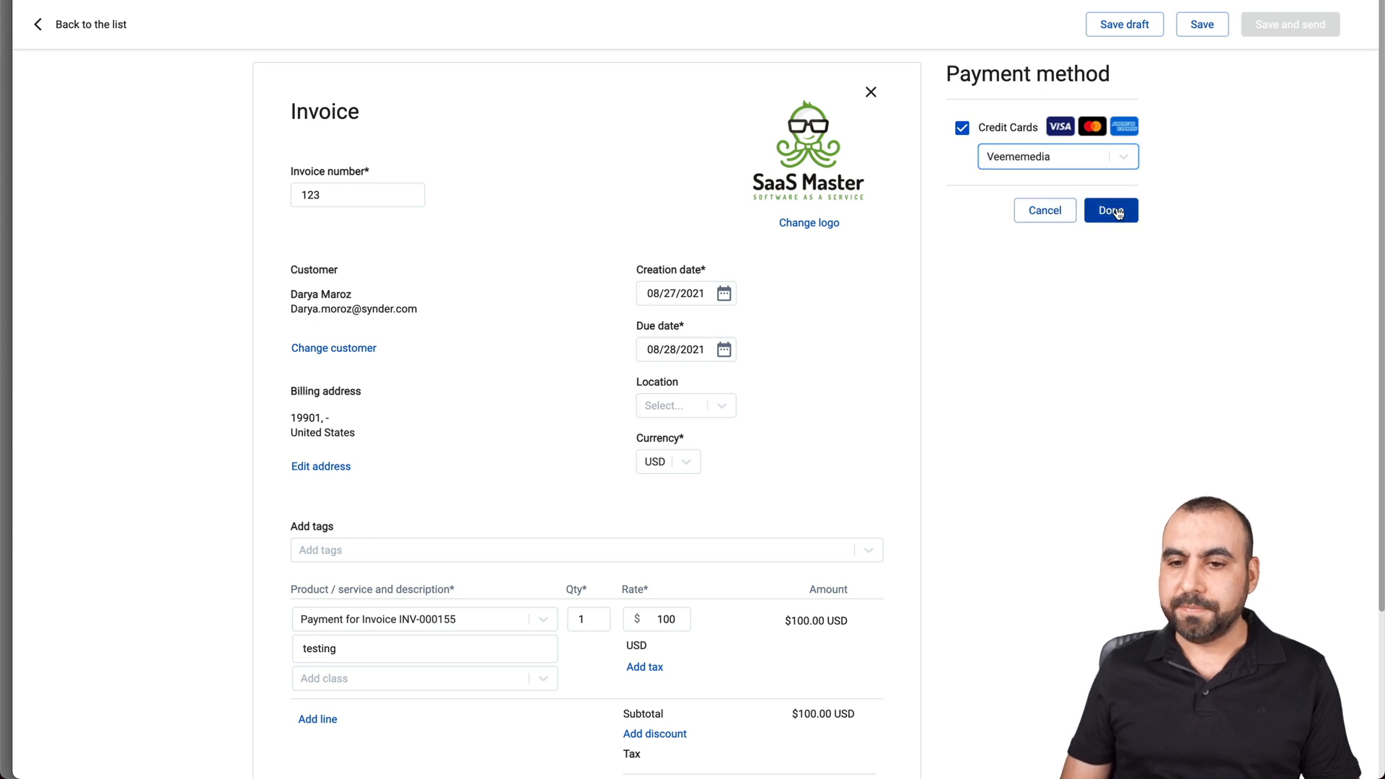
left_click(1111, 209)
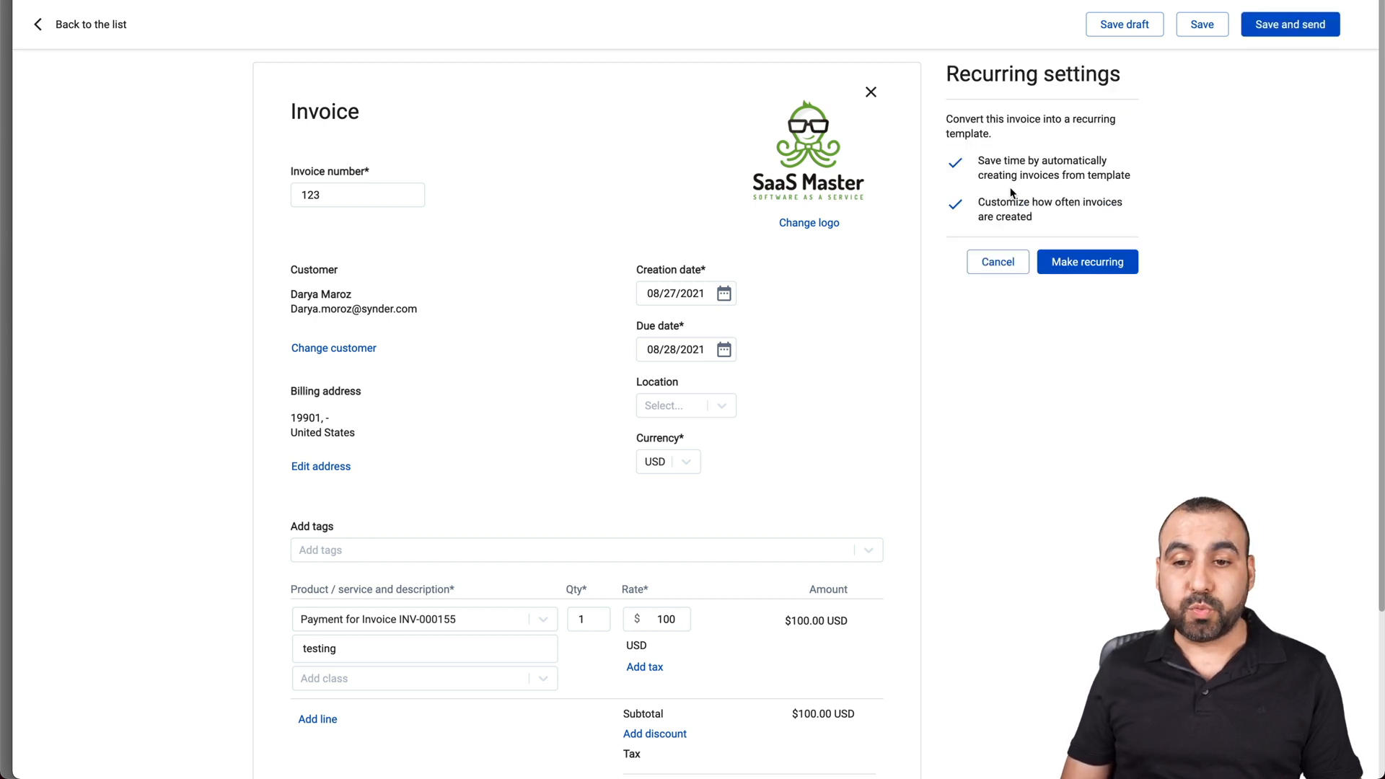
Set the recurrence to monthly ending after 12 remaining invoices.
left_click(1087, 261)
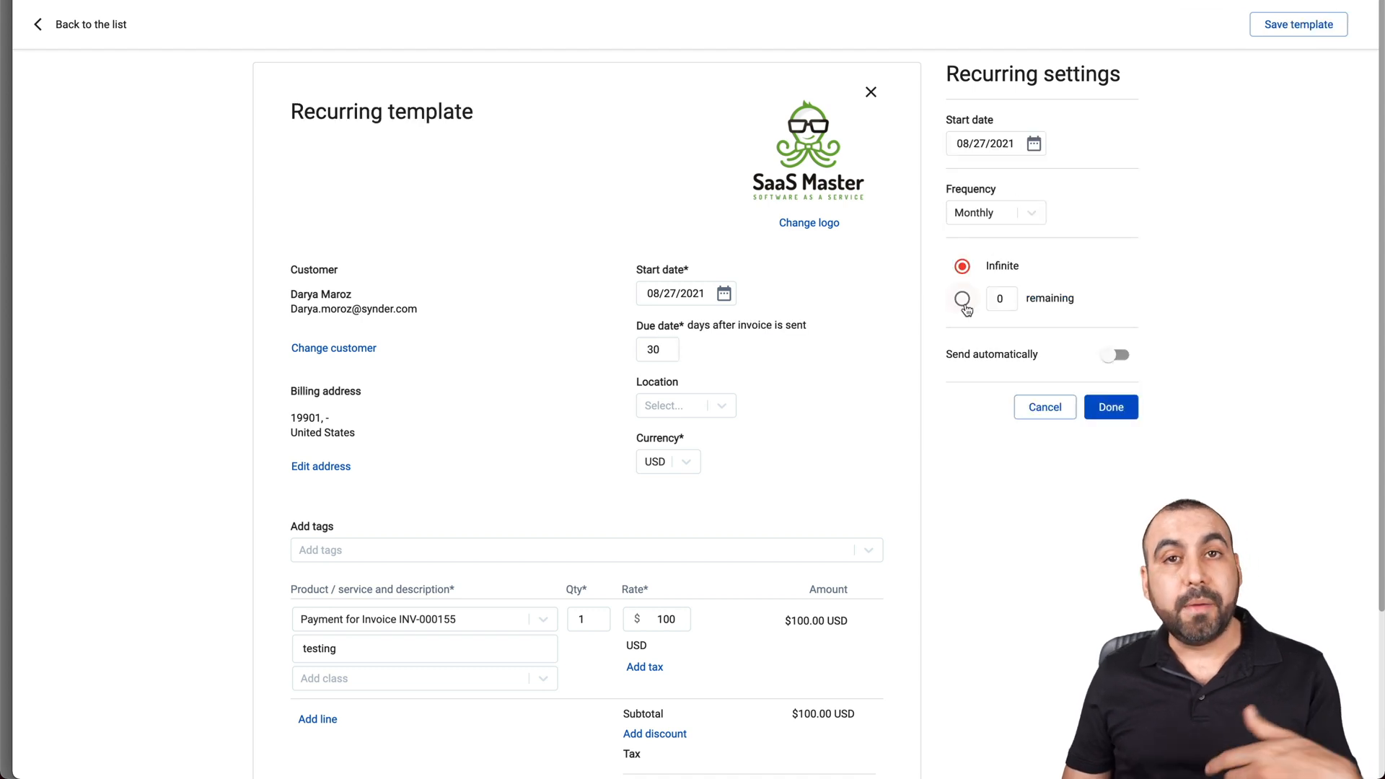
left_click(1030, 212)
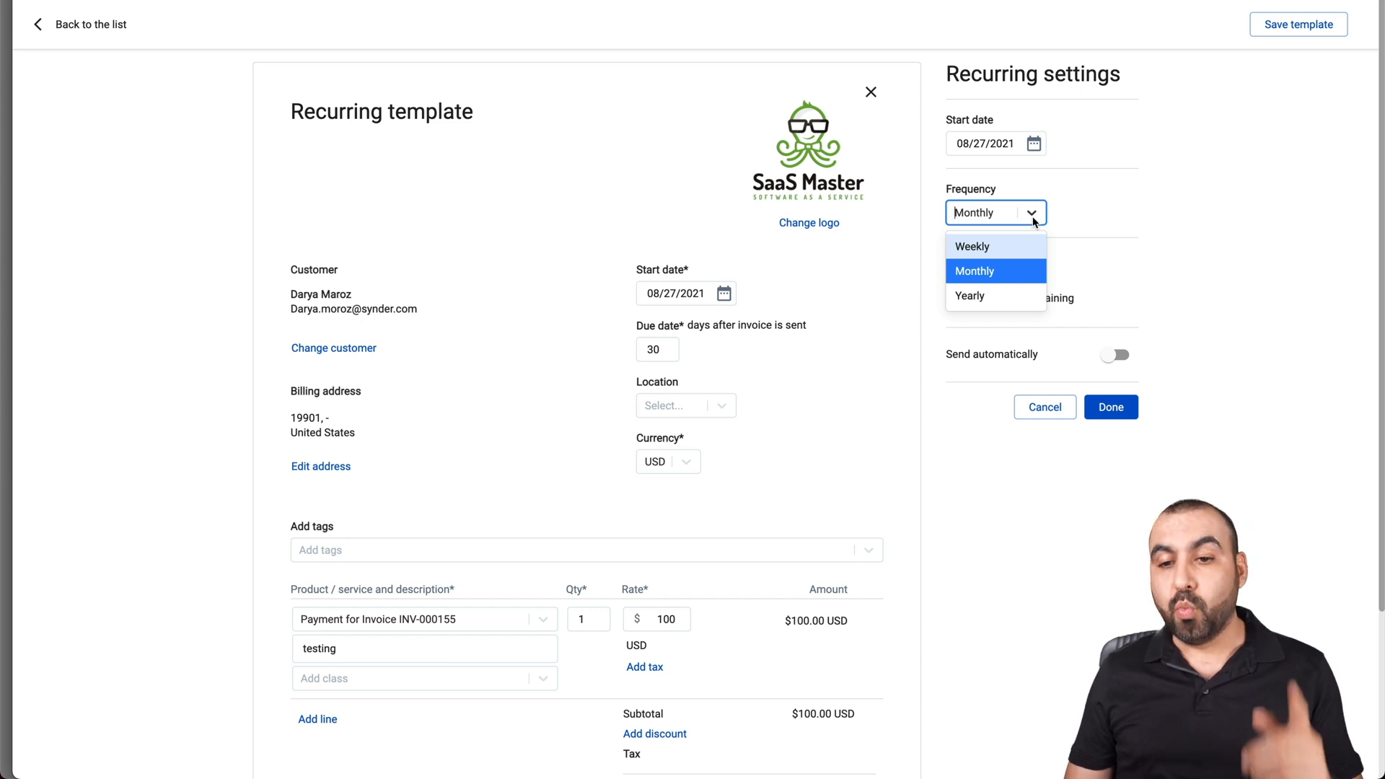
left_click(974, 272)
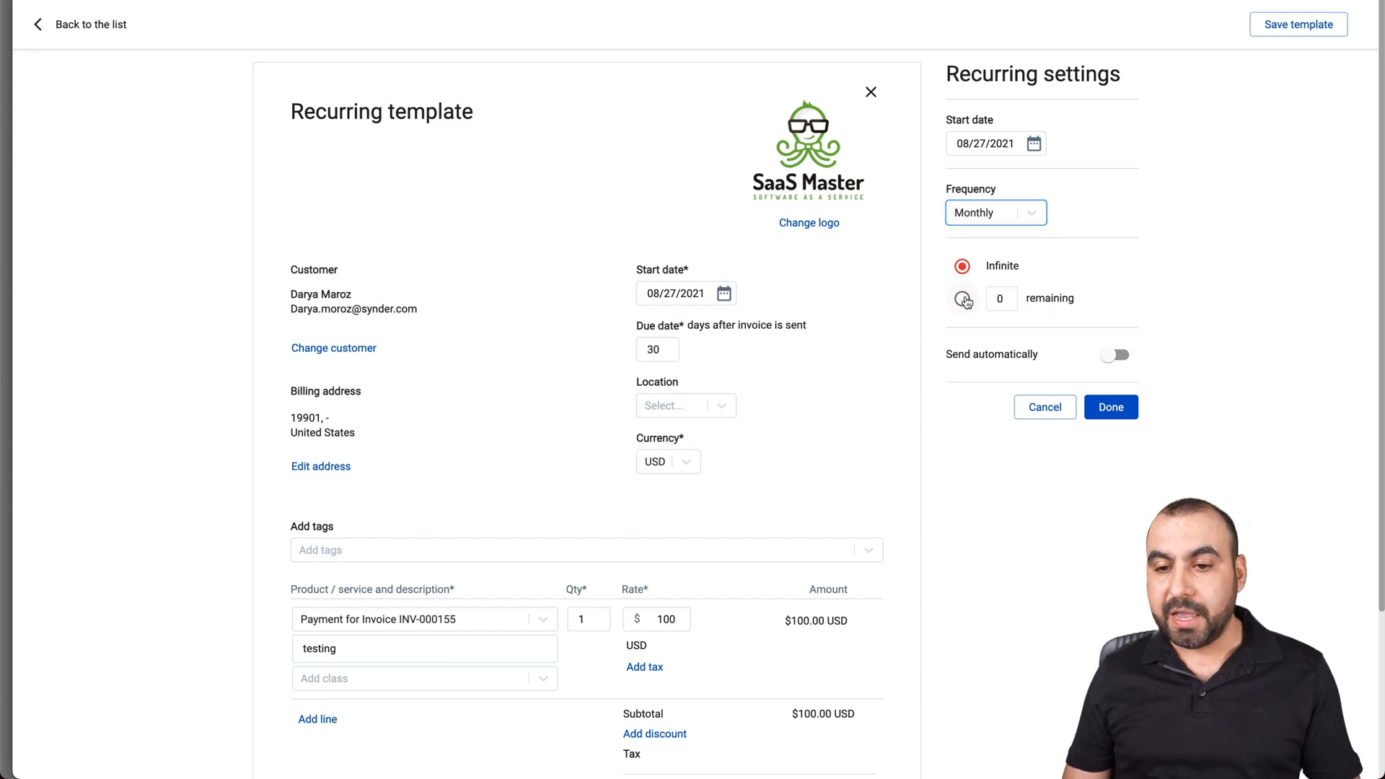
left_click(962, 298)
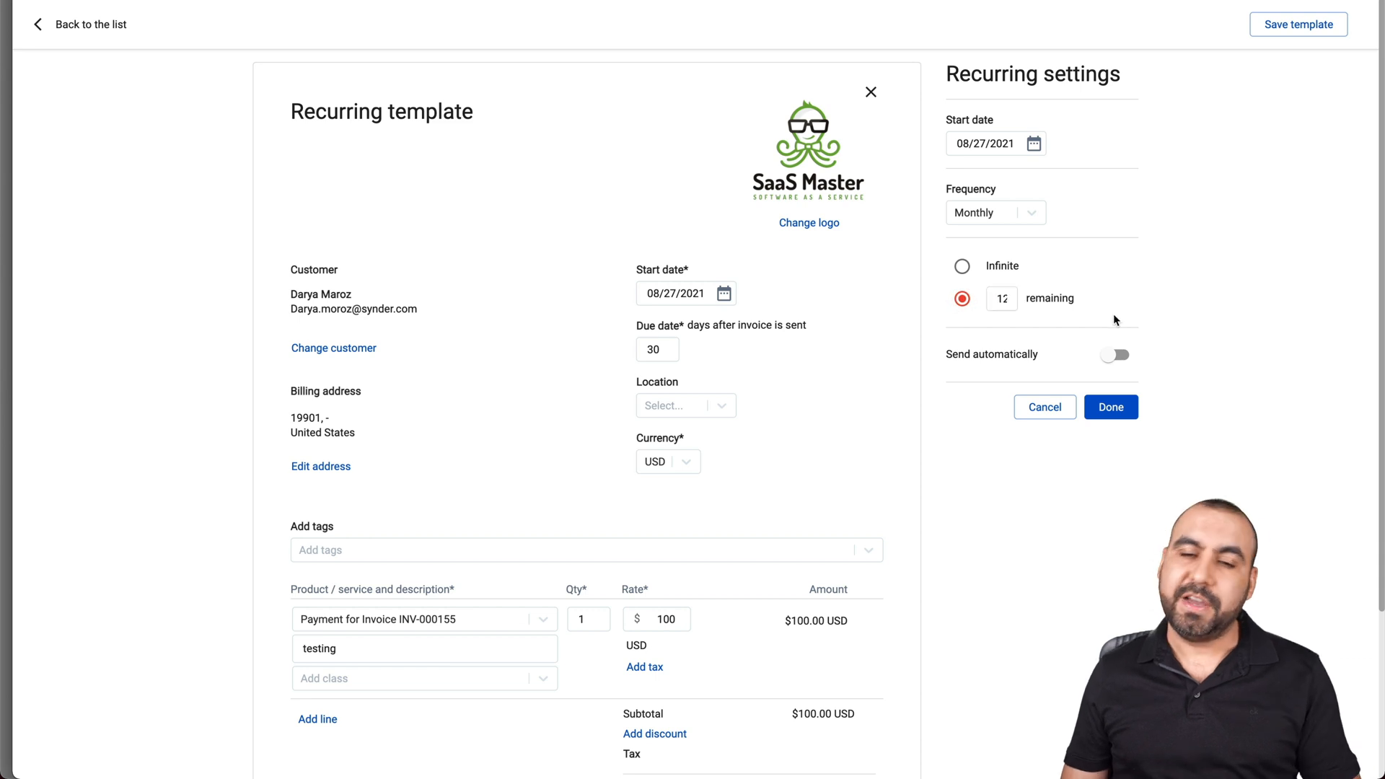
mouse_move(1022, 225)
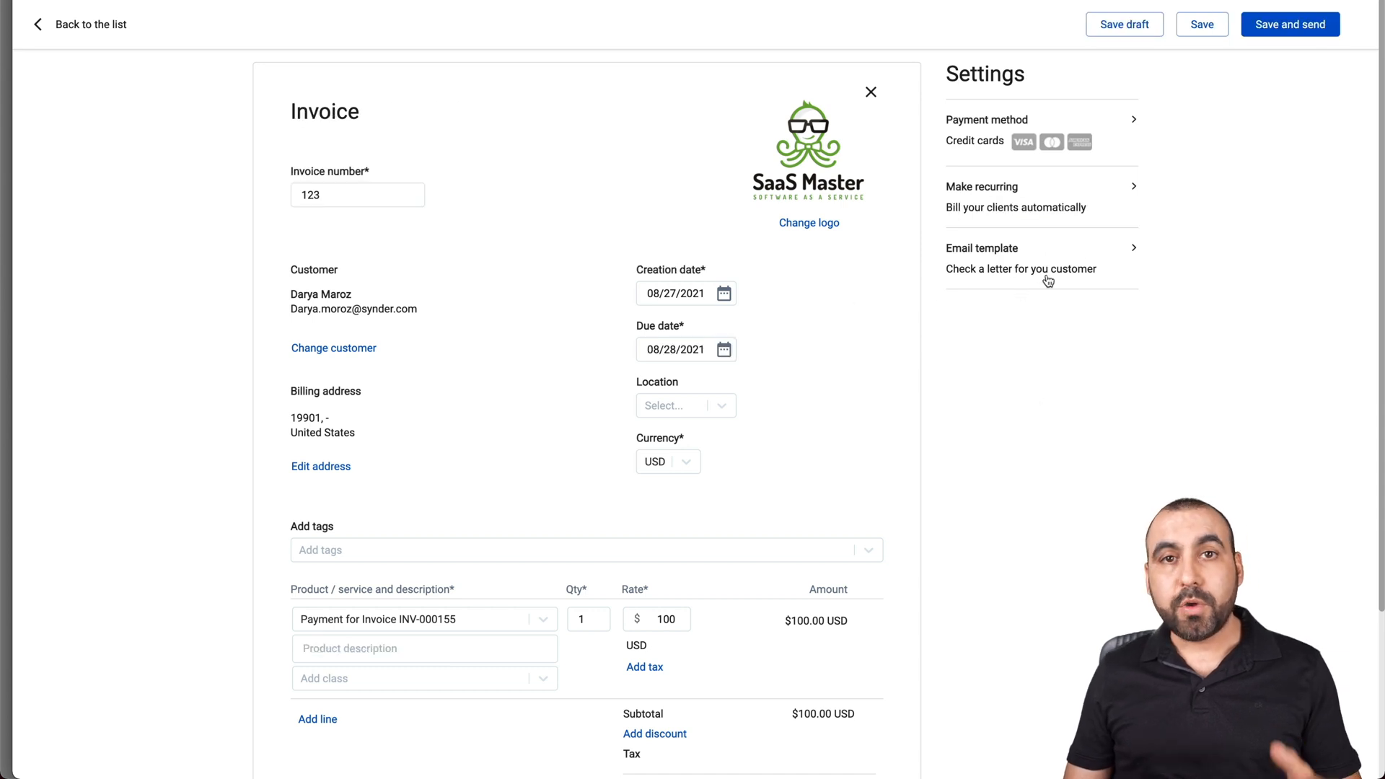
Check the invoice email template and save invoice 123 for sending.
left_click(981, 248)
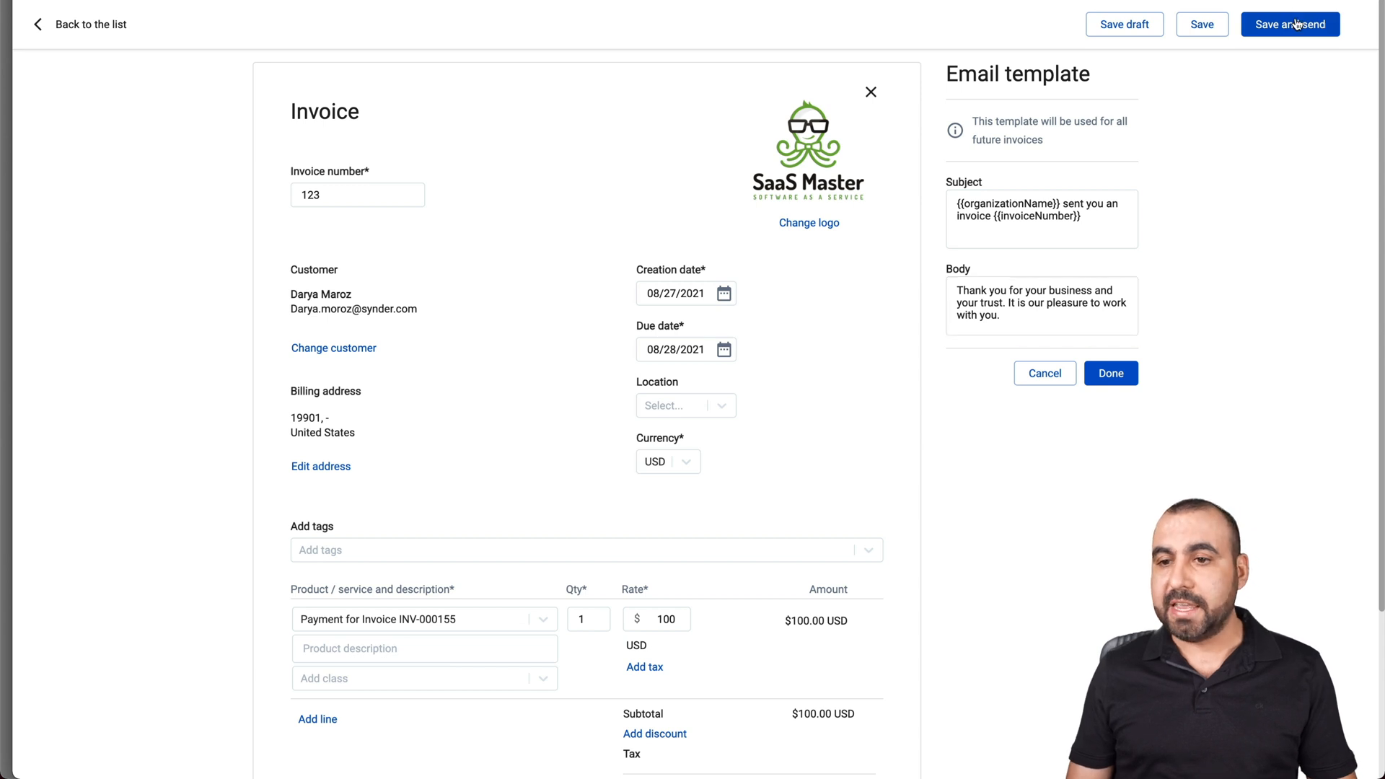
left_click(1288, 24)
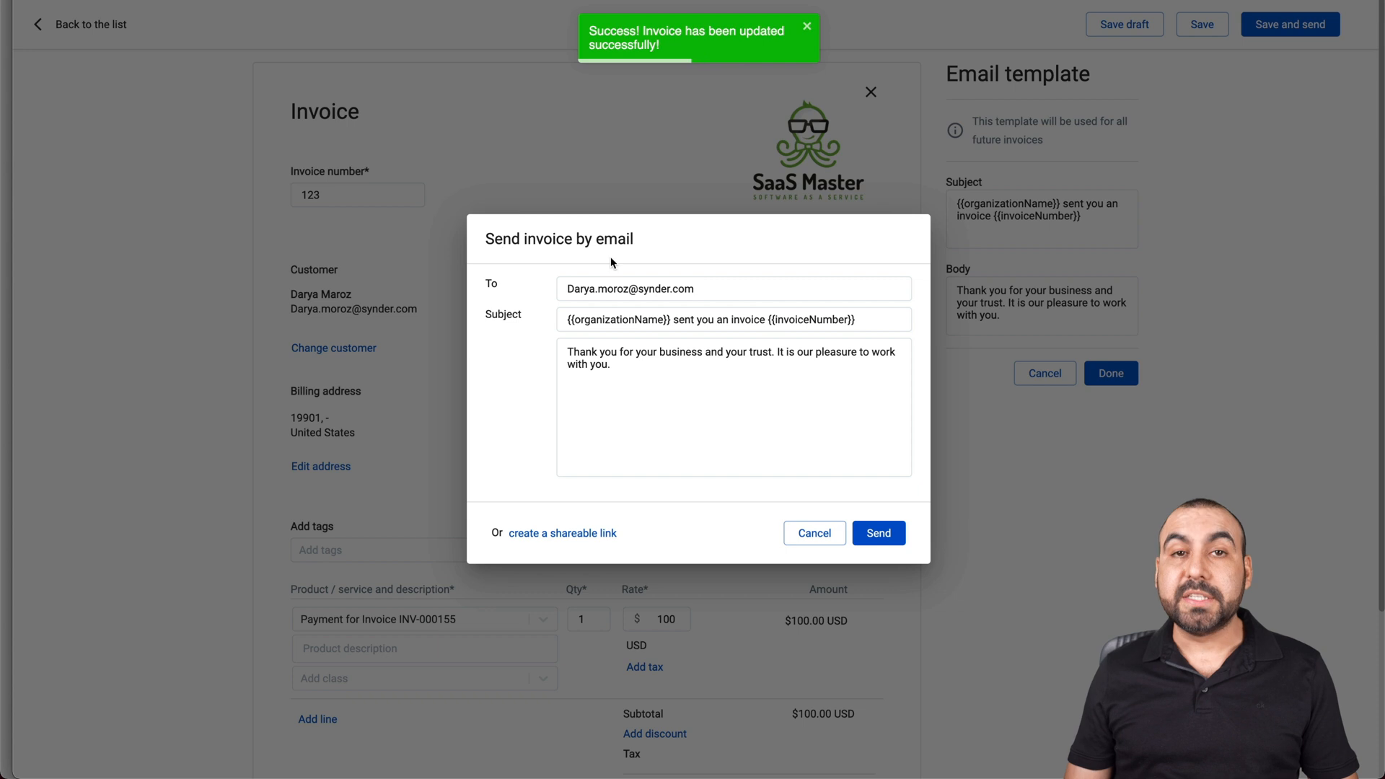
left_click(658, 289)
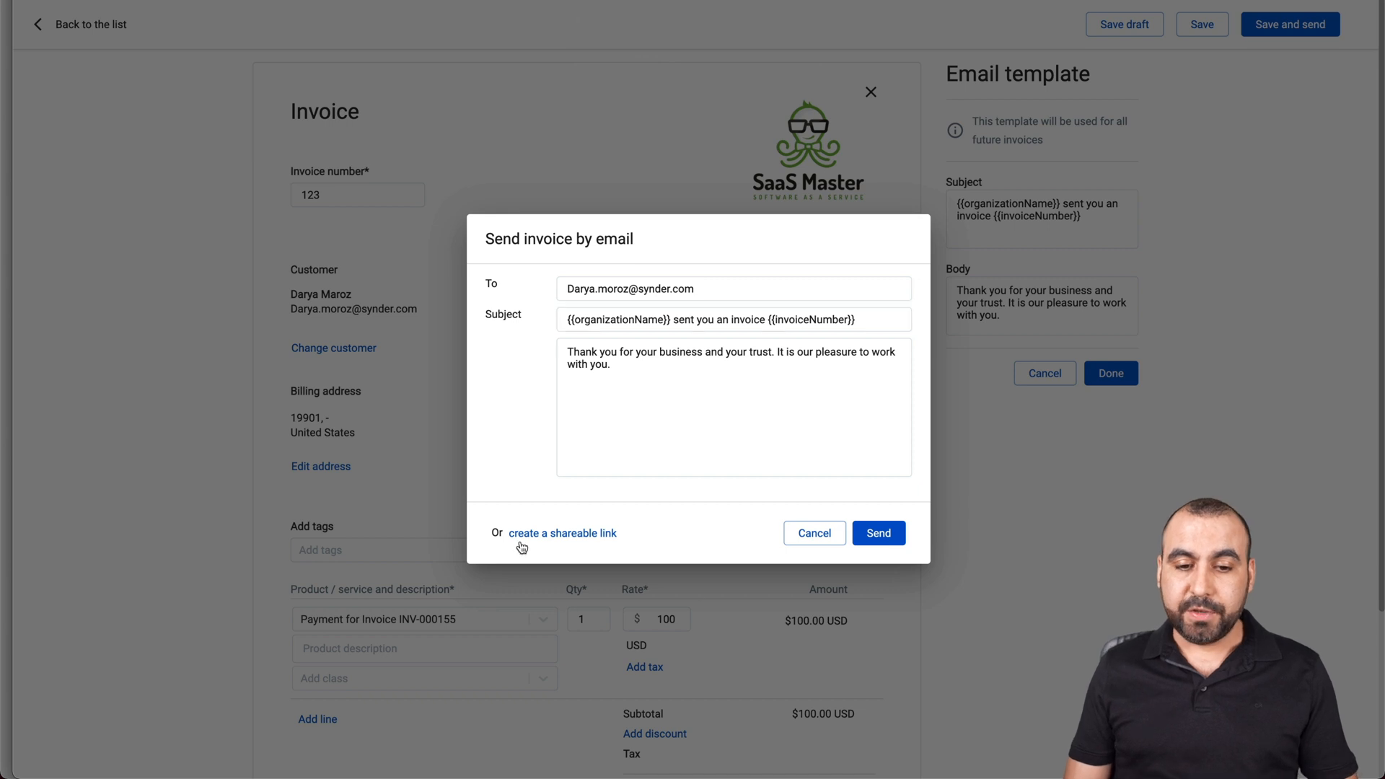
Create a shareable payment link, mark the invoice as sent and select the link text.
left_click(561, 533)
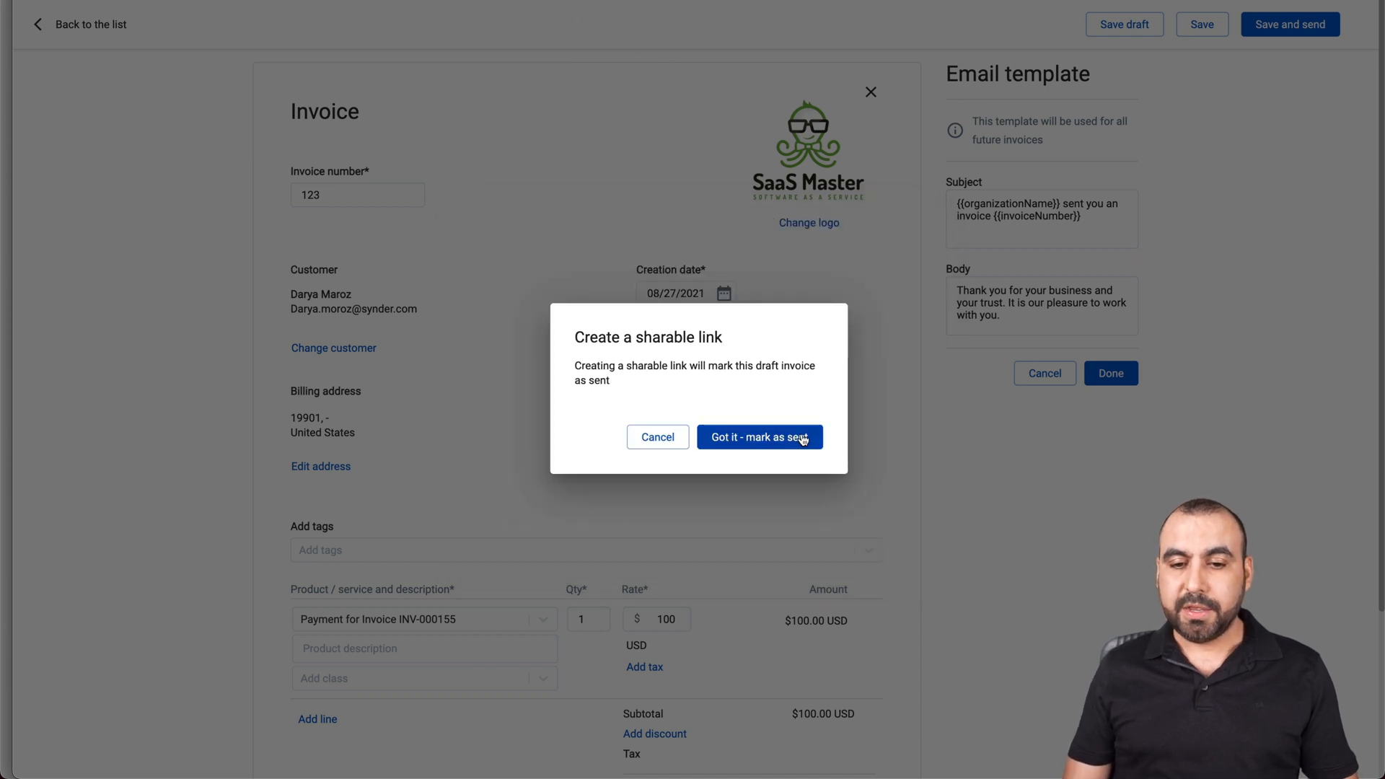
left_click(757, 437)
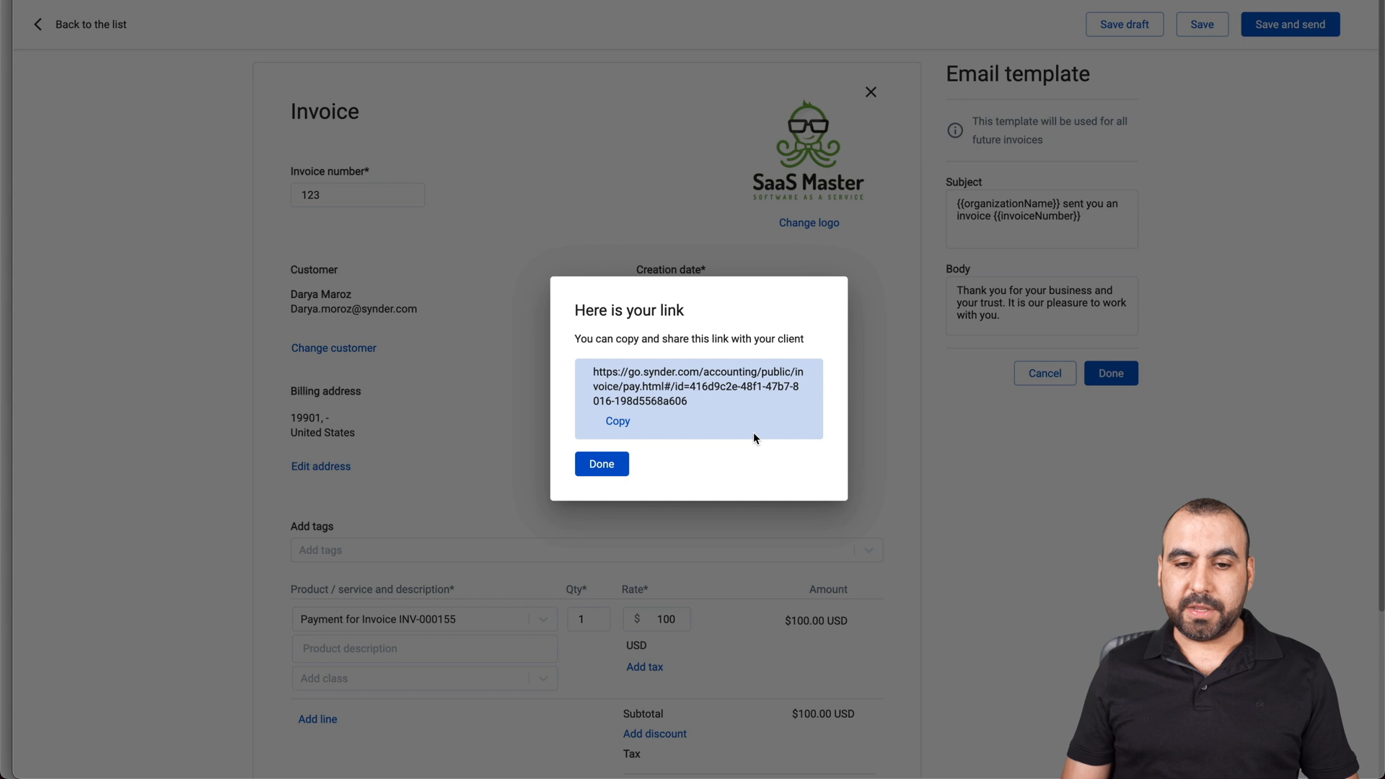
triple_click(697, 387)
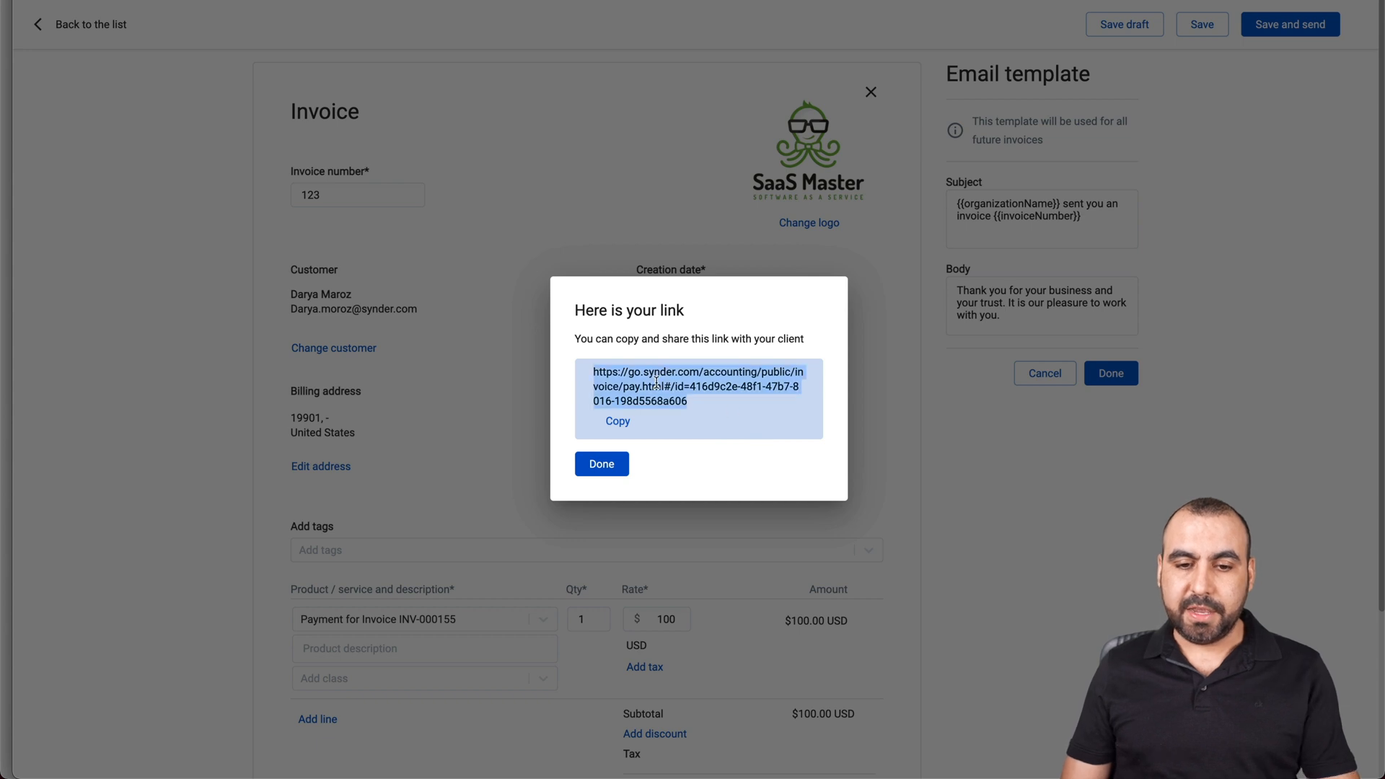
left_click(618, 420)
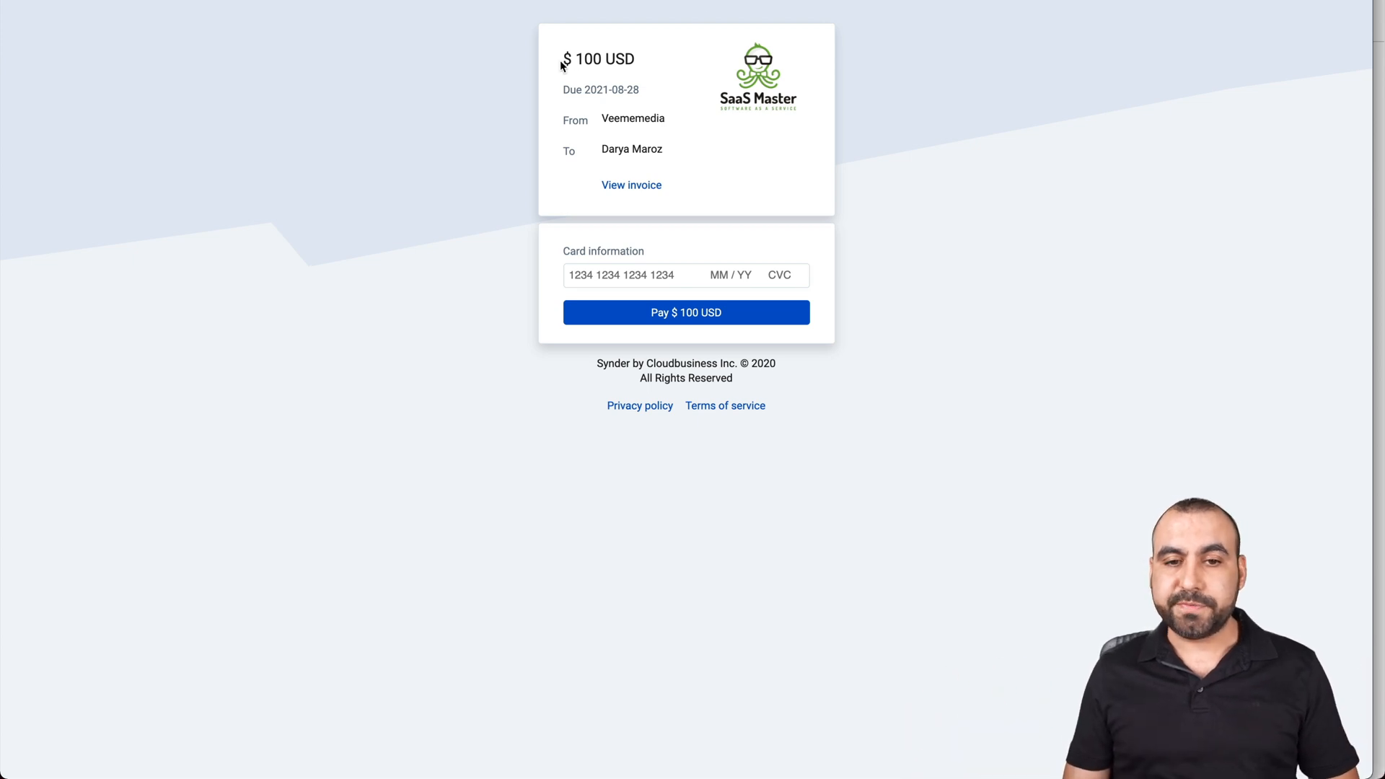
mouse_move(590, 147)
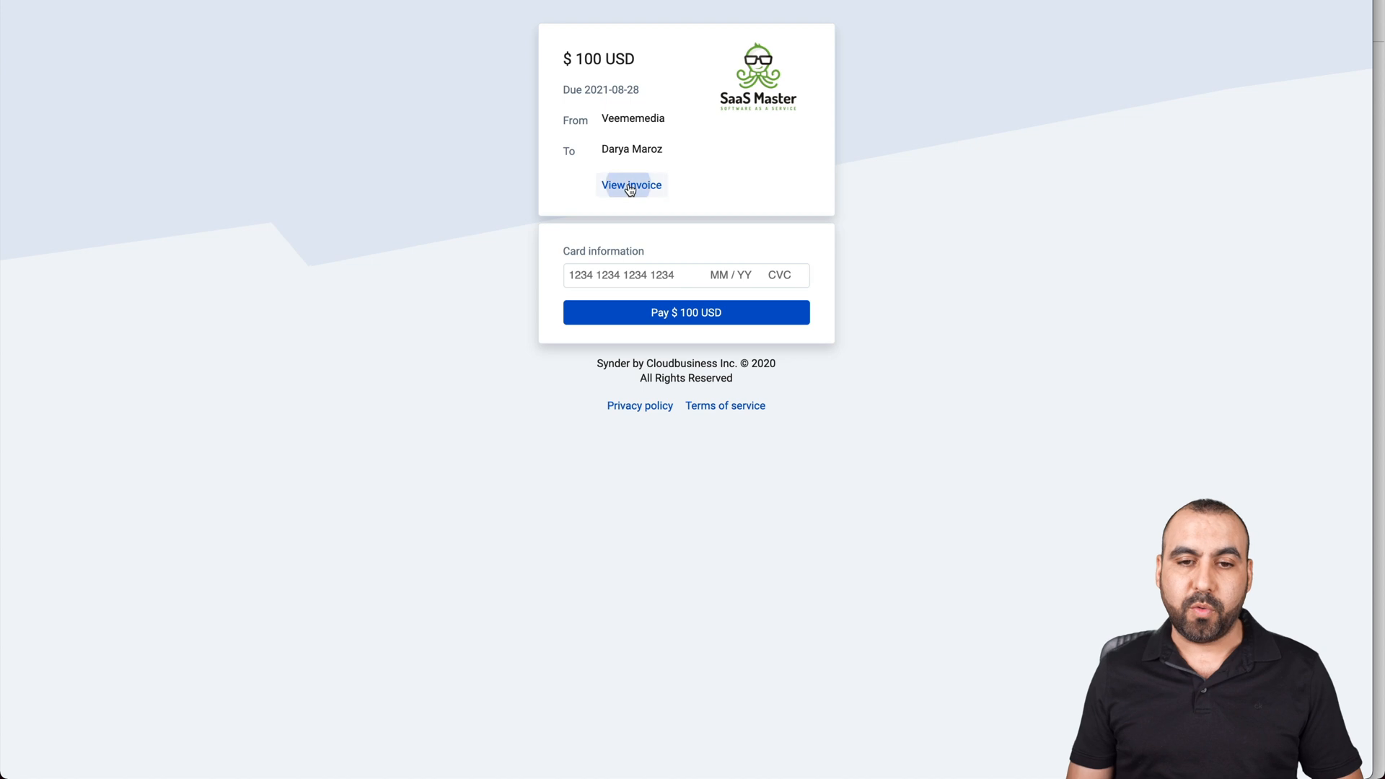
View the full $100 invoice from the customer-facing payment page.
left_click(630, 184)
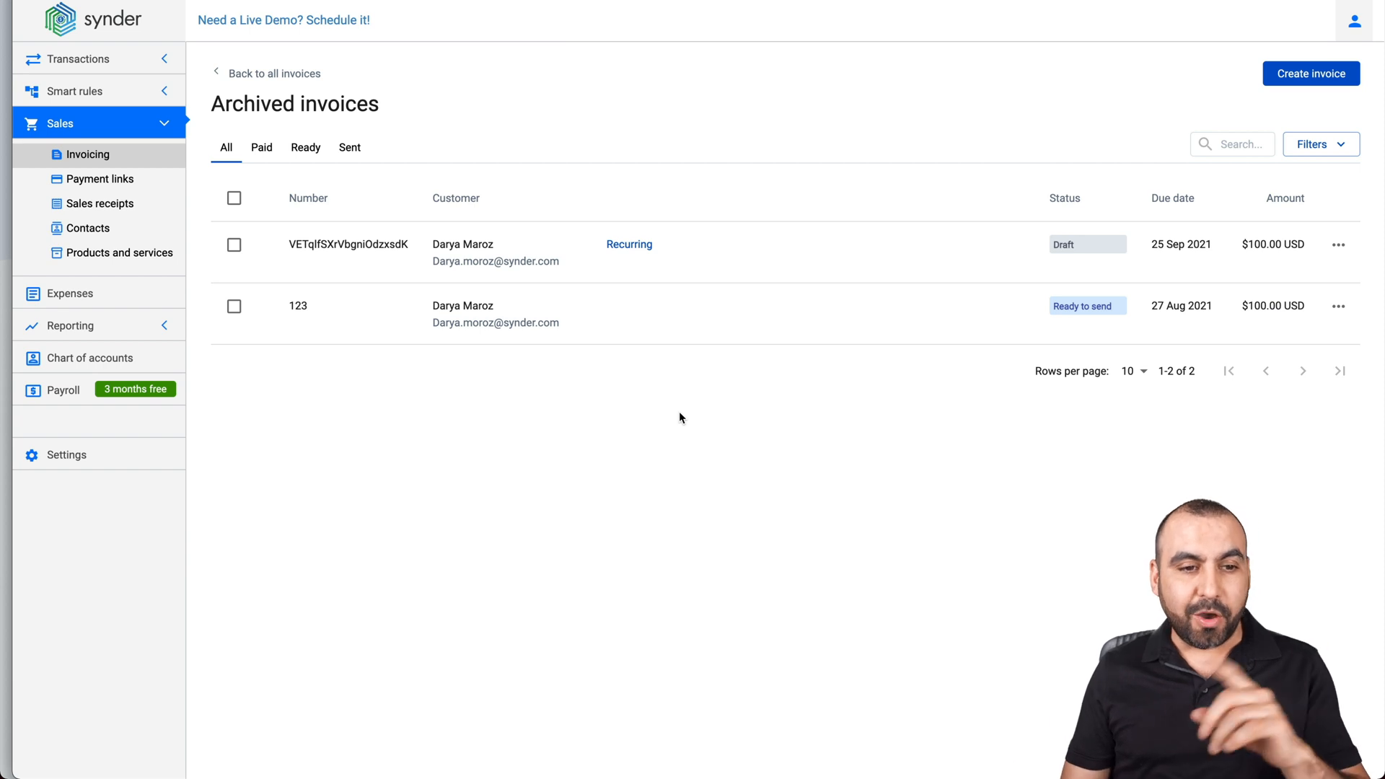
Open the Pay me Now link from the Sales > Payment links list.
left_click(99, 204)
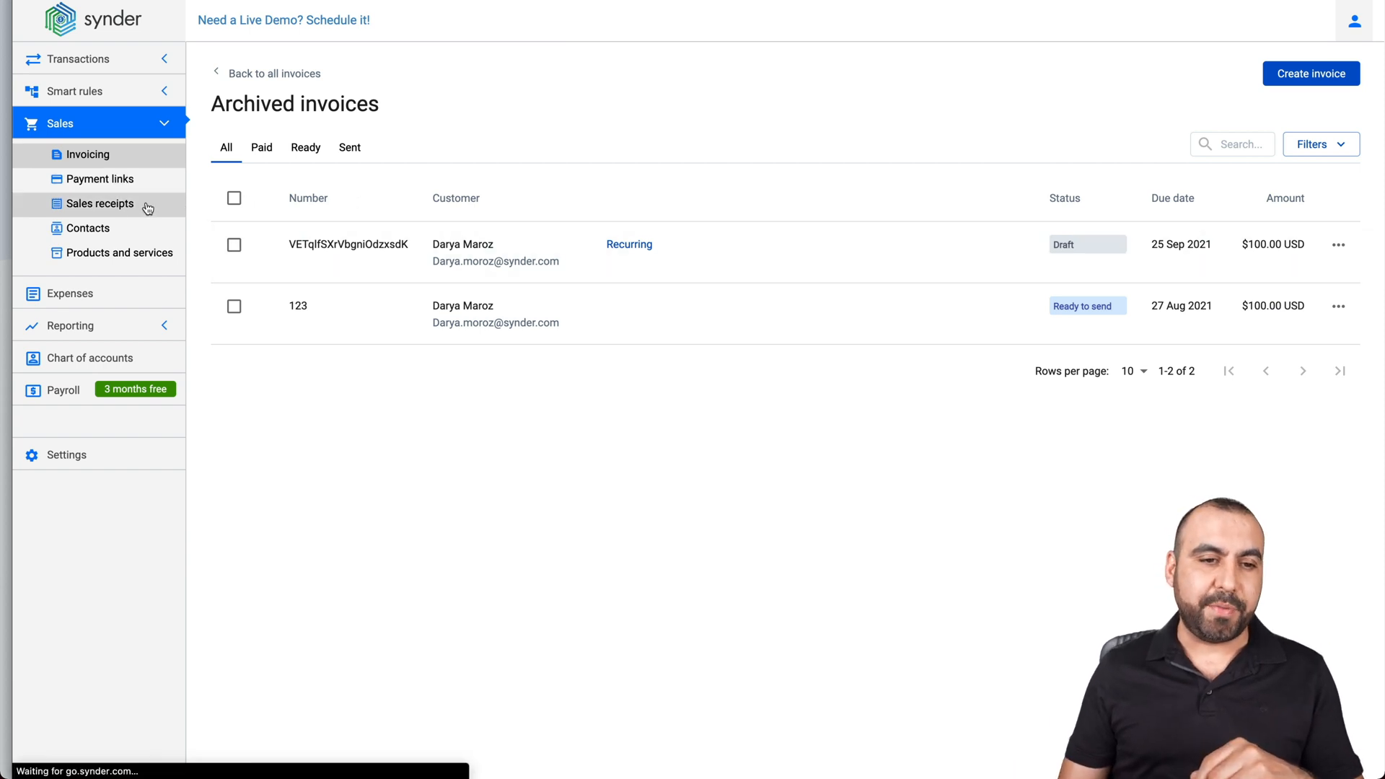
left_click(98, 203)
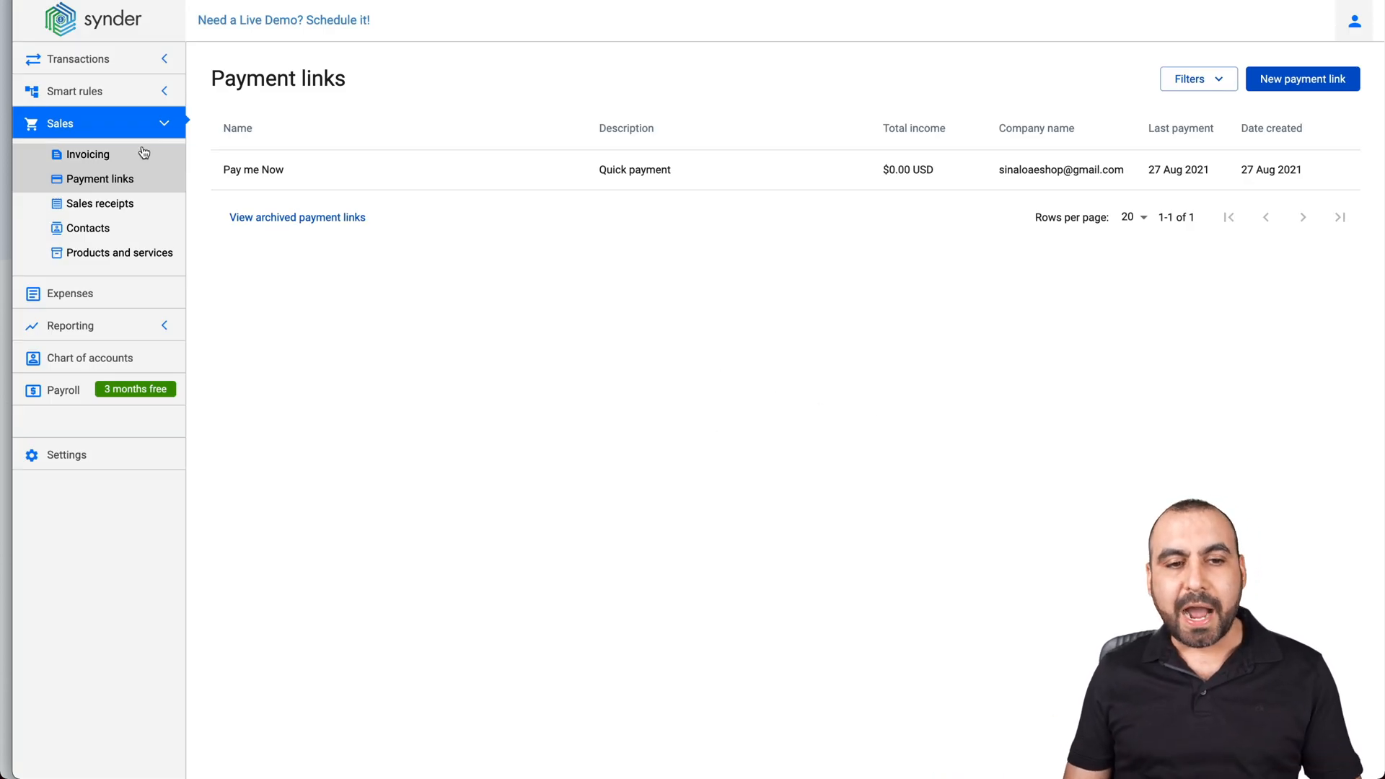
left_click(252, 170)
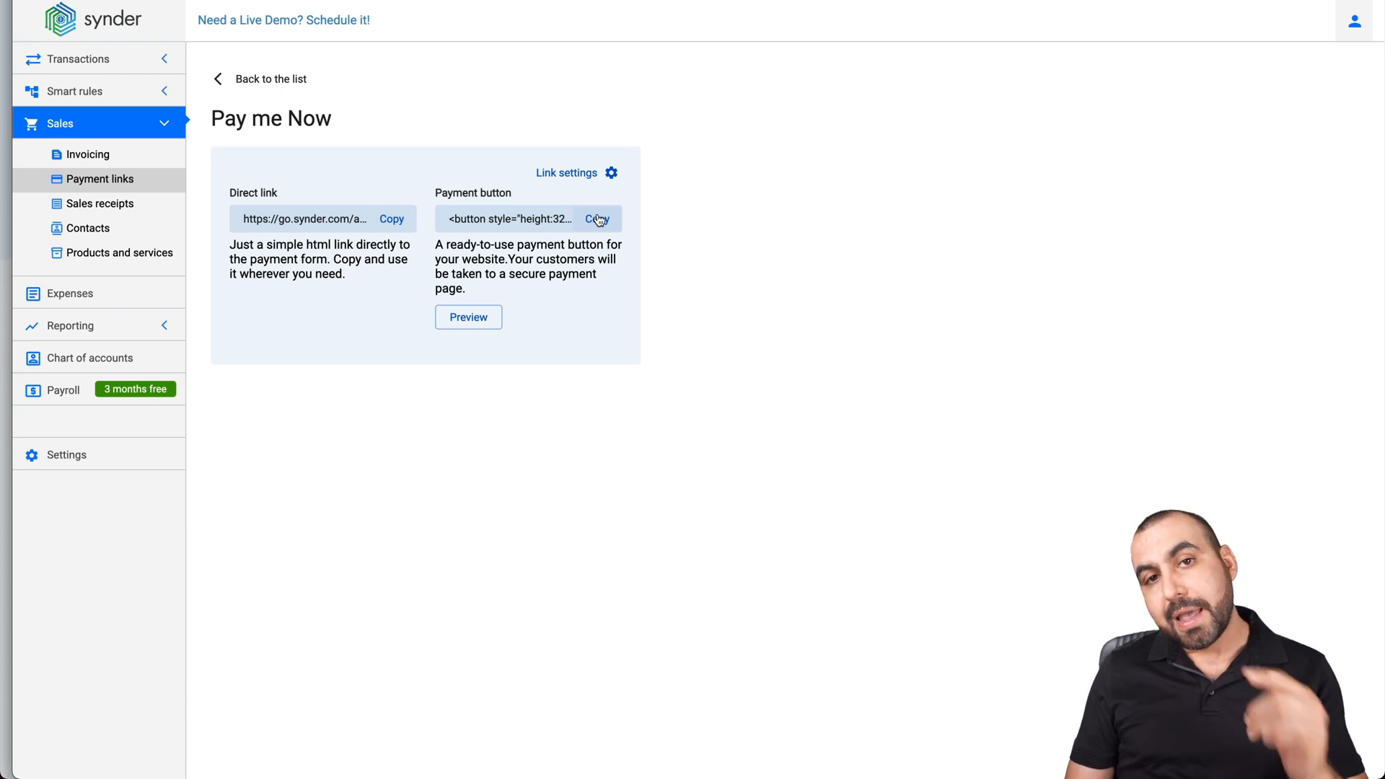
Copy the Pay me Now direct link URL.
left_click(391, 217)
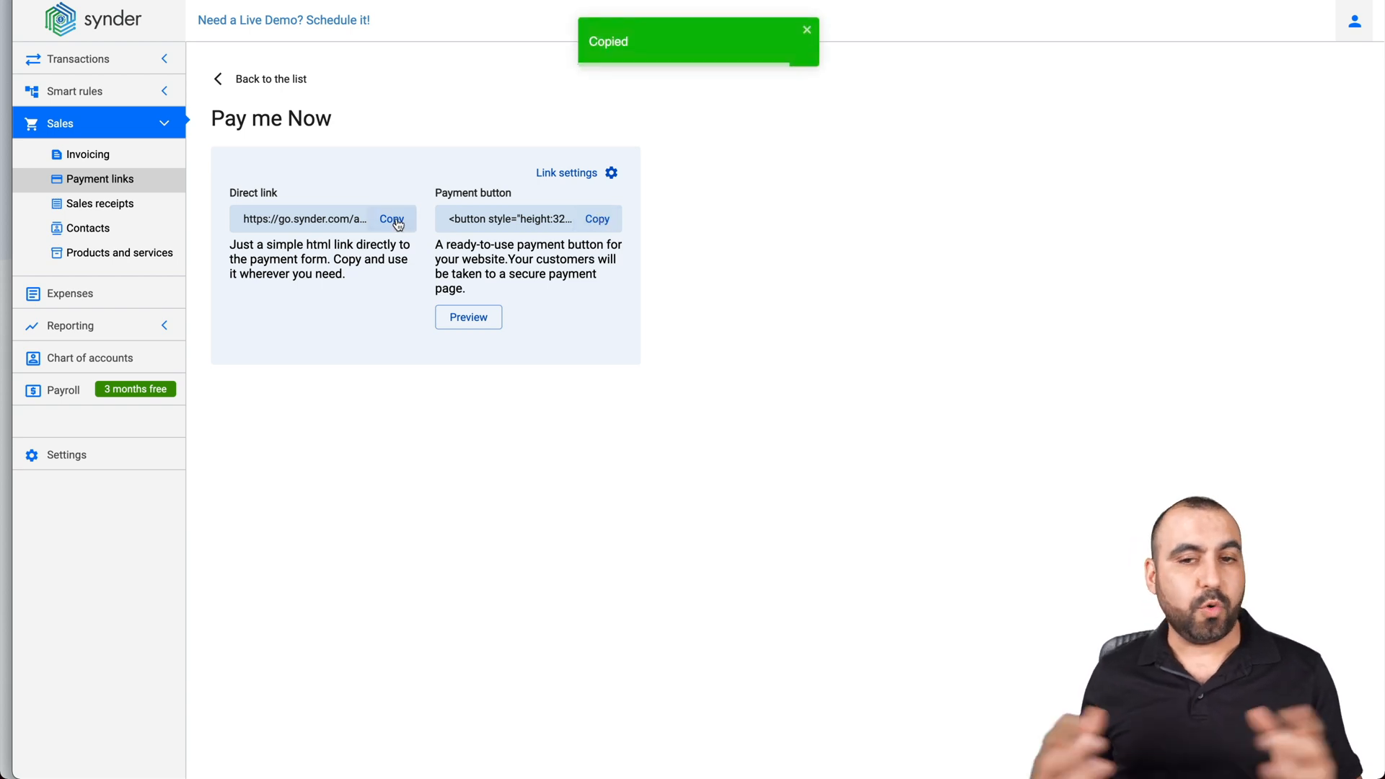
left_click(467, 317)
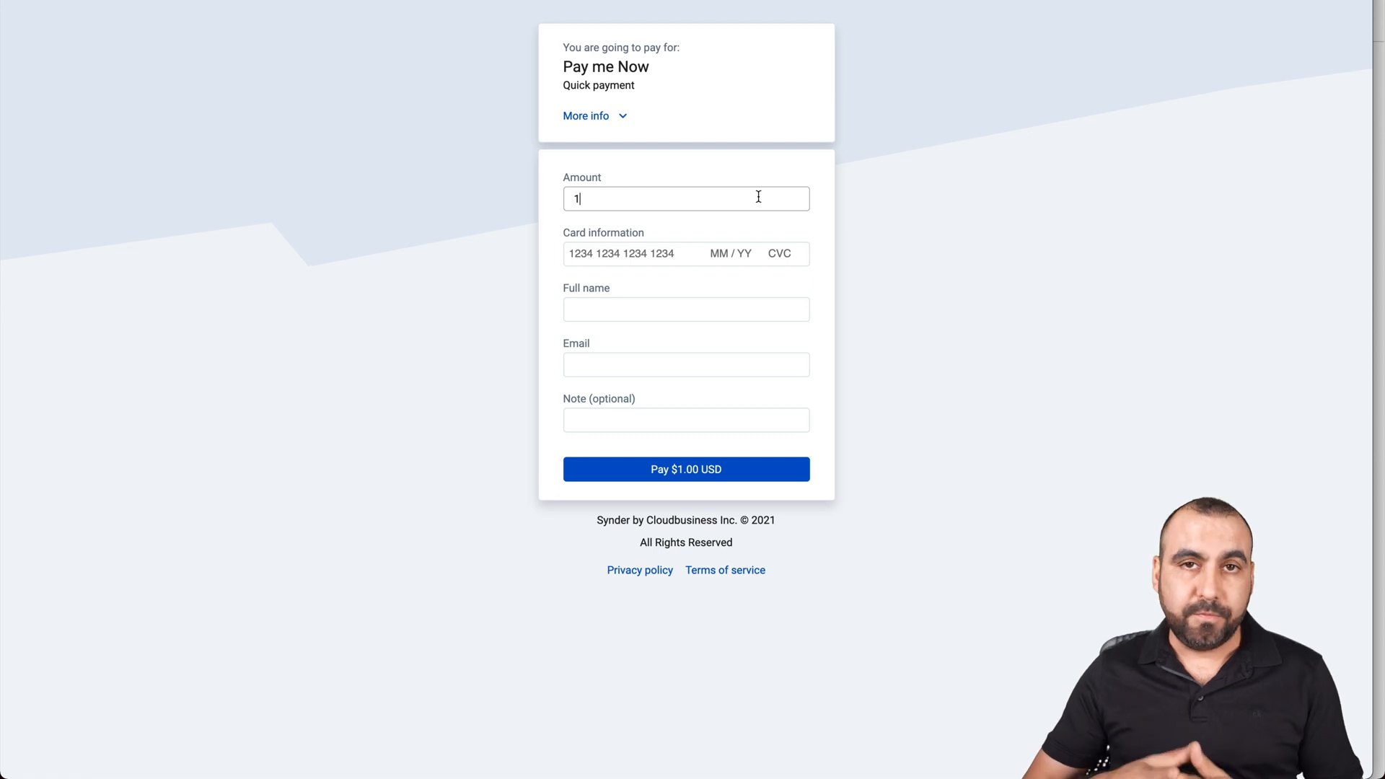
Enter a 45 USD amount on the Pay me Now payment form and return to Payment links.
type("45")
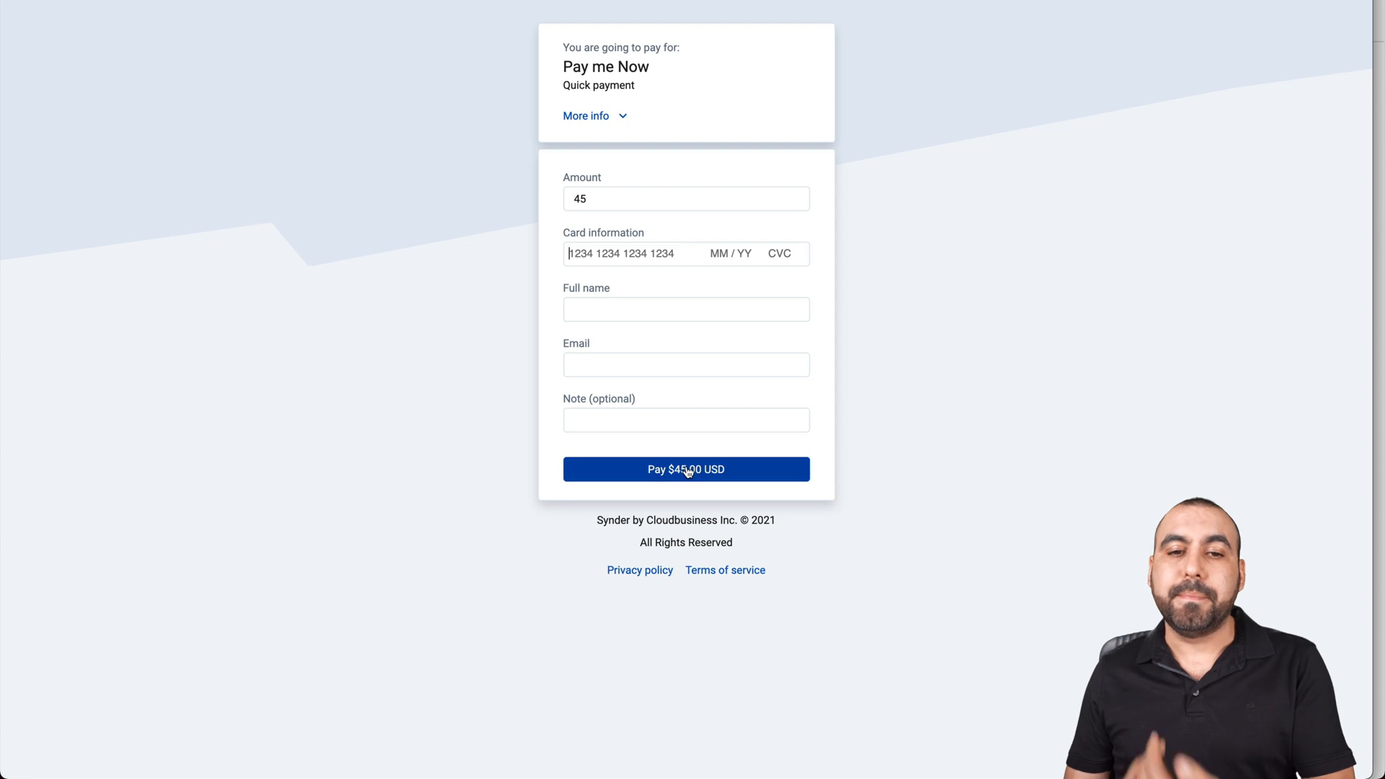
left_click(619, 198)
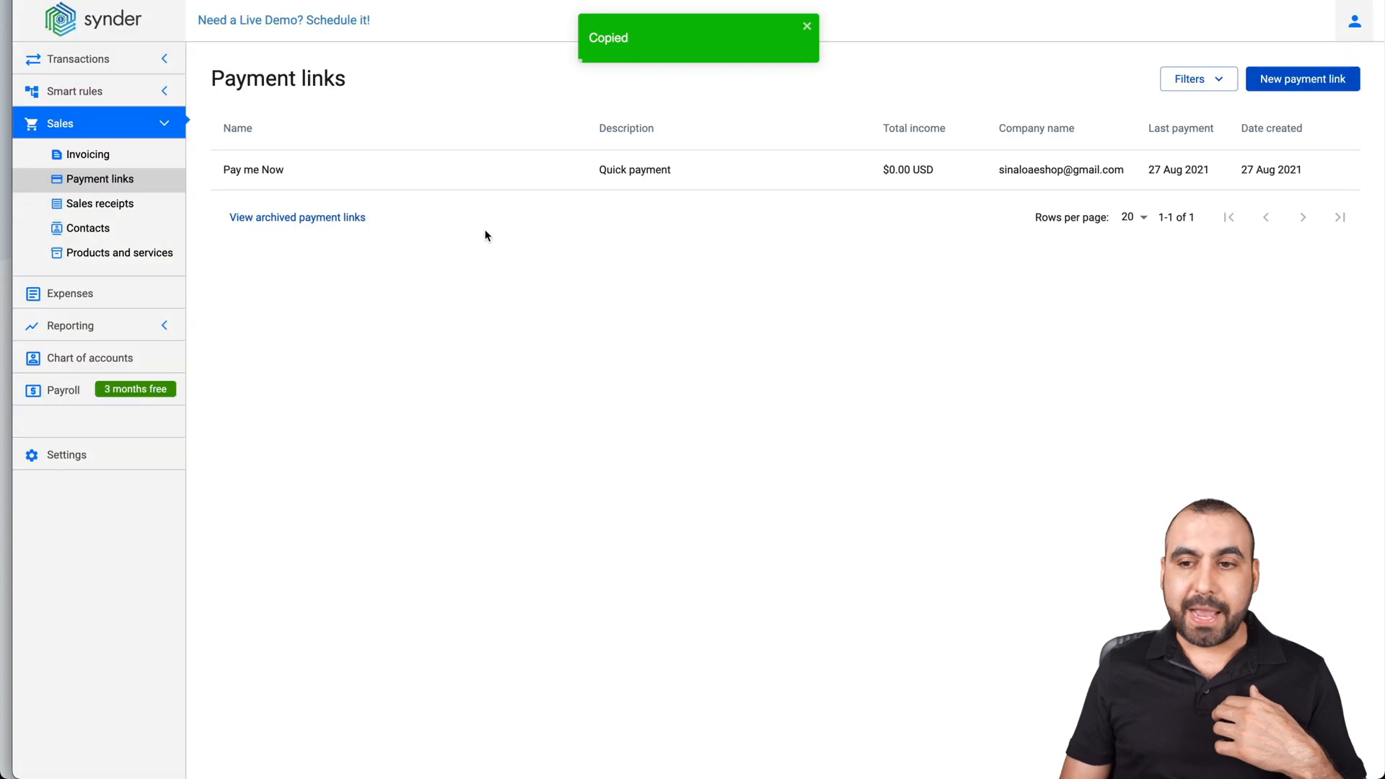
Start a new payment link named 'test' with description 'test' and the SaaS Master logo.
left_click(1301, 78)
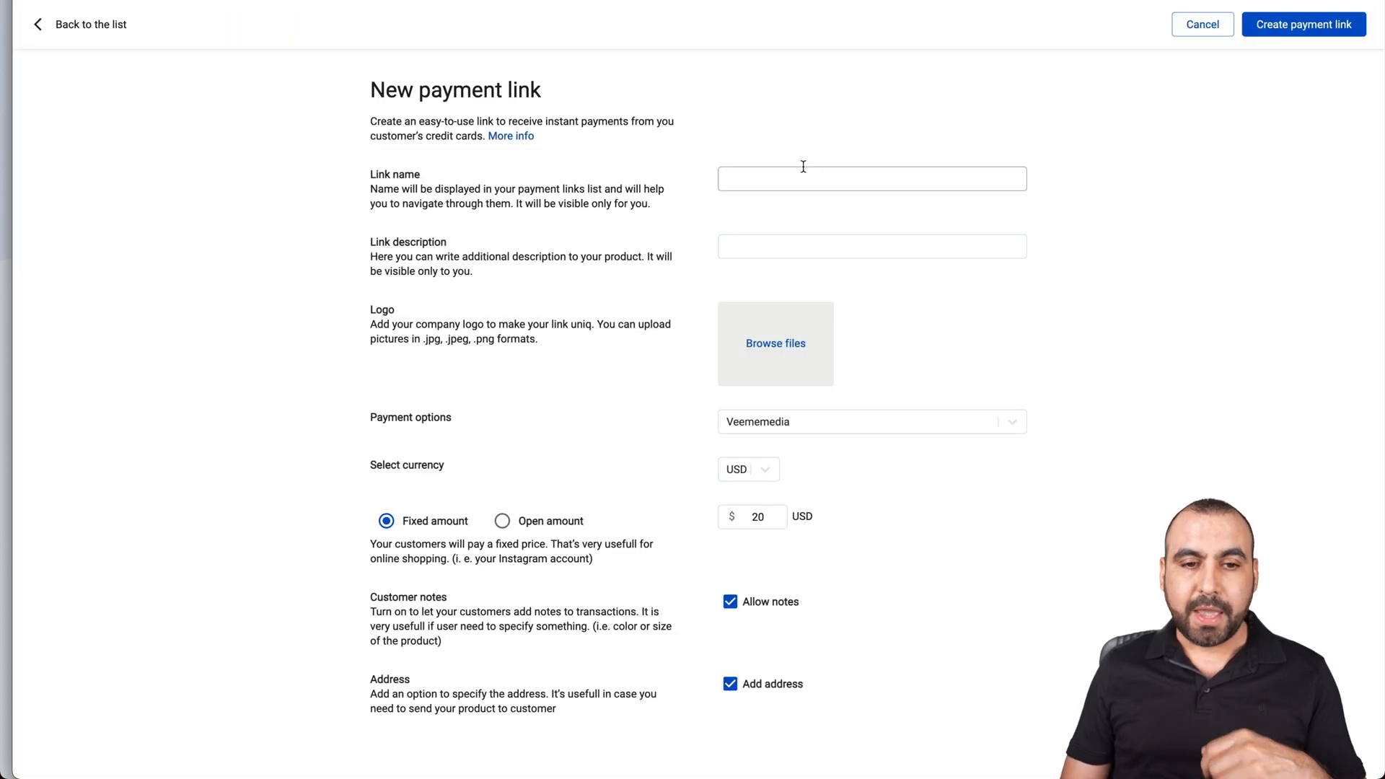
type("test")
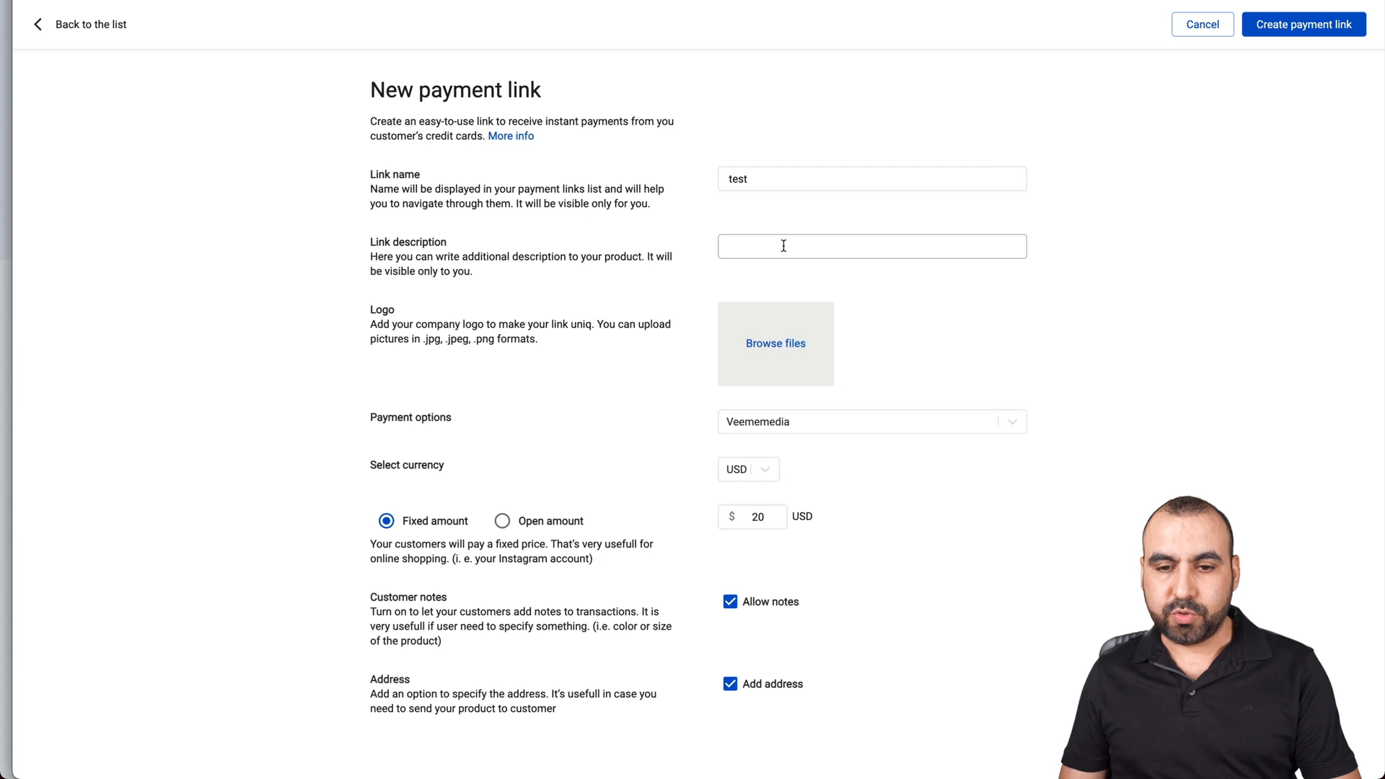
type("test")
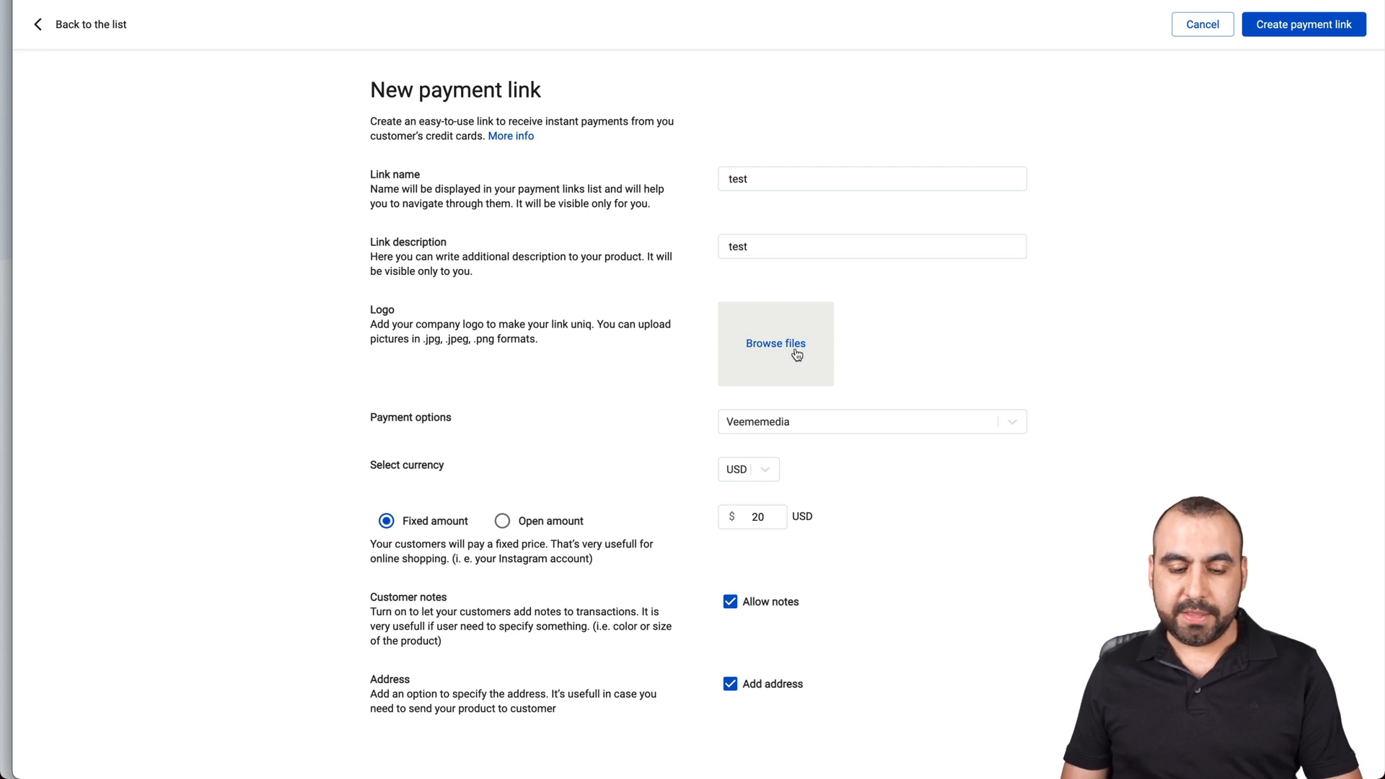
left_click(775, 343)
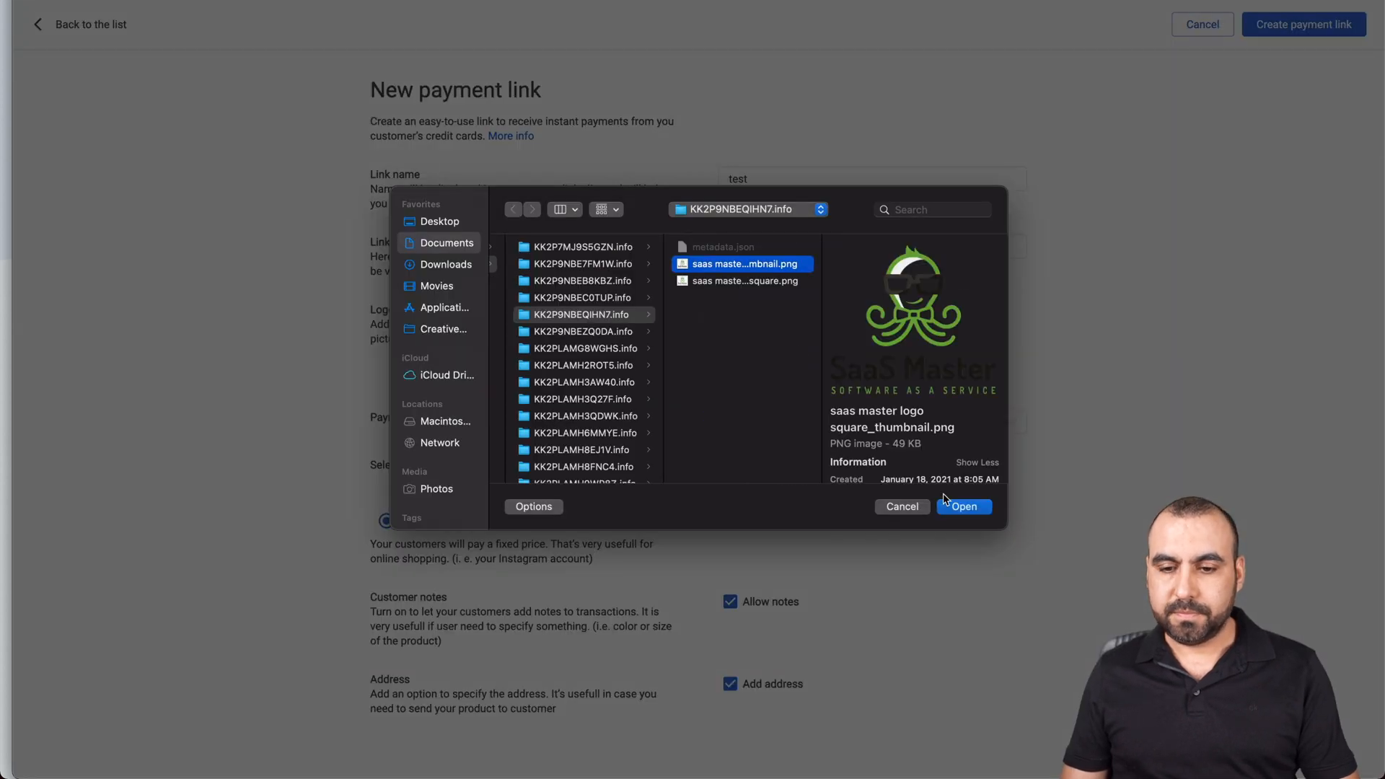
left_click(962, 506)
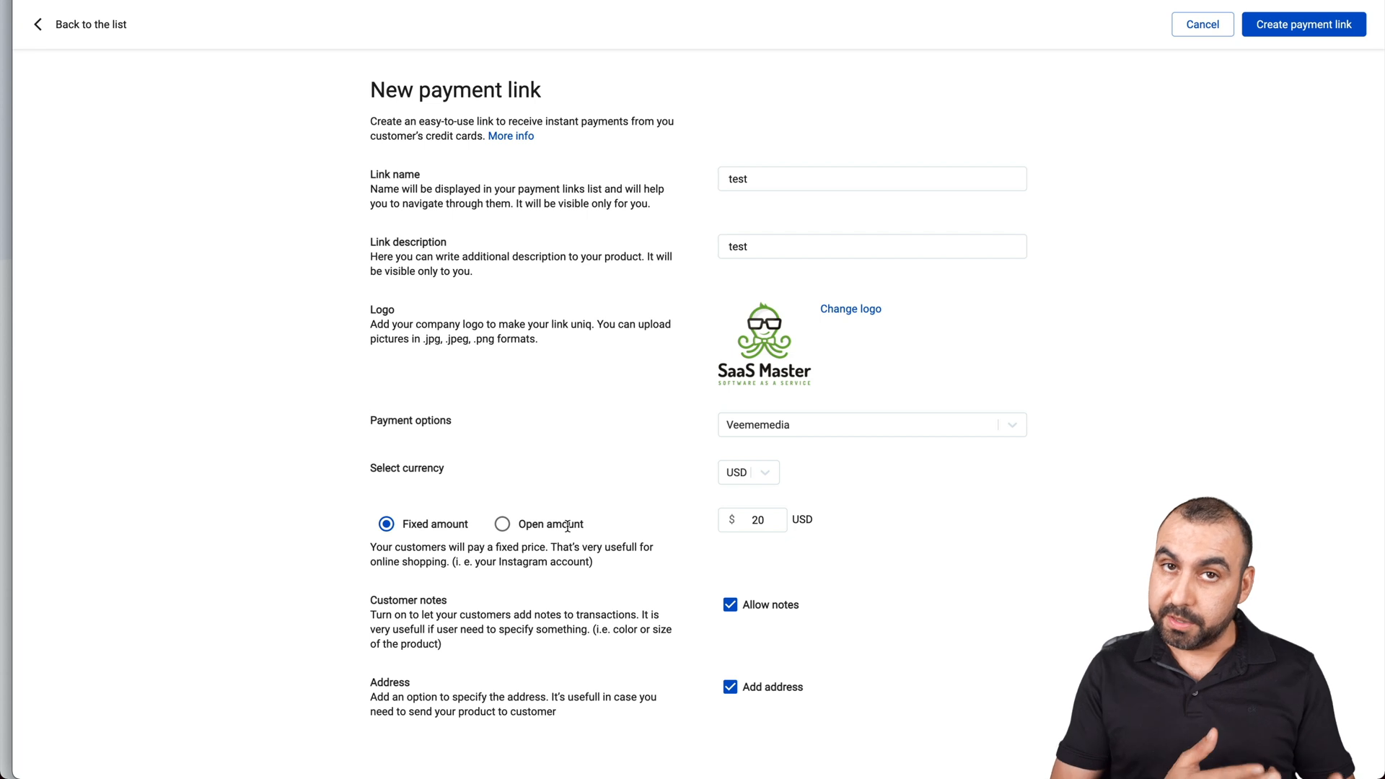
Set a fixed 45 USD amount and create the payment link.
left_click(751, 519)
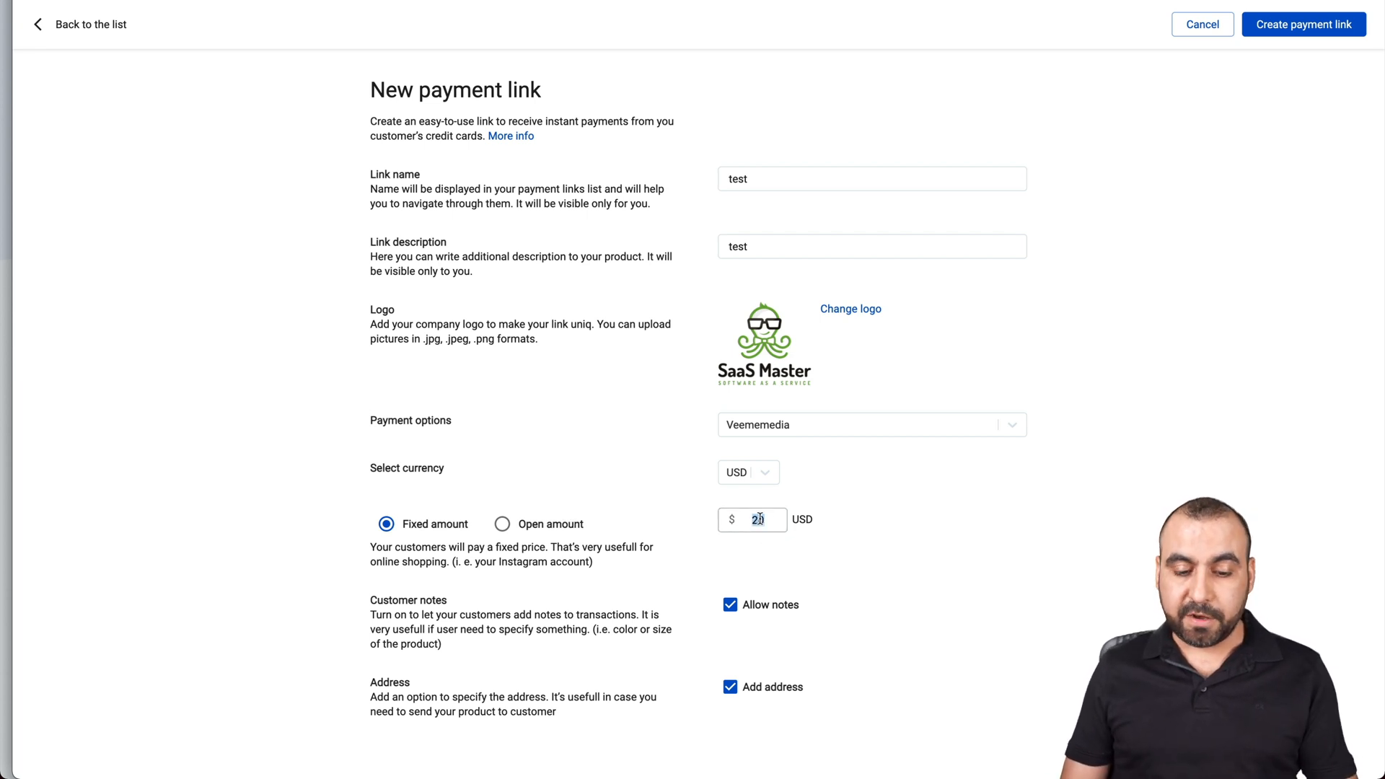
type("45")
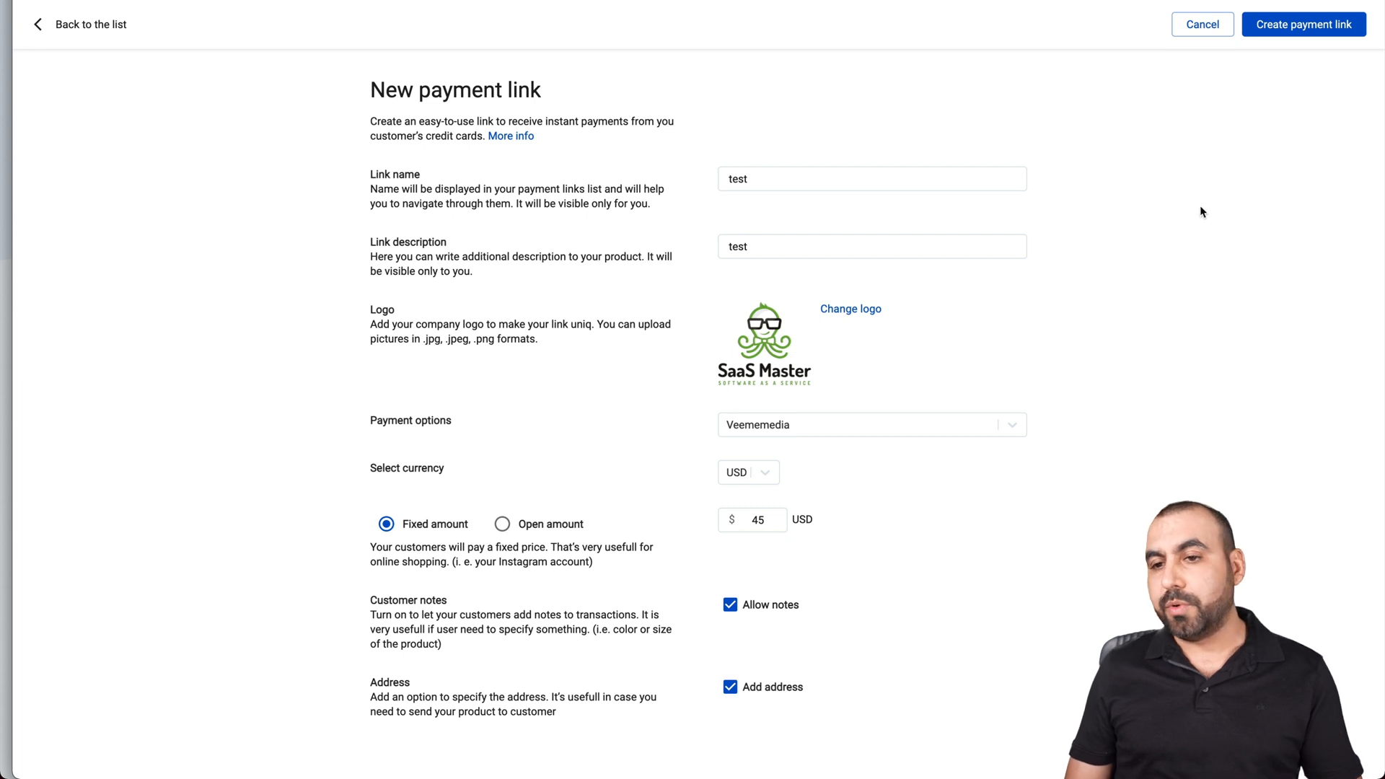
left_click(1304, 25)
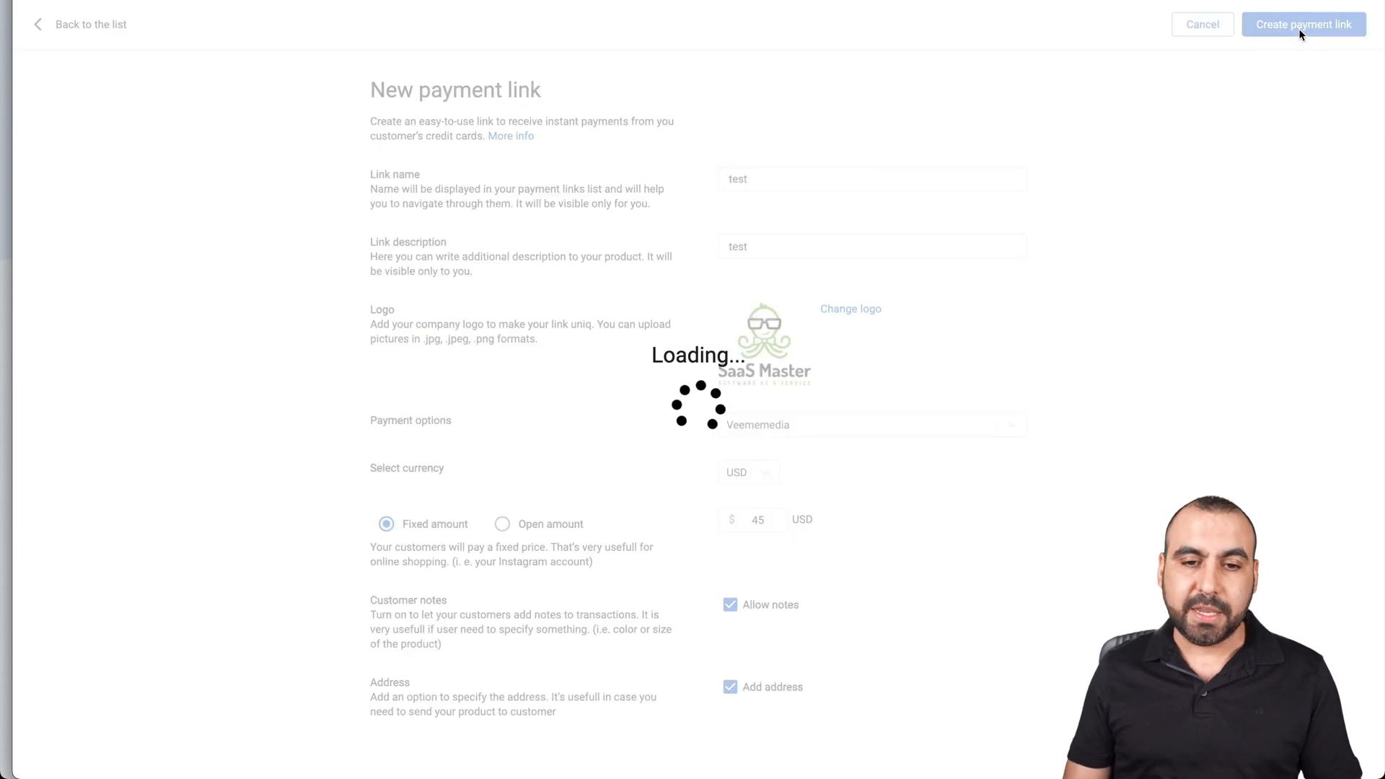
Preview the test payment link's $45 USD payment page, then return to its details.
left_click(1303, 25)
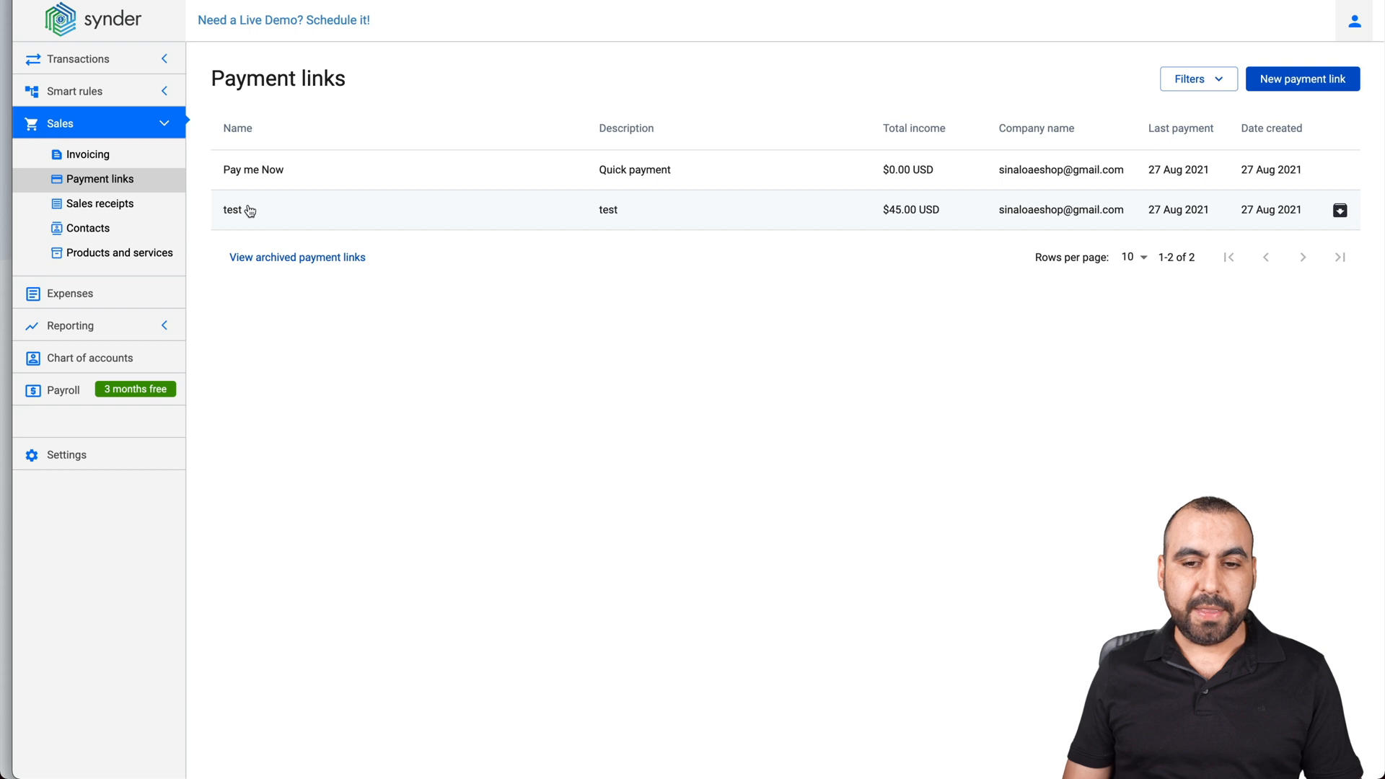
left_click(234, 209)
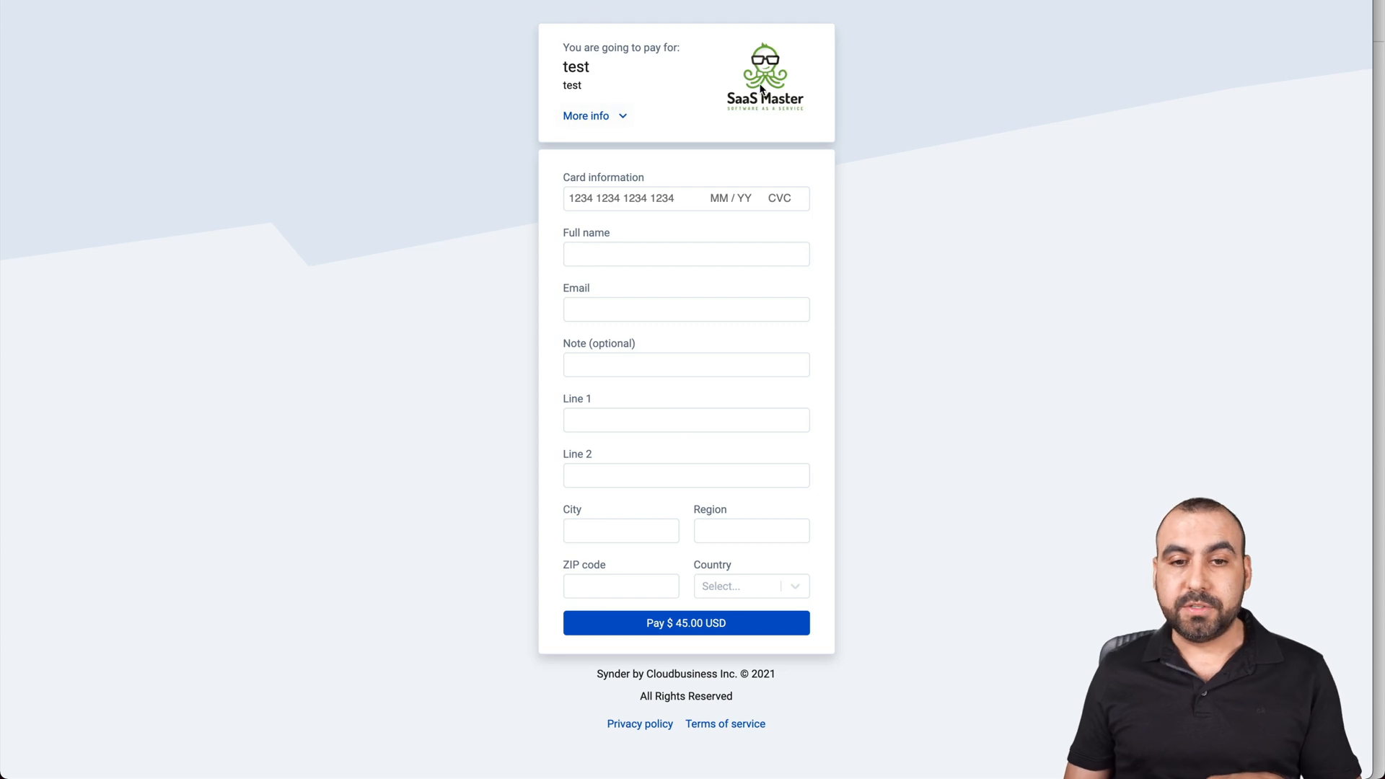
left_click(586, 115)
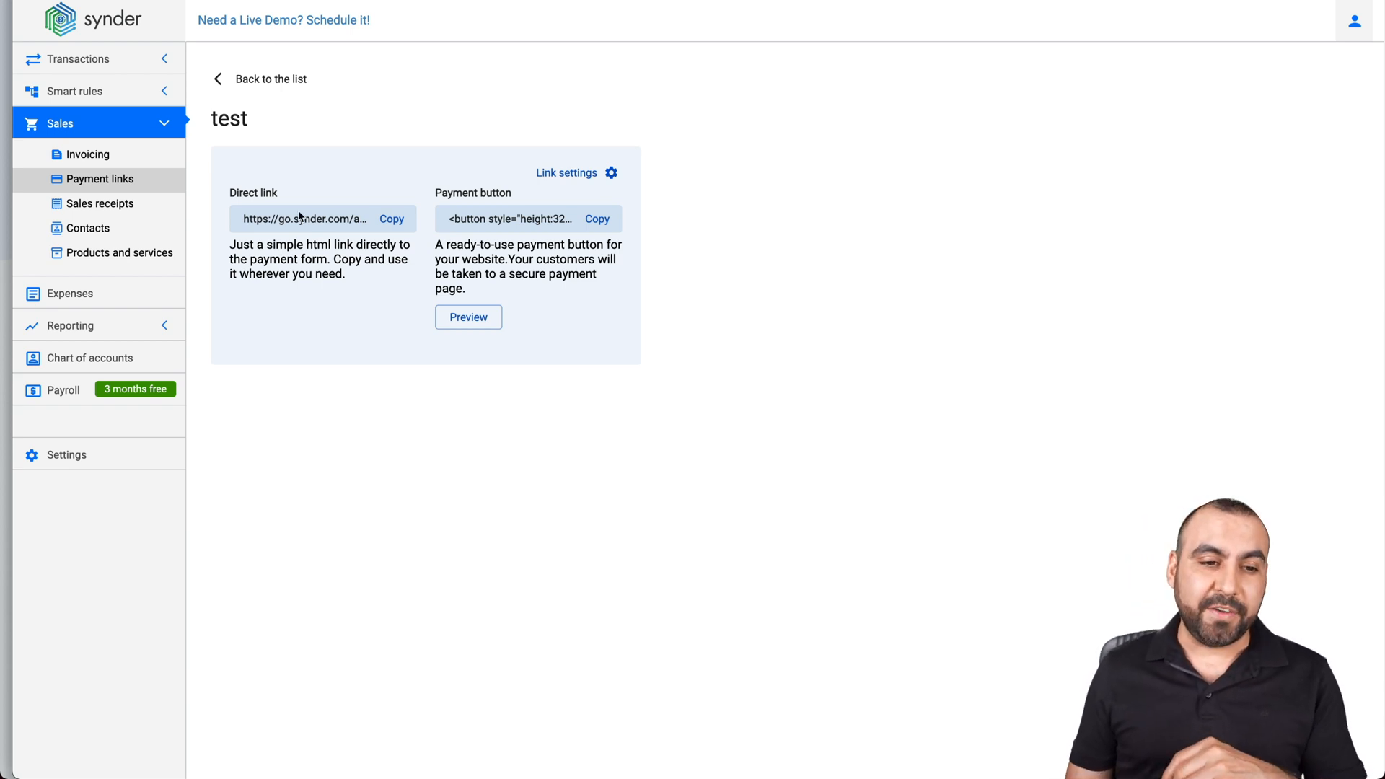
Review the Sales receipts list and then the Contacts list.
left_click(100, 203)
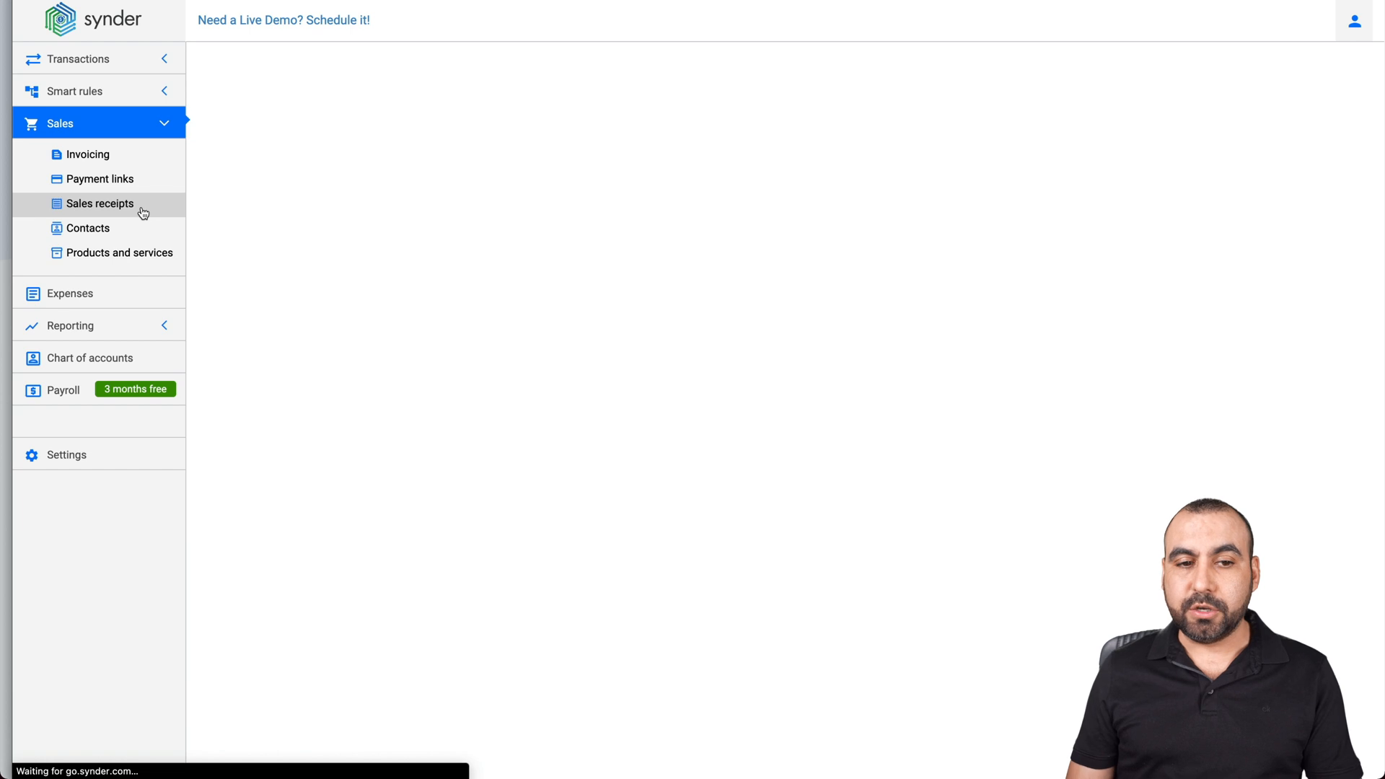
left_click(98, 204)
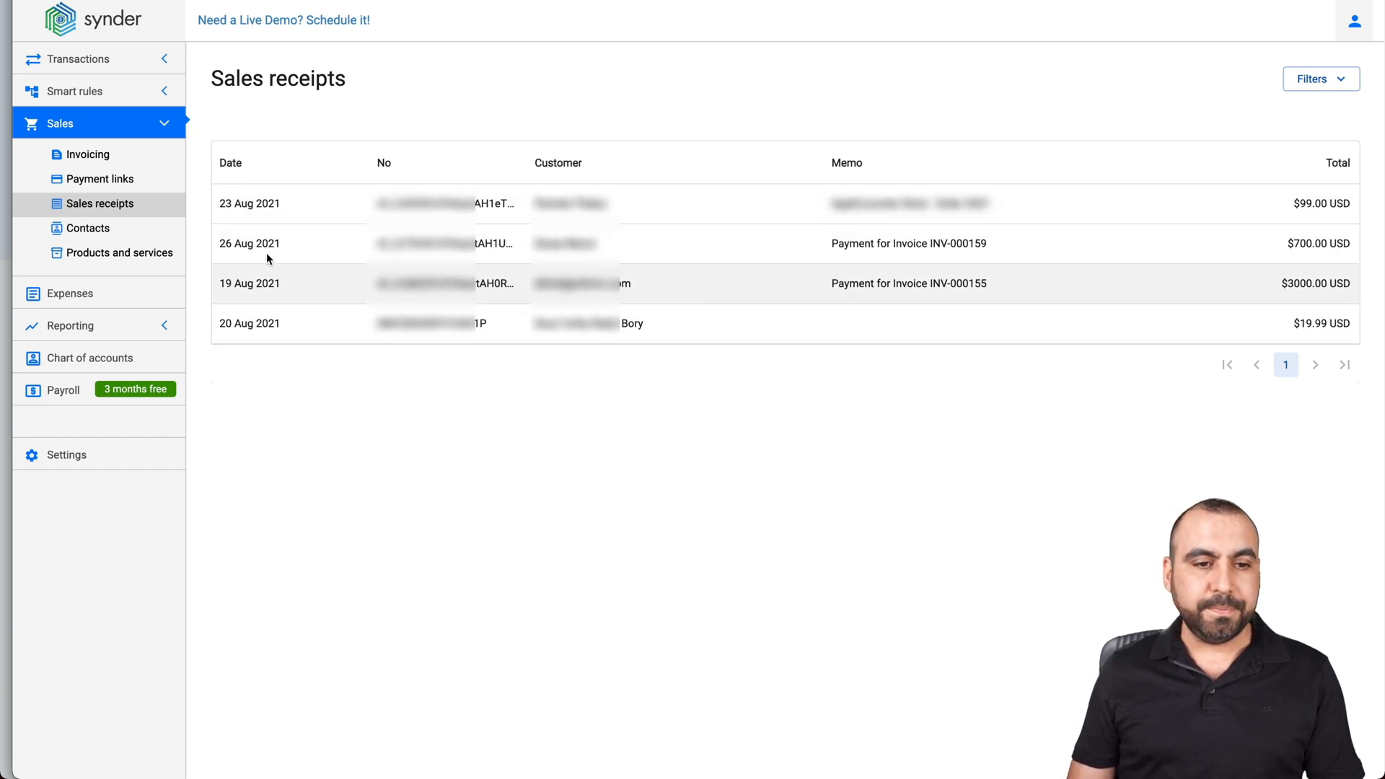
left_click(88, 228)
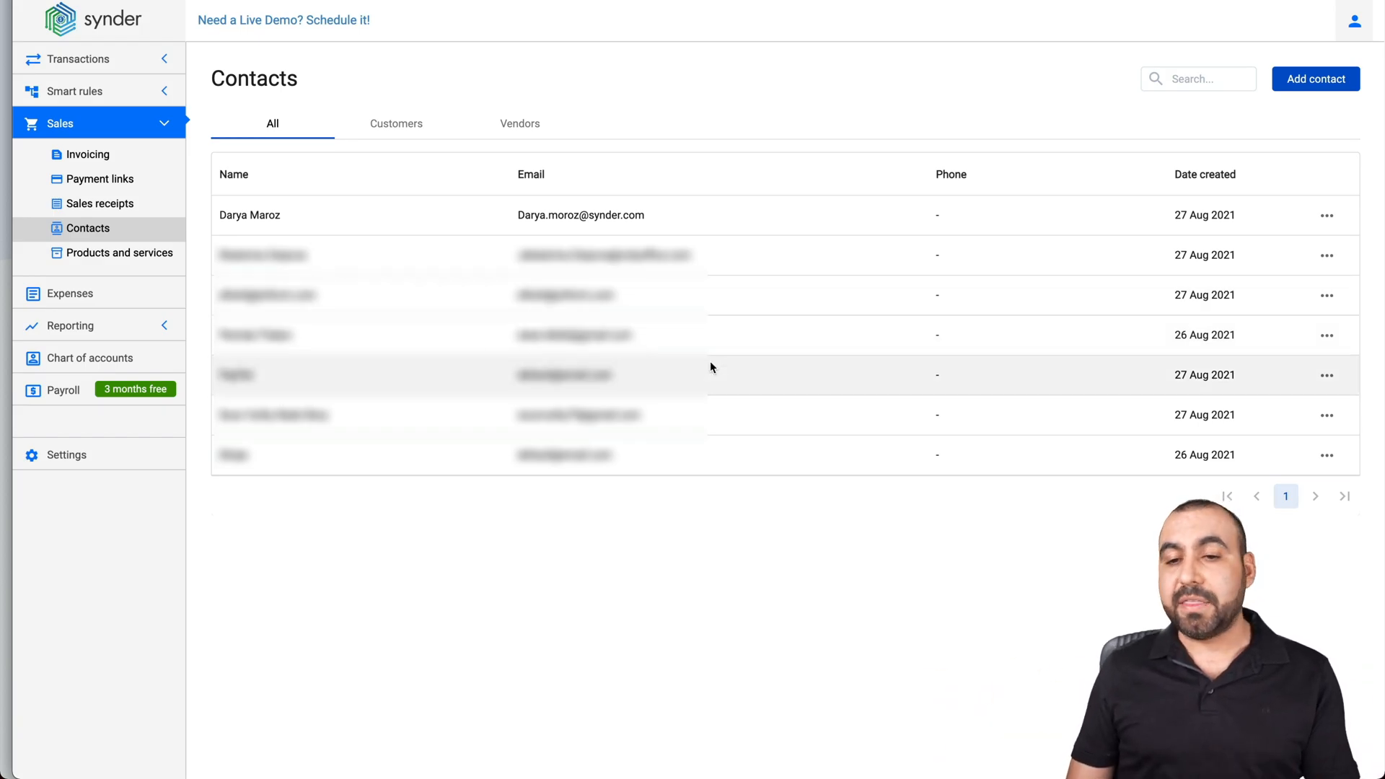
Discard the new contact form unsaved and go to Products and services.
left_click(1315, 78)
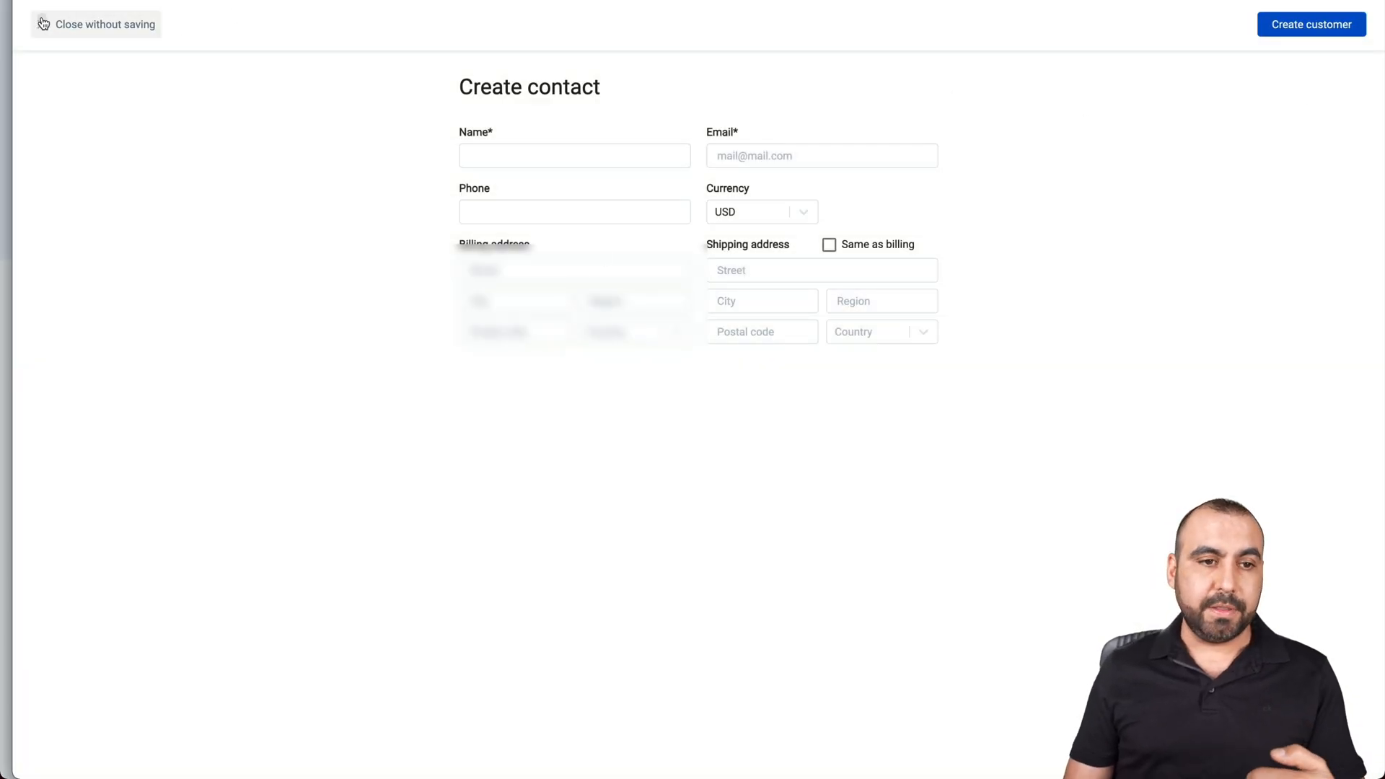
left_click(104, 24)
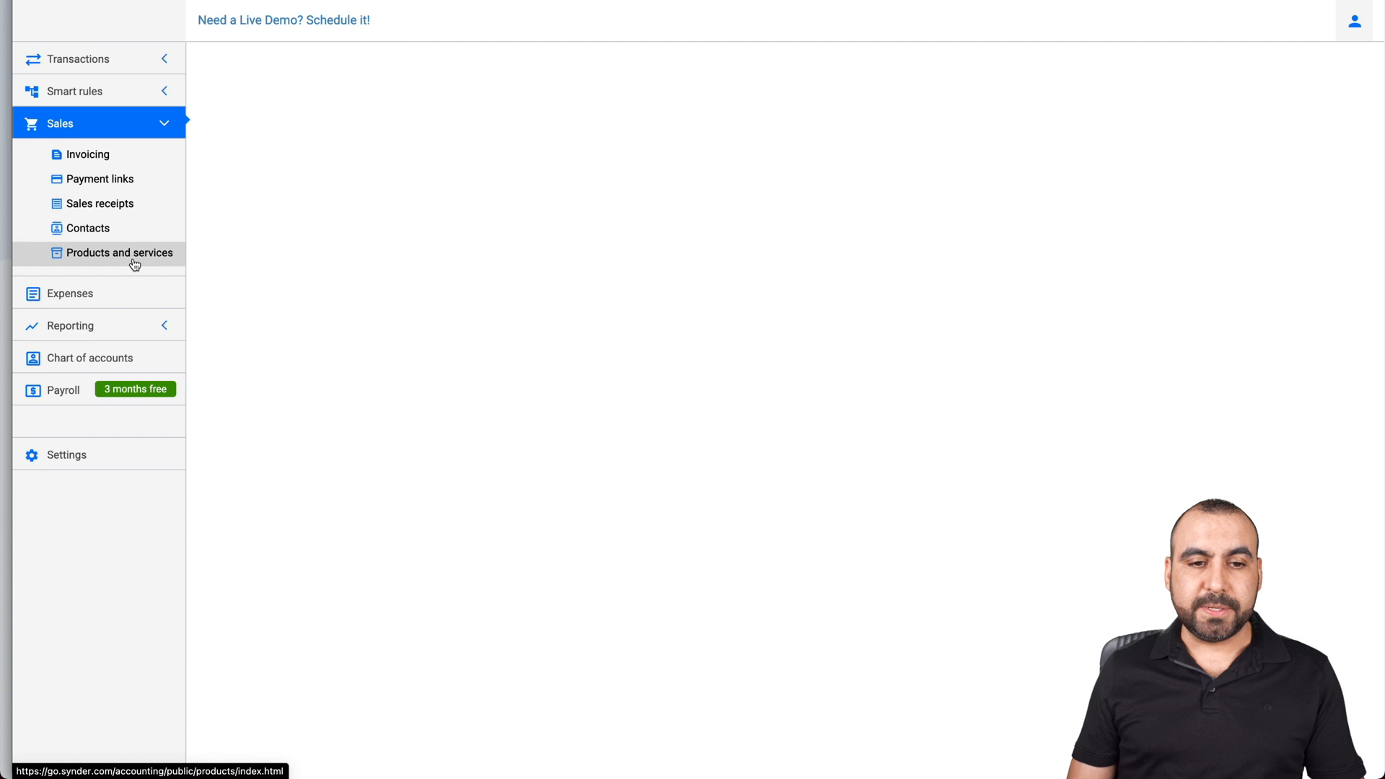
left_click(119, 252)
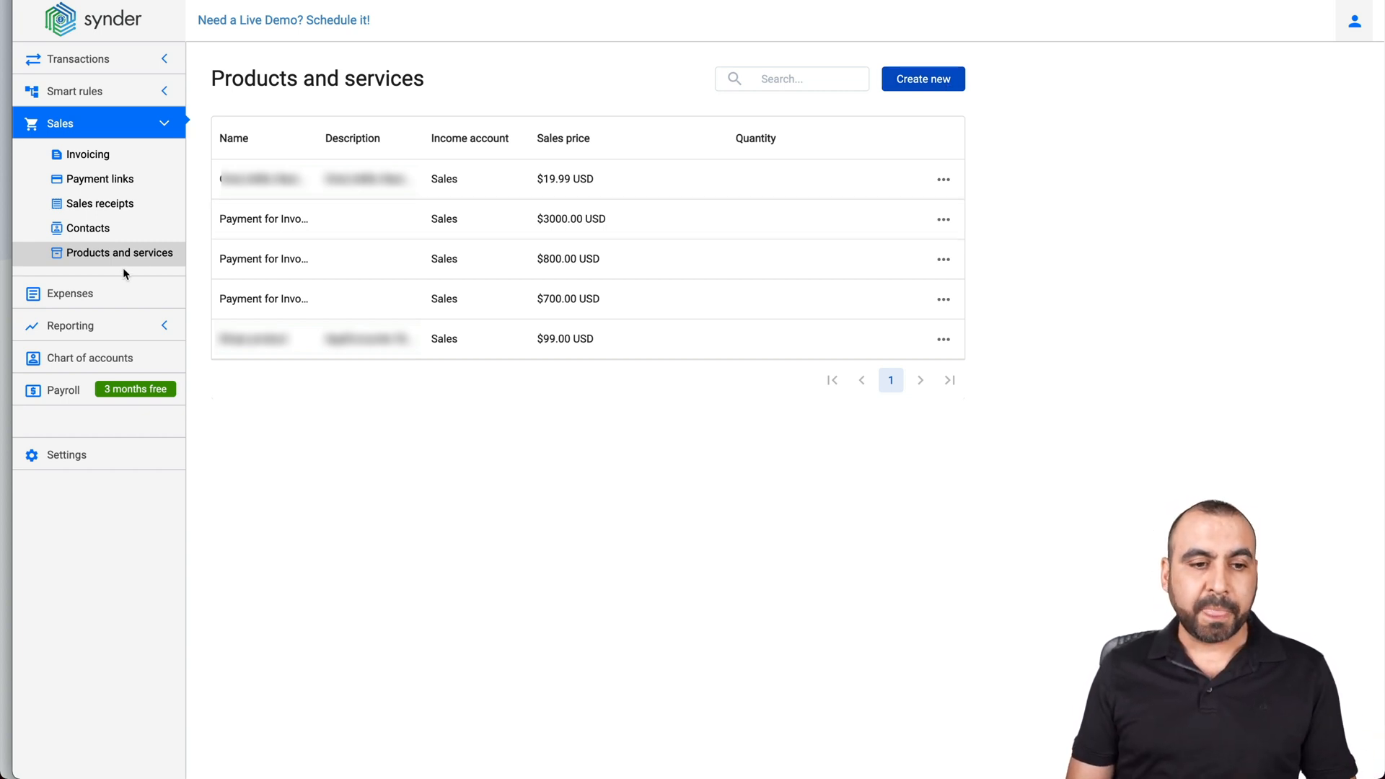
Show the Expenses list with Stripe and PayPal fee entries.
left_click(68, 292)
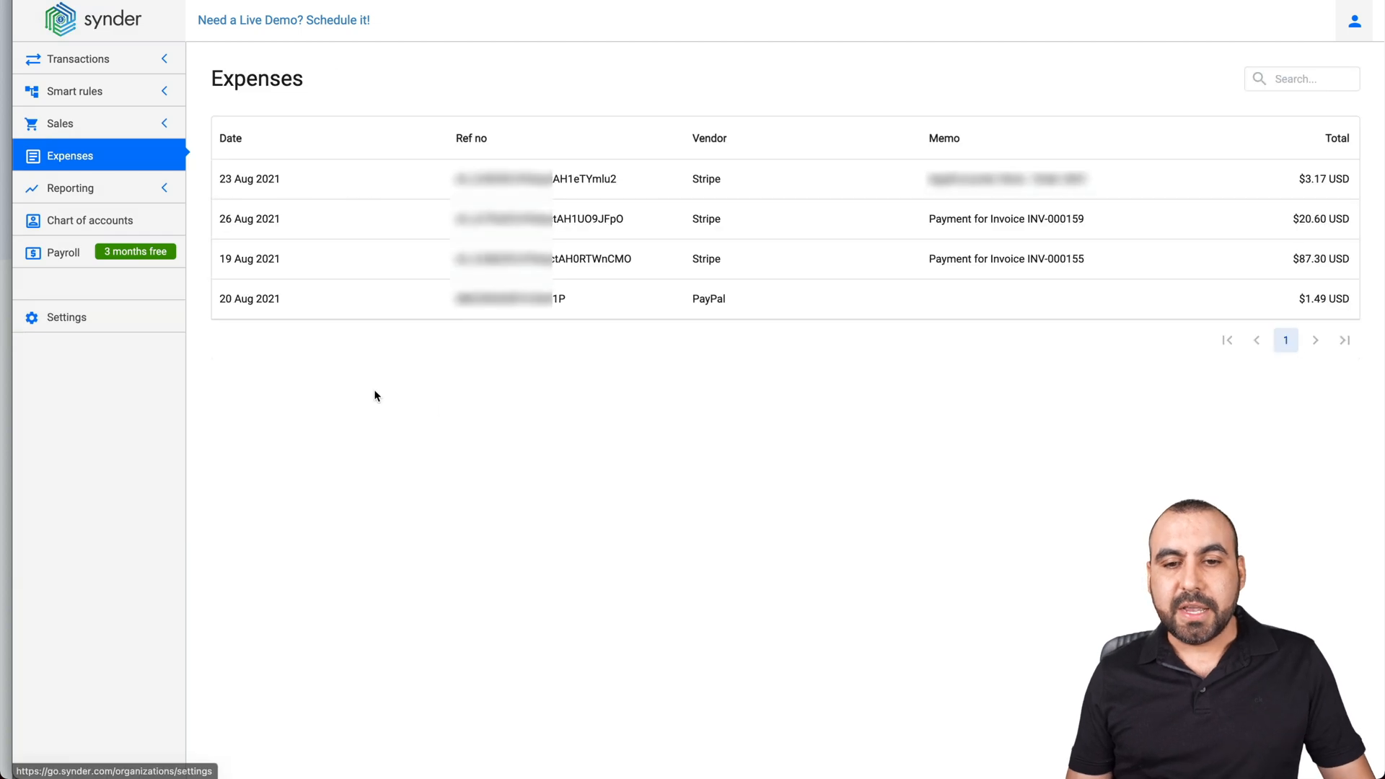
mouse_move(857, 297)
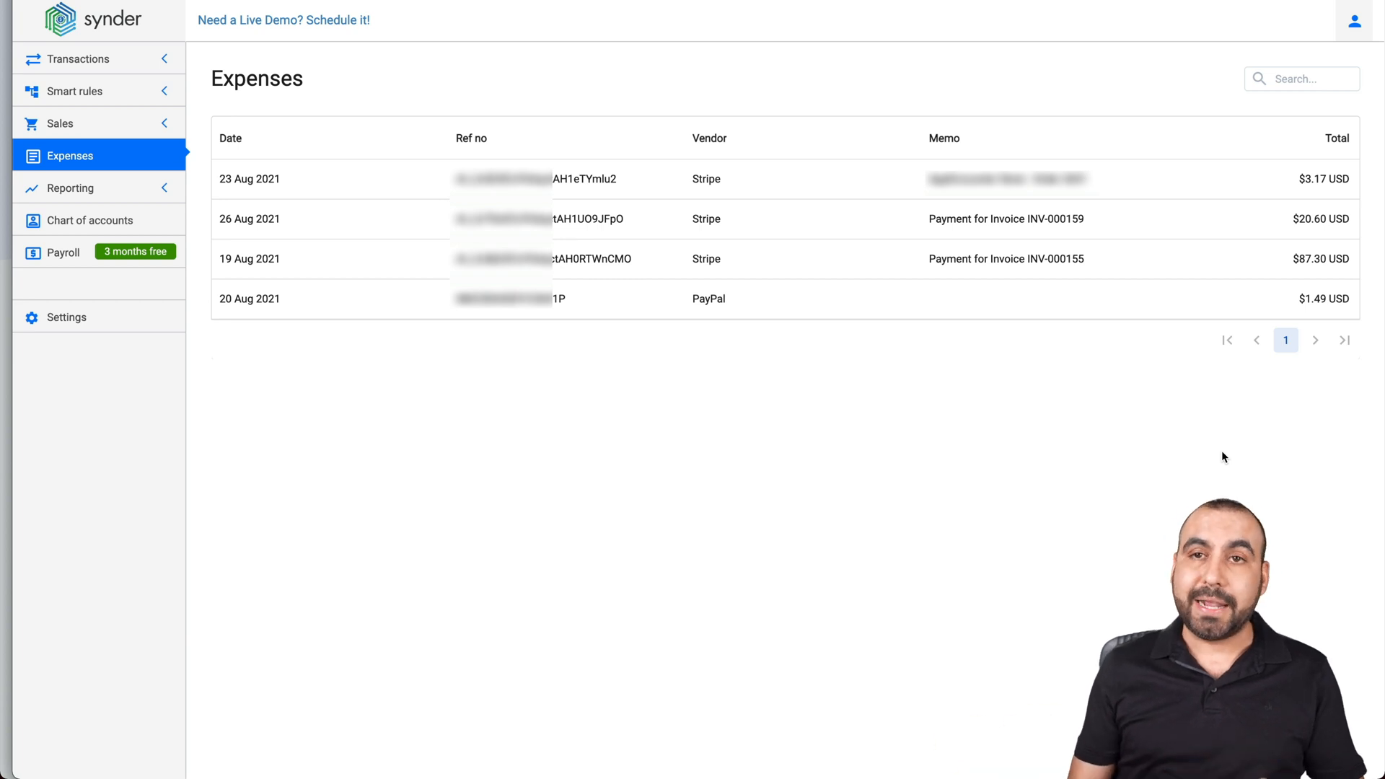
View the Sales report ($8,193.79) and check its currency options.
left_click(69, 188)
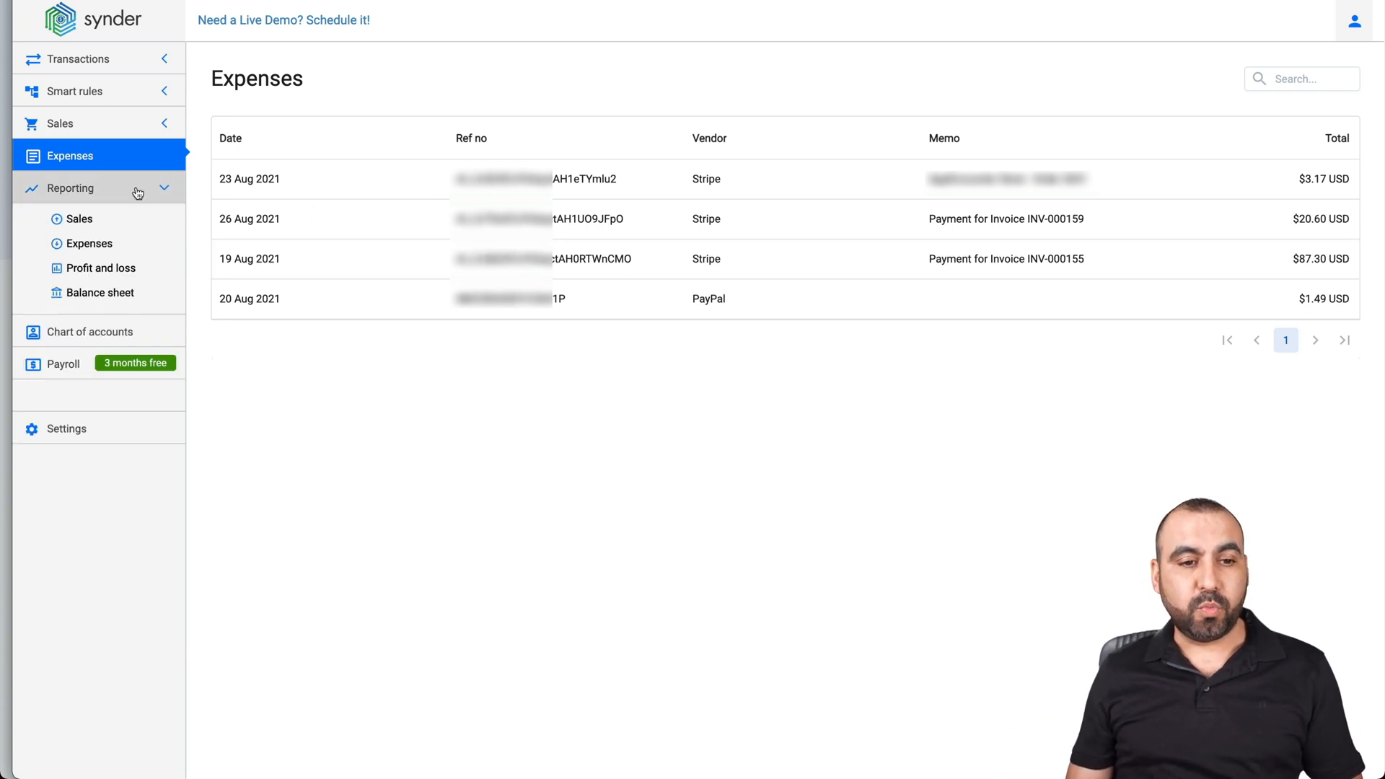
left_click(77, 218)
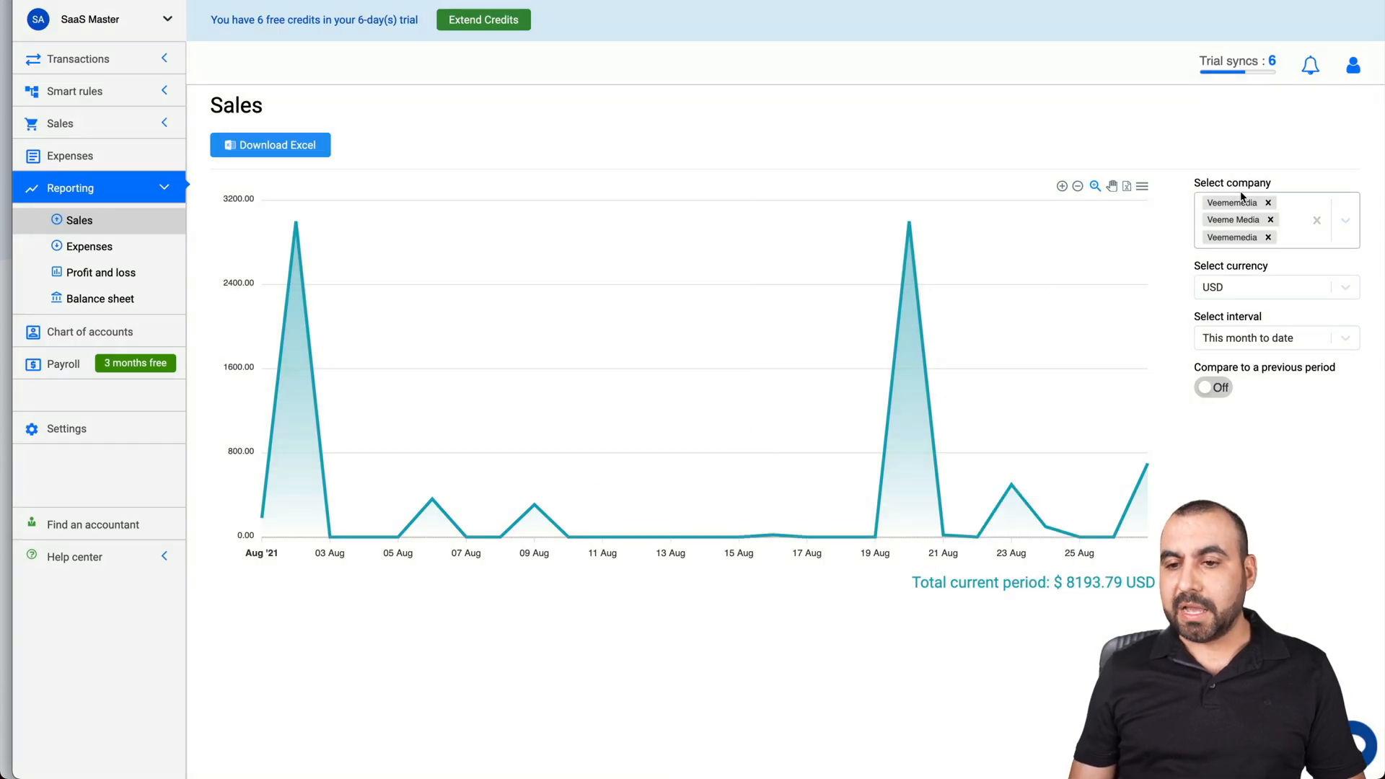
left_click(1273, 287)
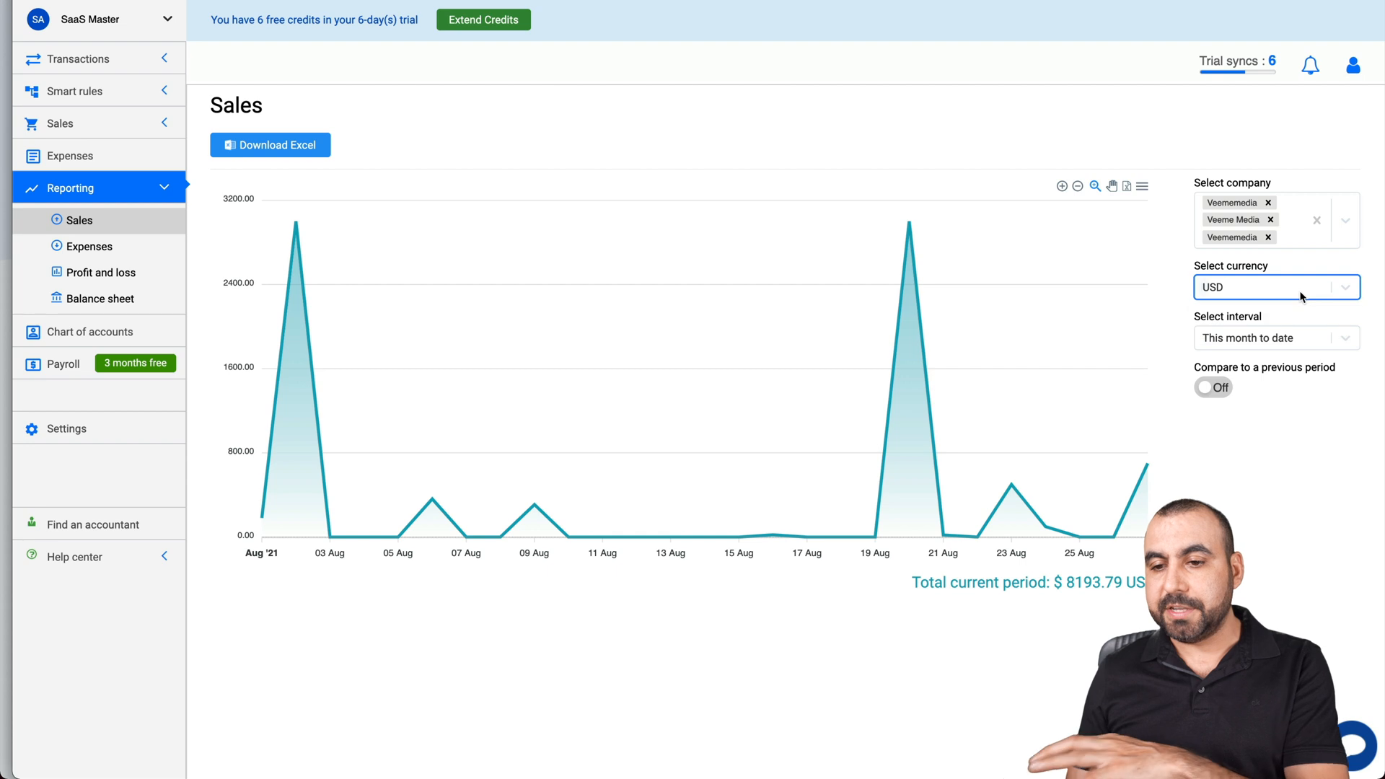
left_click(1276, 285)
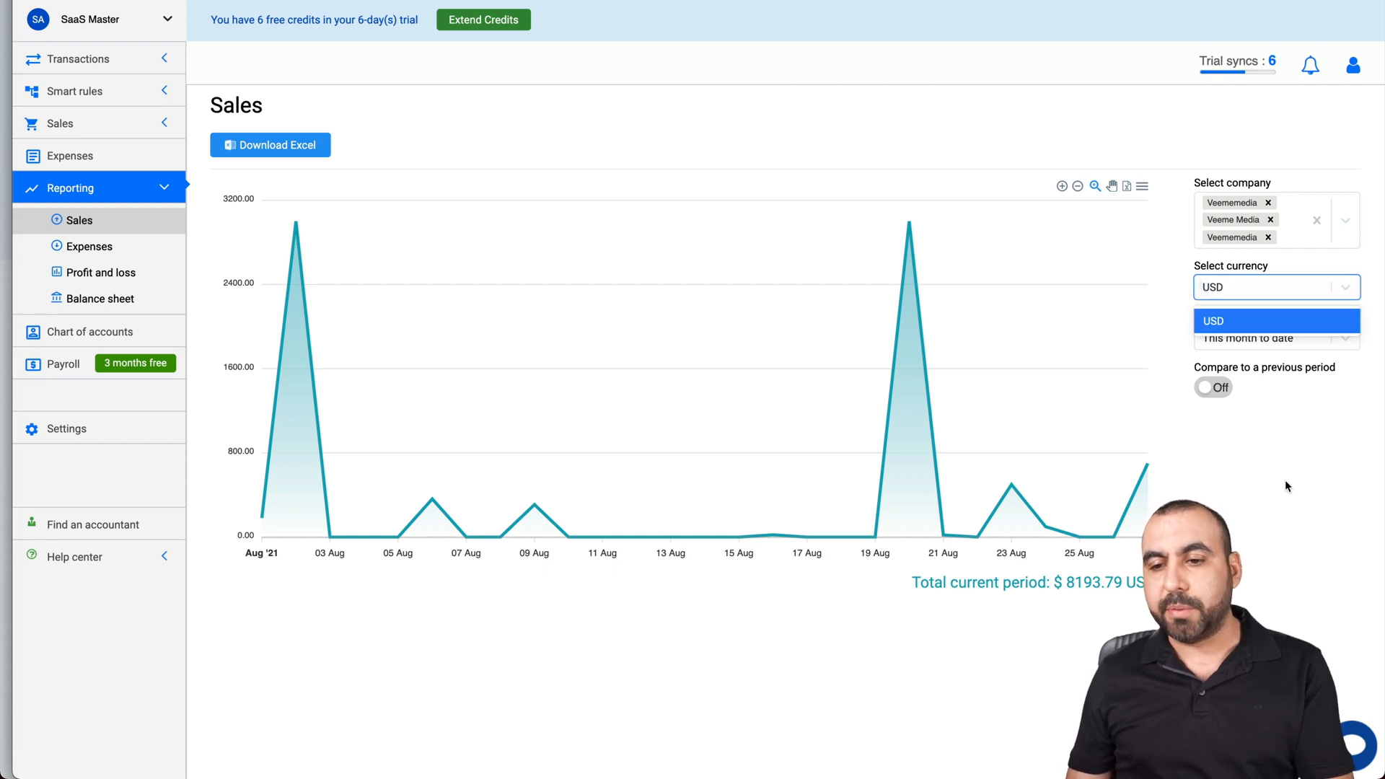
Keep the month-to-date interval and switch to the Expenses report totaling $206.46 USD.
left_click(1276, 338)
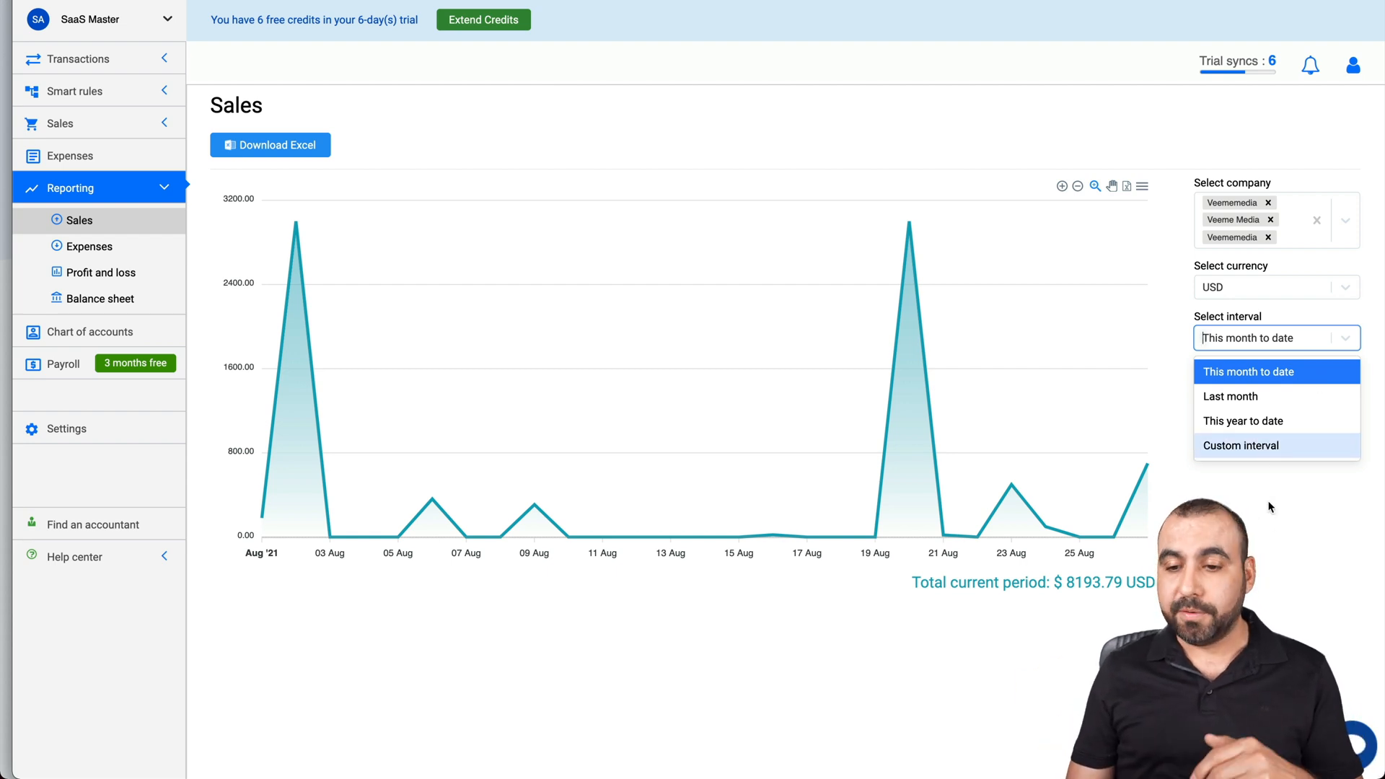
left_click(1248, 371)
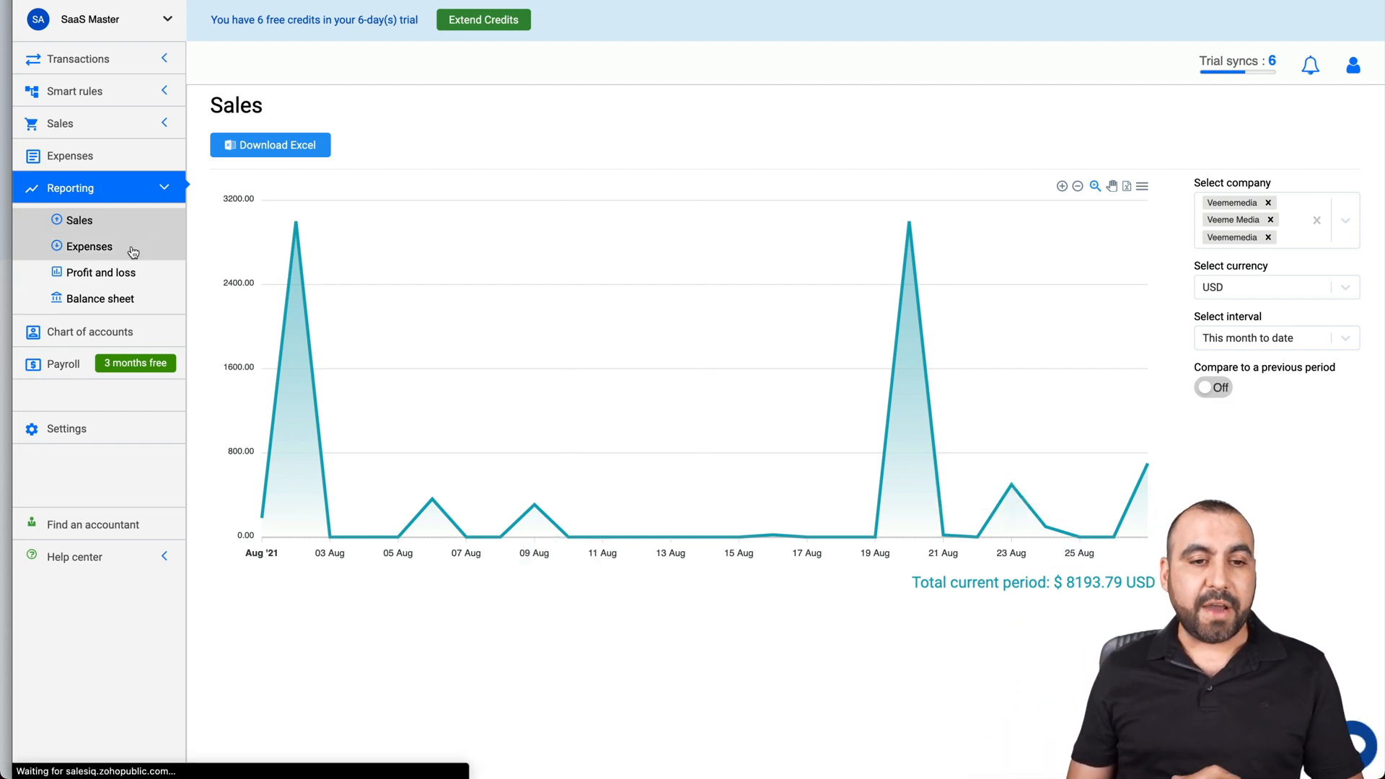
left_click(90, 247)
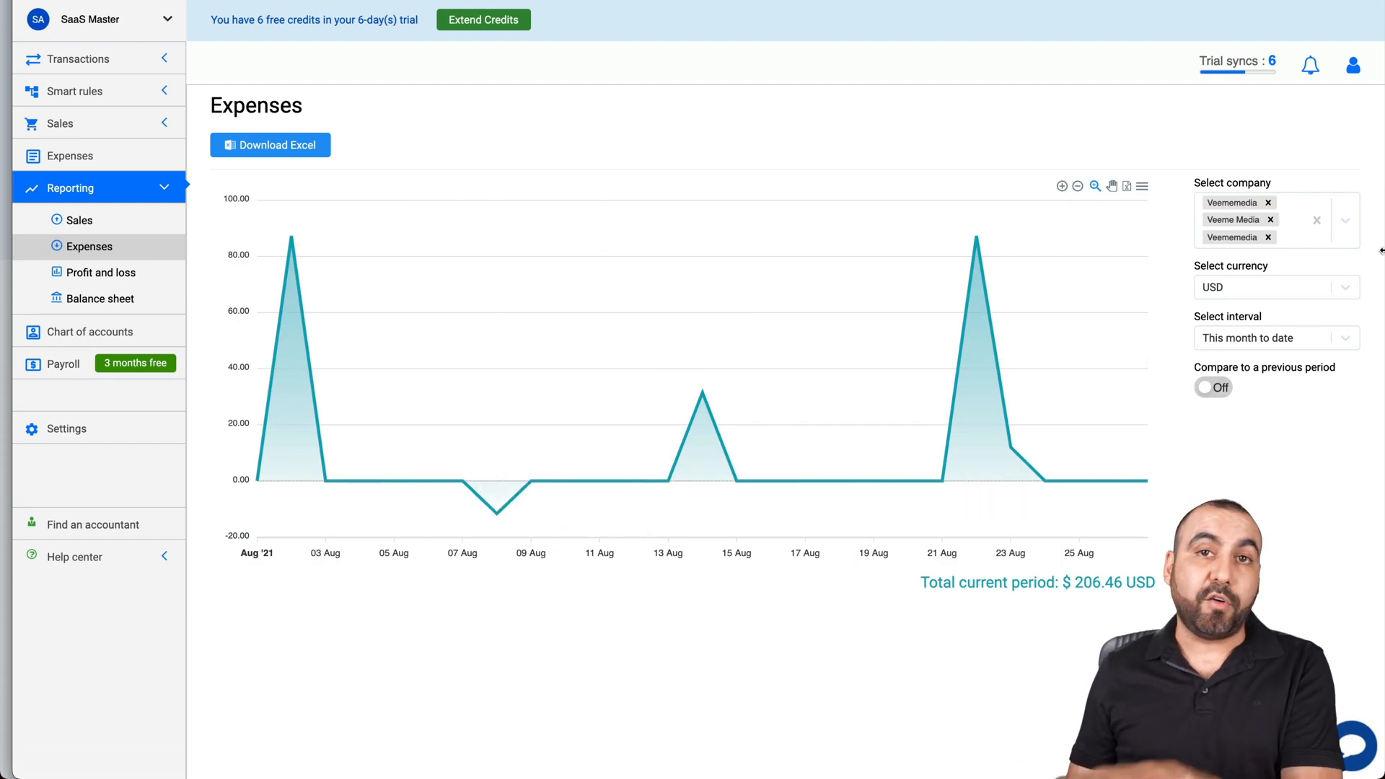
View Profit and Loss for 27/07–27/08/2021: incomes 3918.99, expenses -93.54.
left_click(100, 272)
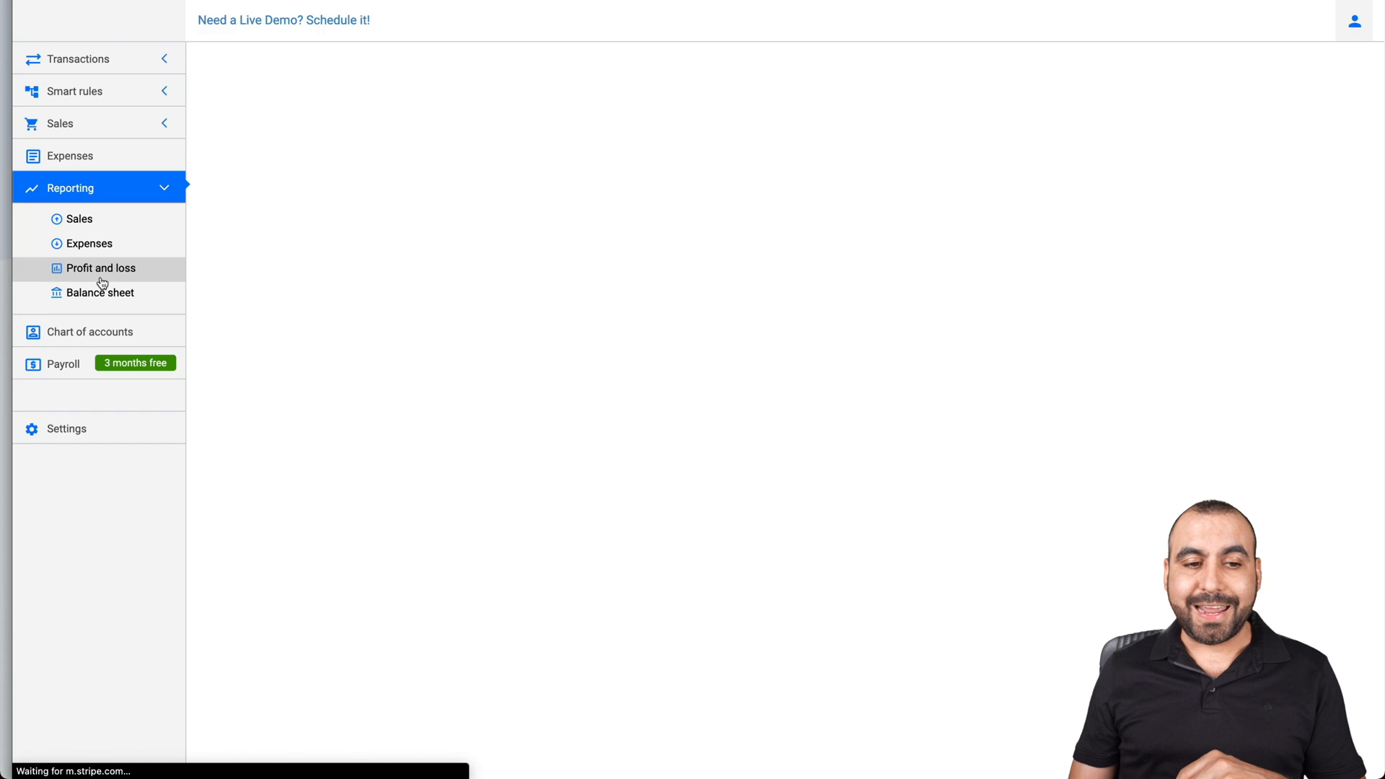
left_click(100, 269)
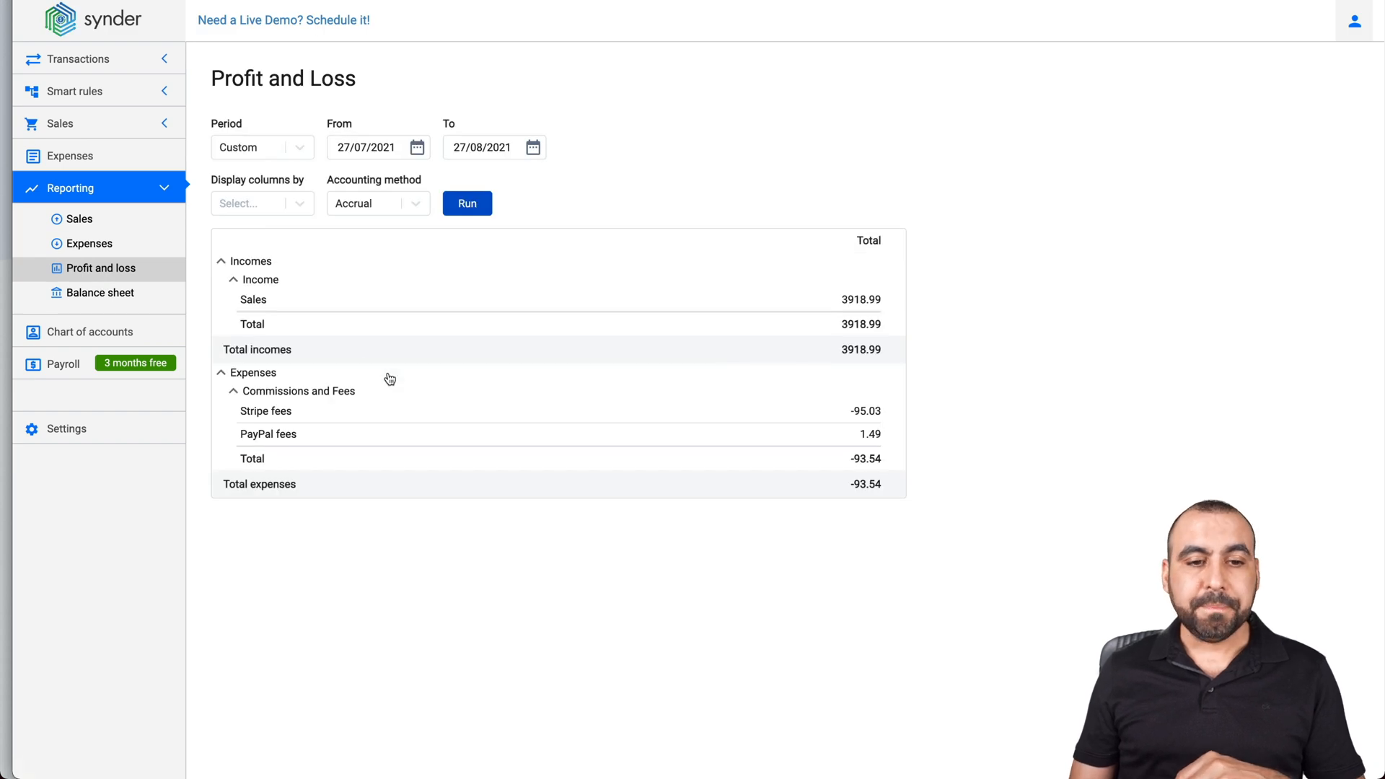
mouse_move(864, 380)
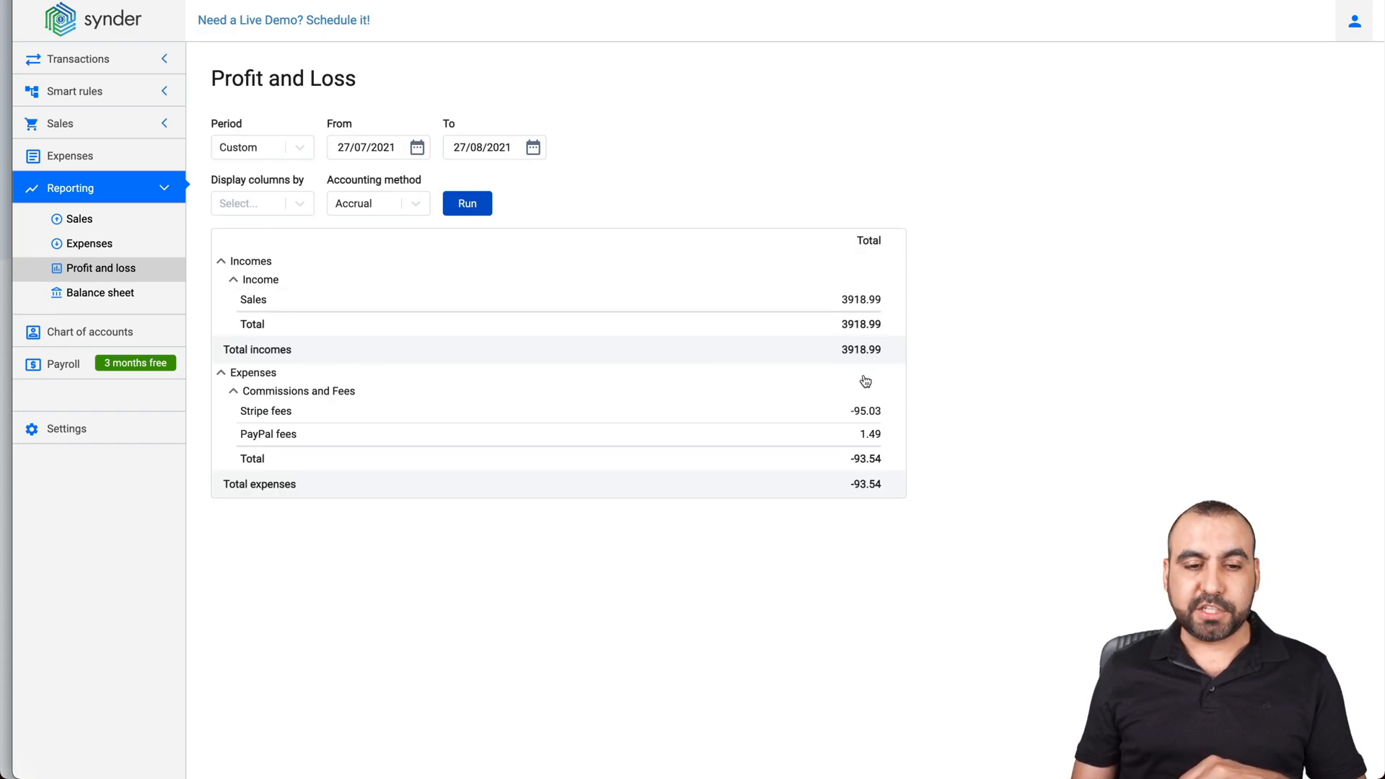
mouse_move(947, 374)
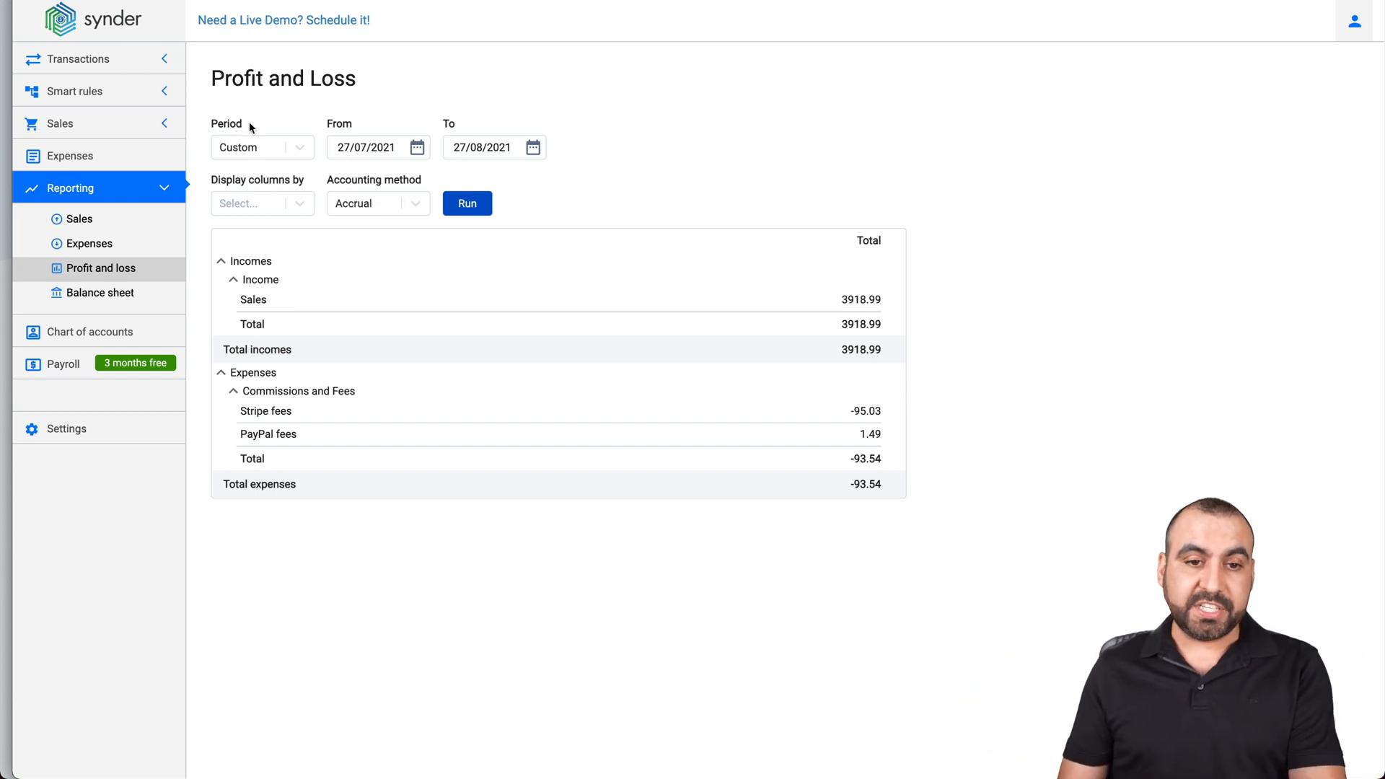
mouse_move(383, 368)
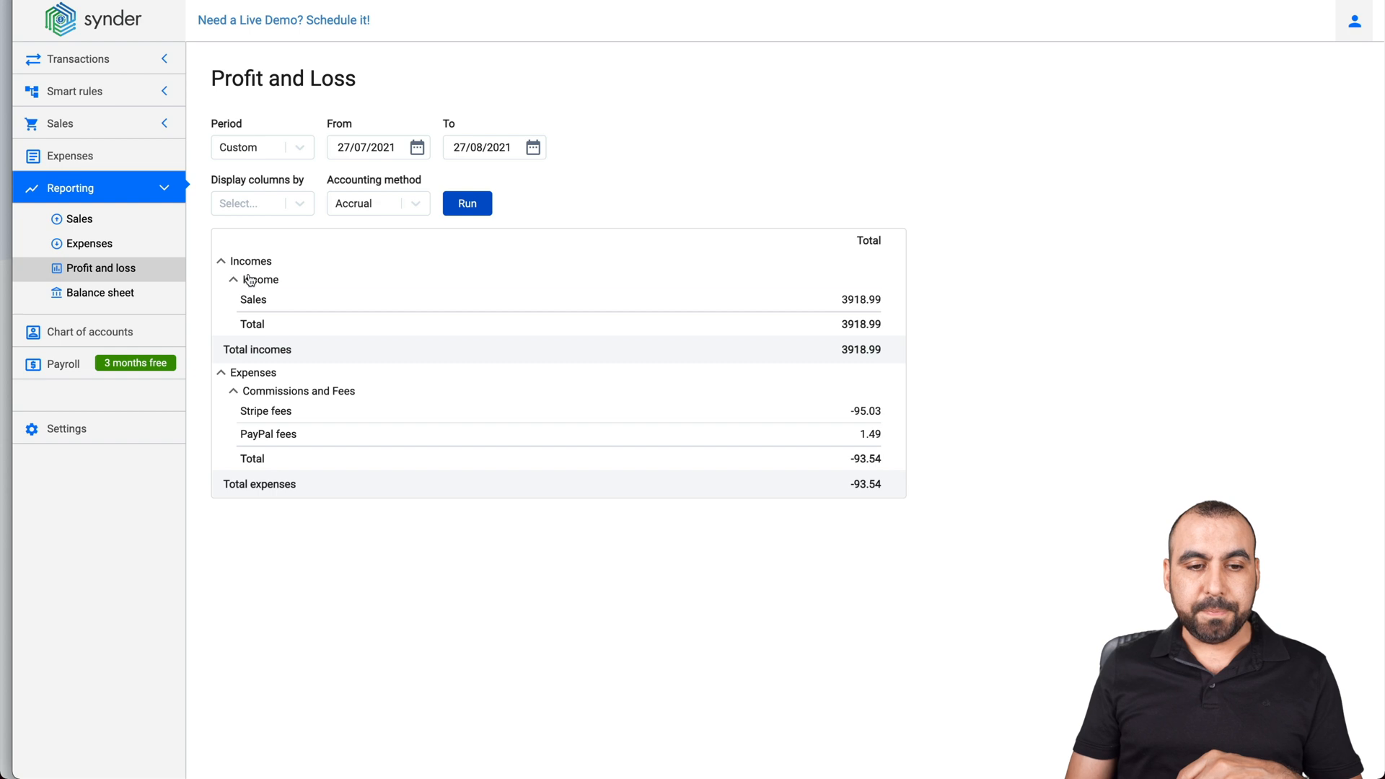
mouse_move(125, 407)
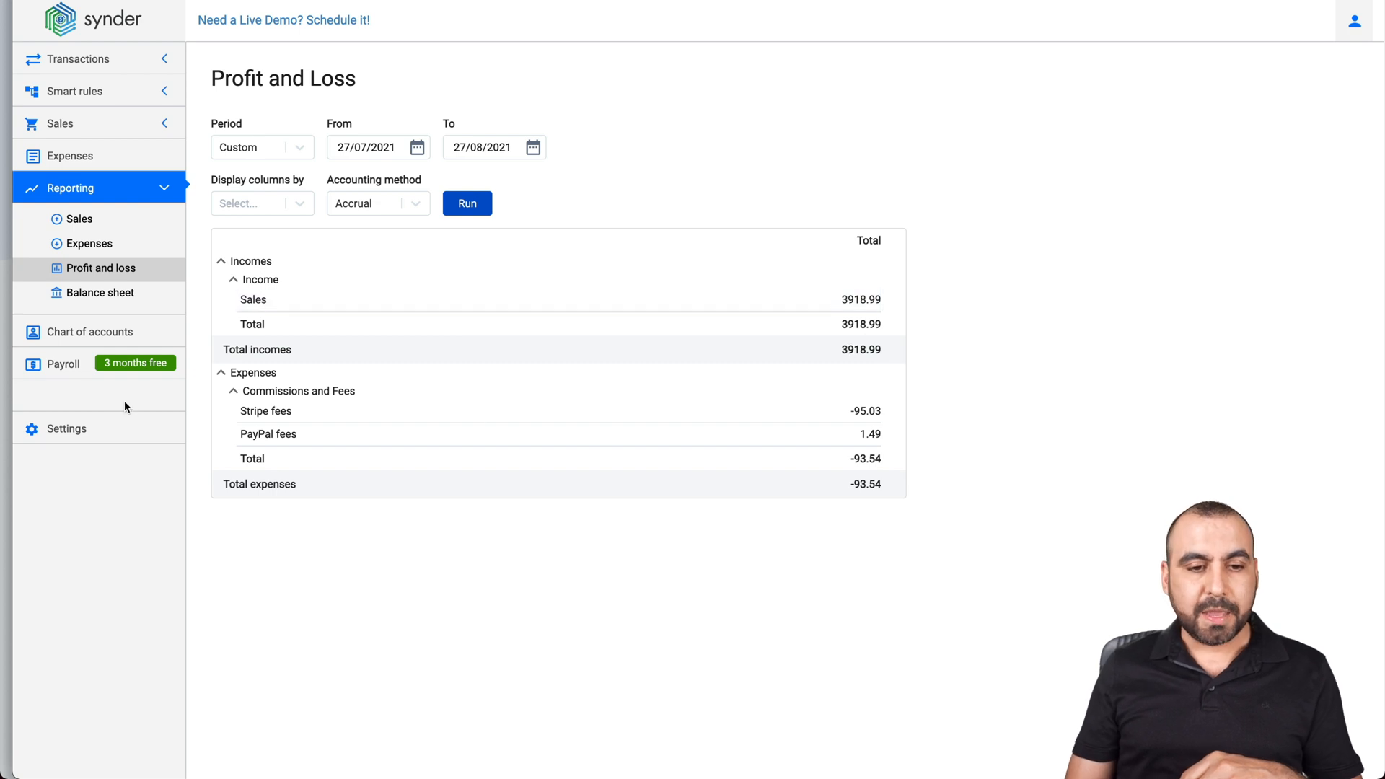
double_click(866, 485)
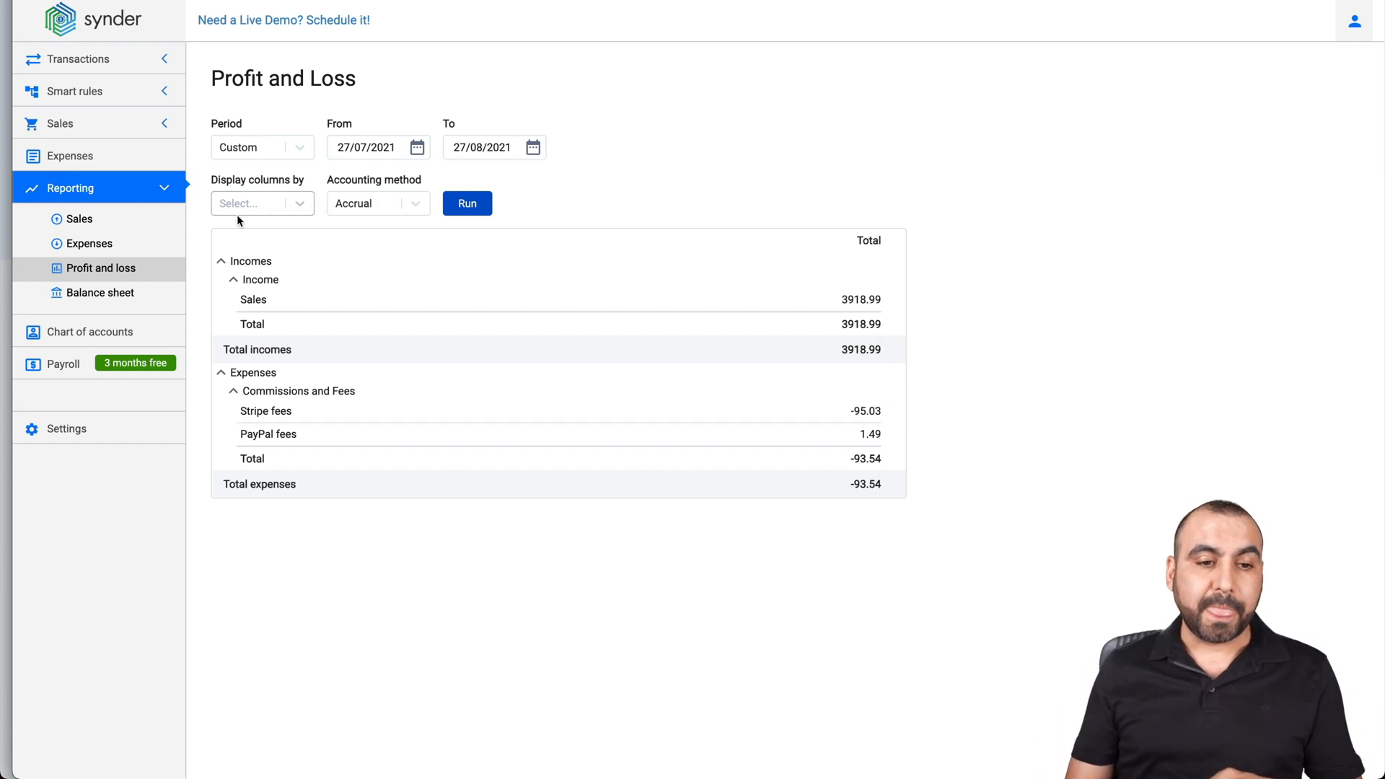
View the Balance sheet as of 27/08/2021 with assets and equities of 4012.53.
left_click(99, 292)
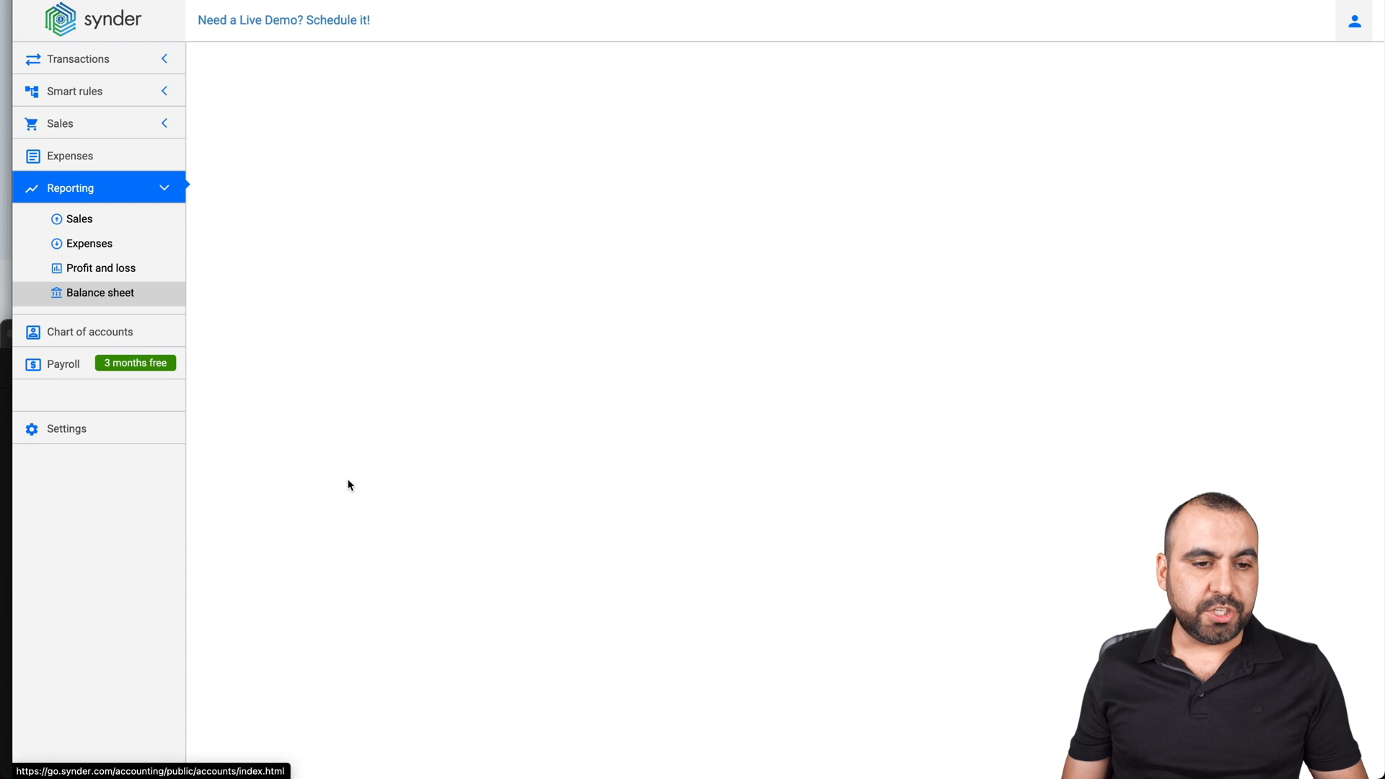
left_click(99, 293)
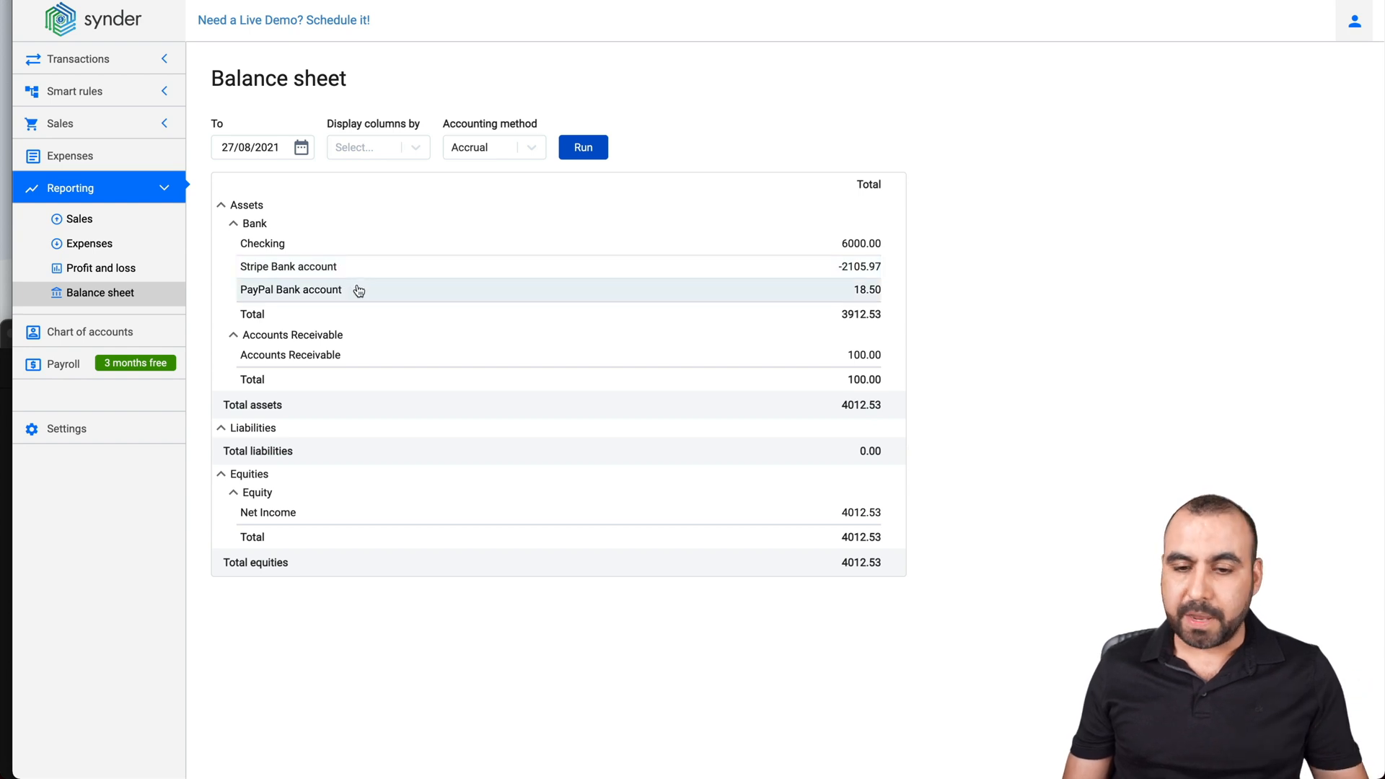
mouse_move(789, 429)
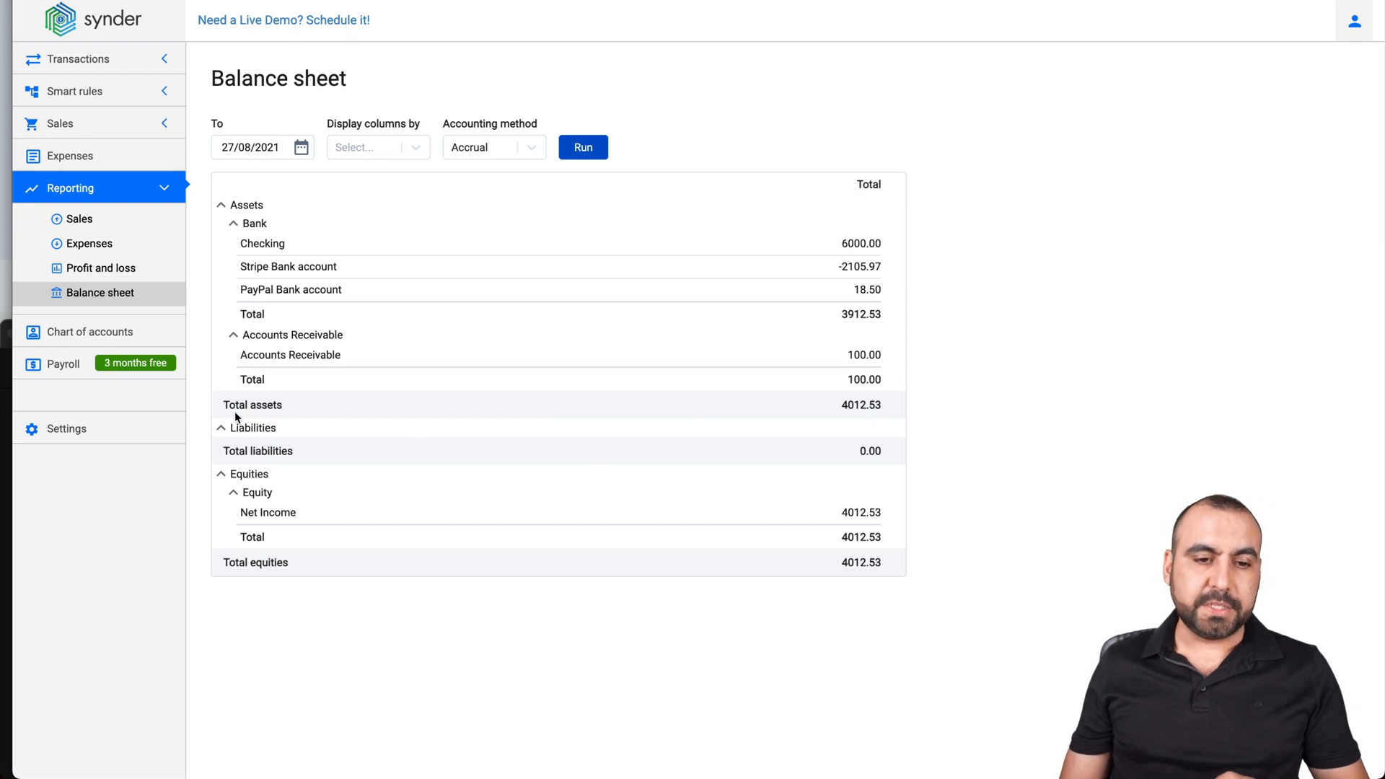
mouse_move(299, 481)
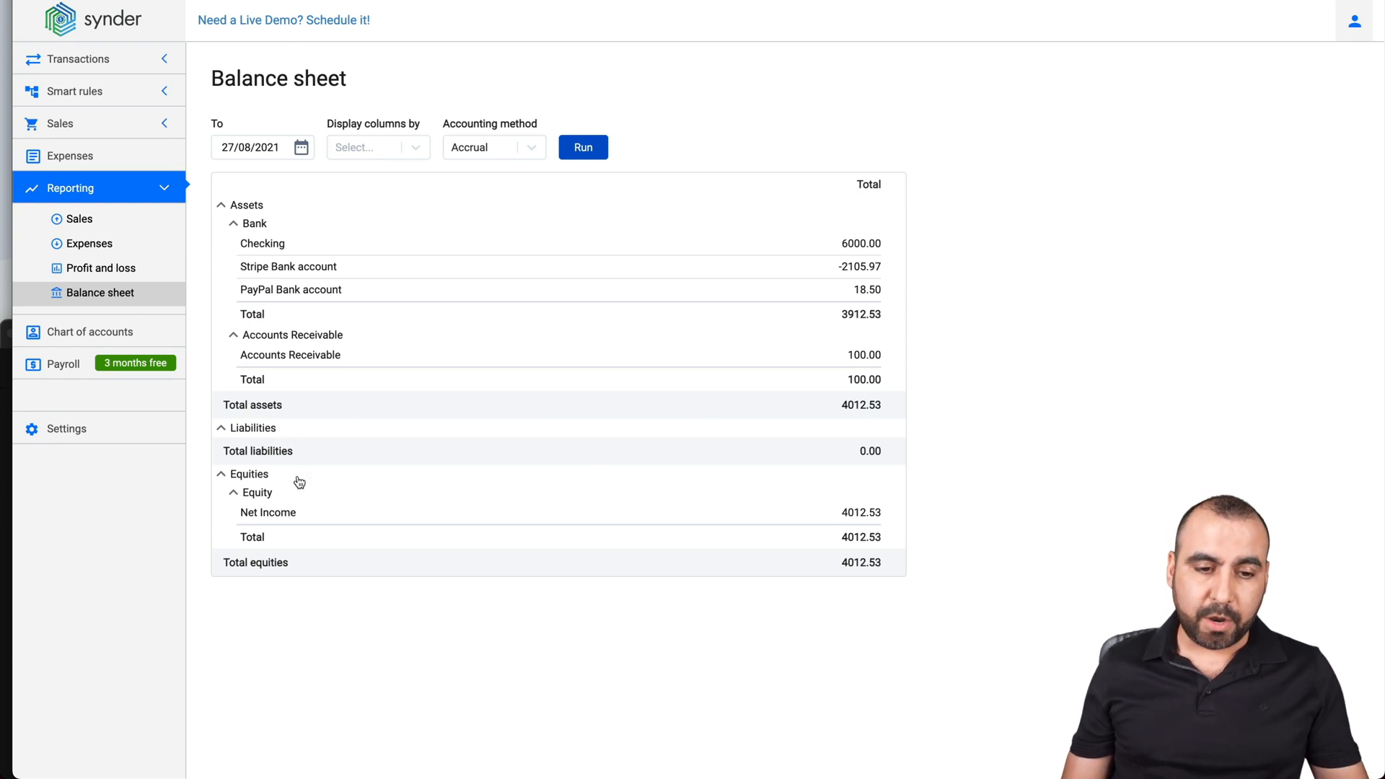
mouse_move(606, 581)
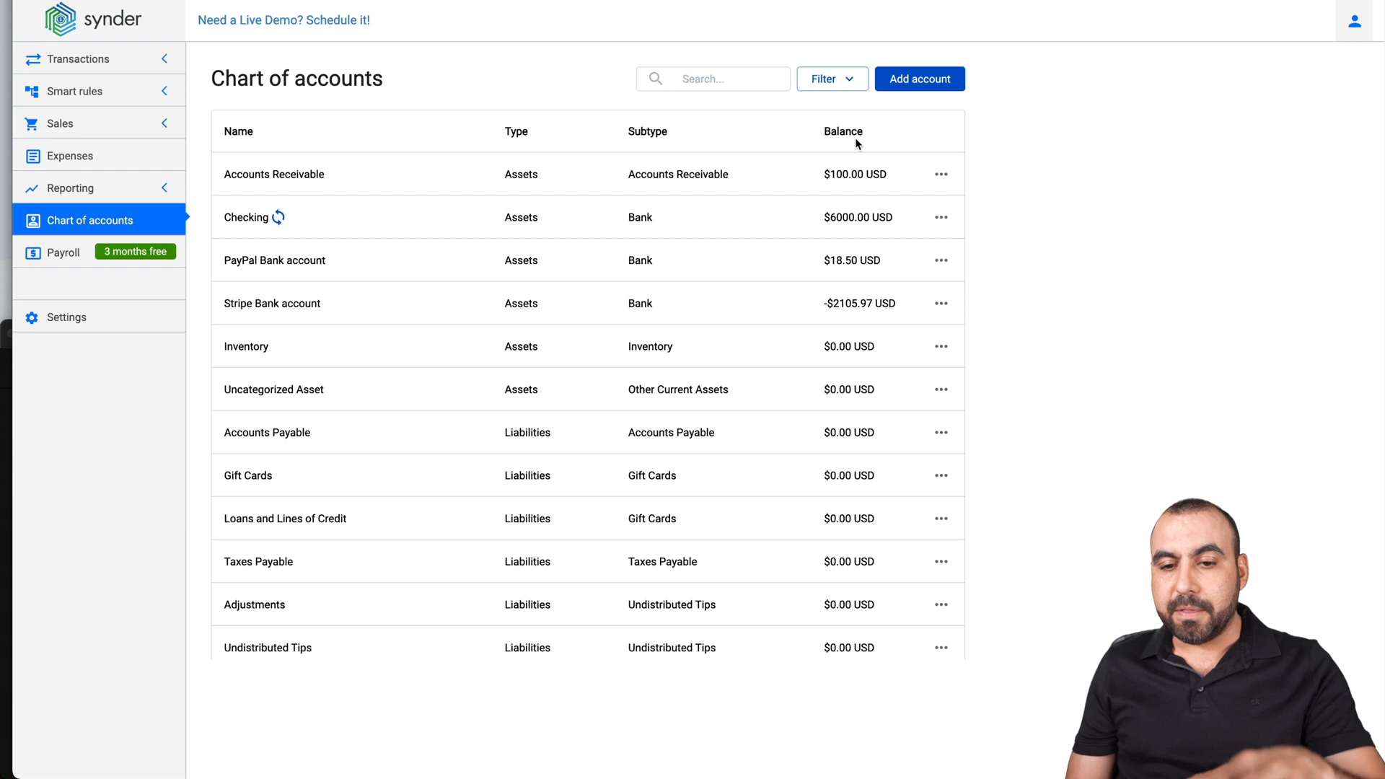
mouse_move(1057, 306)
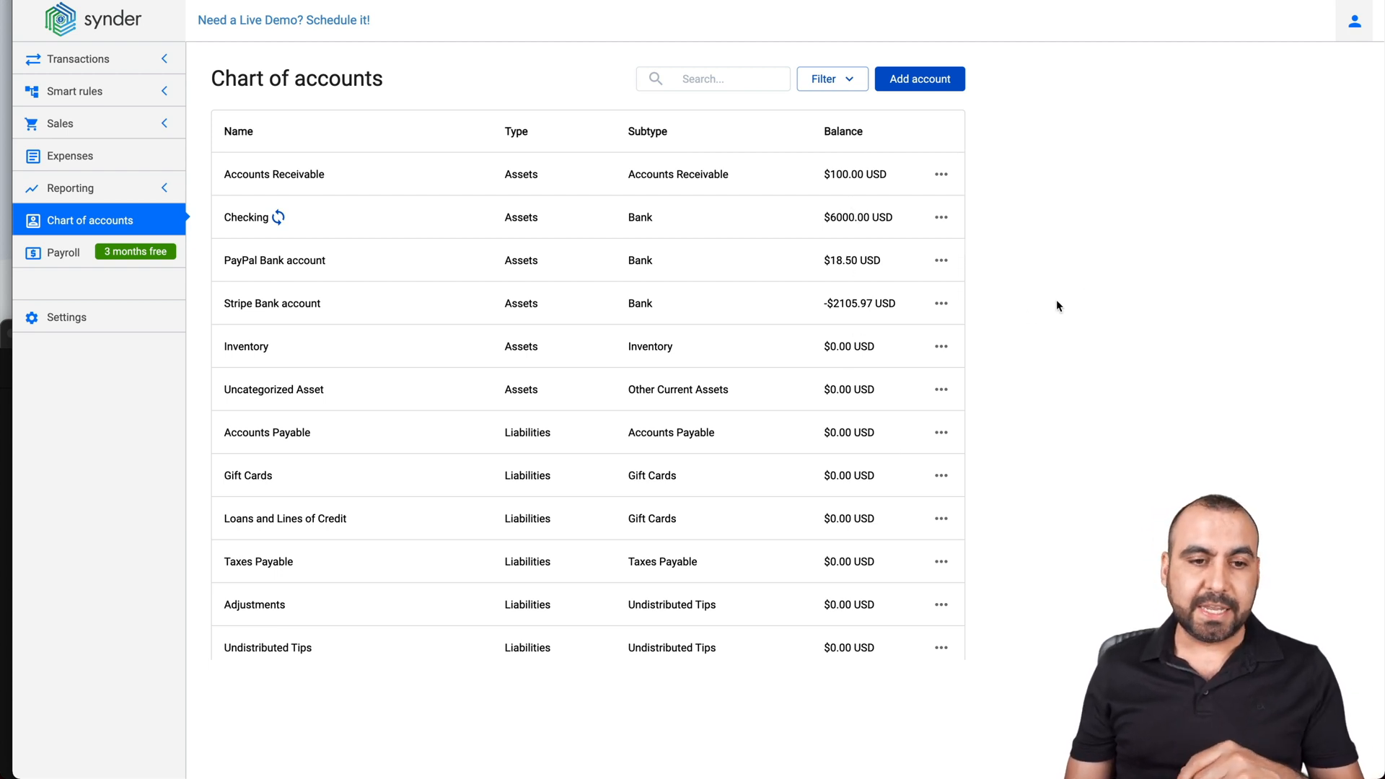
mouse_move(1095, 293)
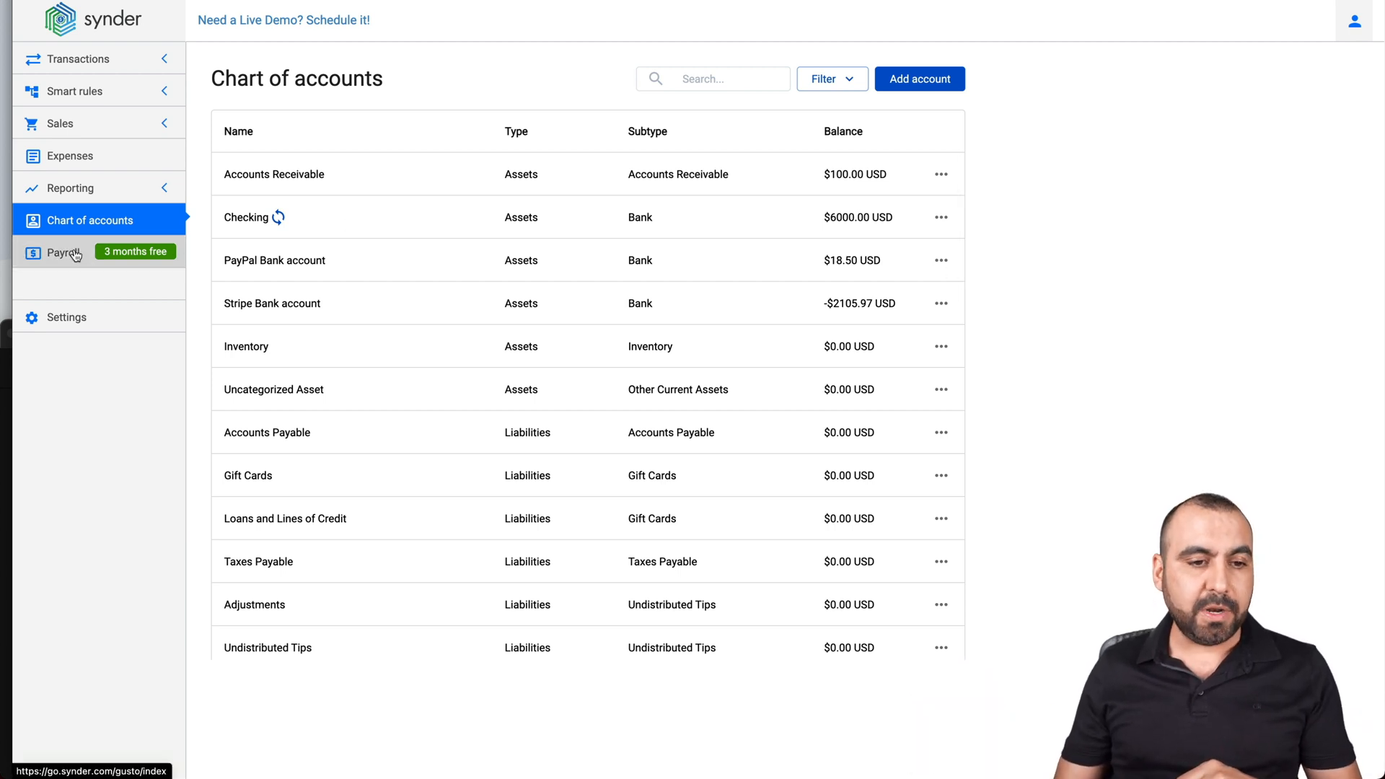
Show the Payroll page with the Gusto integration offer.
left_click(62, 252)
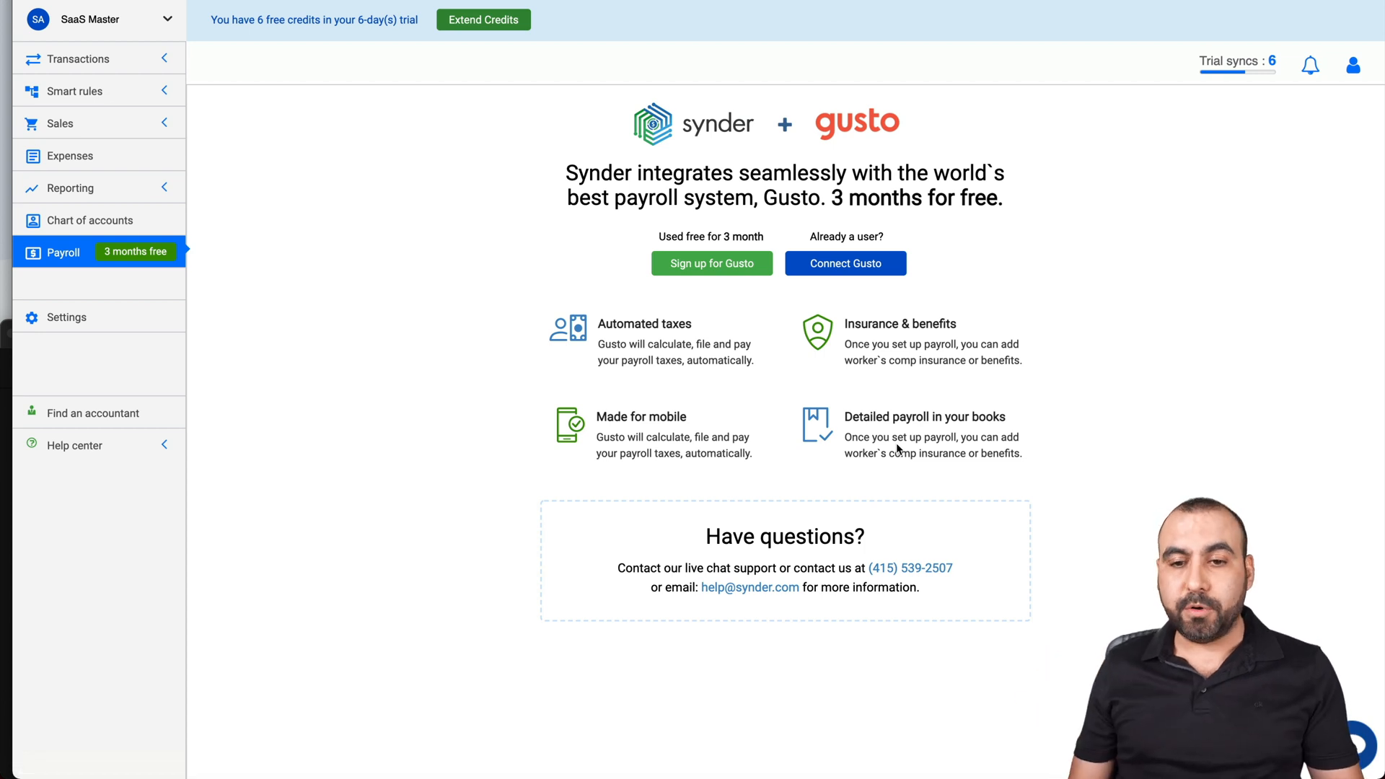
mouse_move(697, 386)
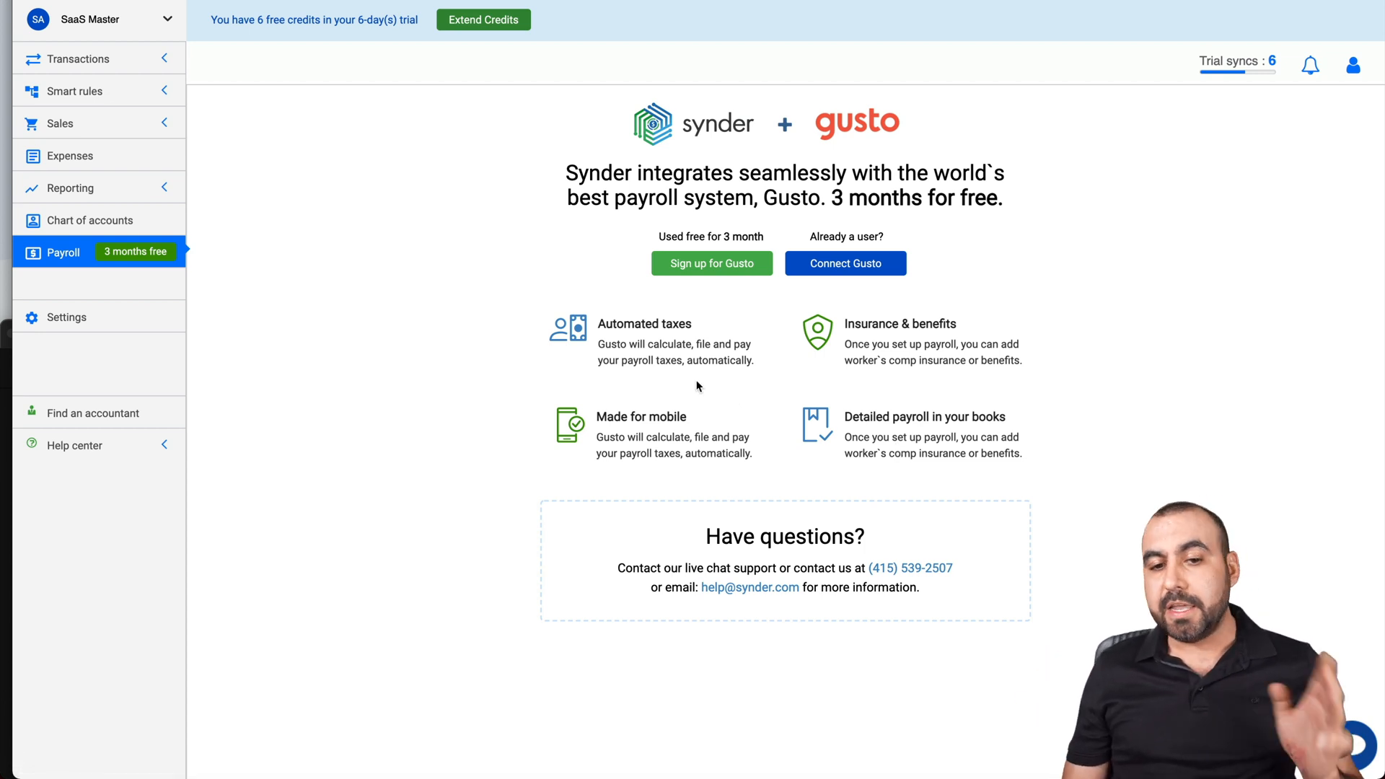
mouse_move(880, 359)
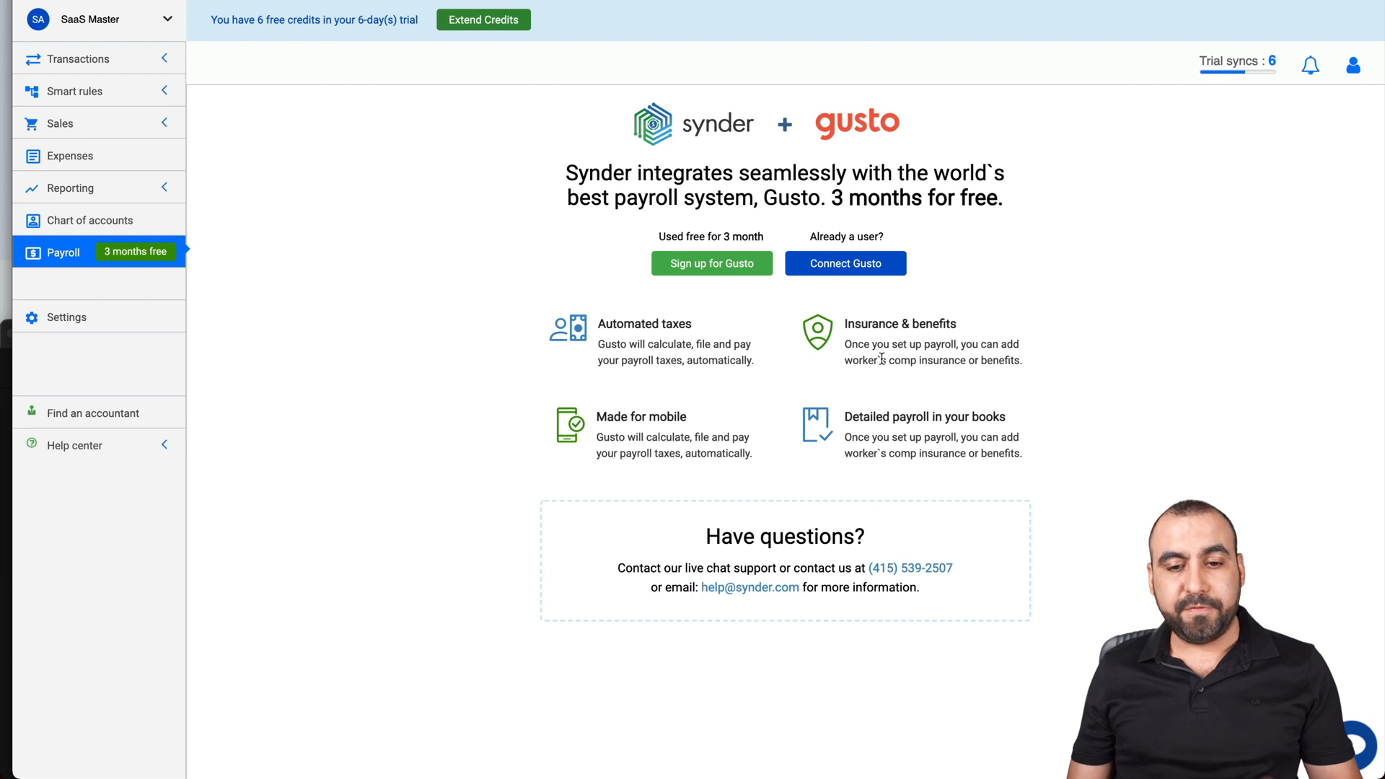
mouse_move(984, 439)
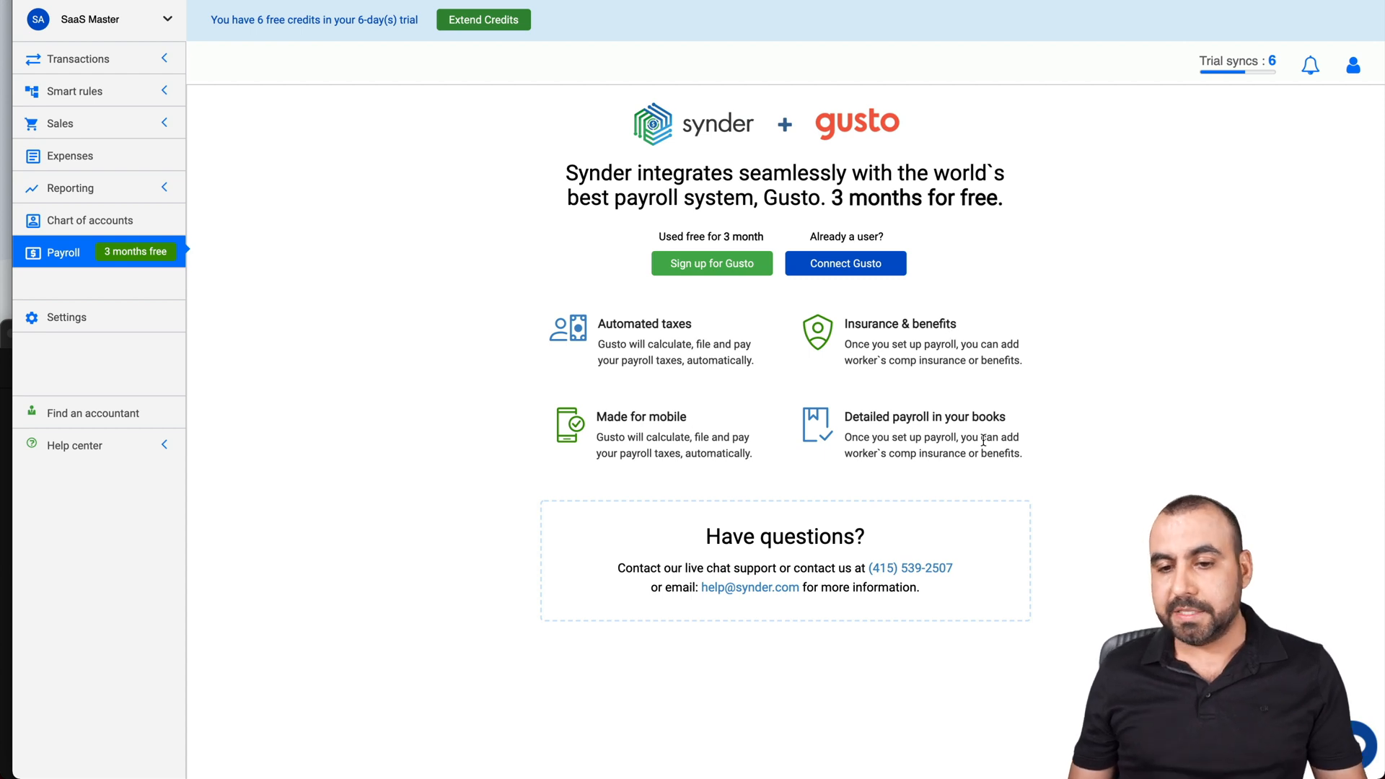